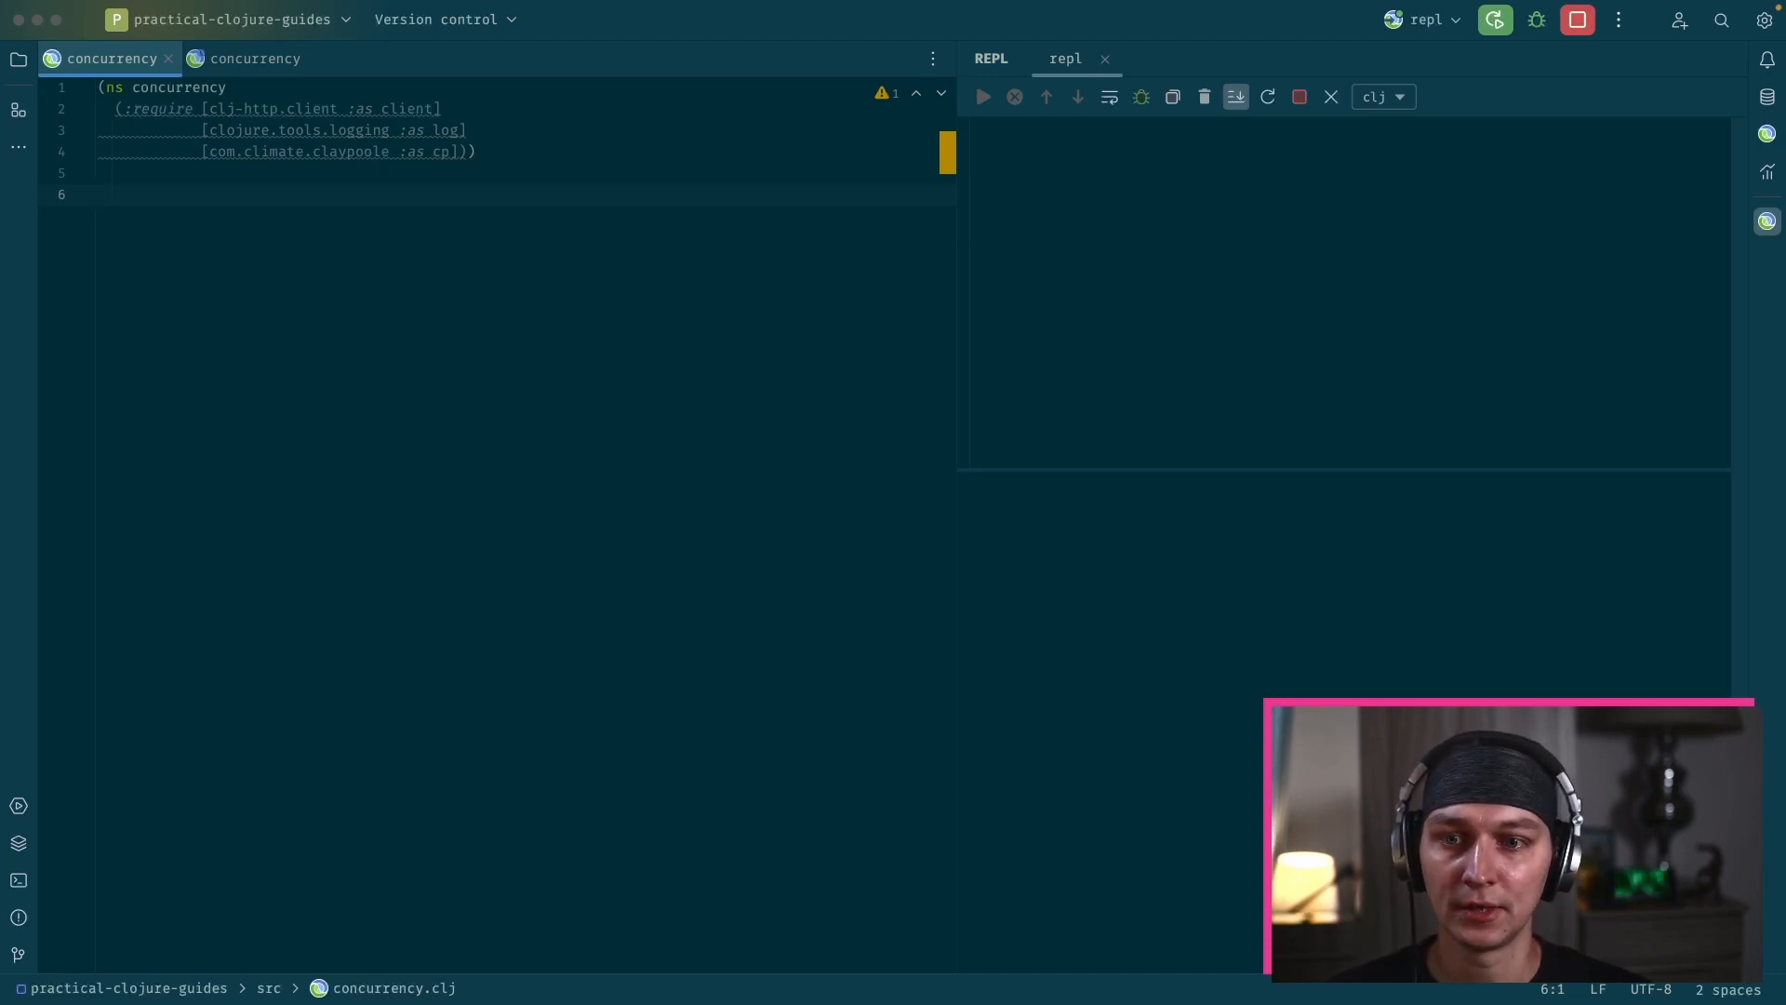
- Copy run-java-thread from the scratch file into concurrency.clj below the namespace declaration
left_click(103, 194)
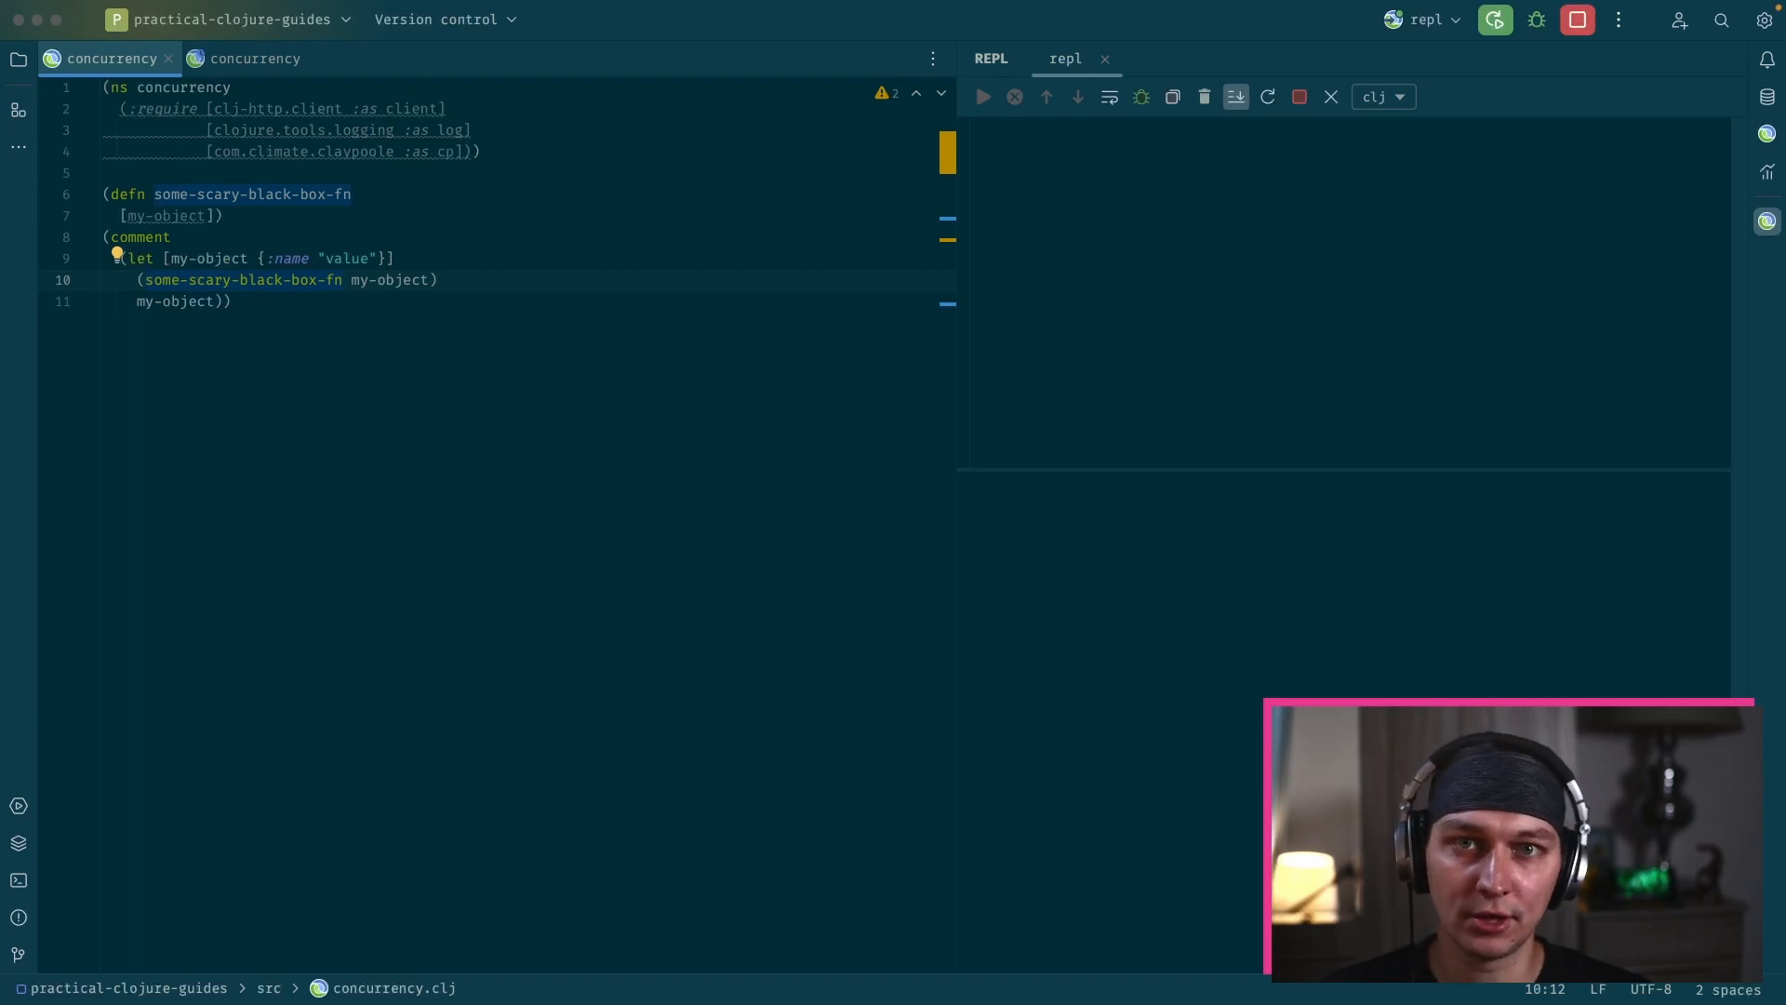
left_click(199, 281)
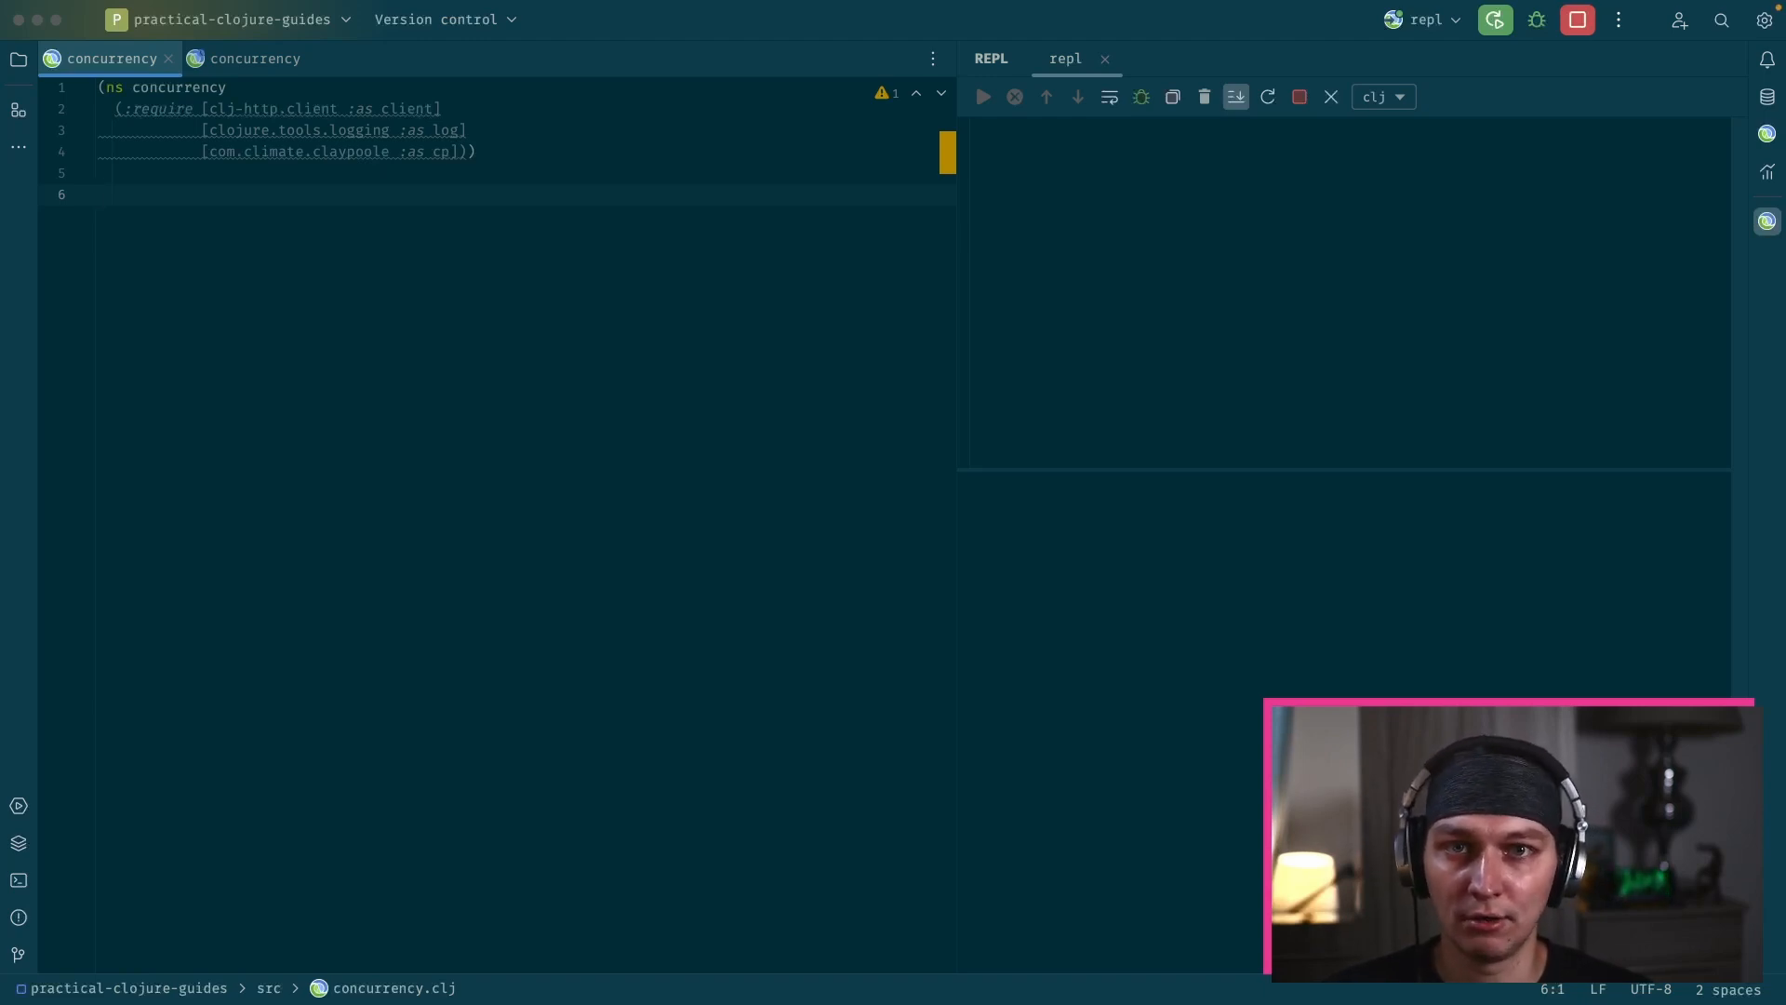
left_click(255, 58)
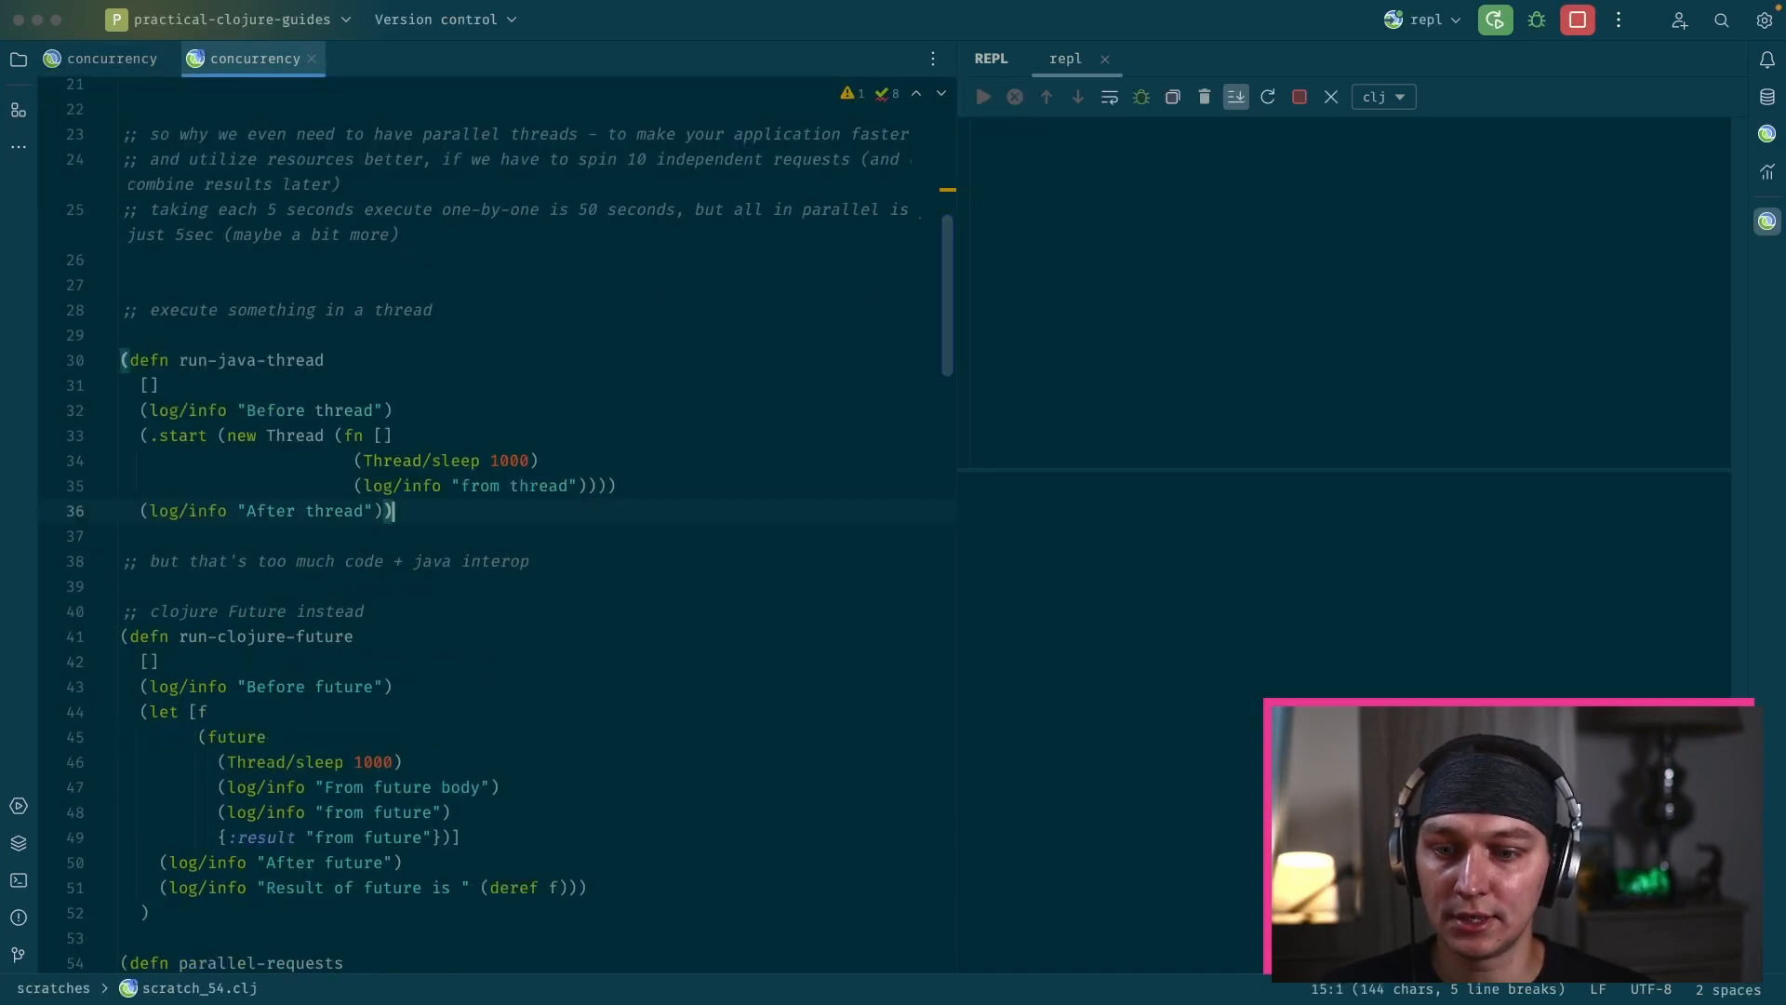
left_click(110, 58)
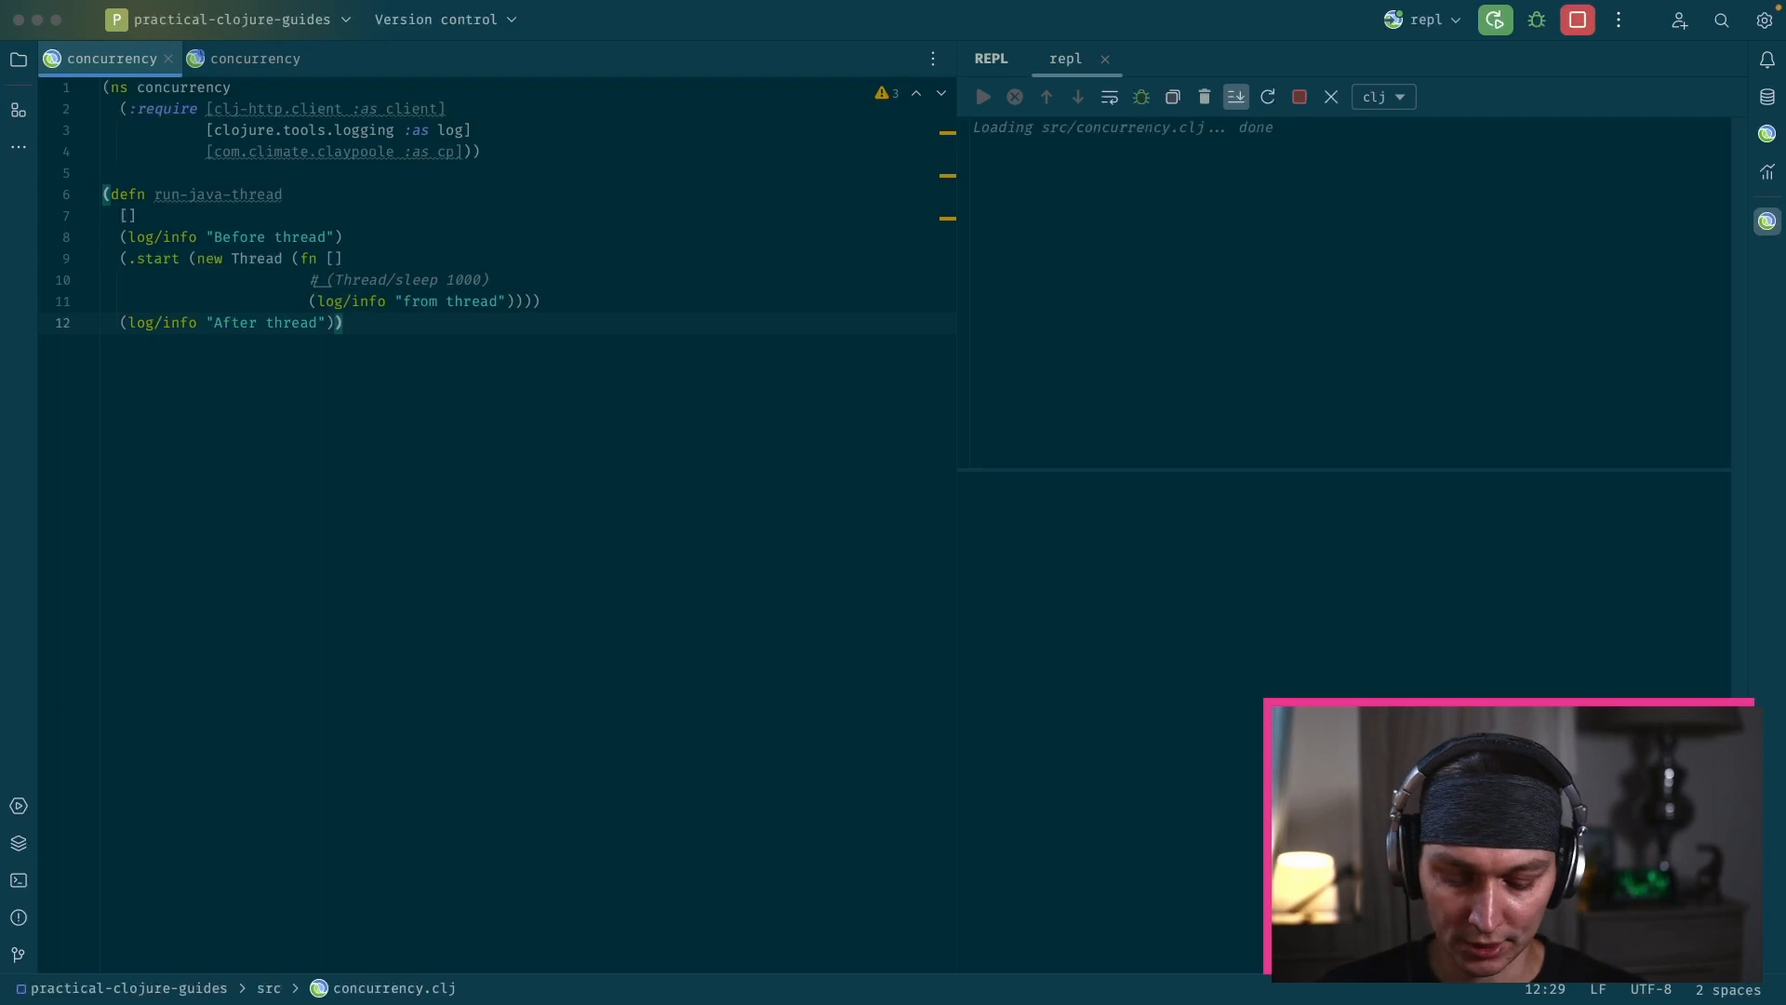
- Evaluate (run-java-thread) in the REPL and re-enable its one-second Thread/sleep line
left_click(983, 95)
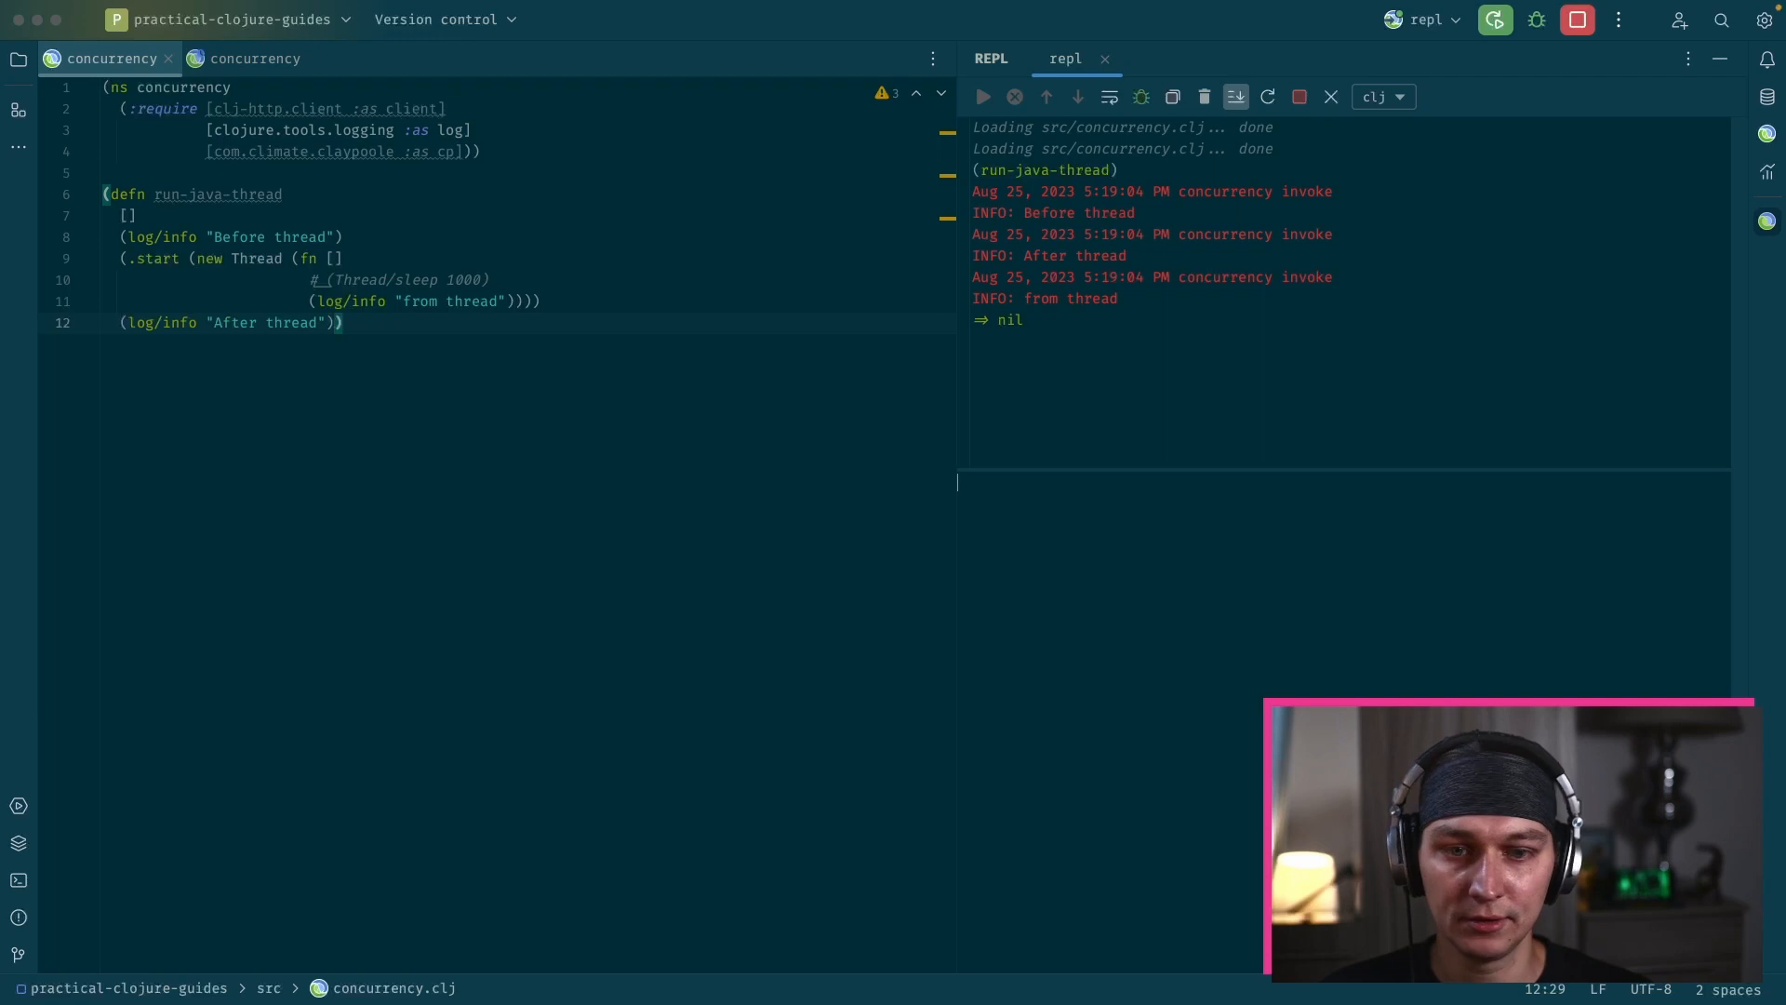
left_click(364, 280)
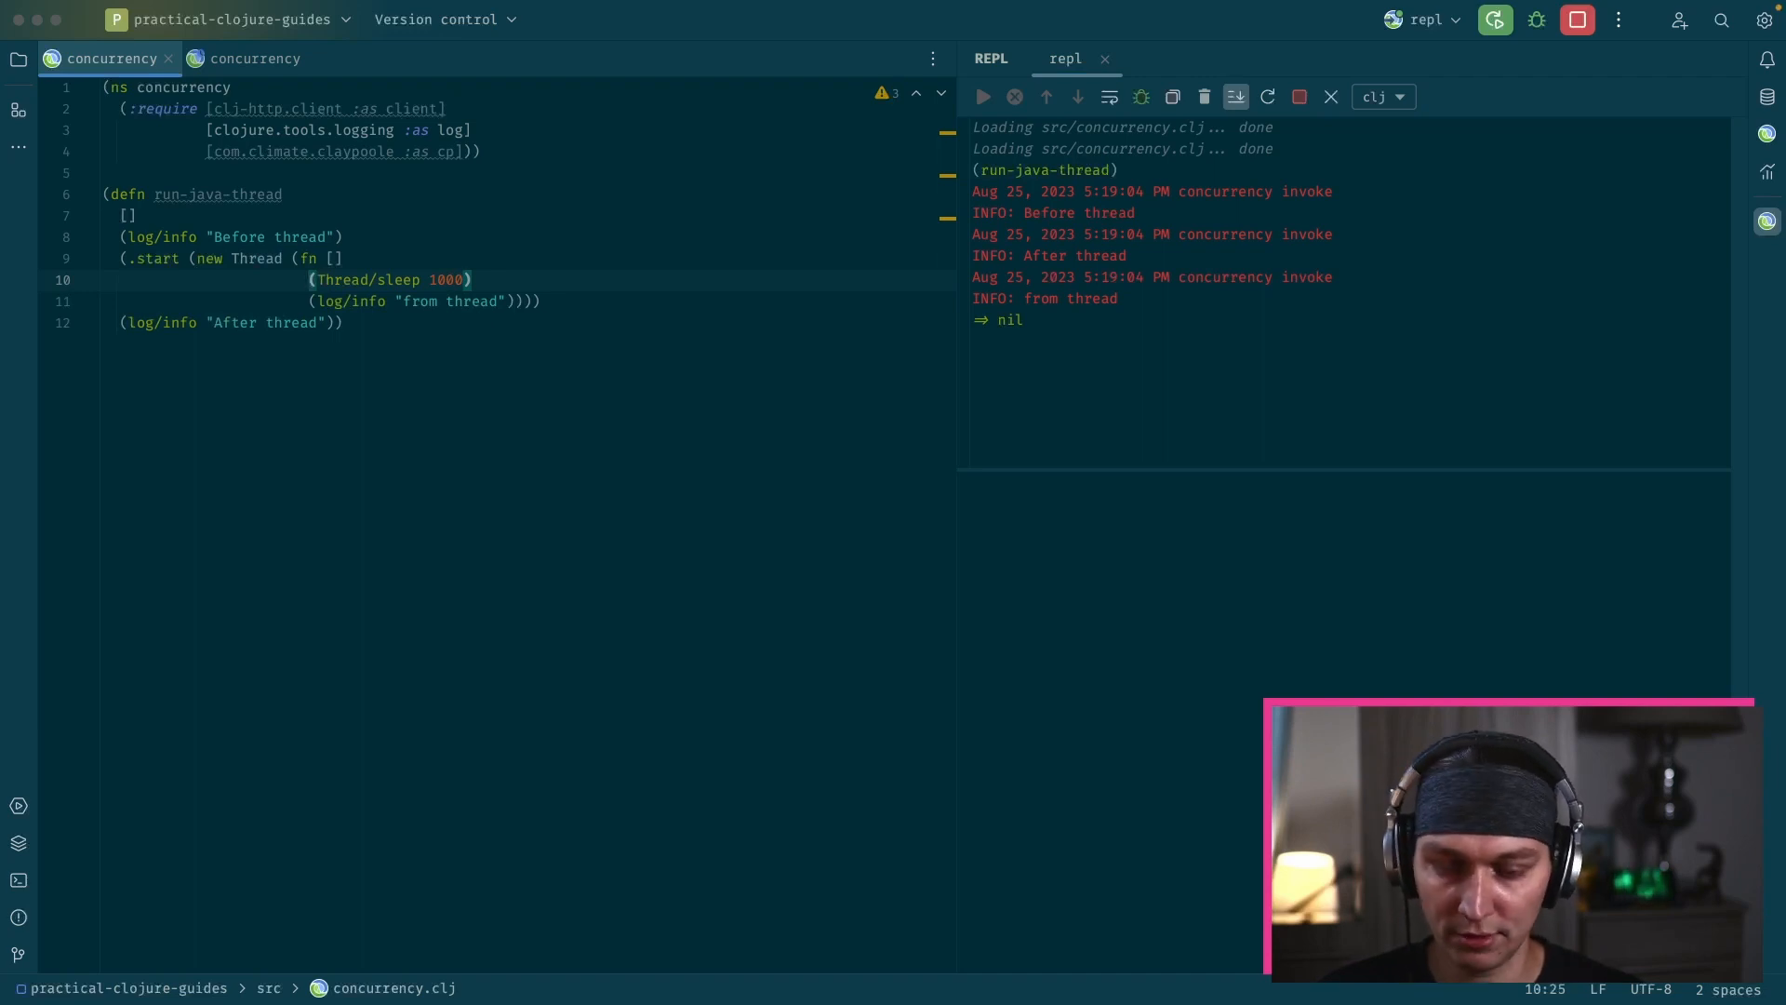
type("(run-java-thread)")
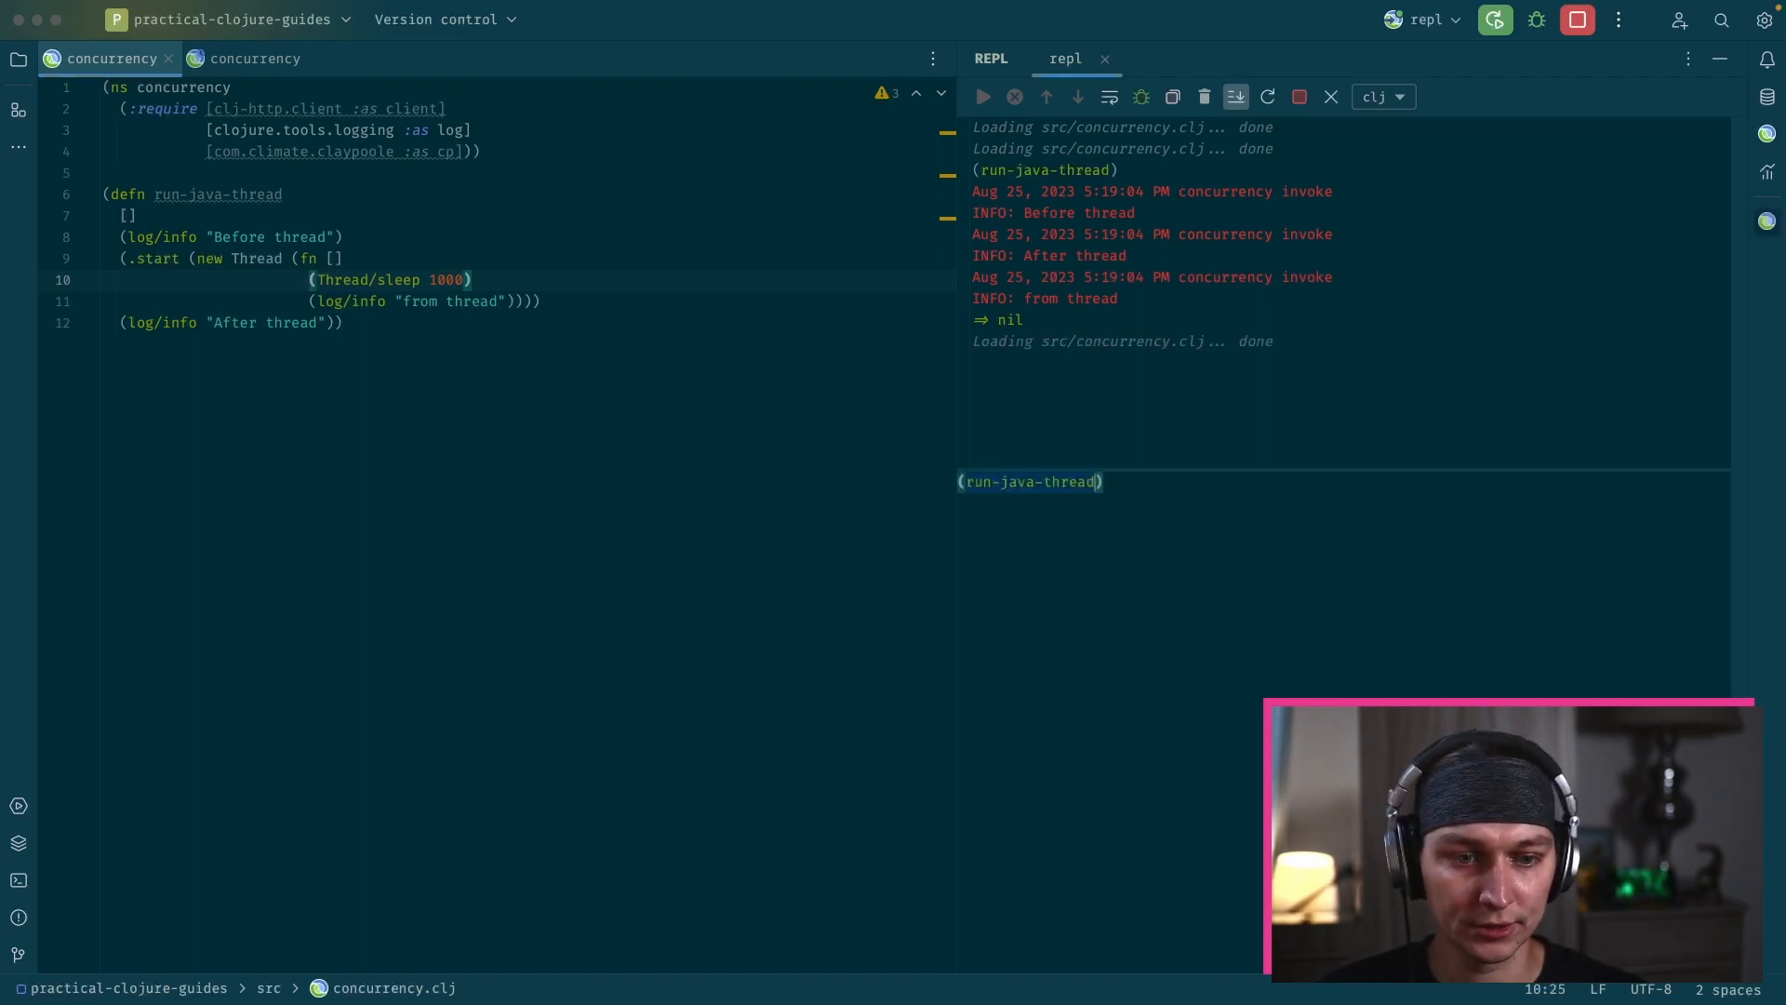
key("enter")
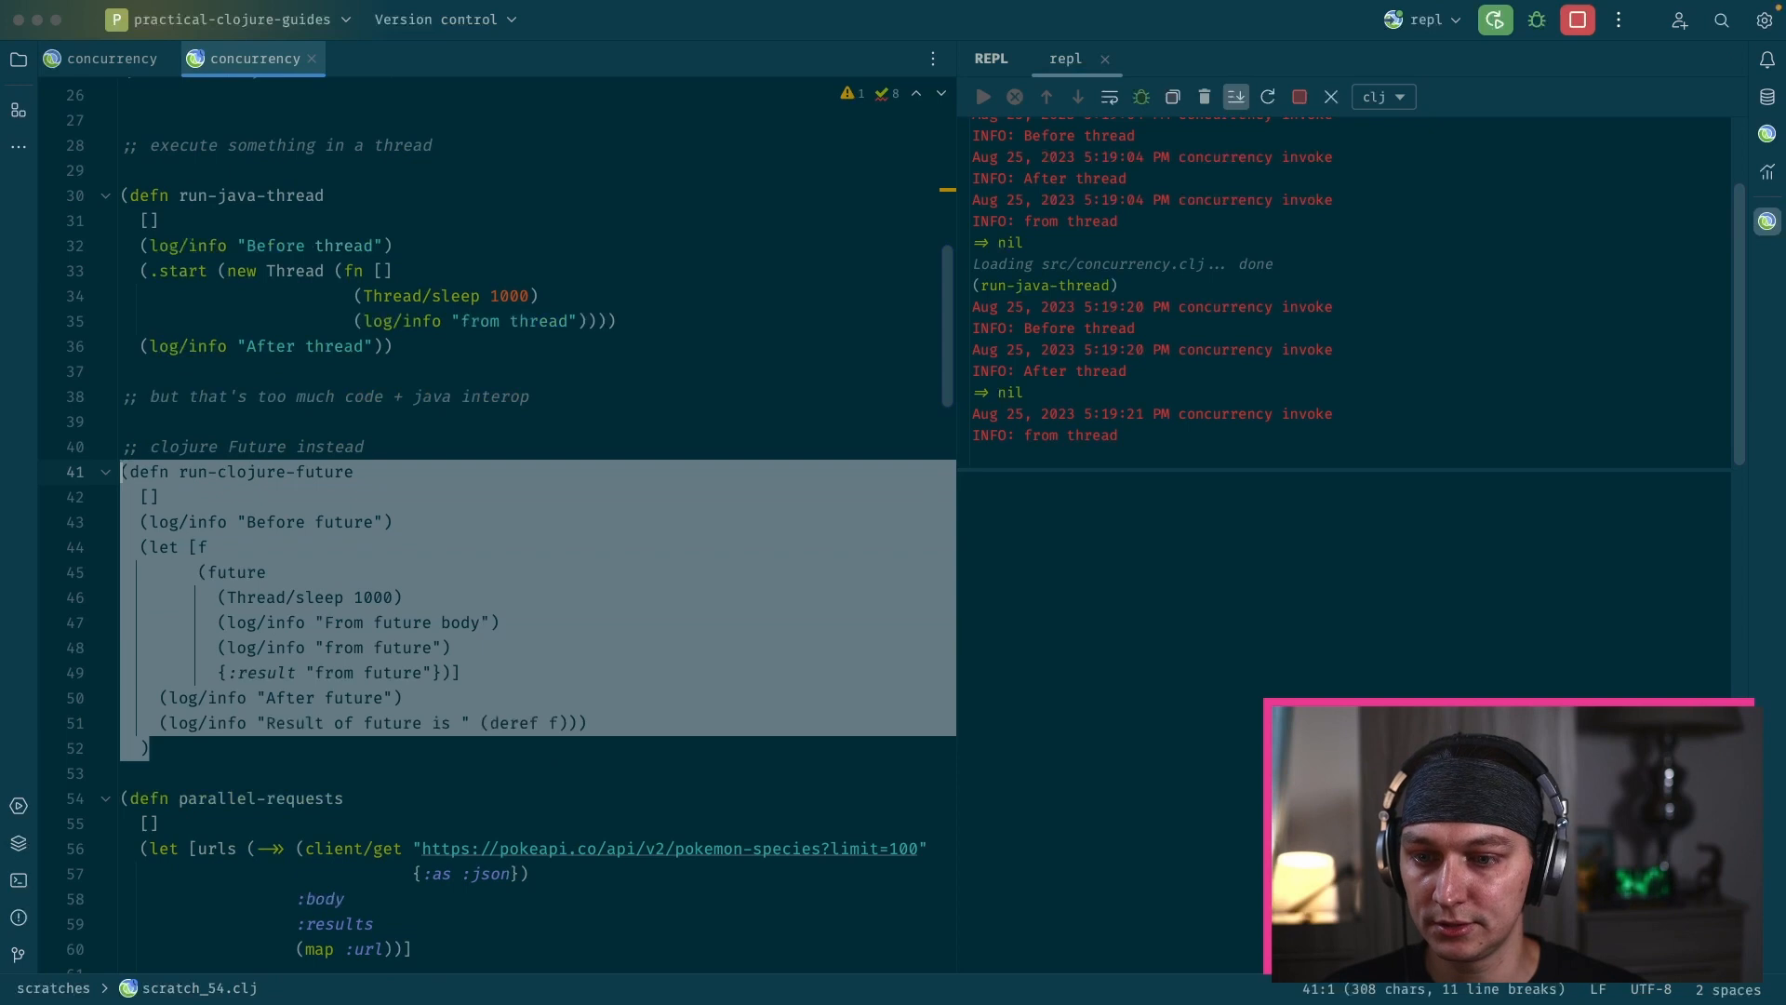
- Write a (future (Thread/sleep 1000) (log/info ...)) form inside run-clojure-future in concurrency.clj
left_click(112, 58)
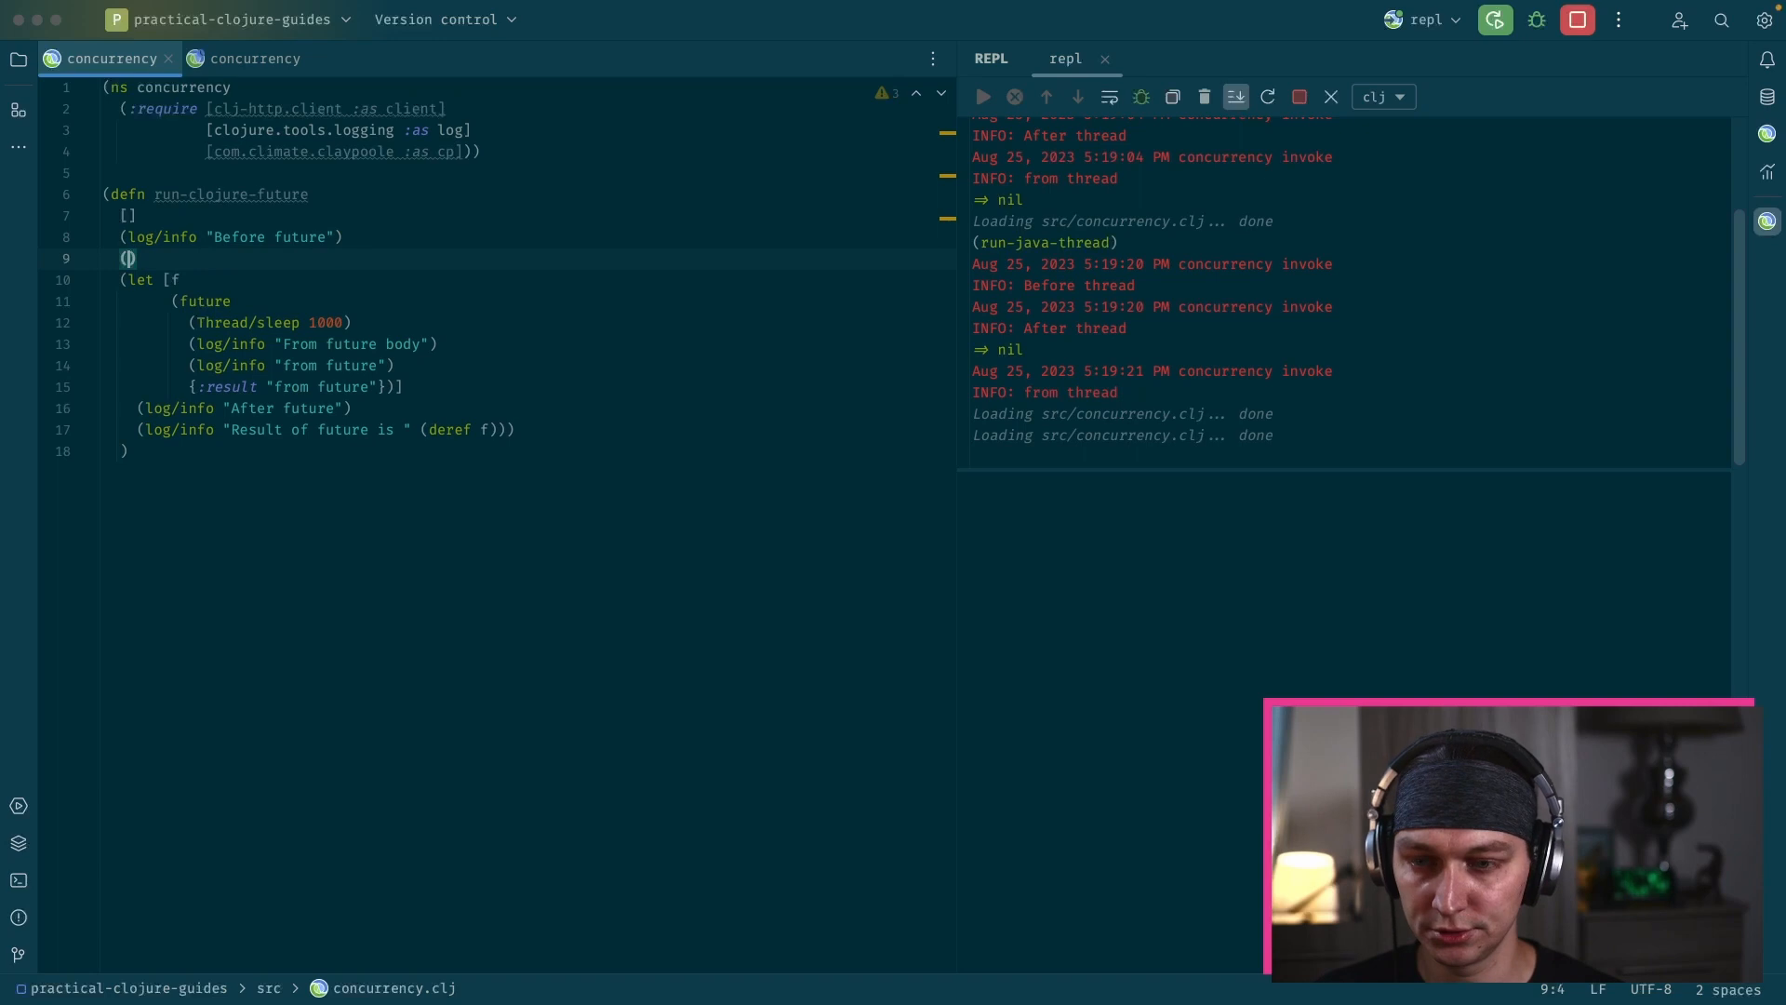
type("future")
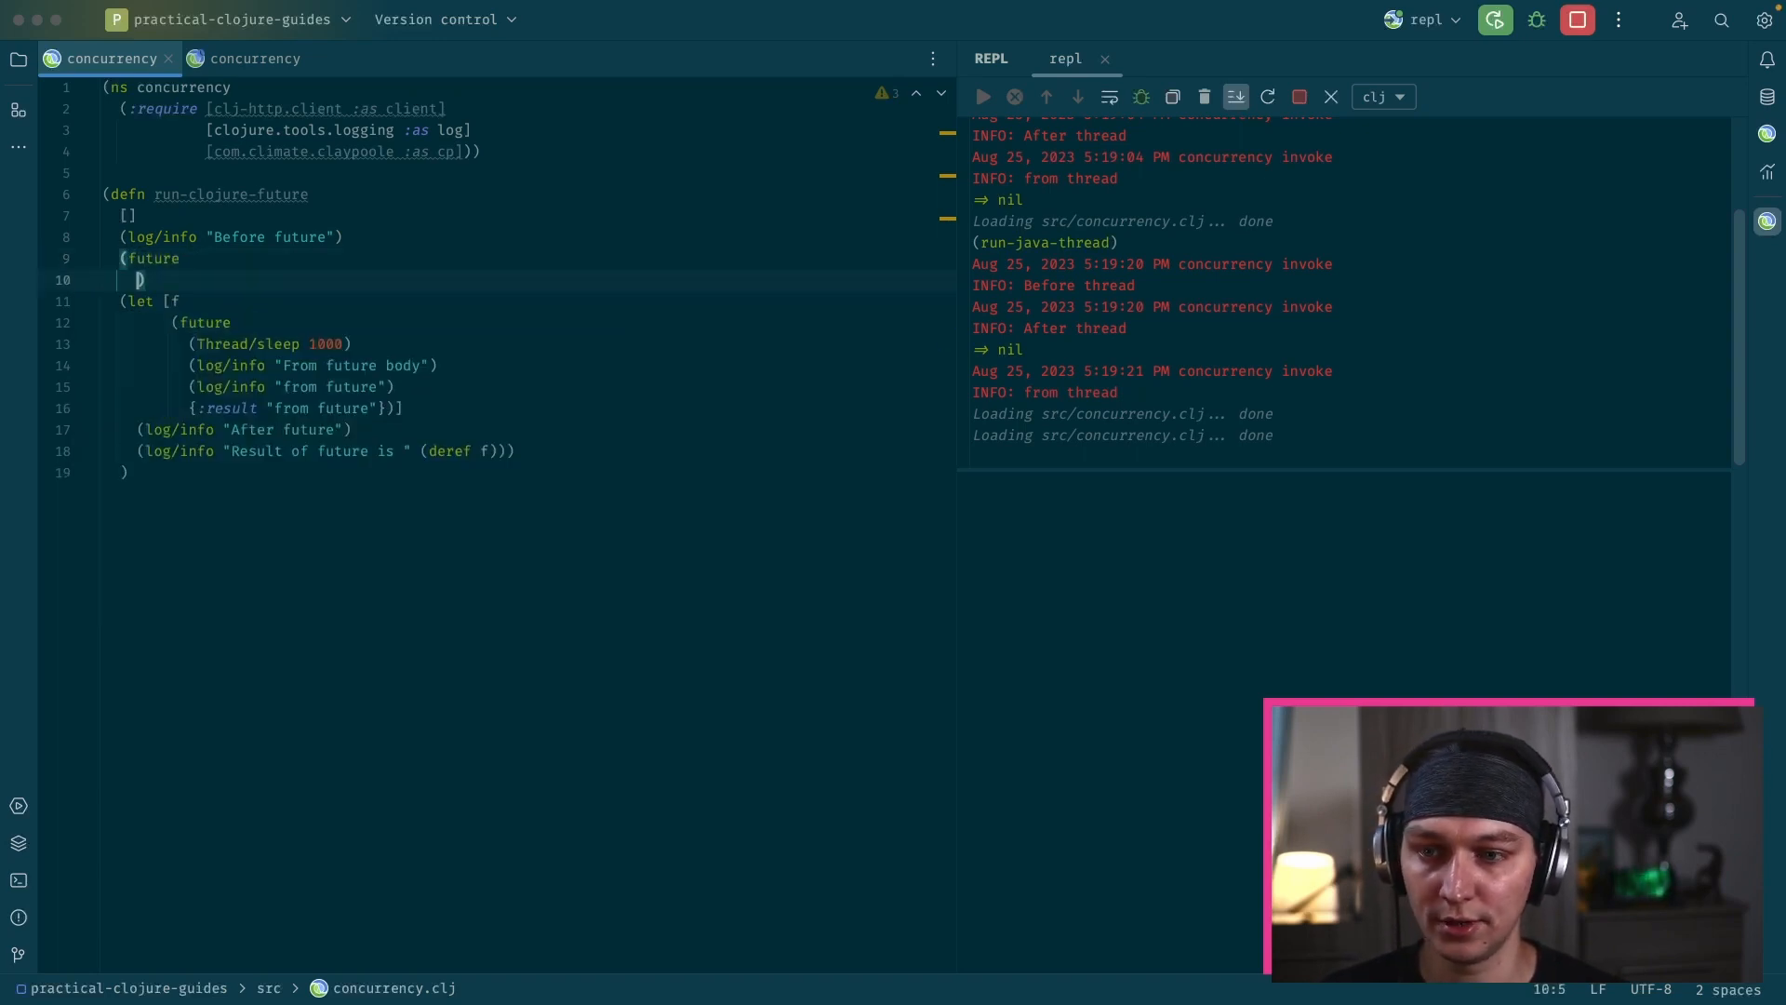
type("(")
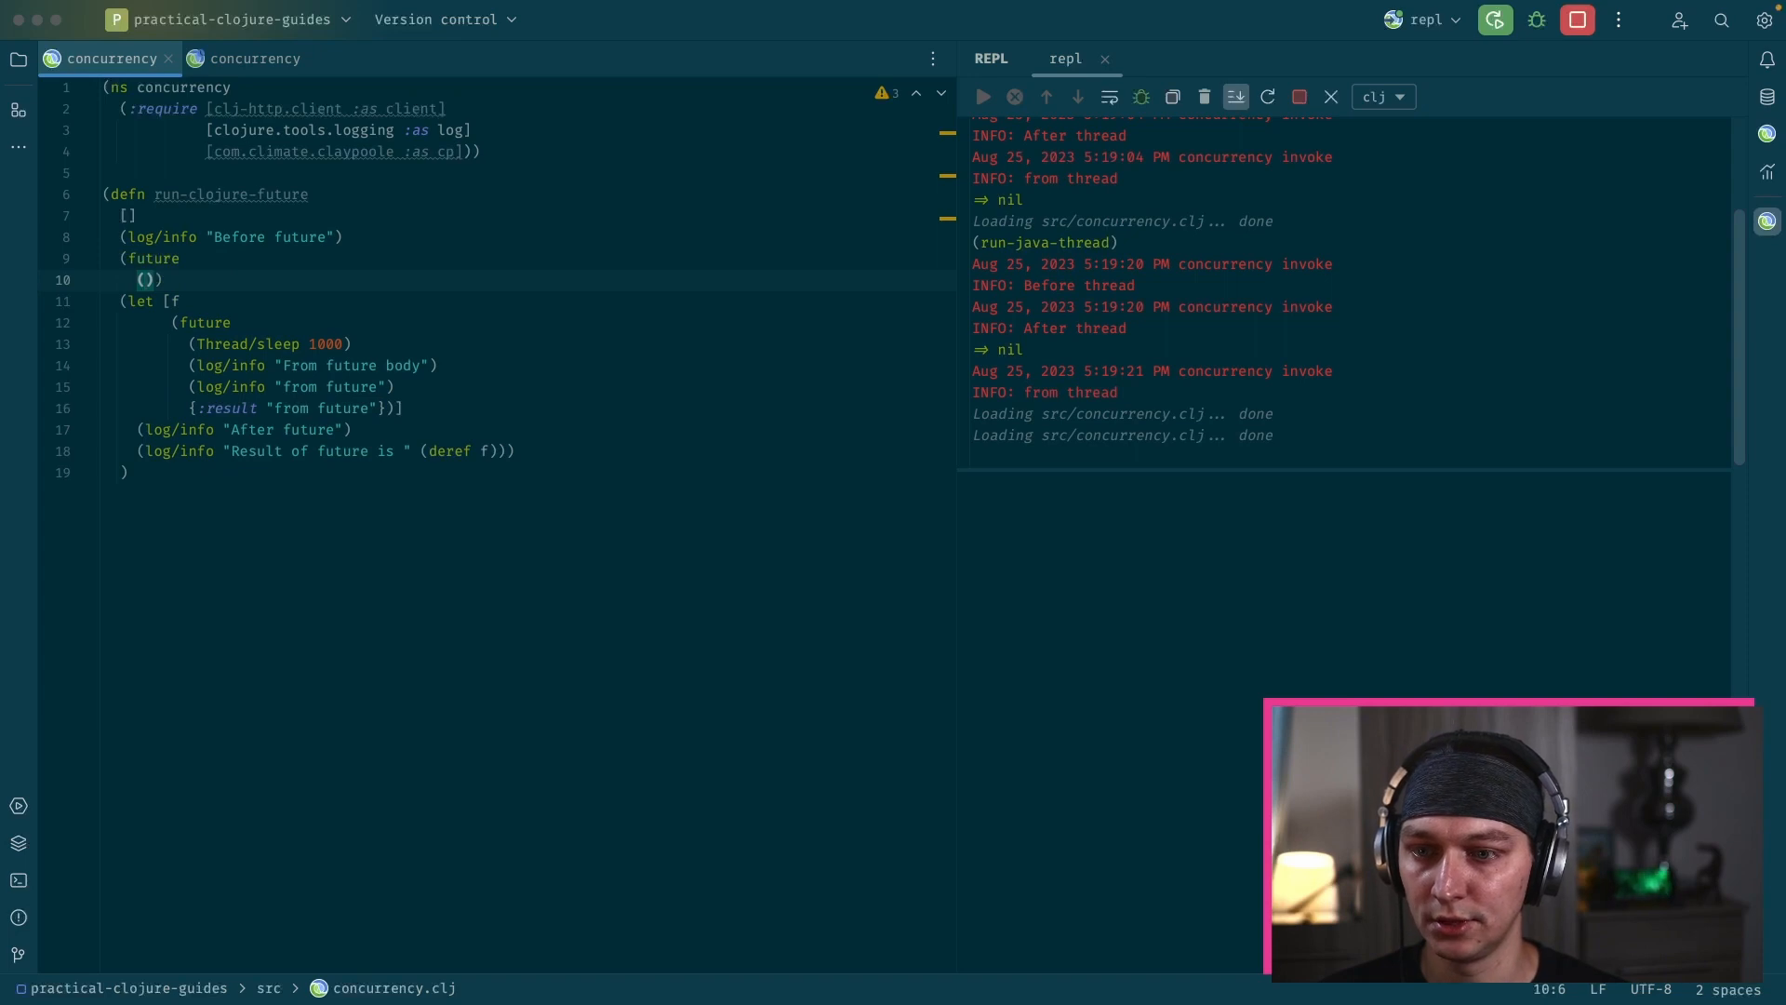
type("sl")
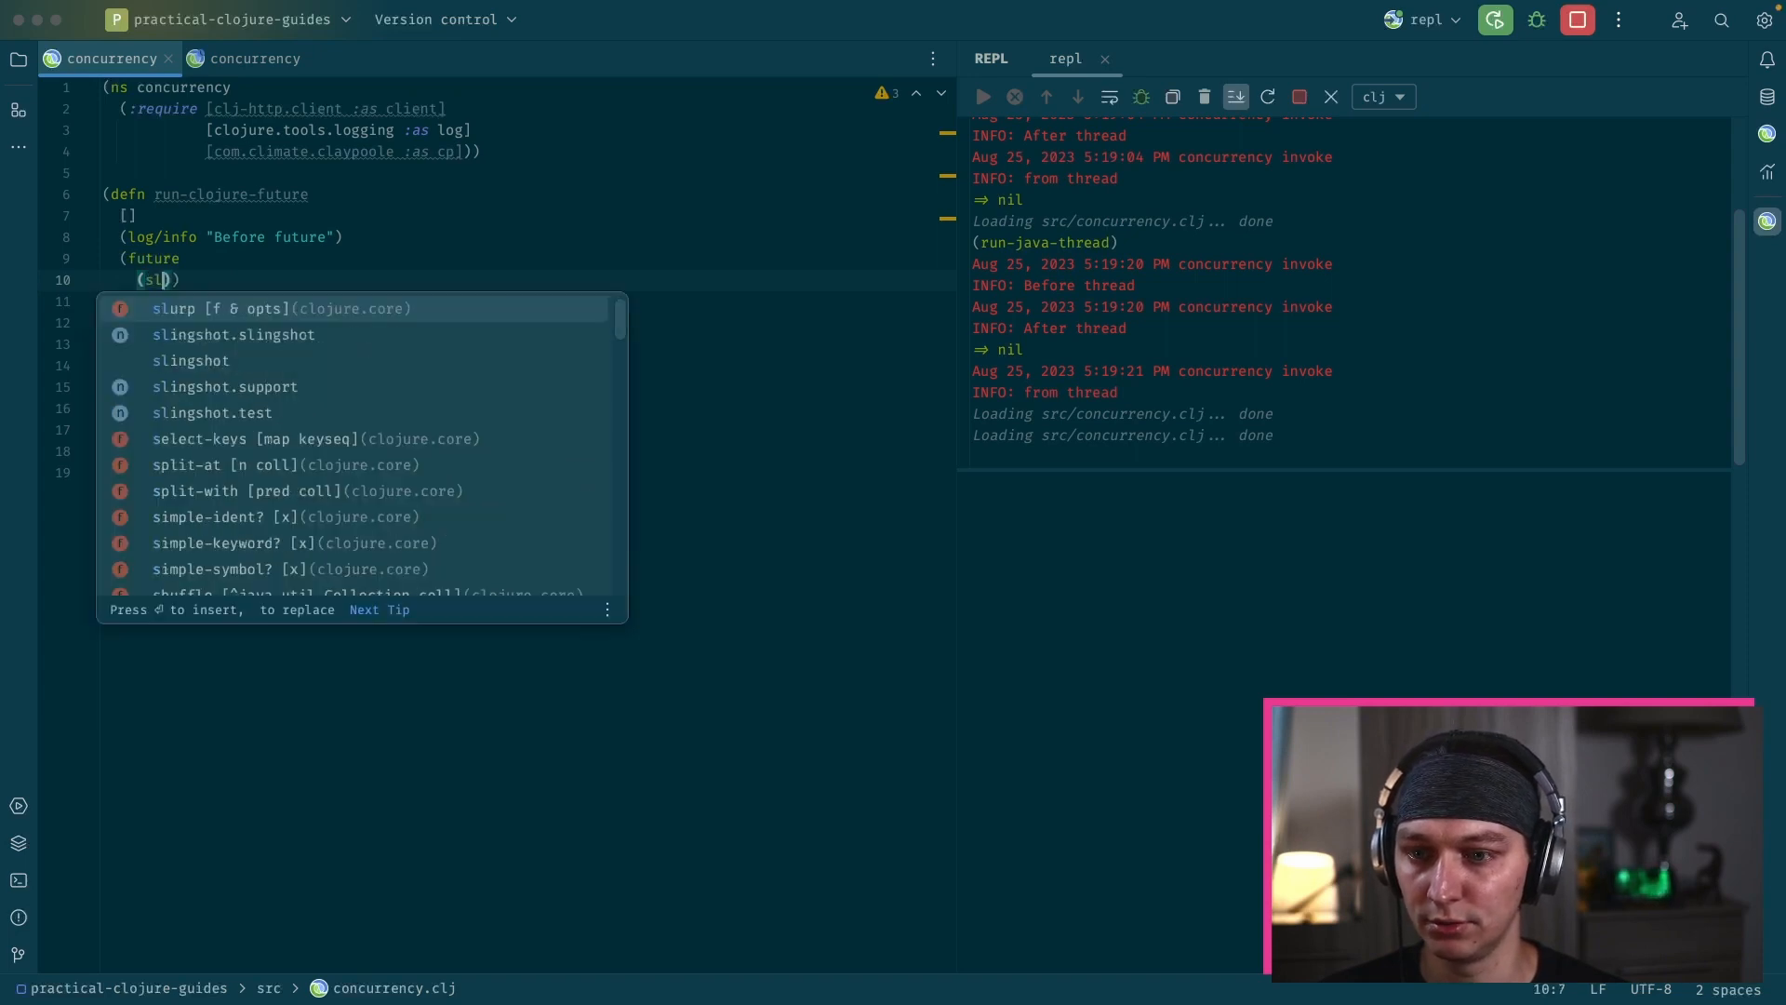
type("TT")
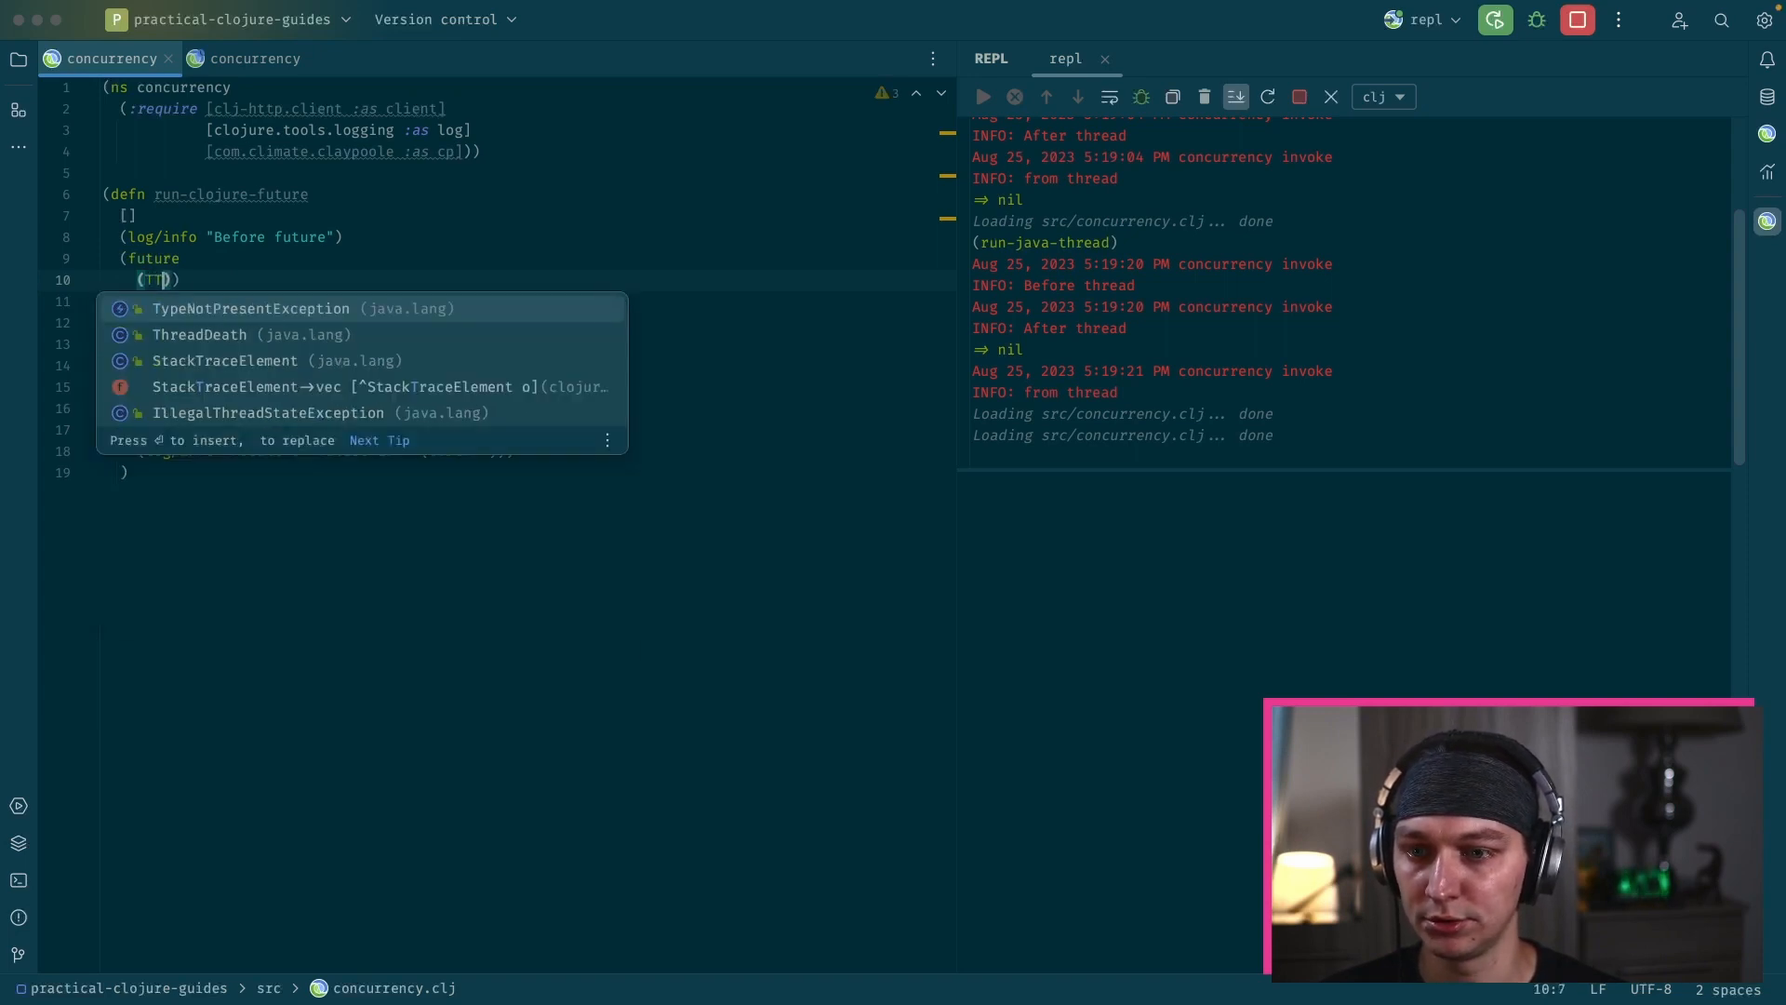
type("ead/sleep 1000")
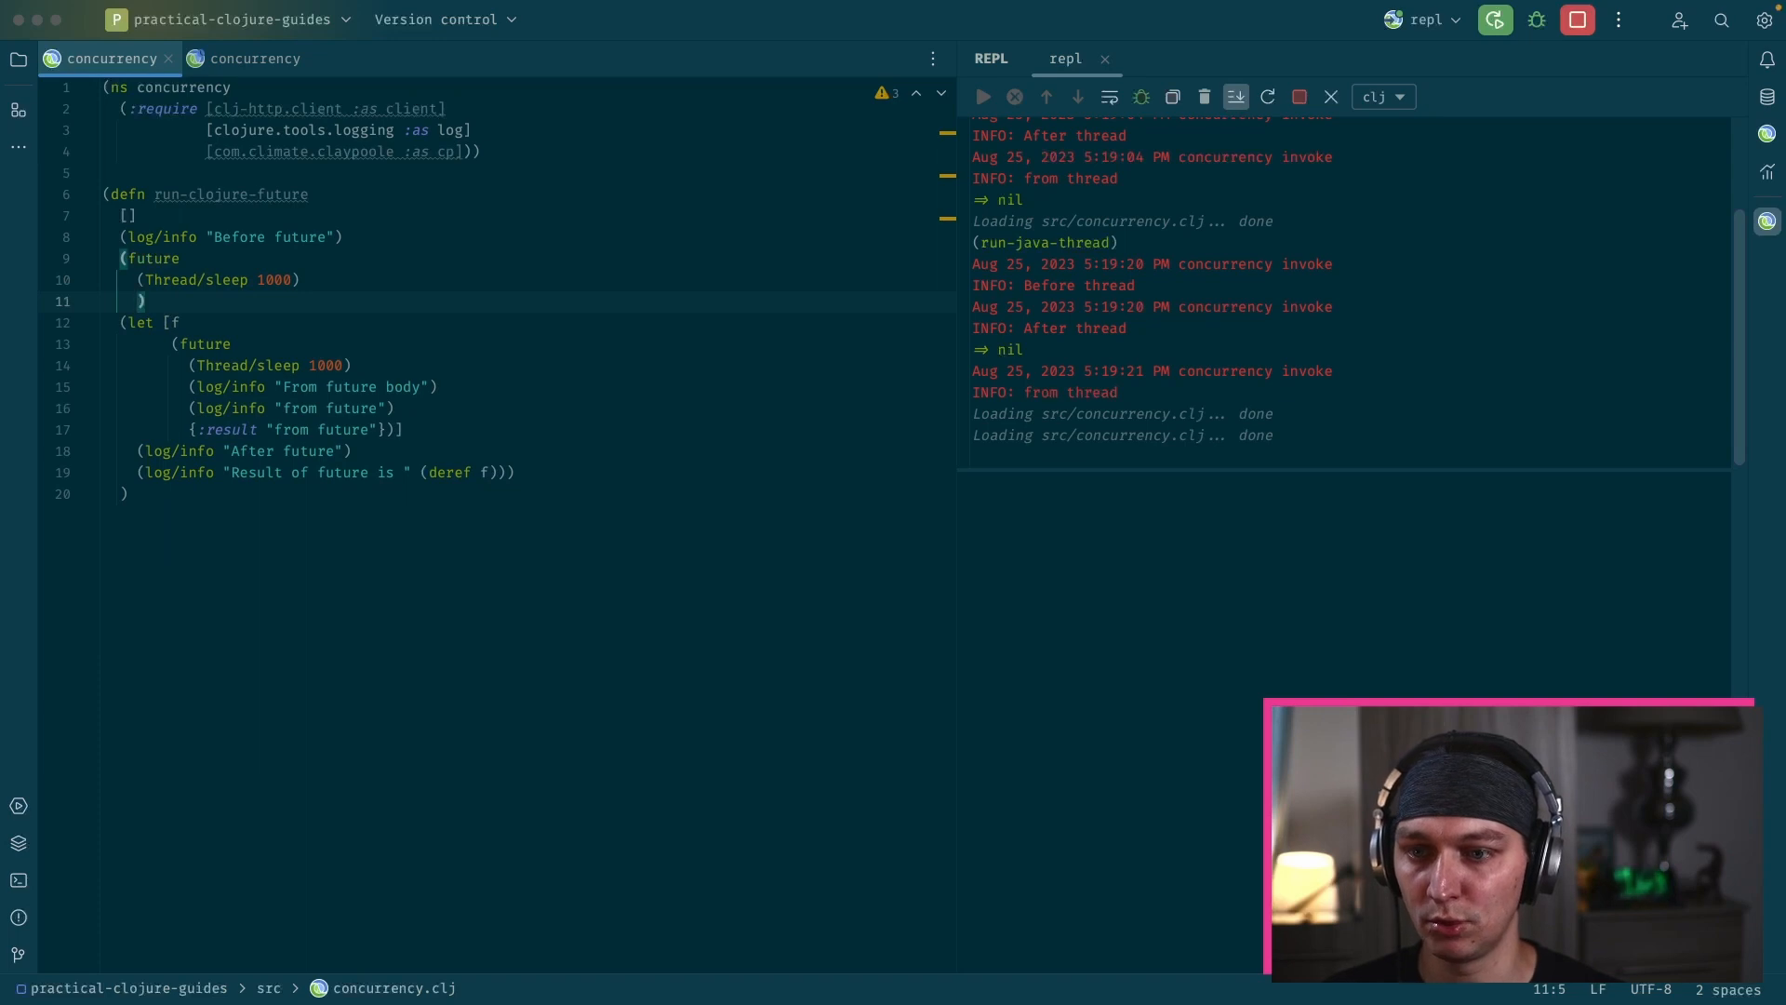
type("(log/info \"from future")
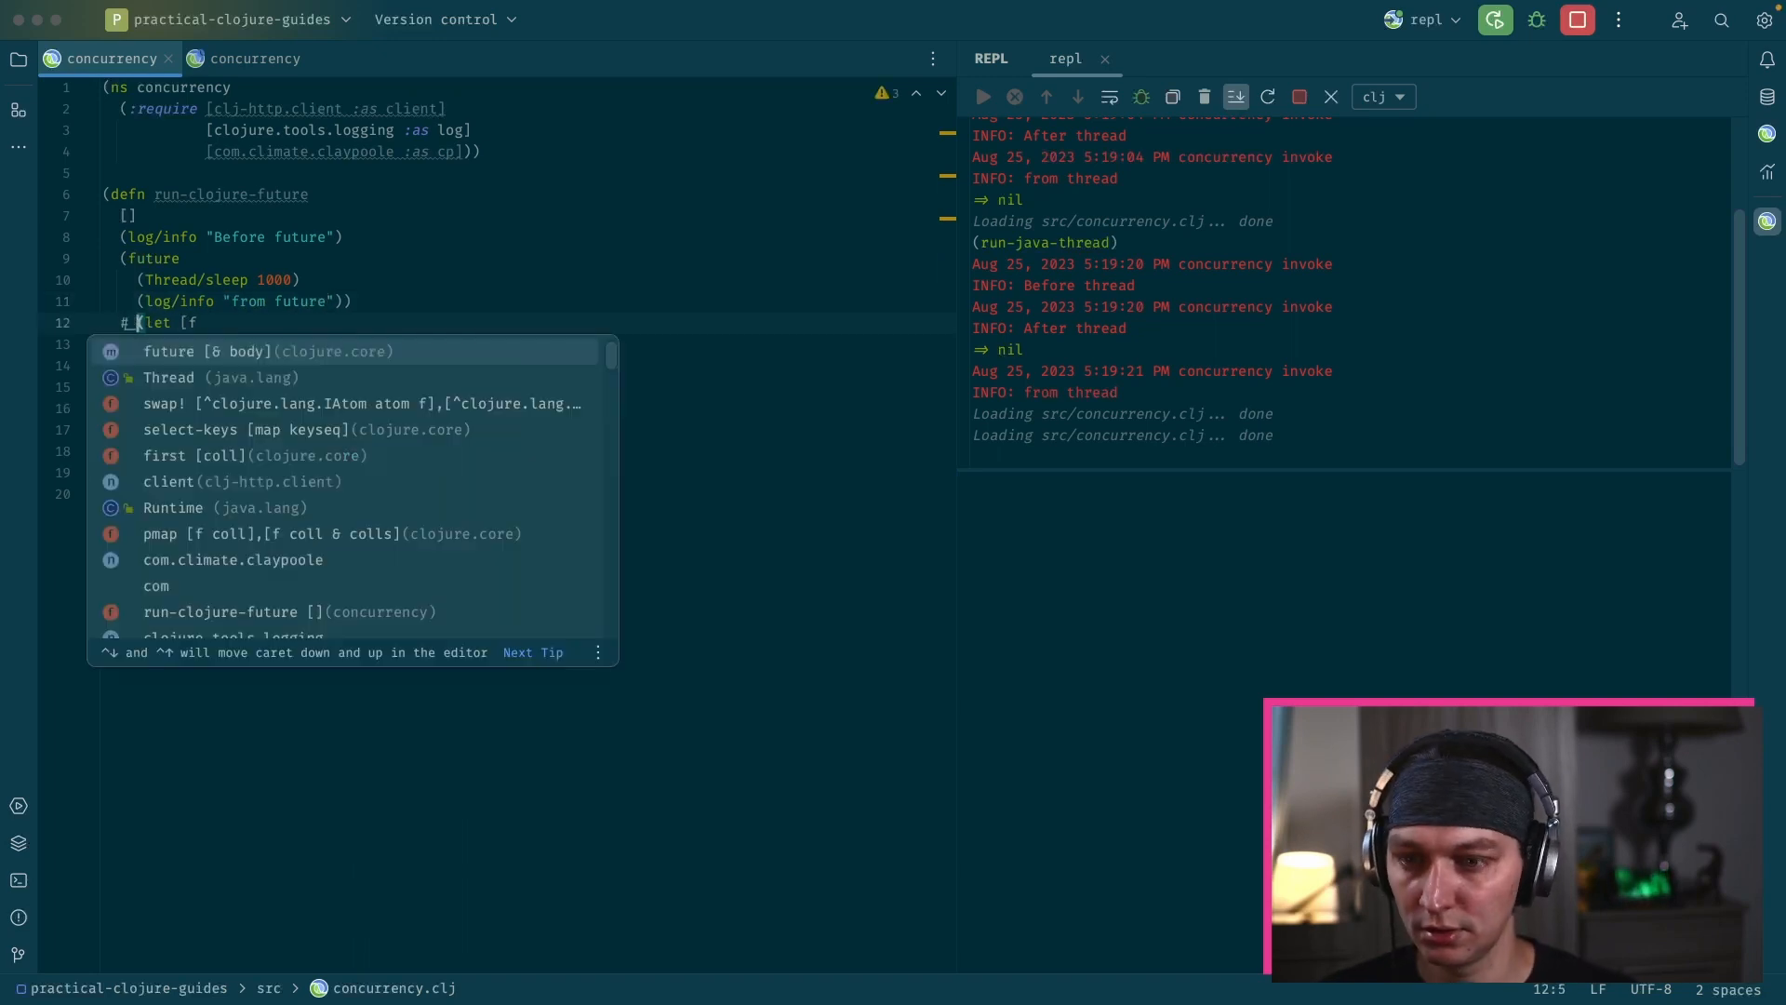
key("Escape")
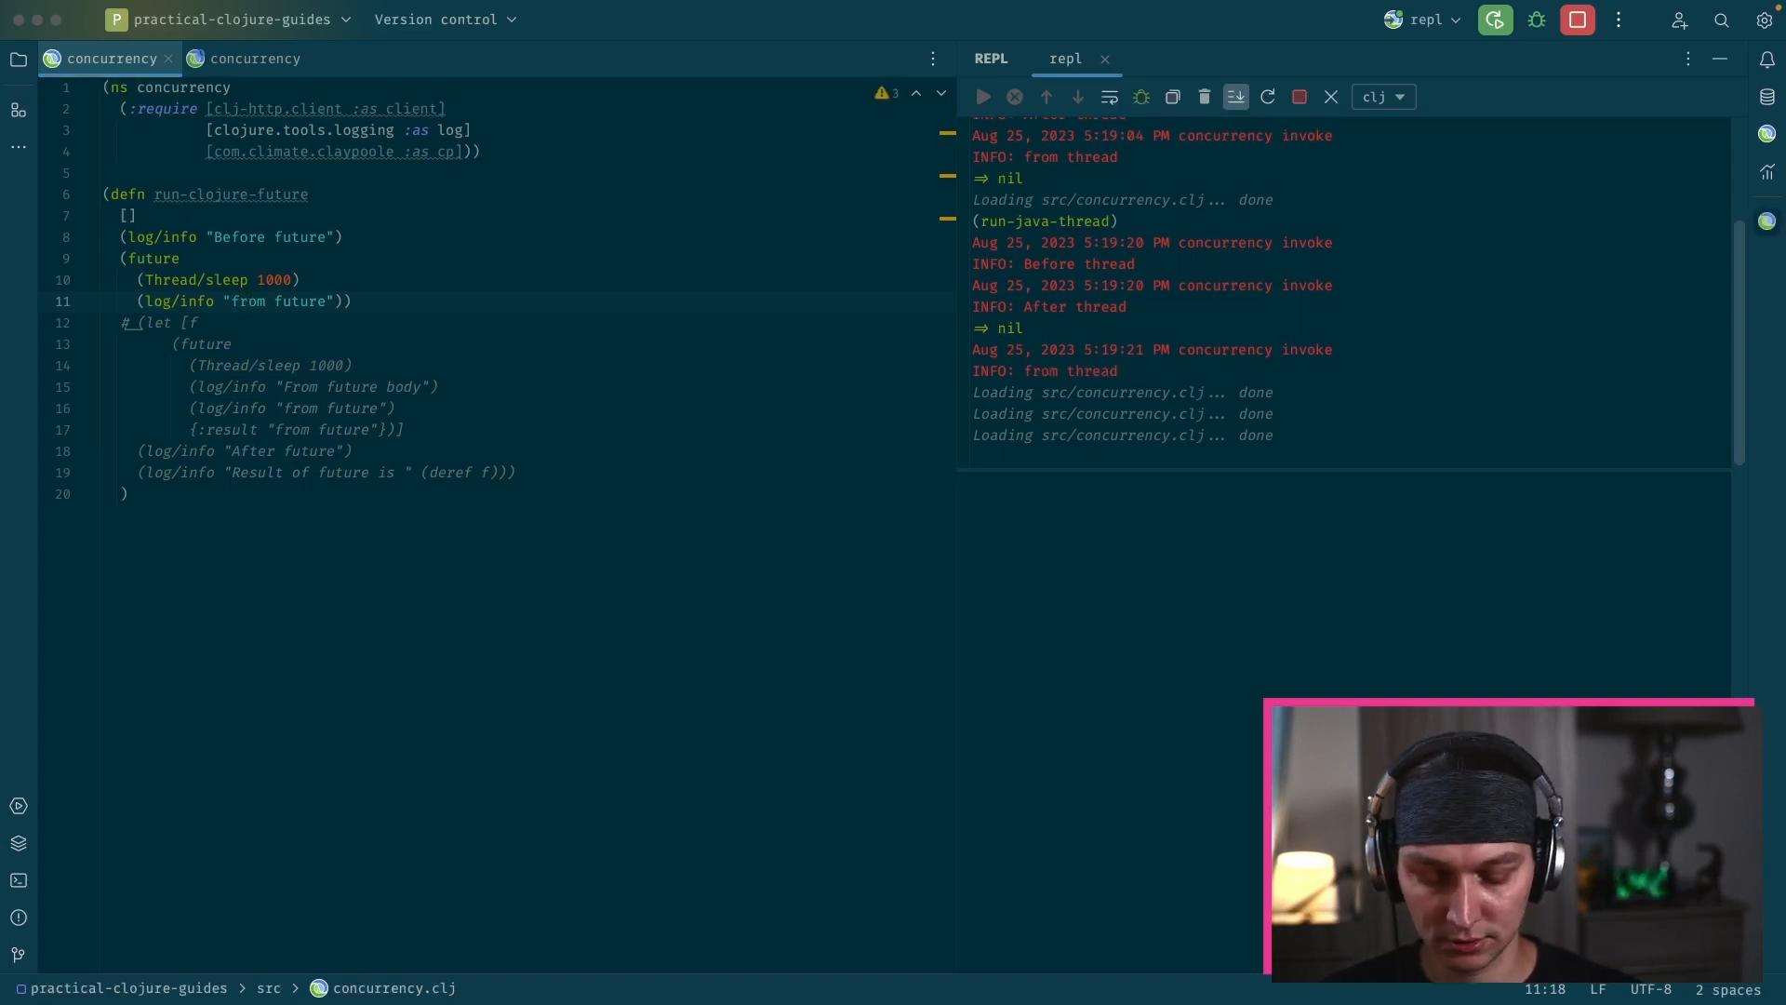
- Start the (run-c call for run-clojure-future in the REPL
type("(run)")
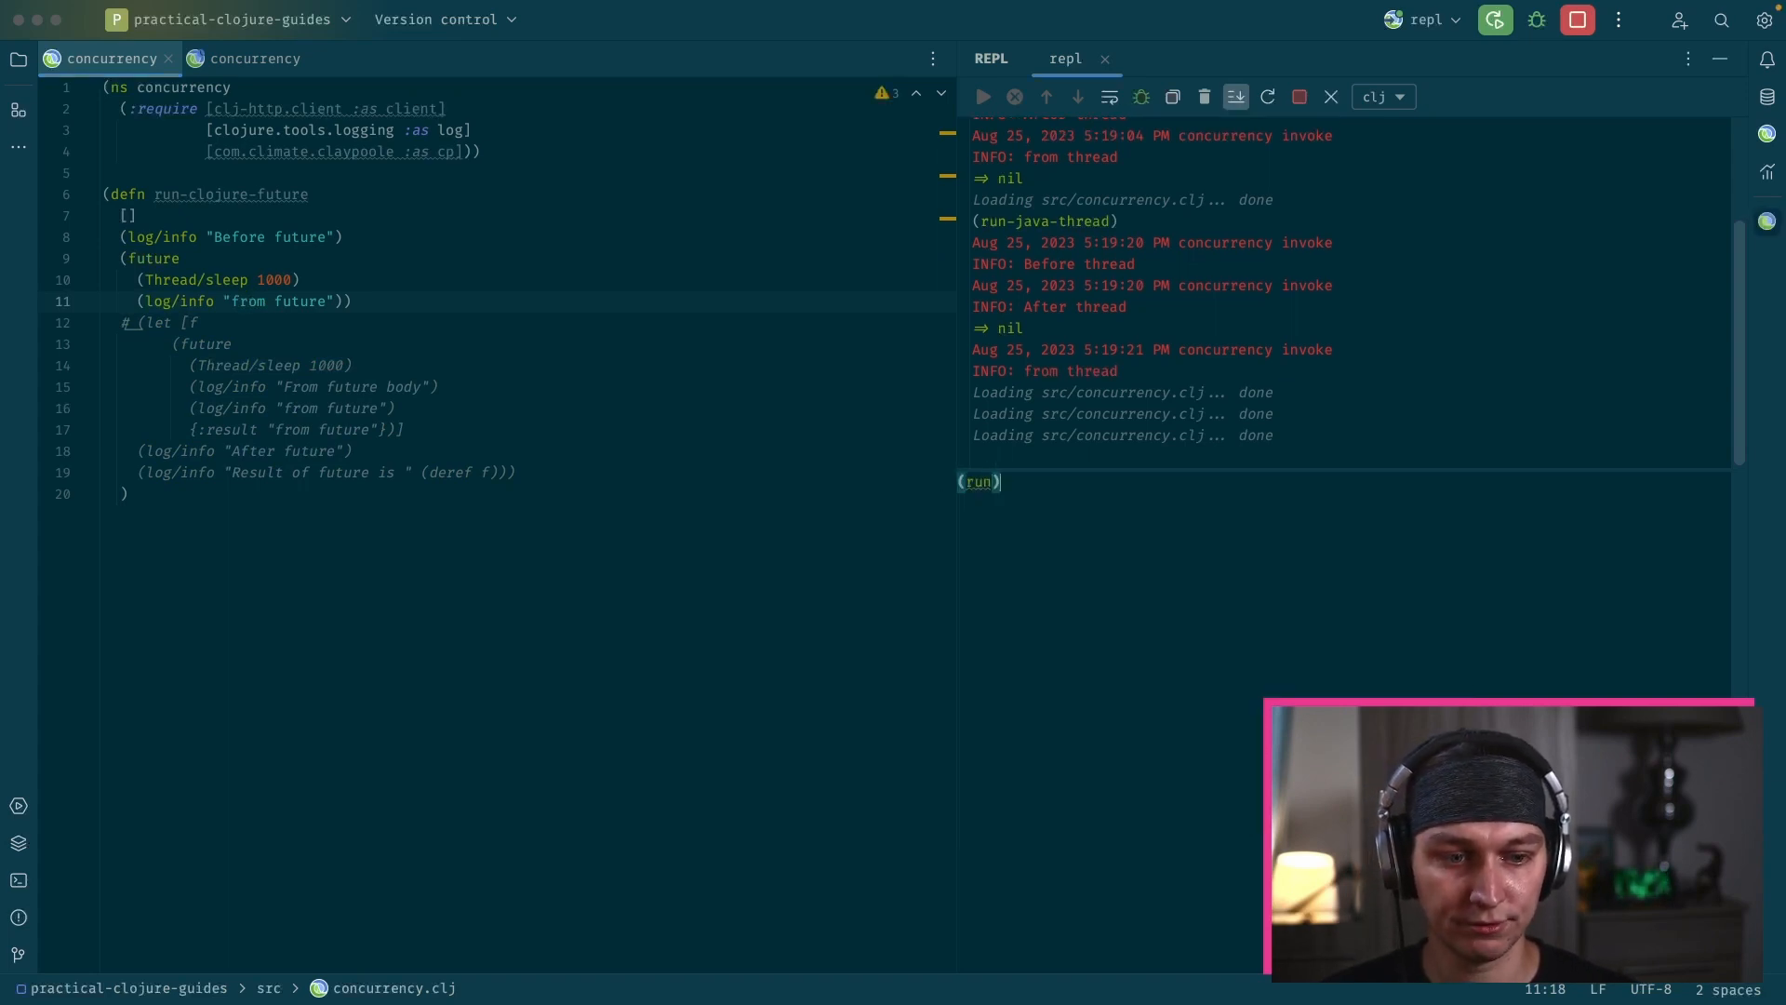
type("c")
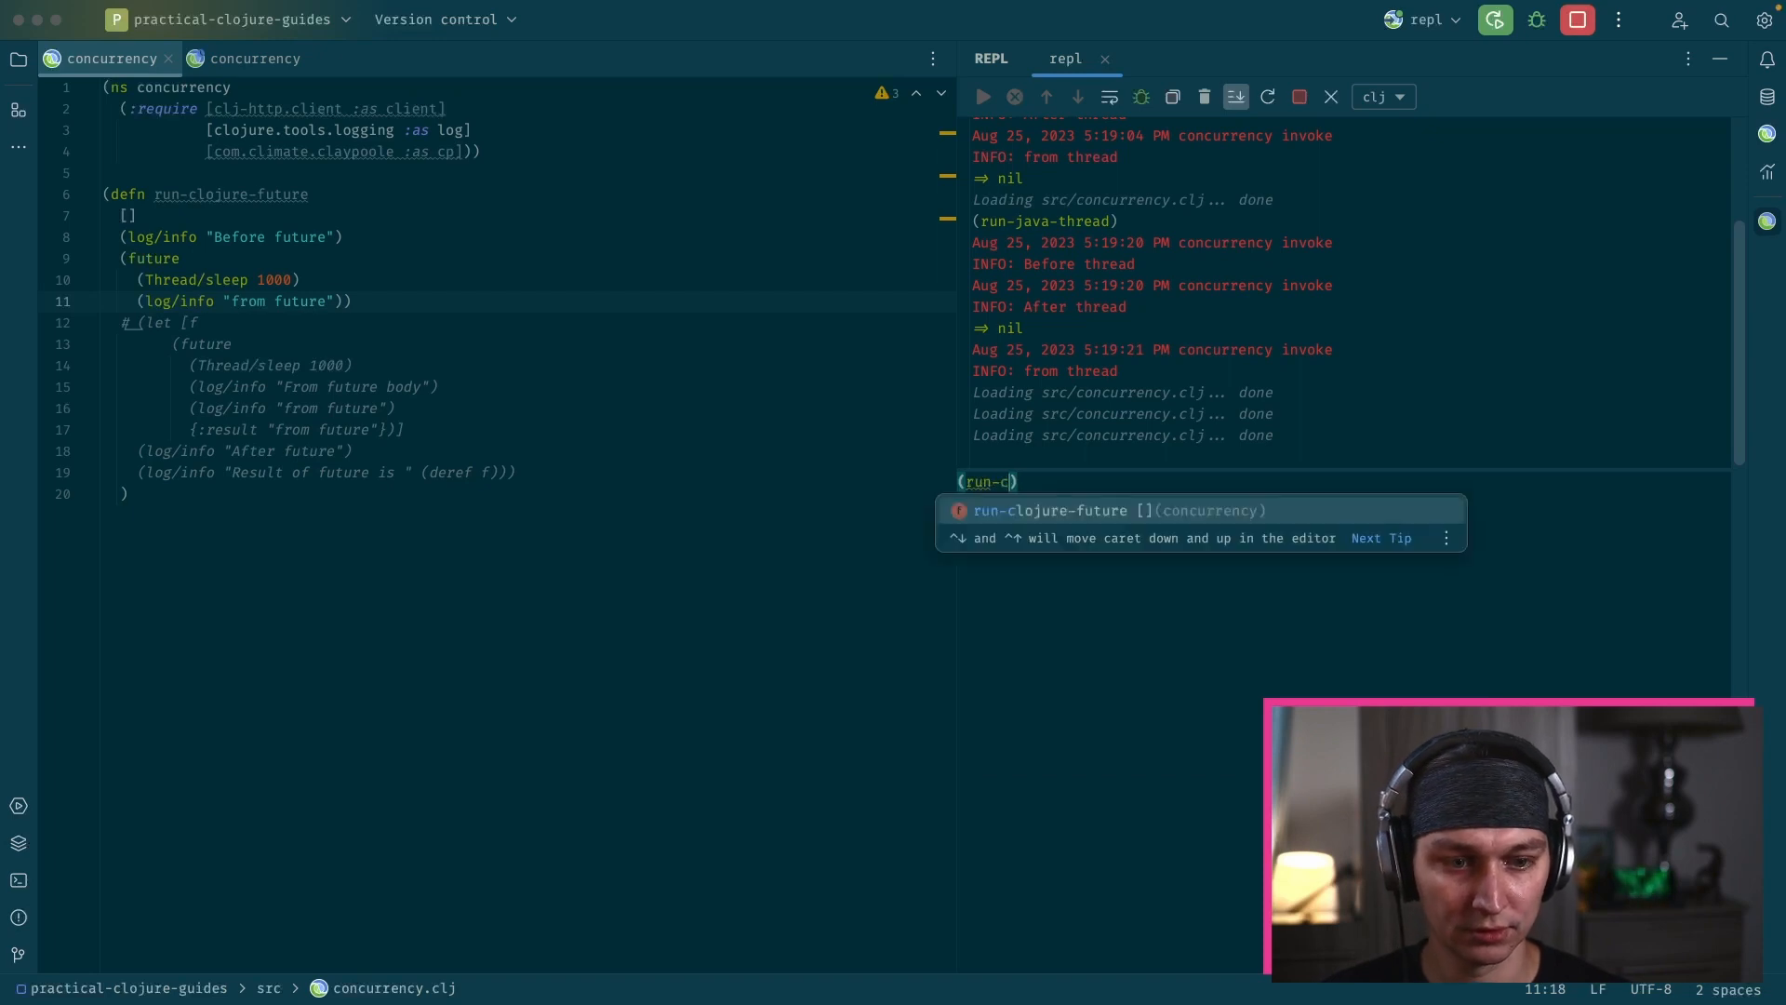
- Complete and evaluate the (run-clojure-future) call in the REPL
key("enter")
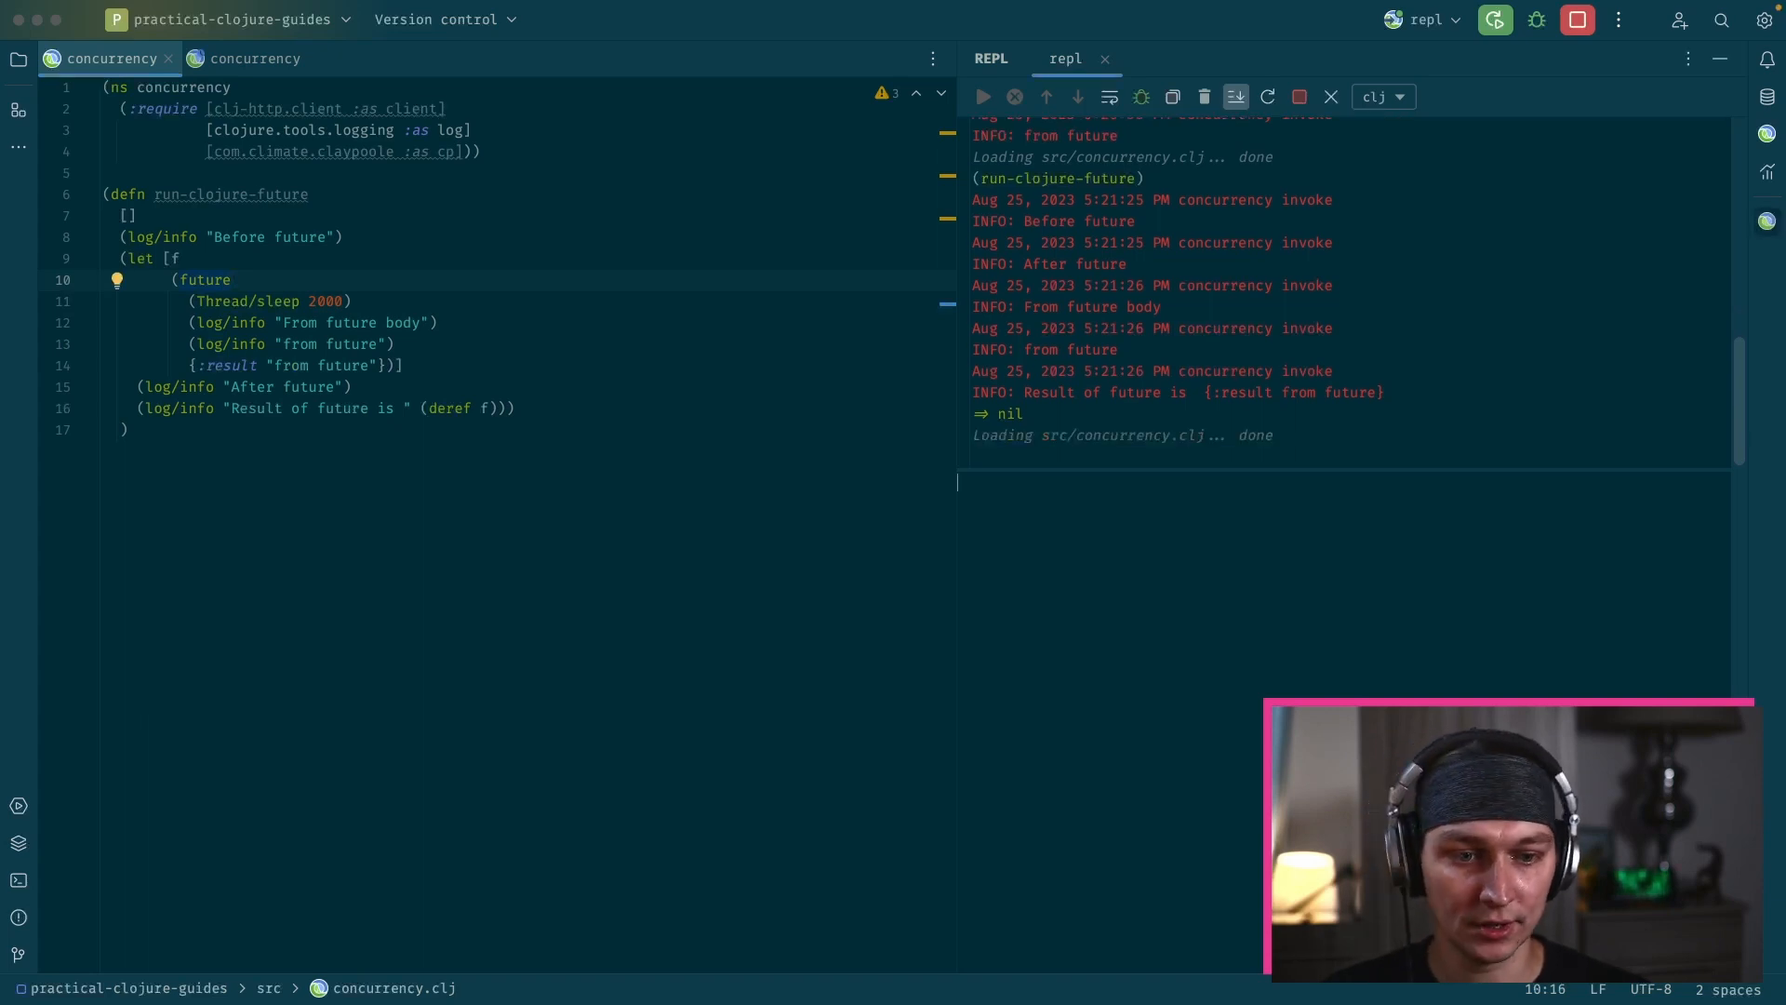
- Log the future's result with (deref f), then the @f shorthand, on run-clojure-future's result line
left_click(983, 96)
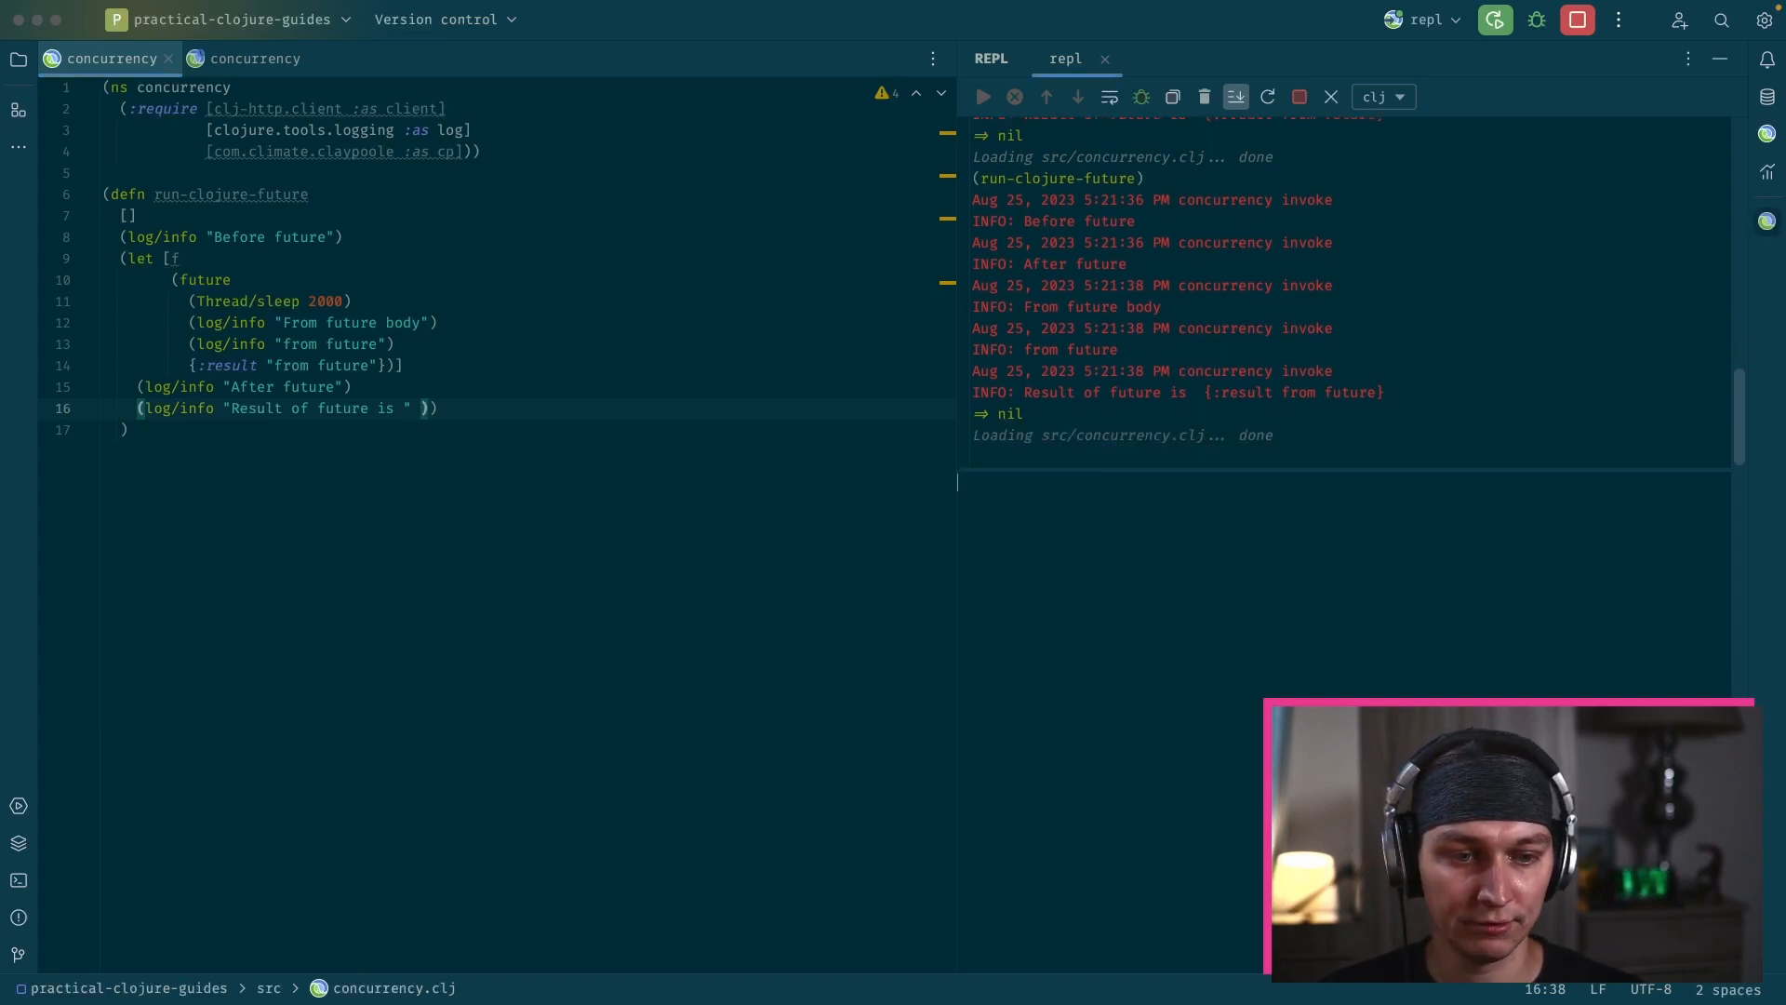
left_click(983, 95)
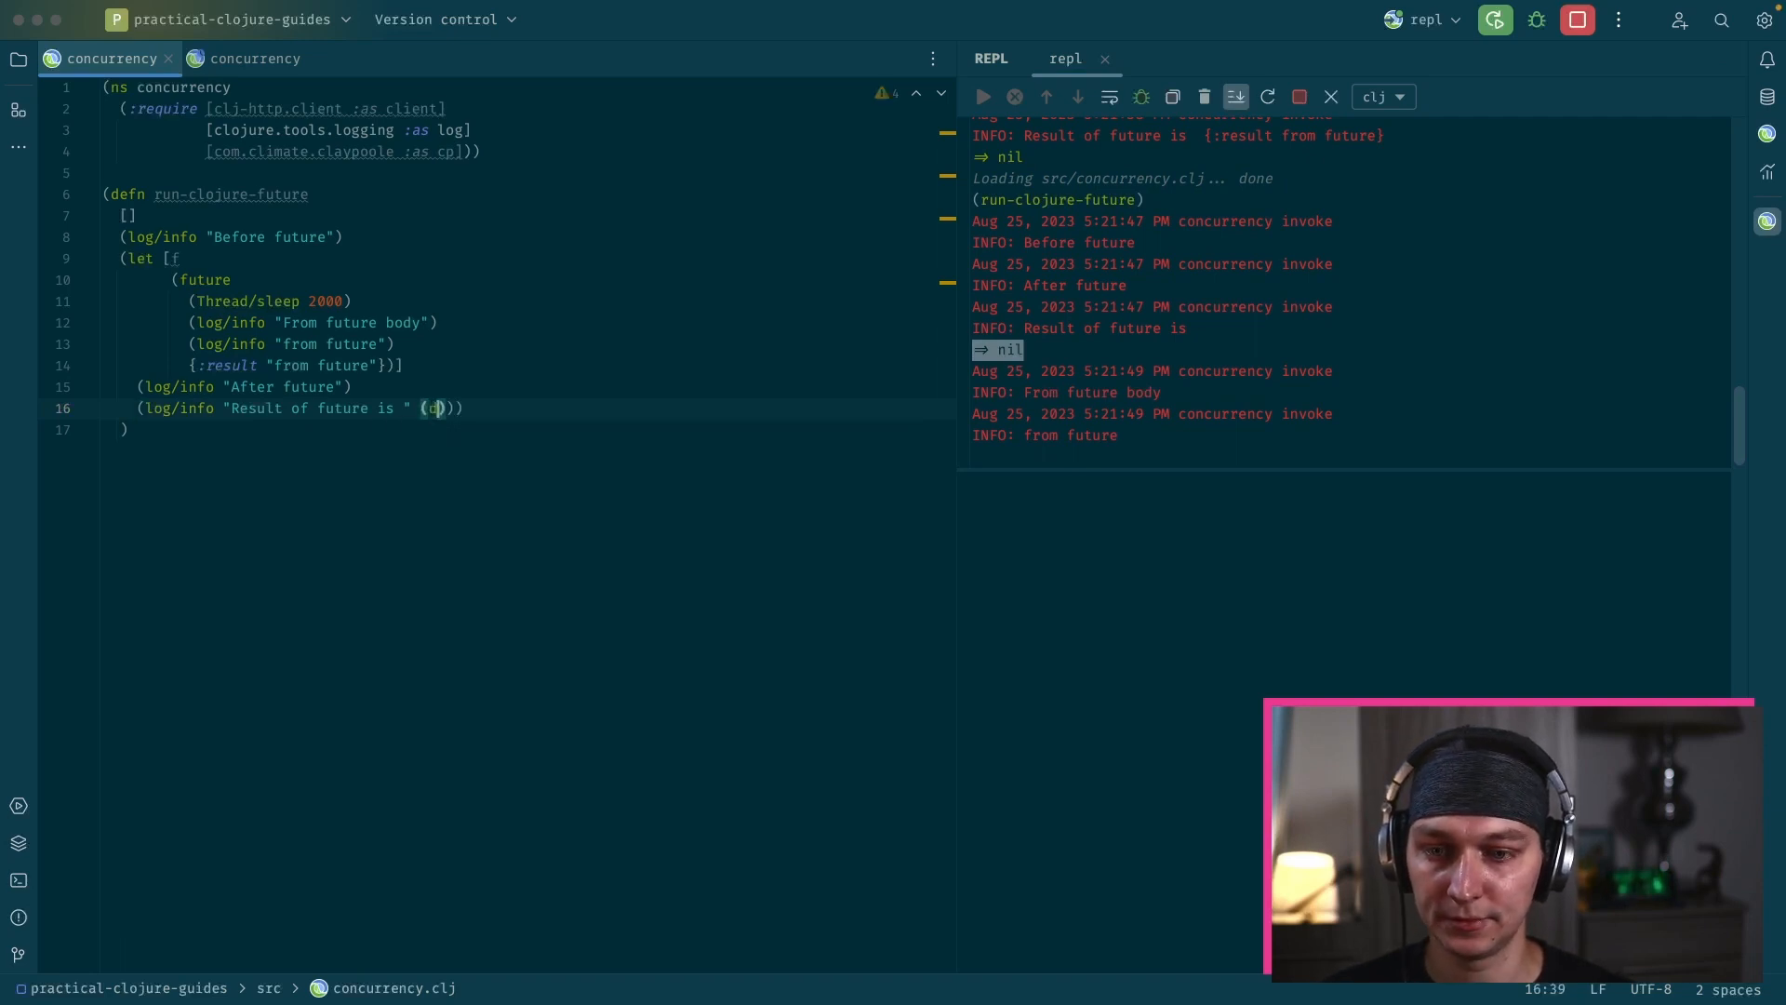
type("eref")
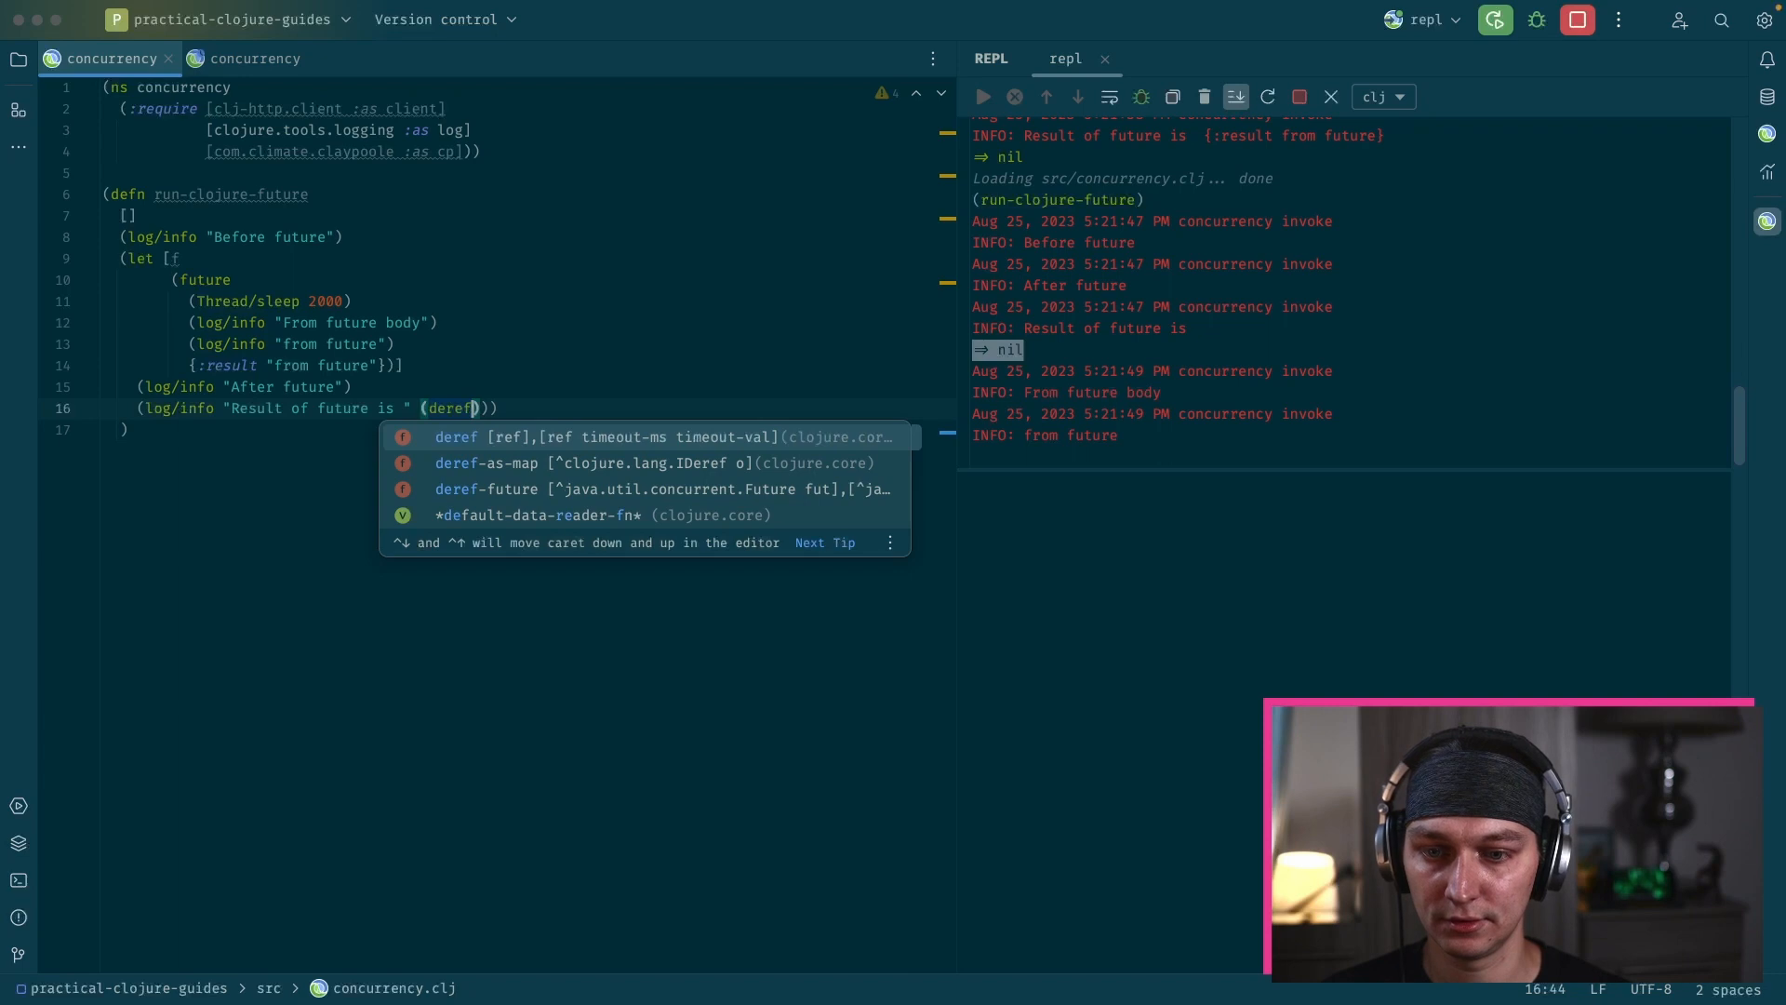
type("f")
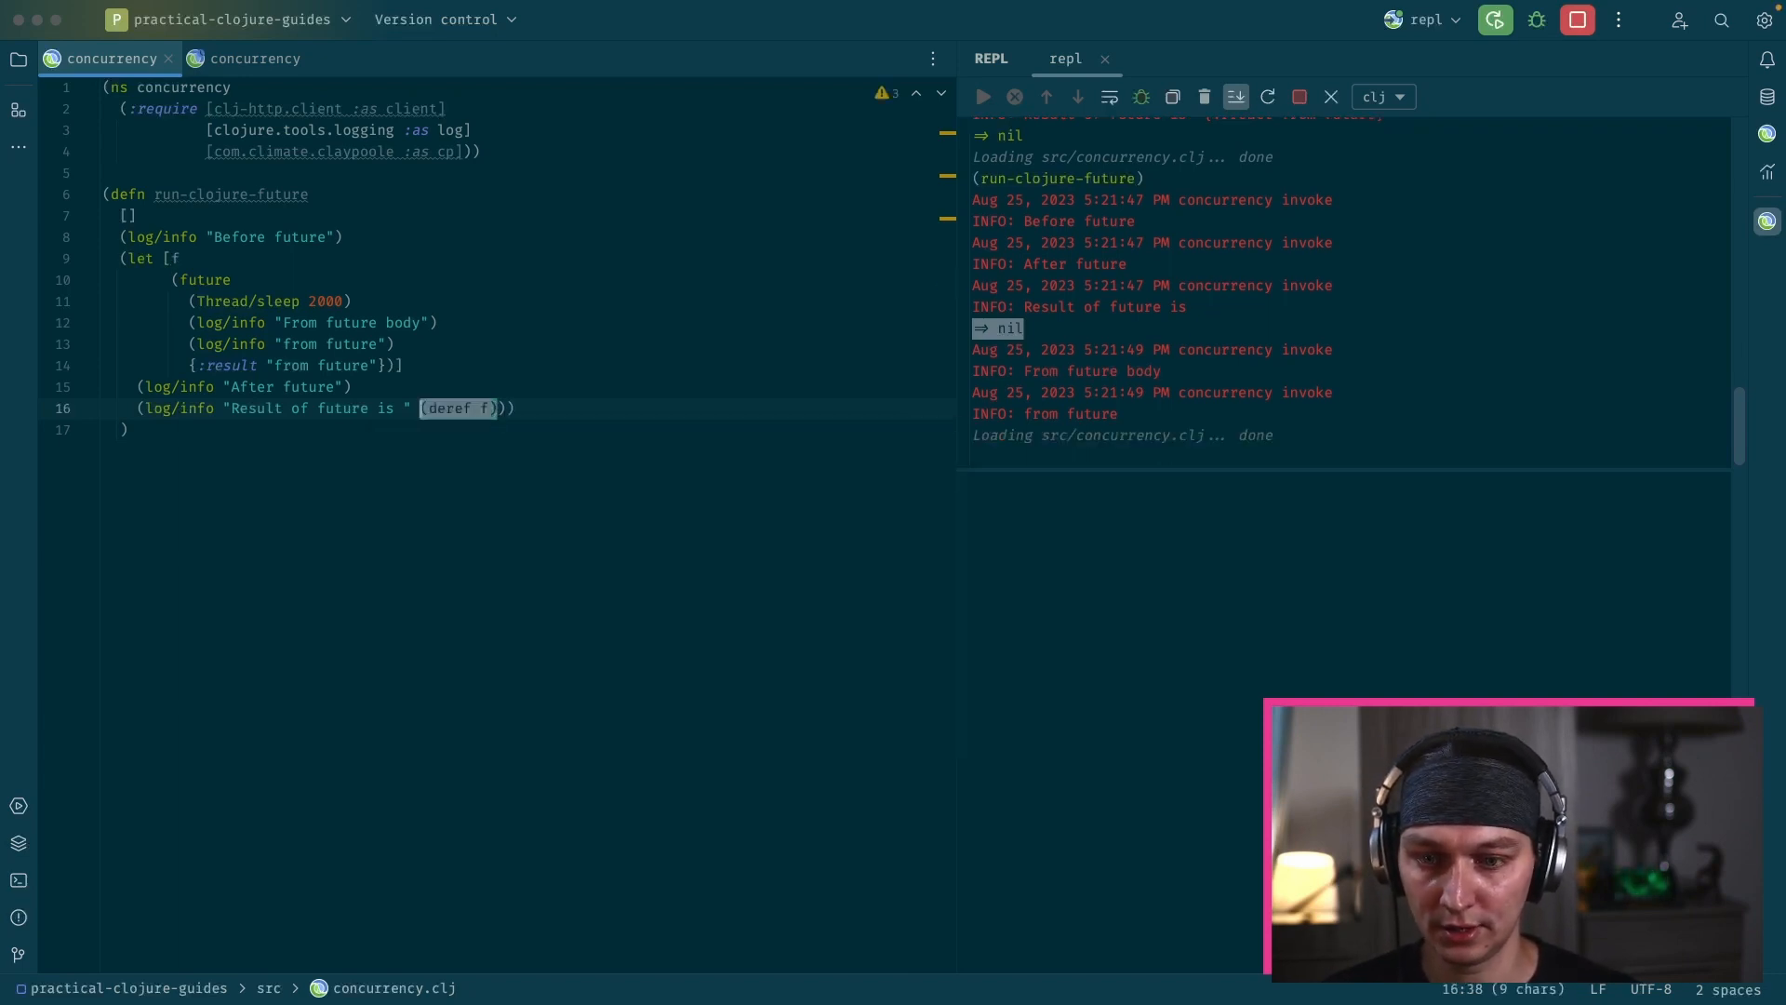
type("@f")
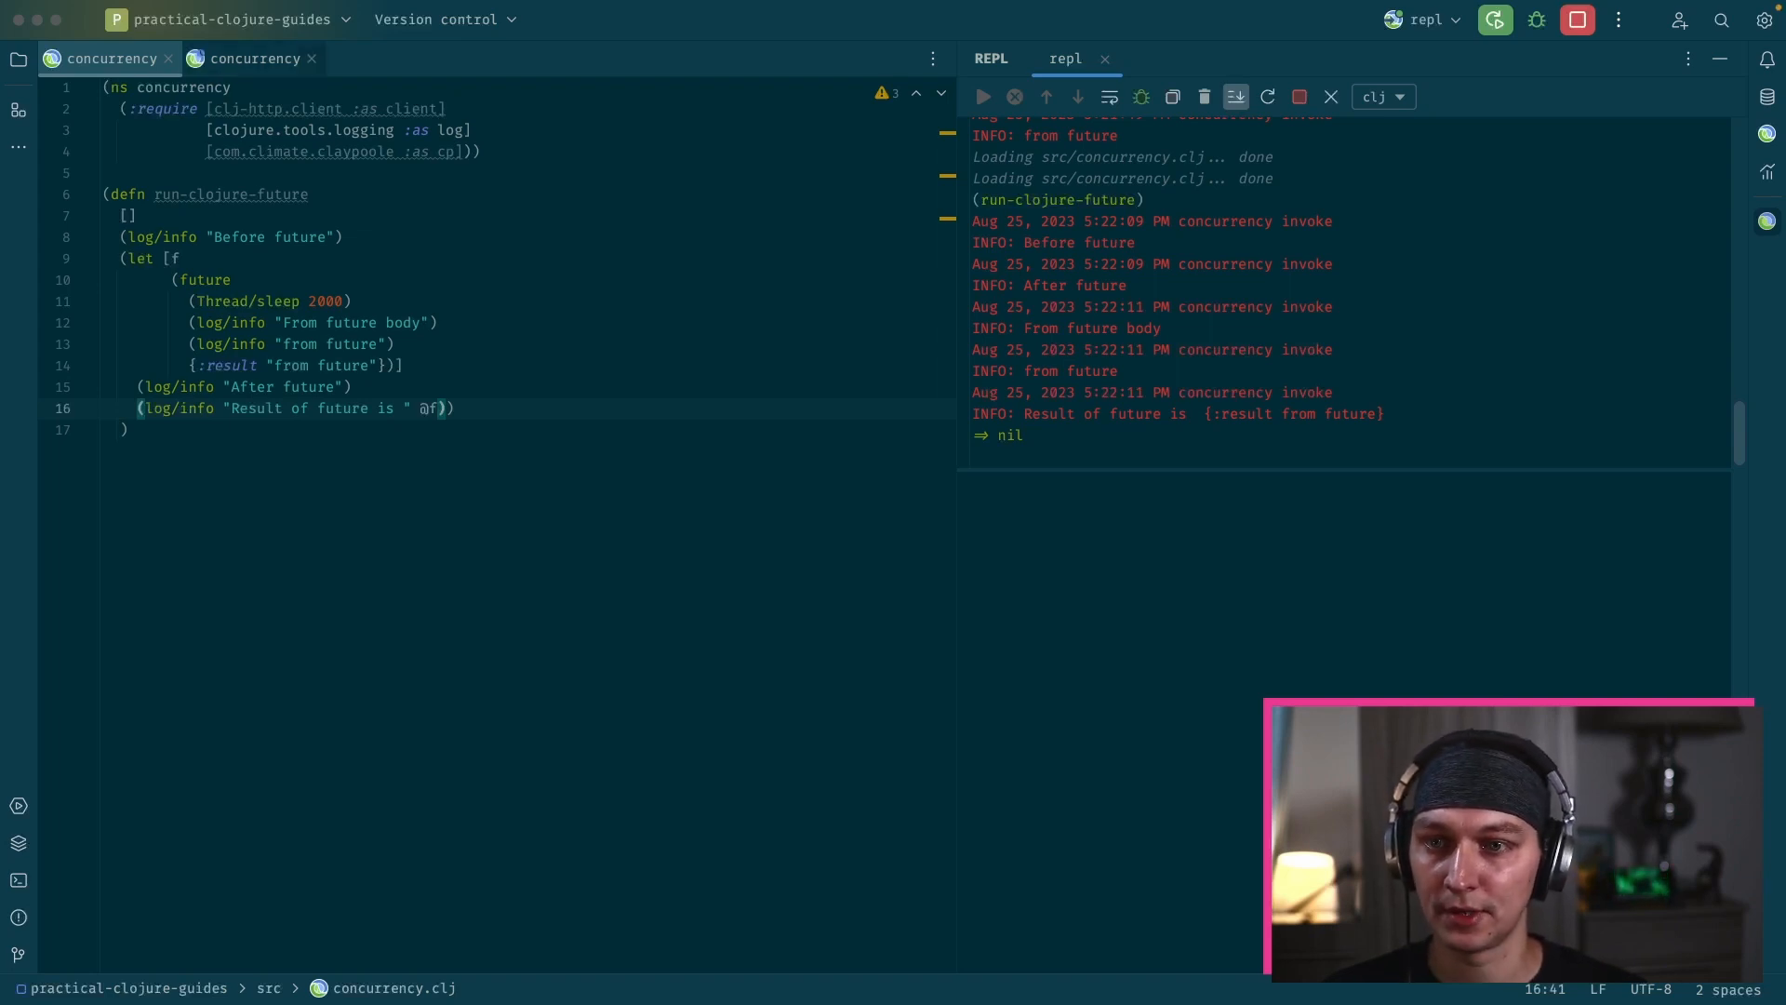
left_click(251, 58)
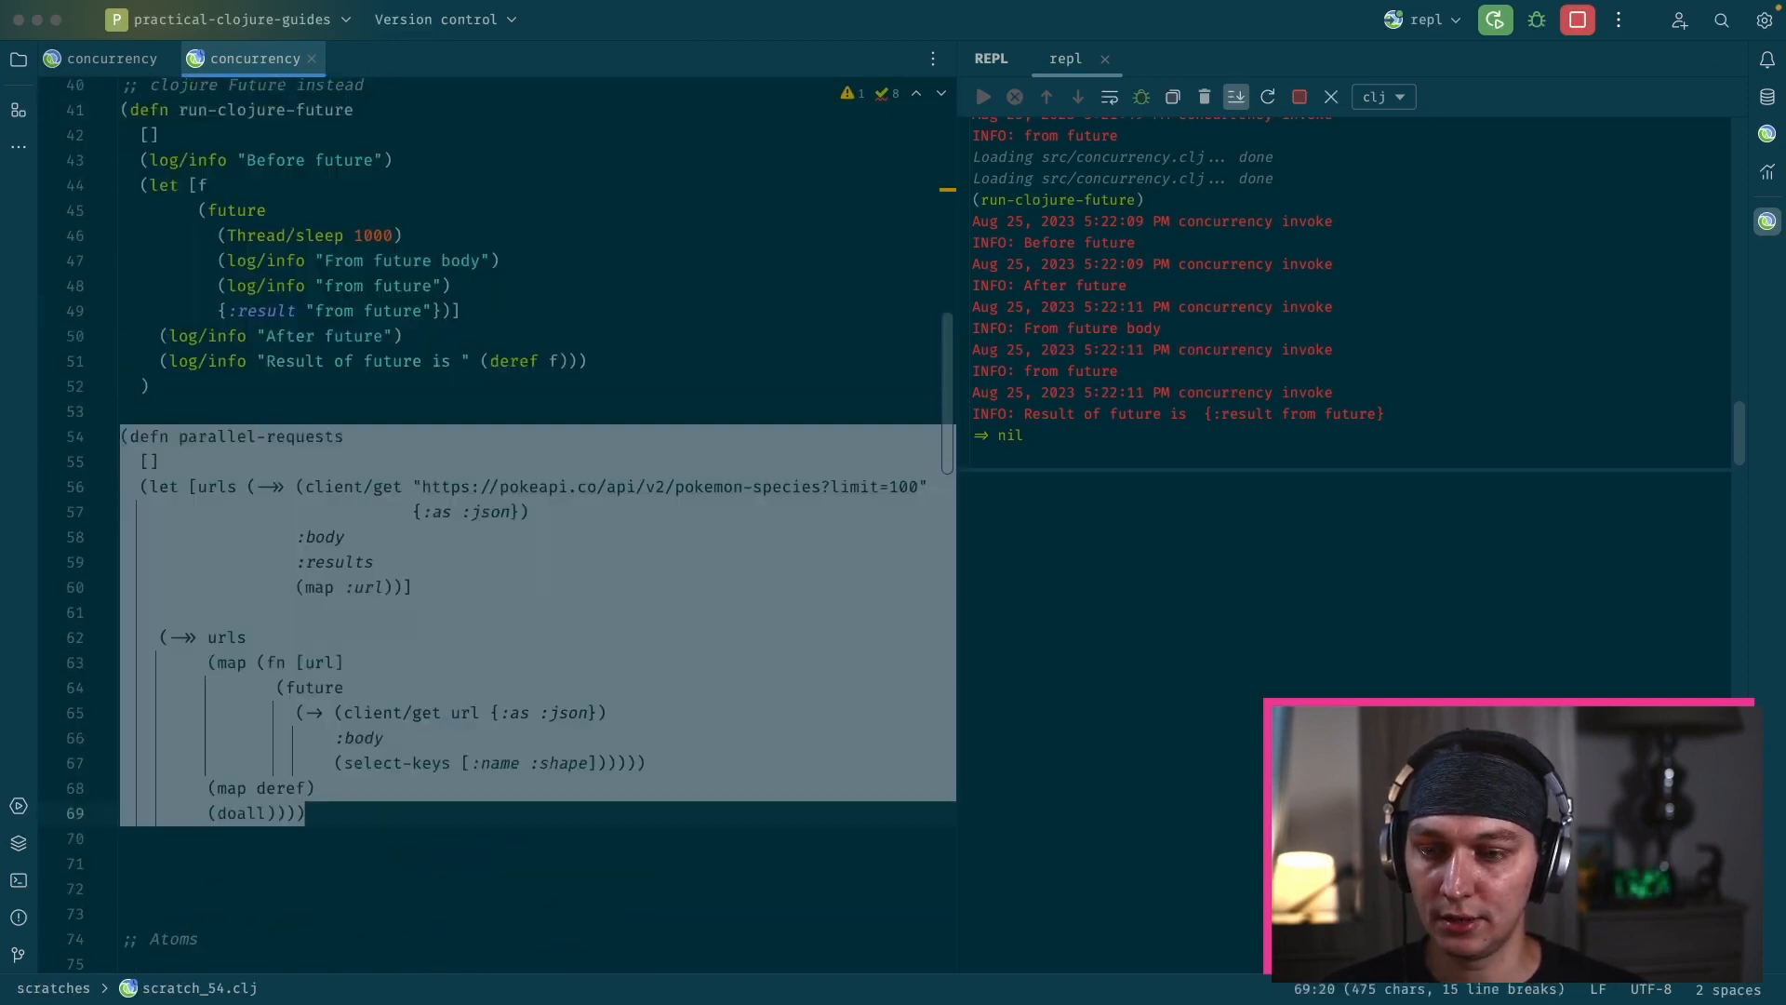
- Paste parallel-requests over run-clojure-future in concurrency.clj and list the pokemon-species URLs
left_click(112, 58)
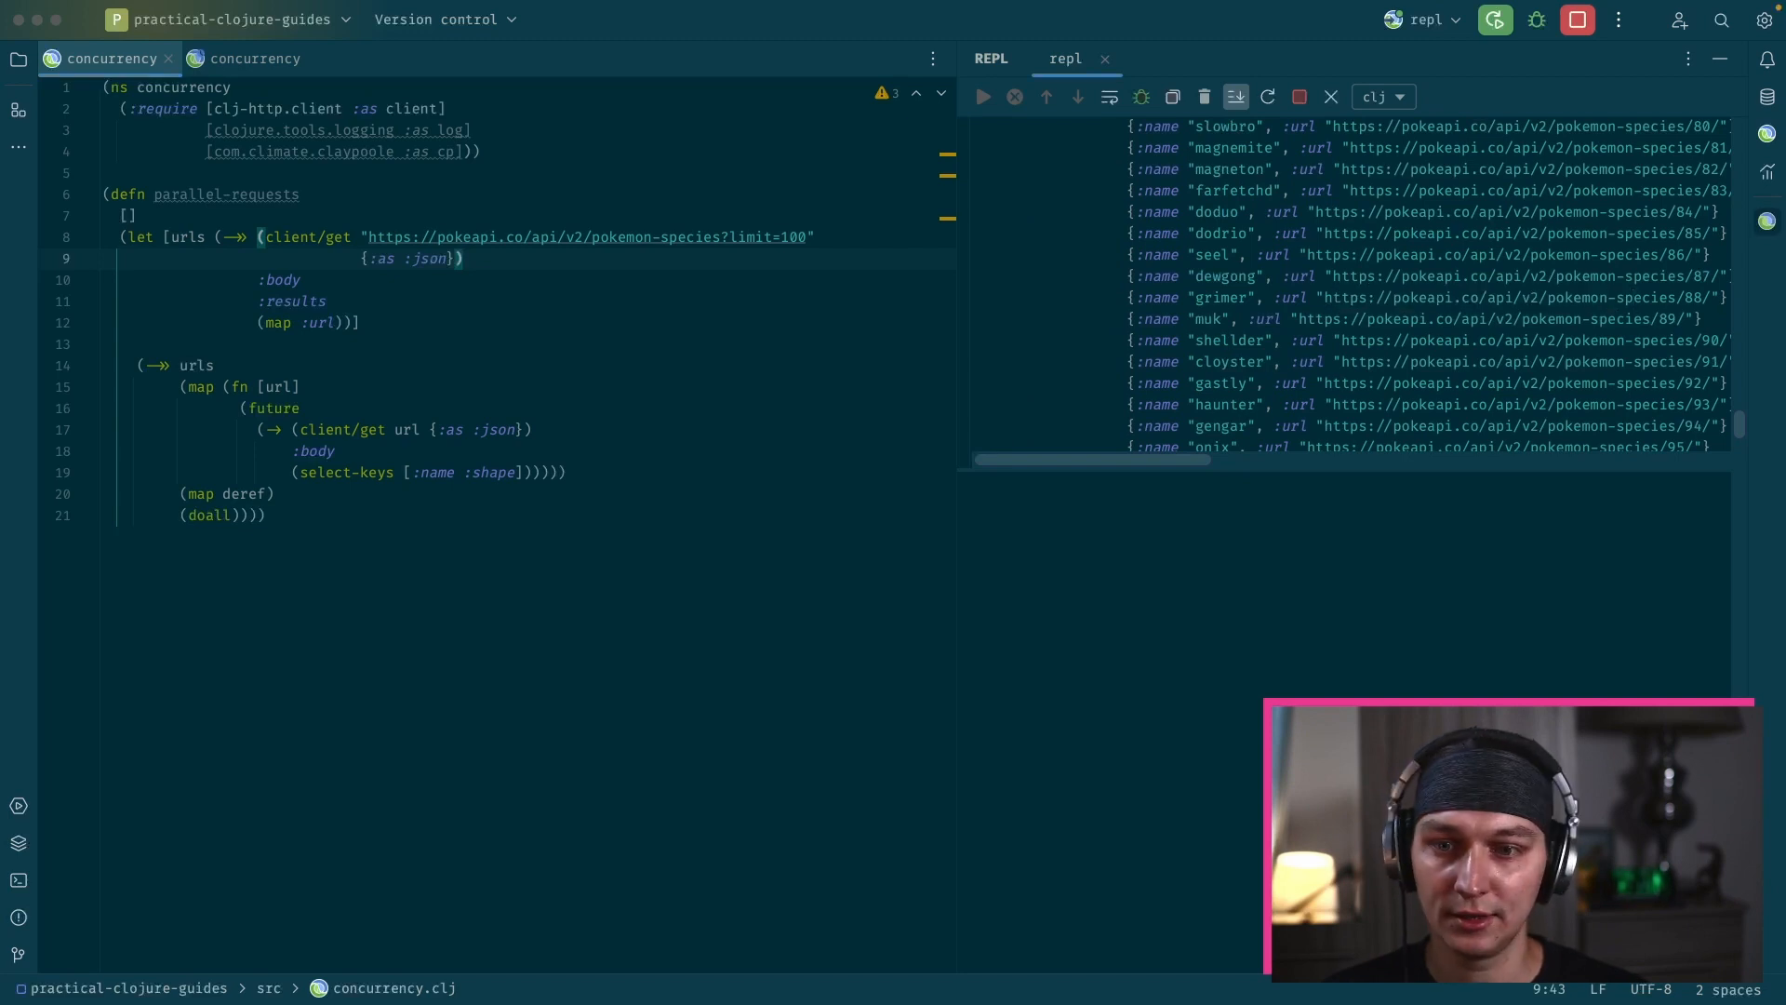
scroll("down", 3)
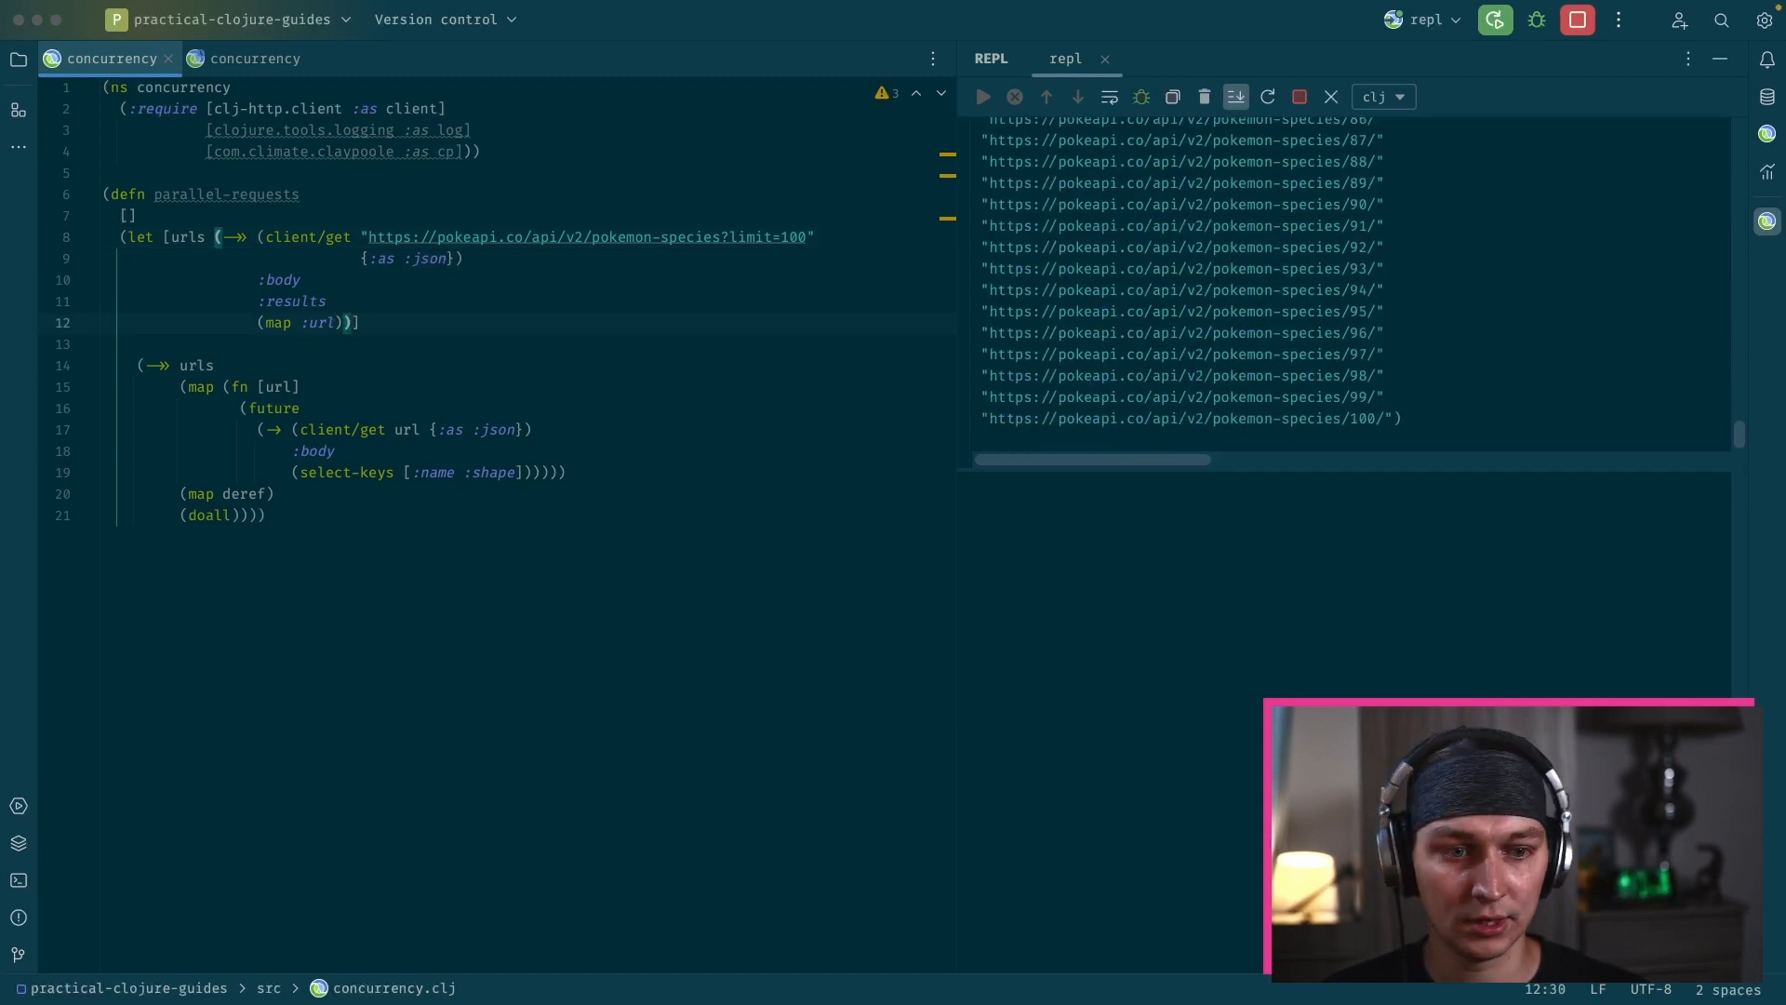
- Move the client/get pipeline out of future and comment out (future and (map deref) with #_
left_click_drag(1127, 183, 1204, 397)
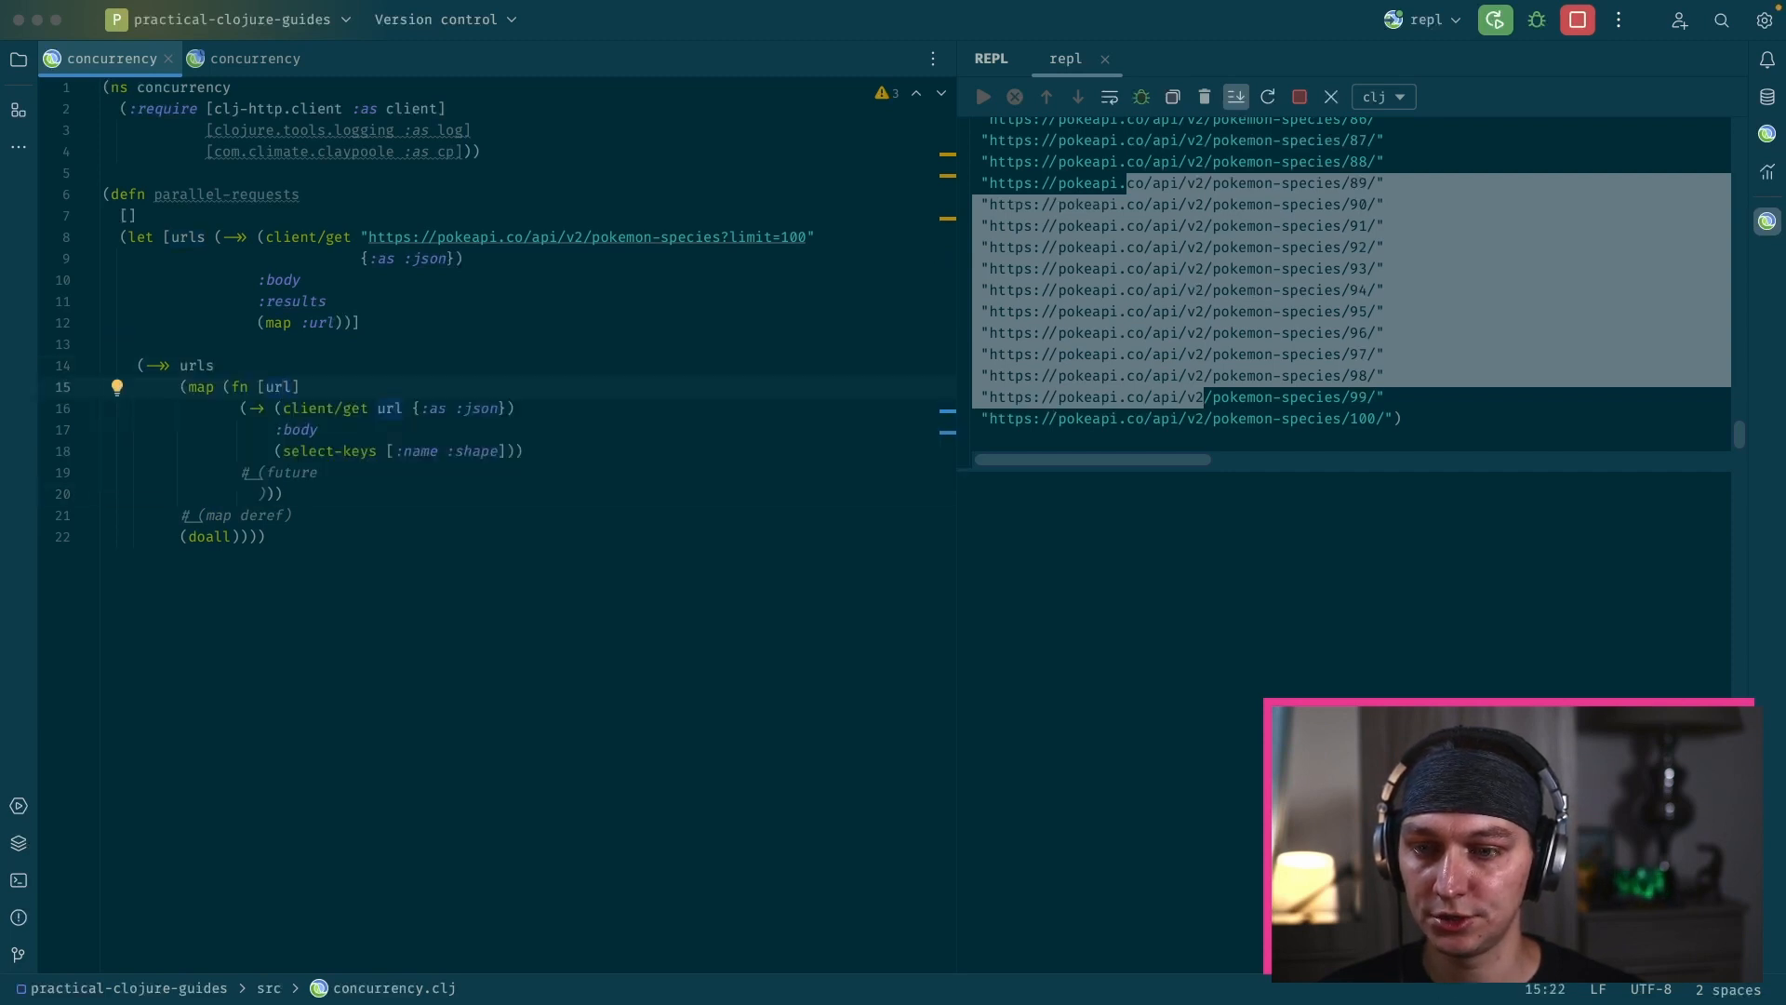
left_click_drag(258, 408, 525, 450)
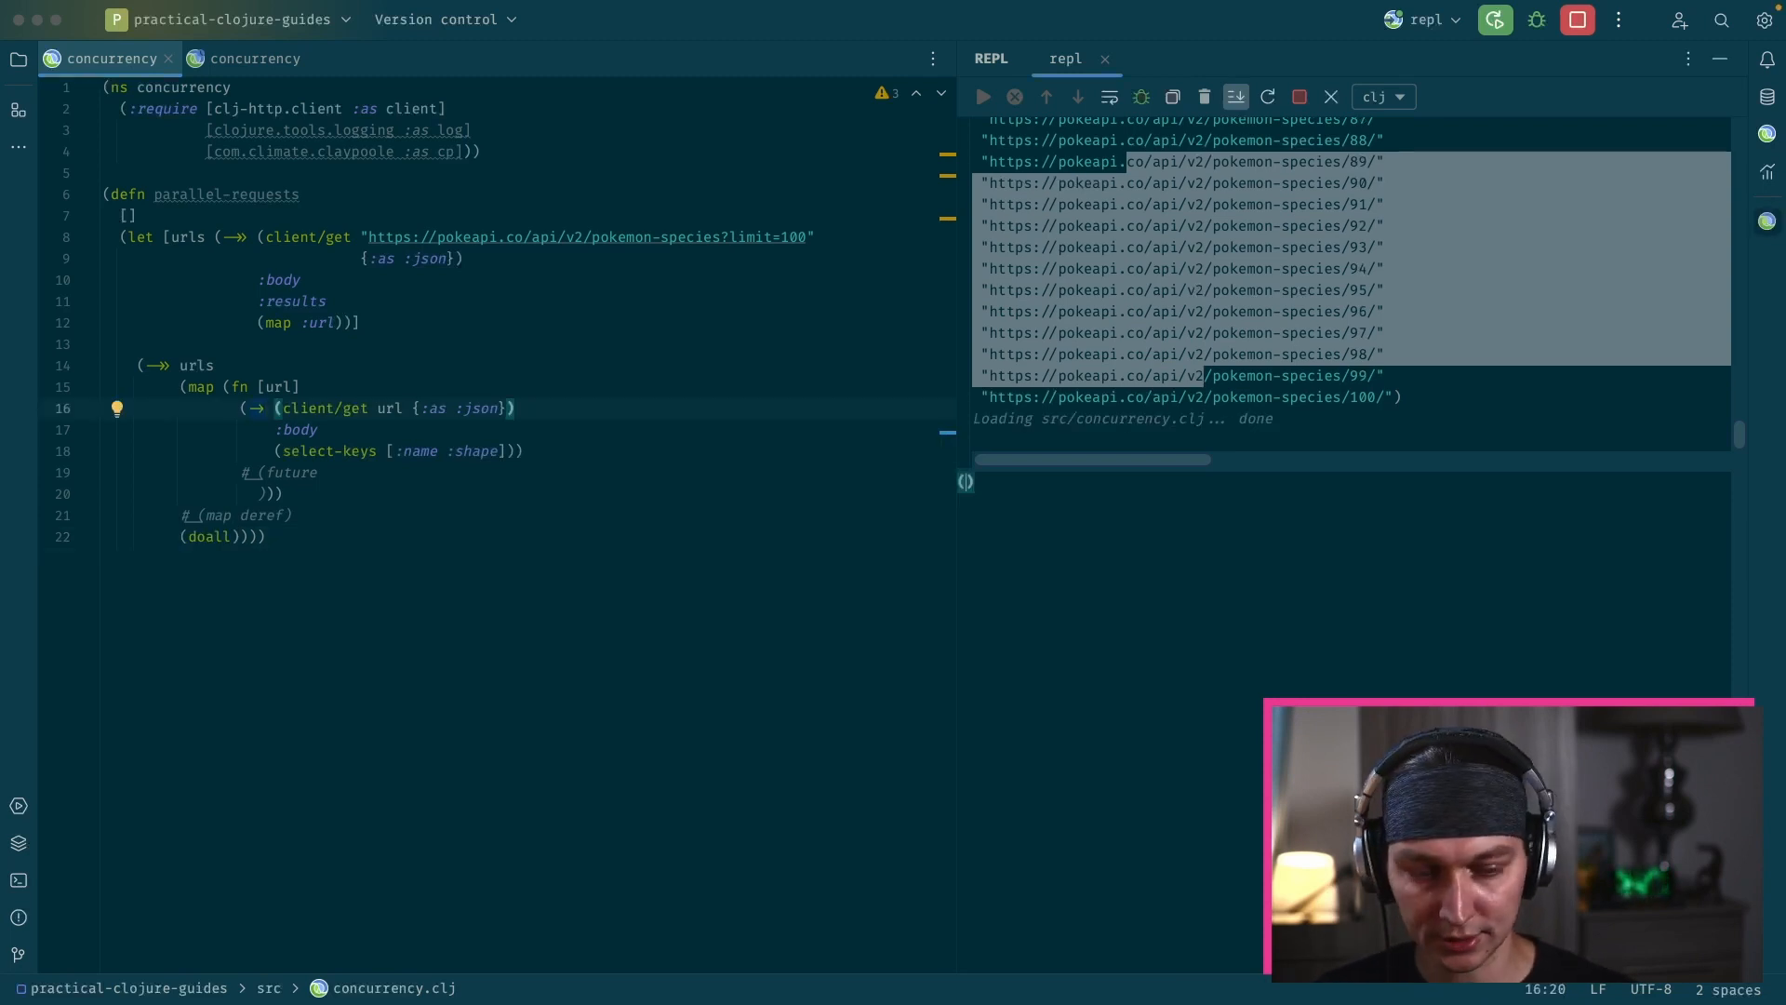
- Evaluate (def r (time (parallel-requests))) in the REPL, taking about 12,647 ms
type("pa")
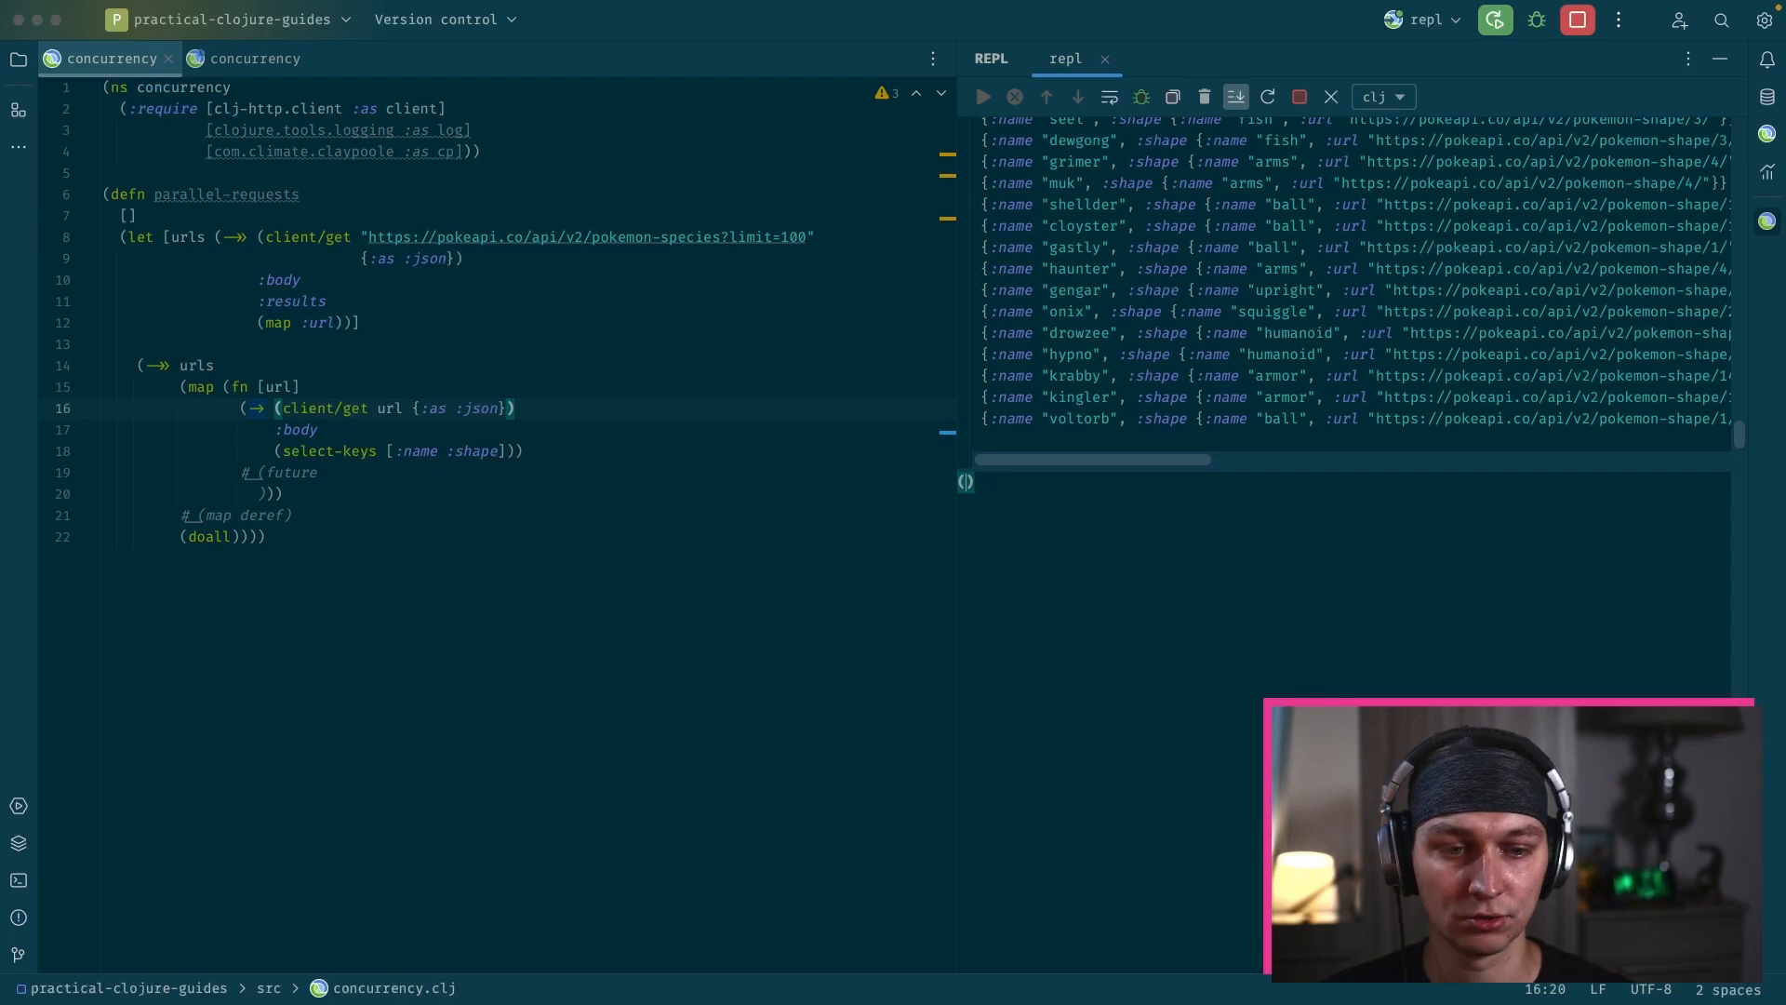
type("des")
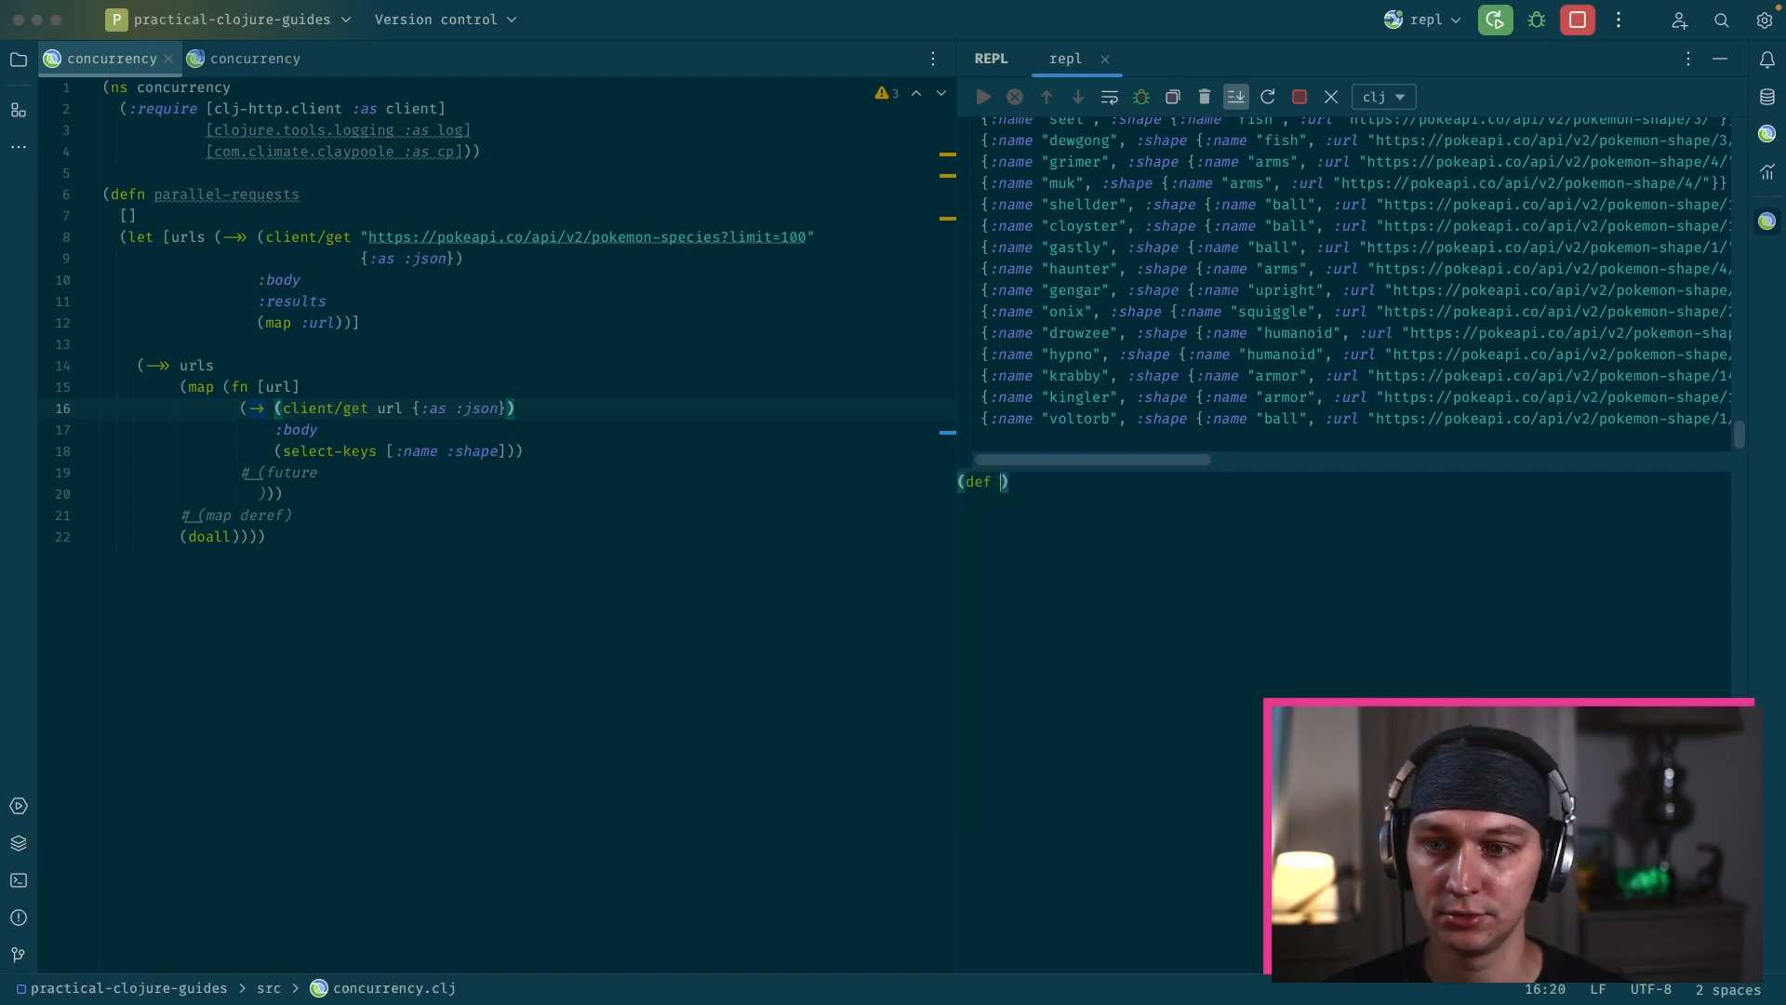
type("r ()")
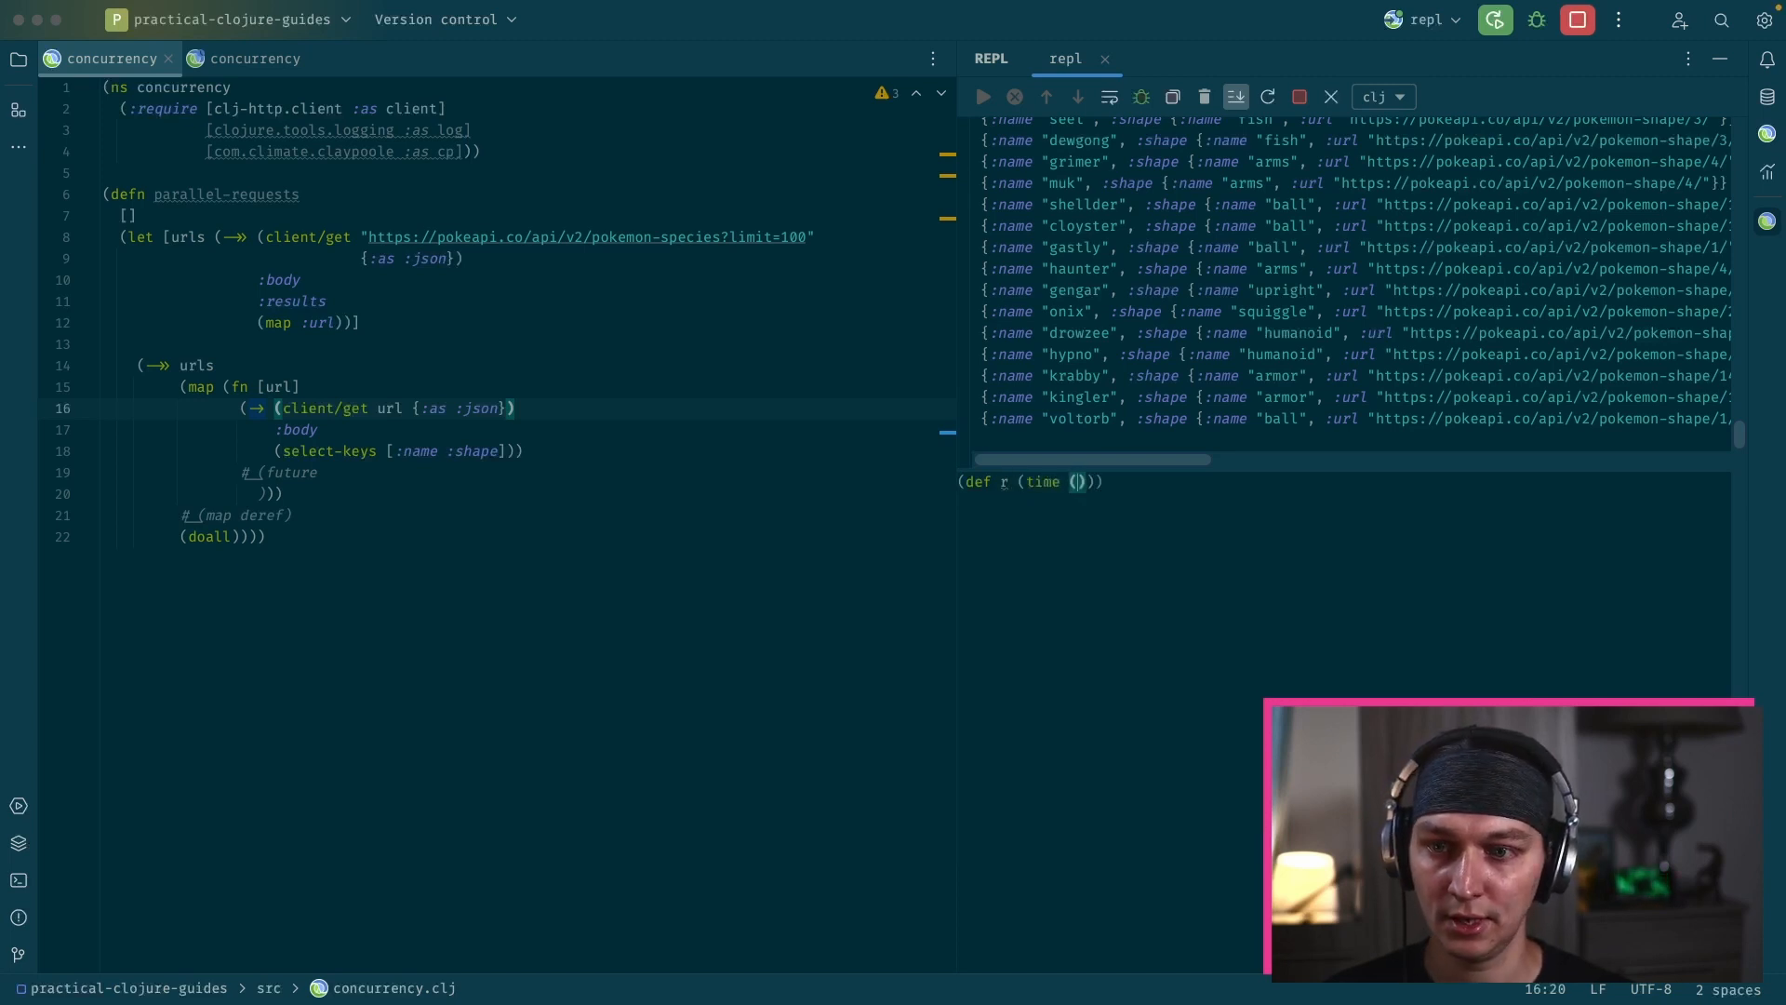
type("parallel-requests")
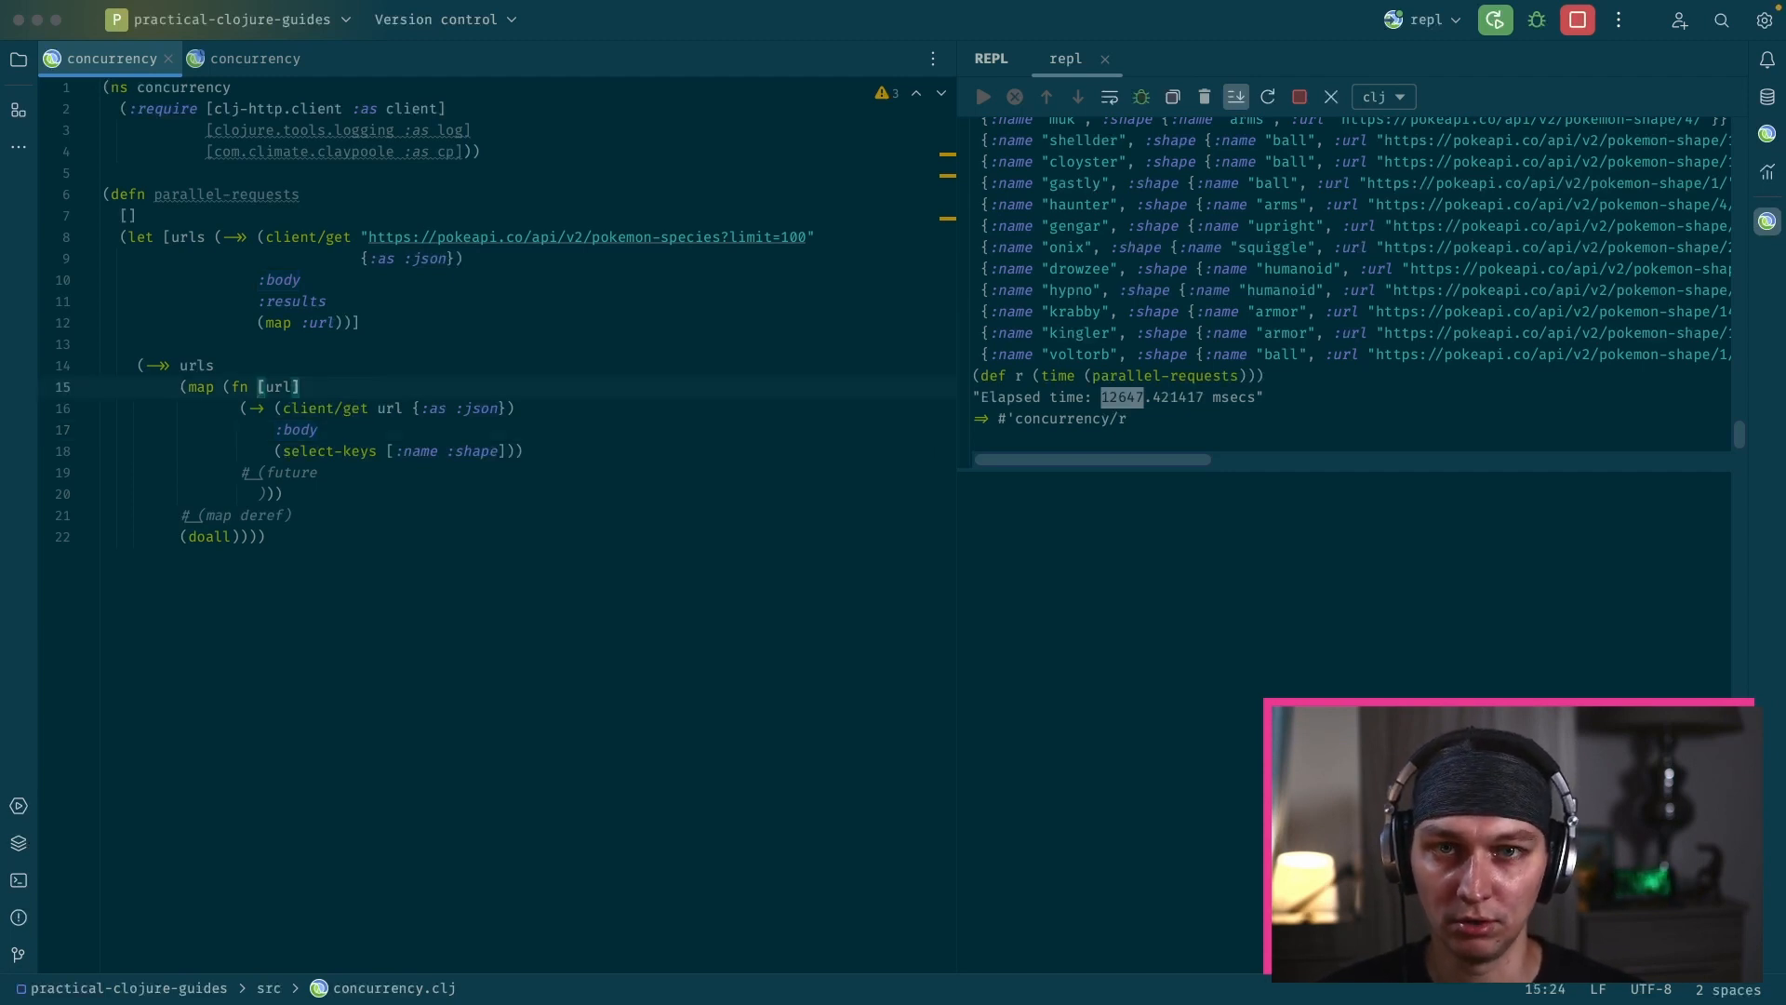
- Rewrap the request pipeline in (future ...) inside parallel-requests' mapping function
key("enter")
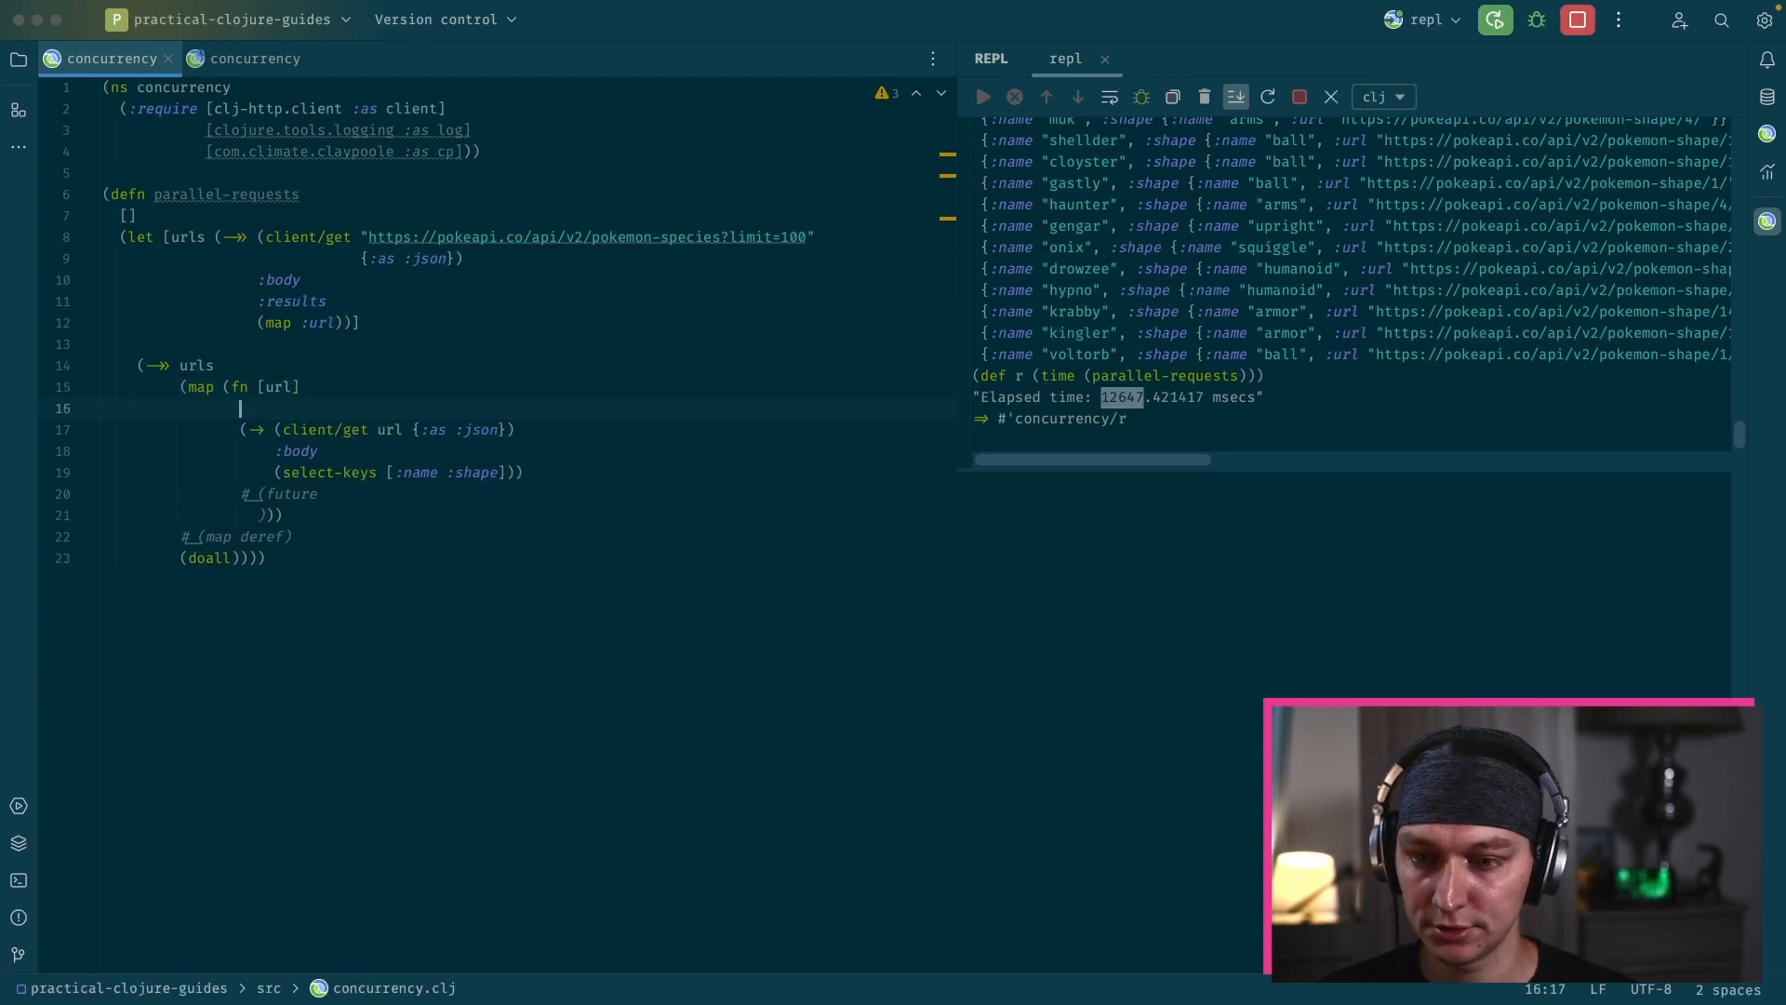
type("(")
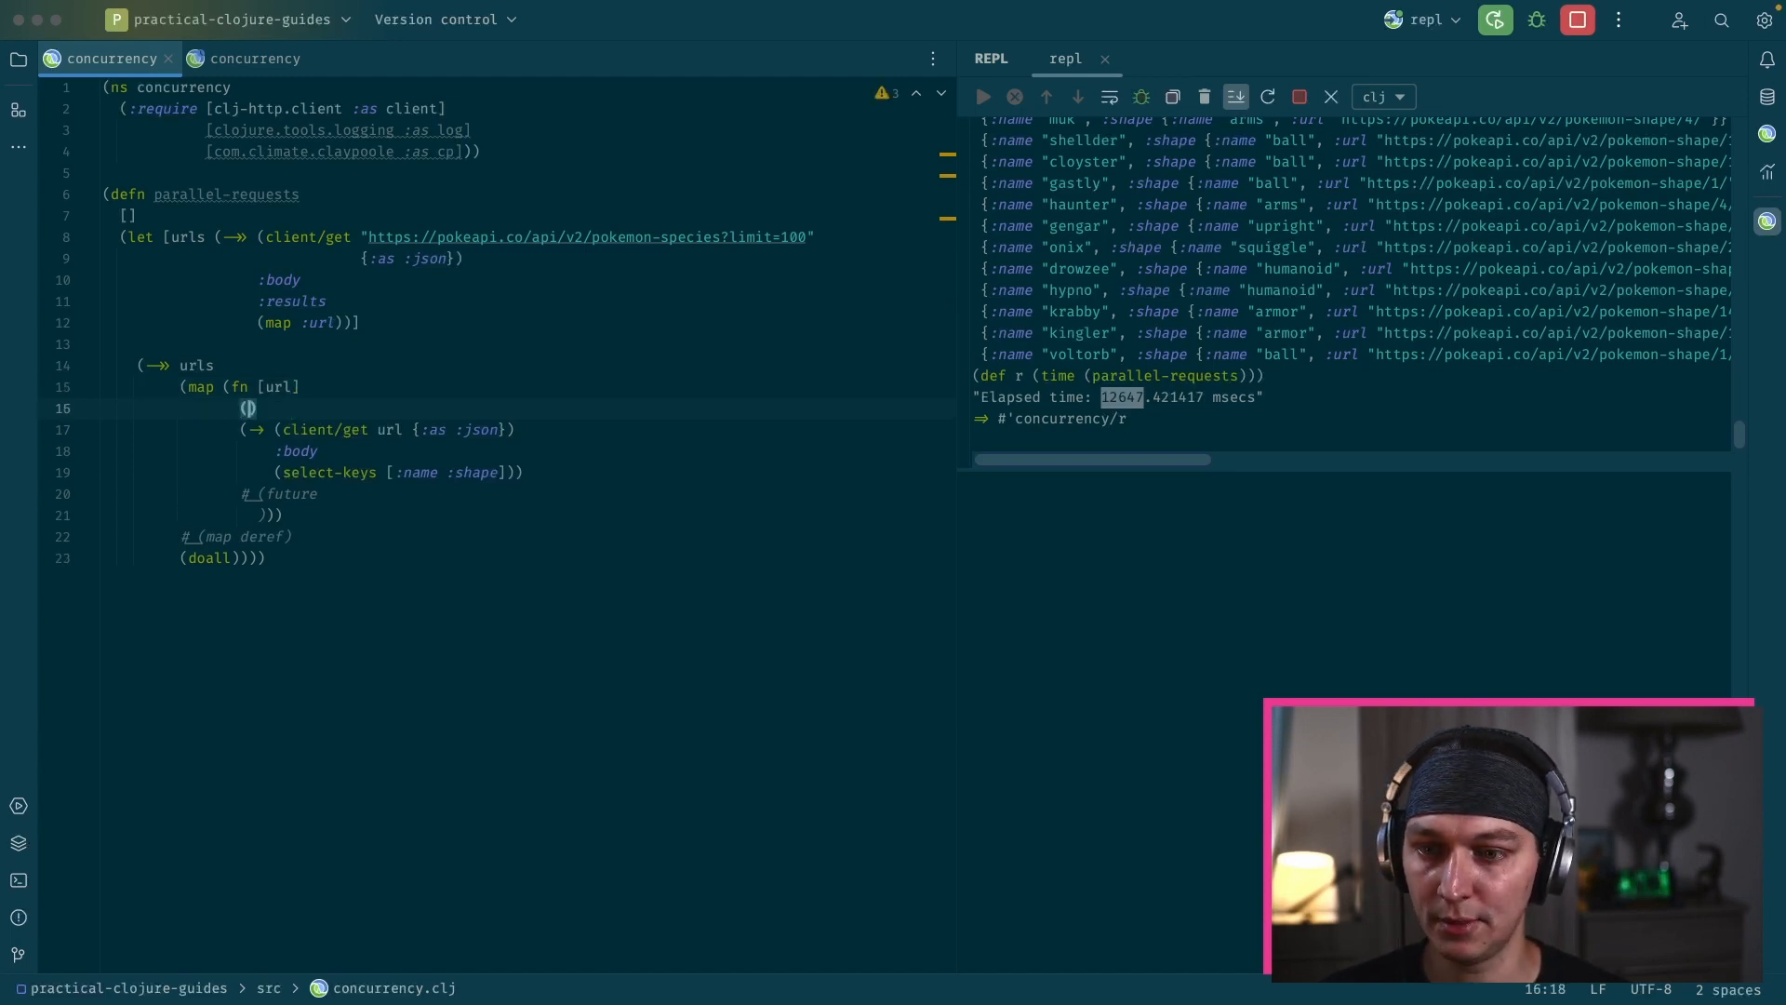
type("future")
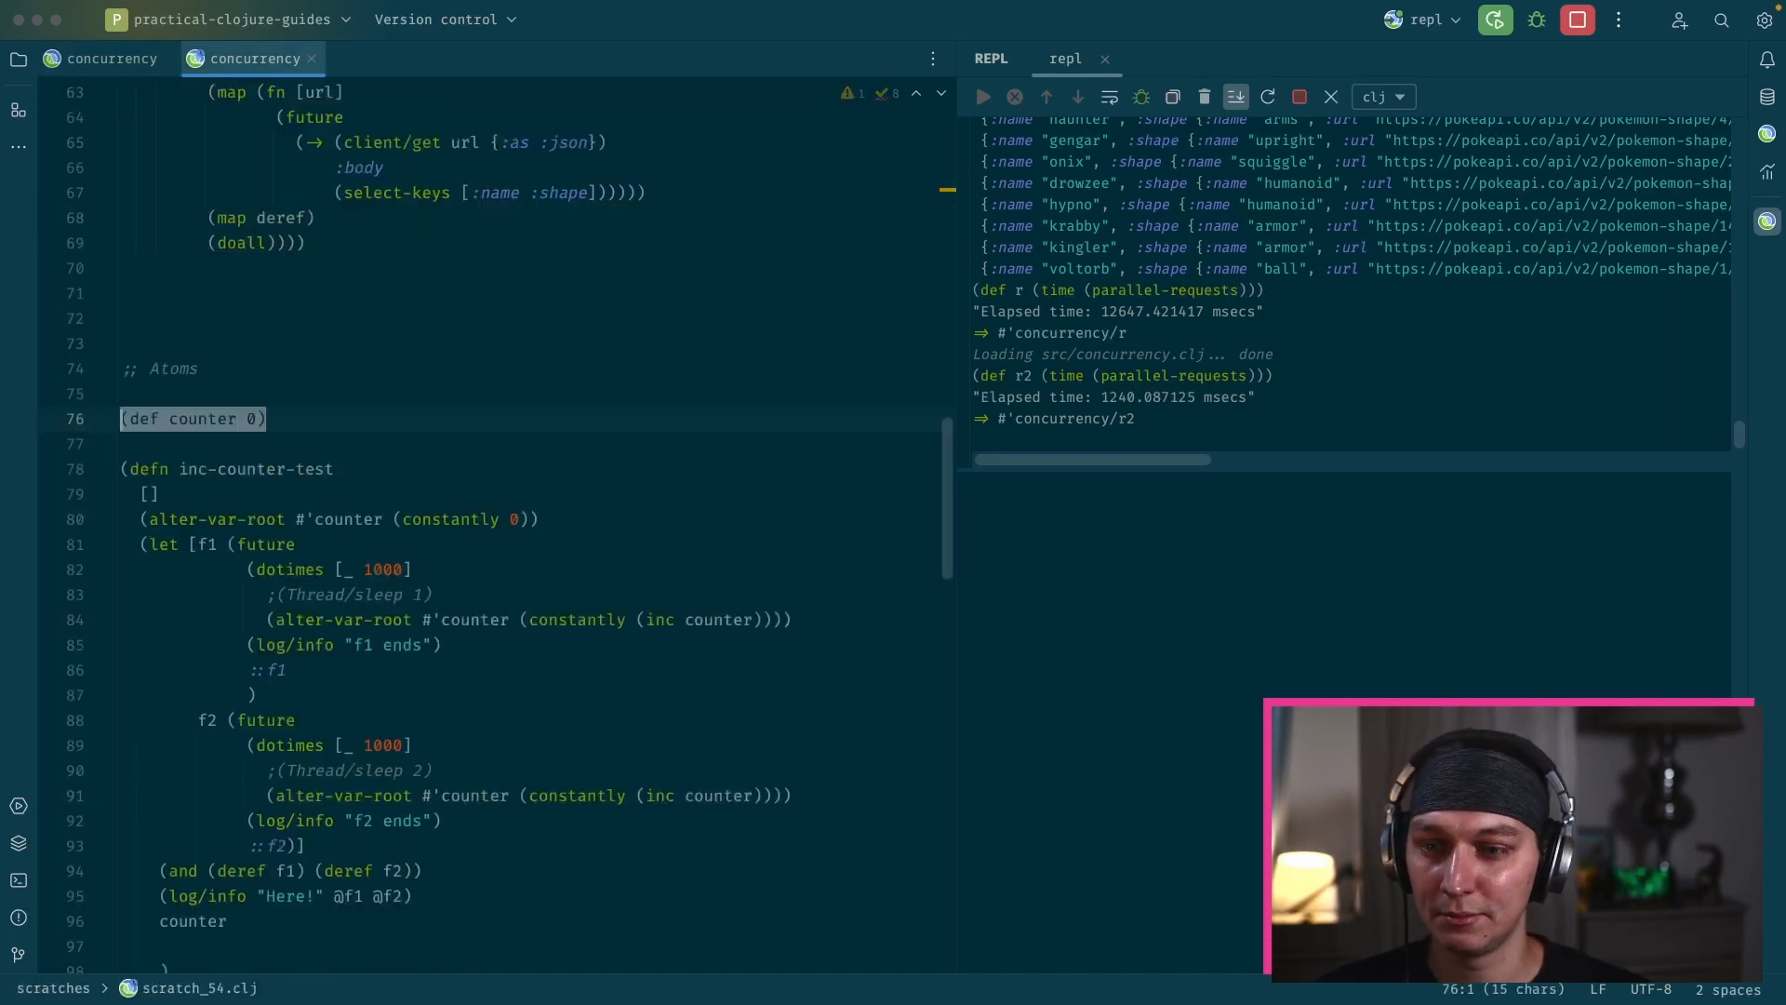
- Paste (def counter 0) and inc-counter-test into concurrency.clj and highlight every use of counter
scroll("down", 3)
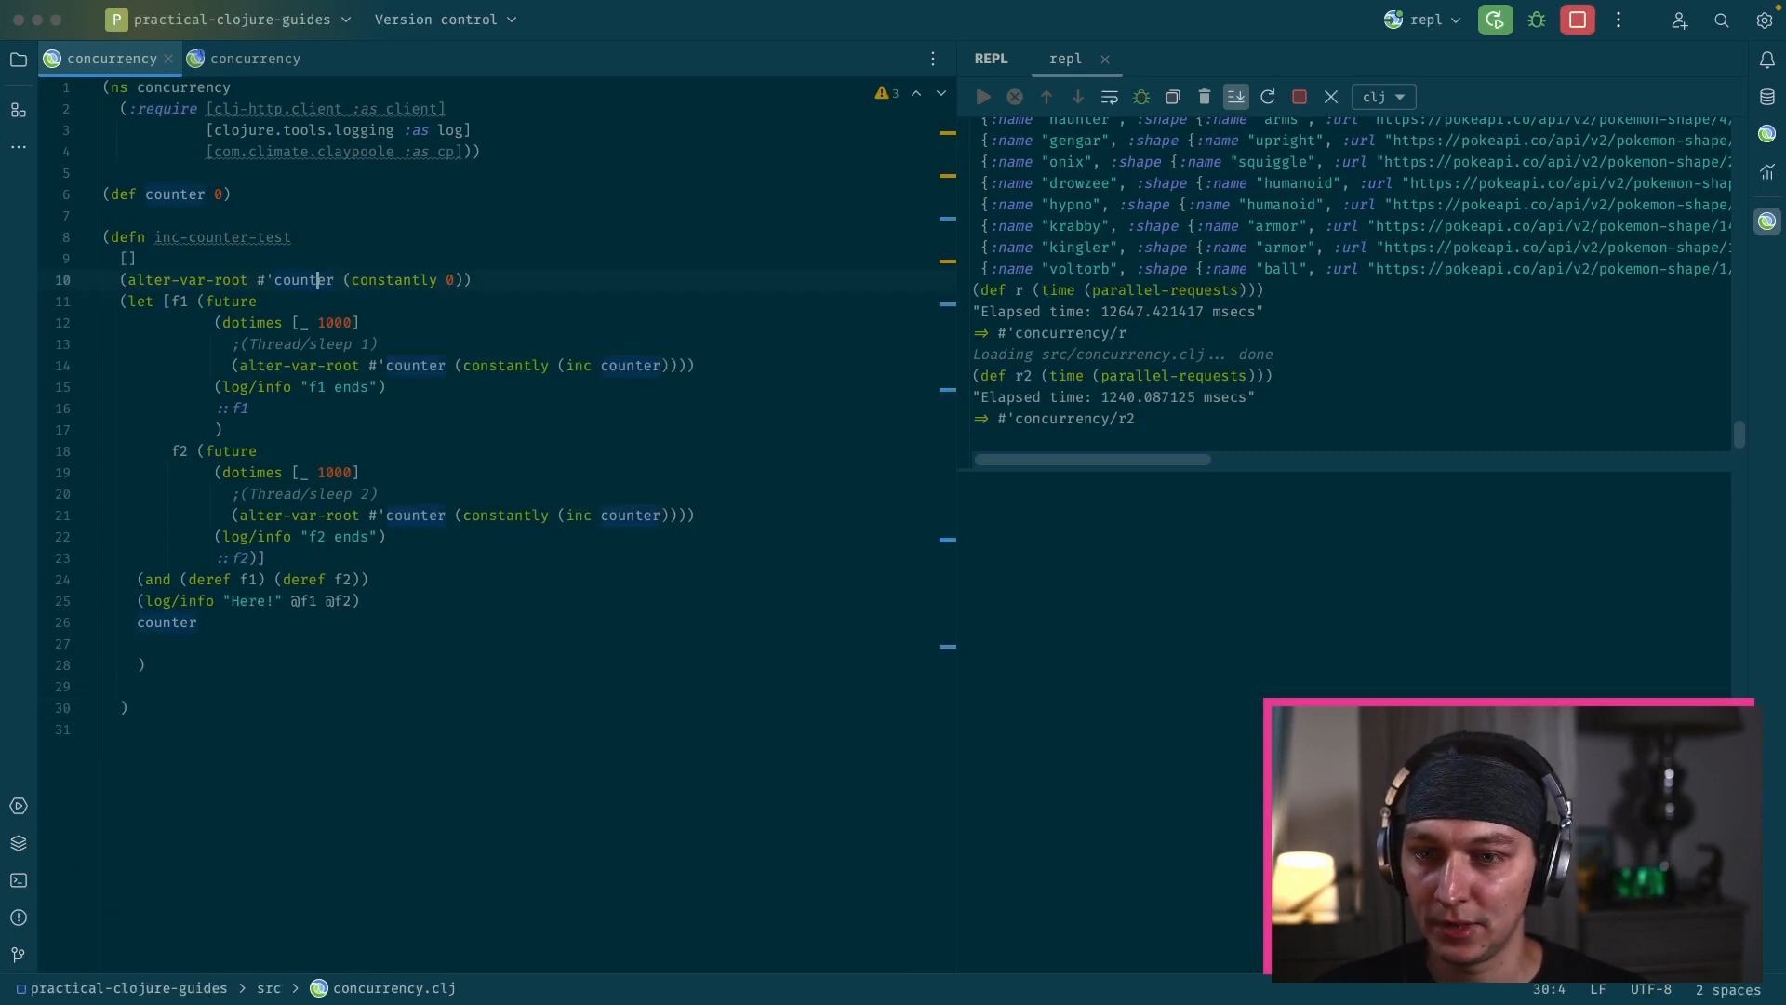
double_click(188, 279)
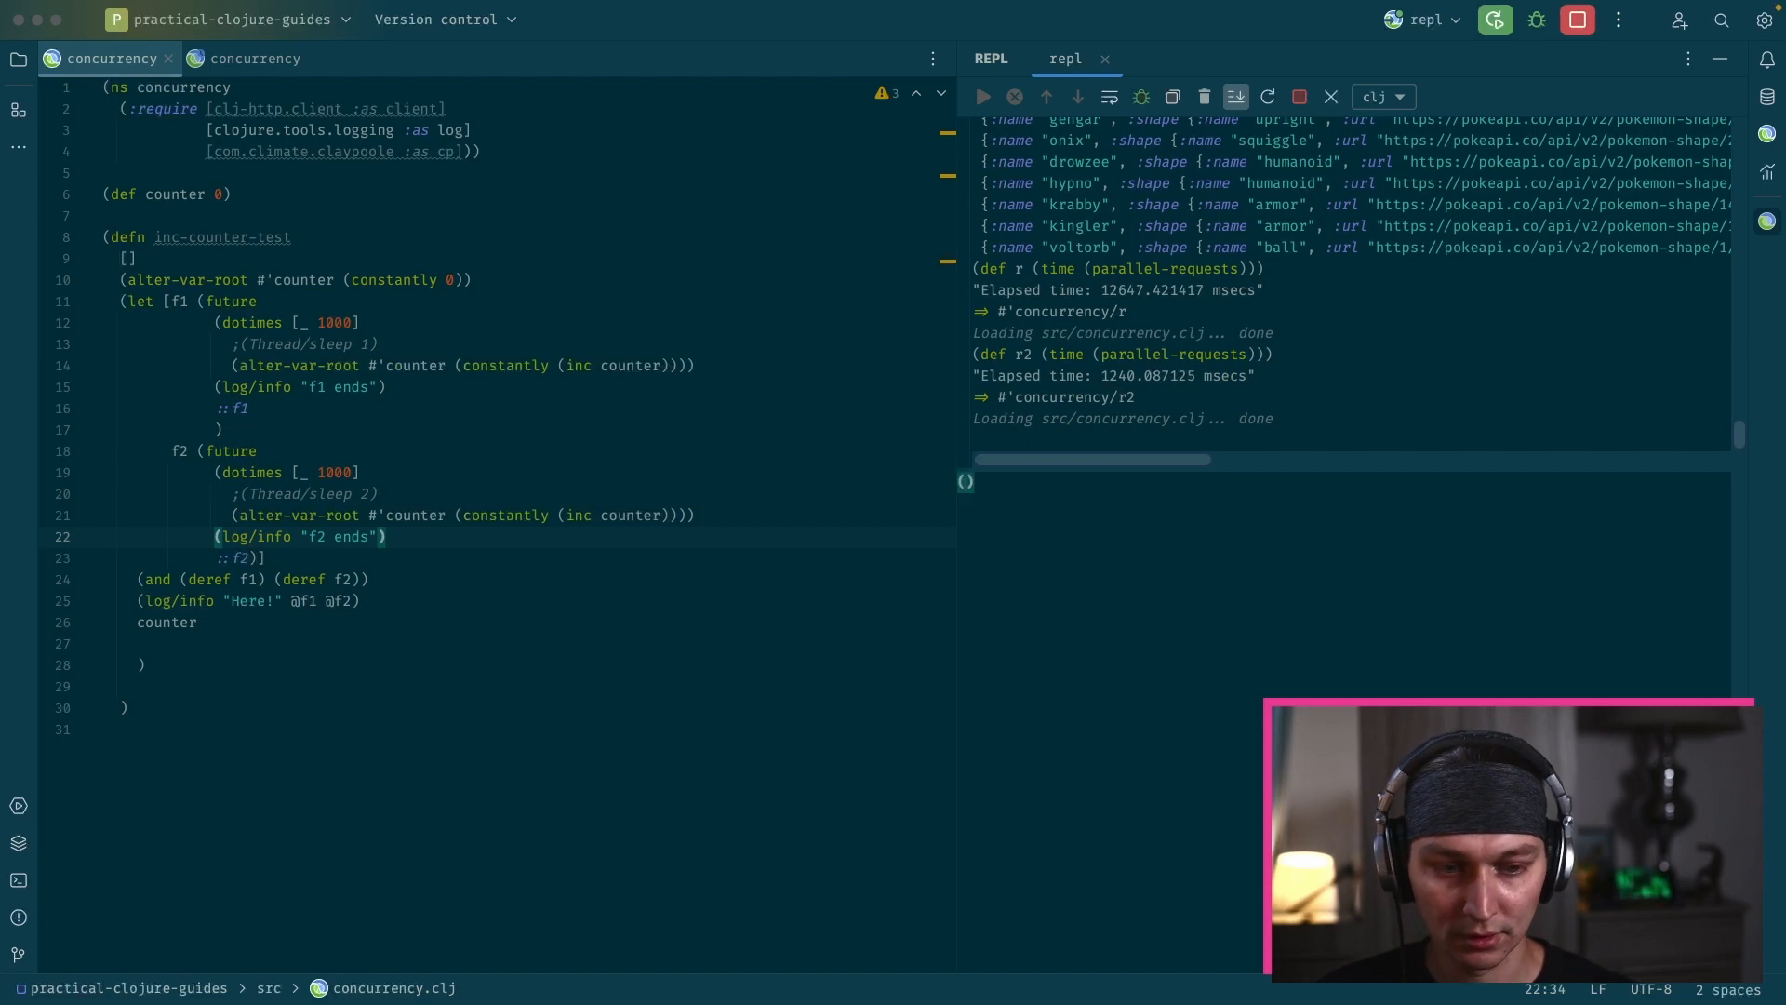
- Evaluate (inc-counter-test) in the REPL and inspect the counter, which ends at 1489 instead of 2000
type("(inc-counter-test)")
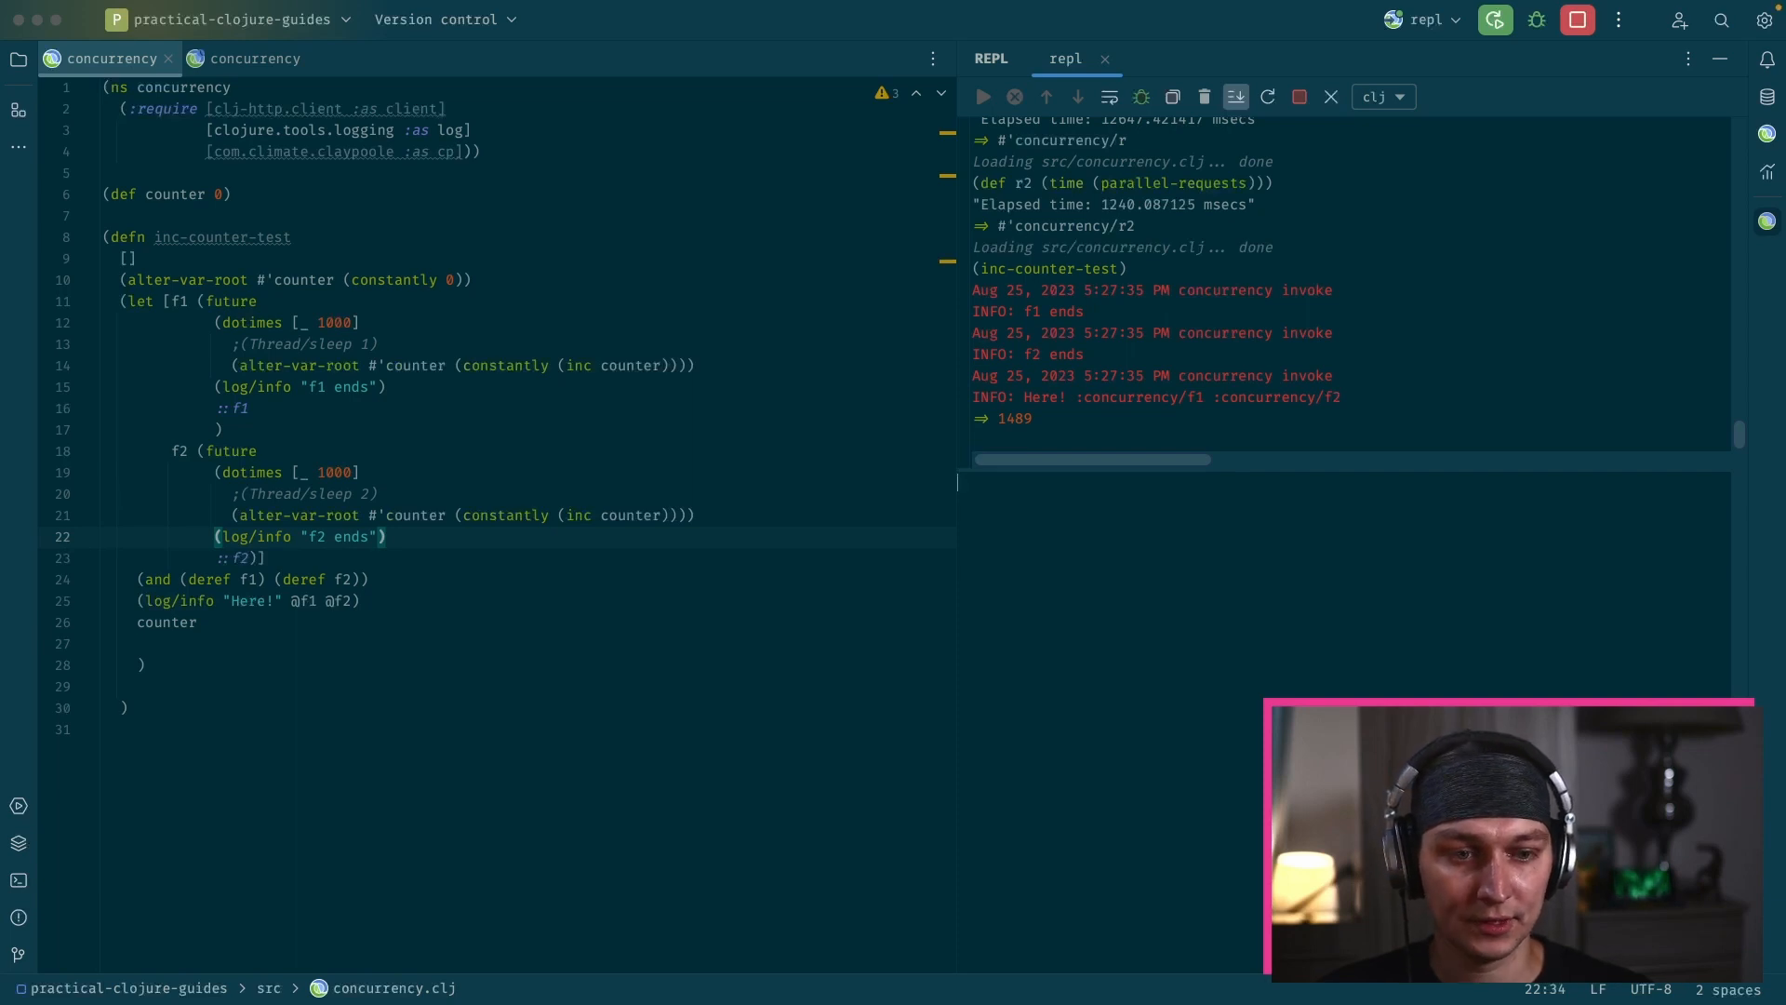
double_click(1012, 419)
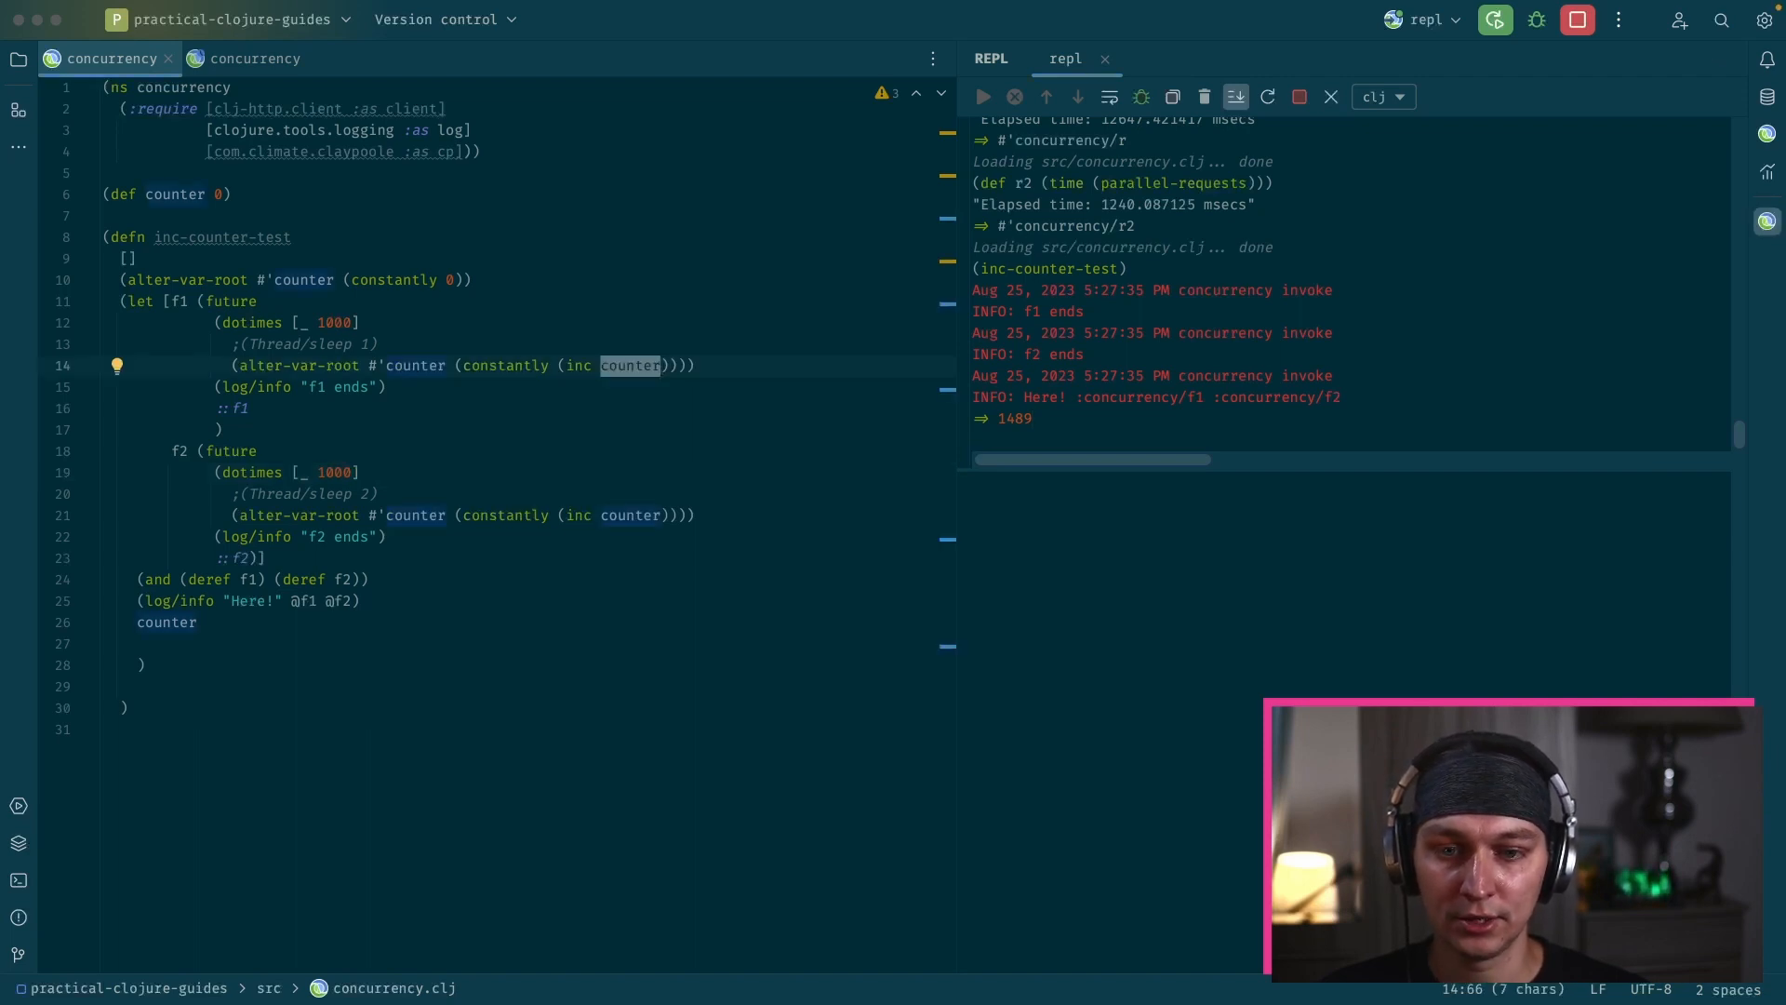
left_click(629, 516)
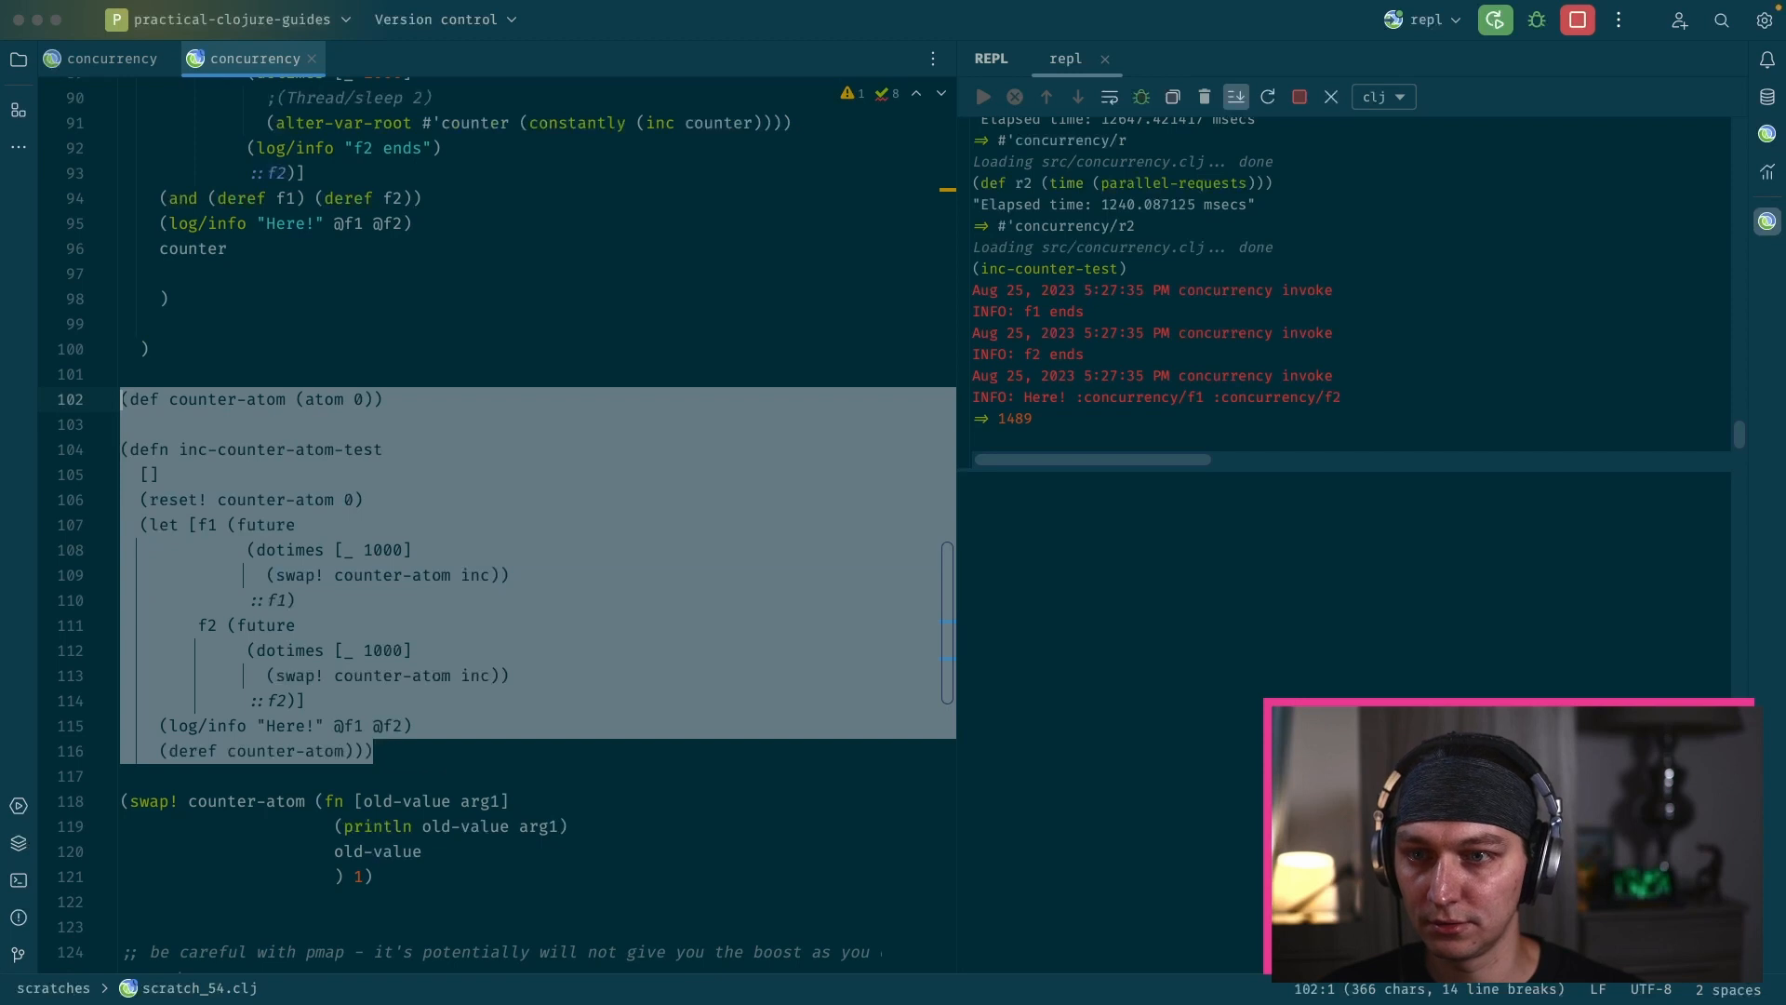
- Paste counter-atom and inc-counter-atom-test into concurrency.clj below the ns form
left_click(111, 58)
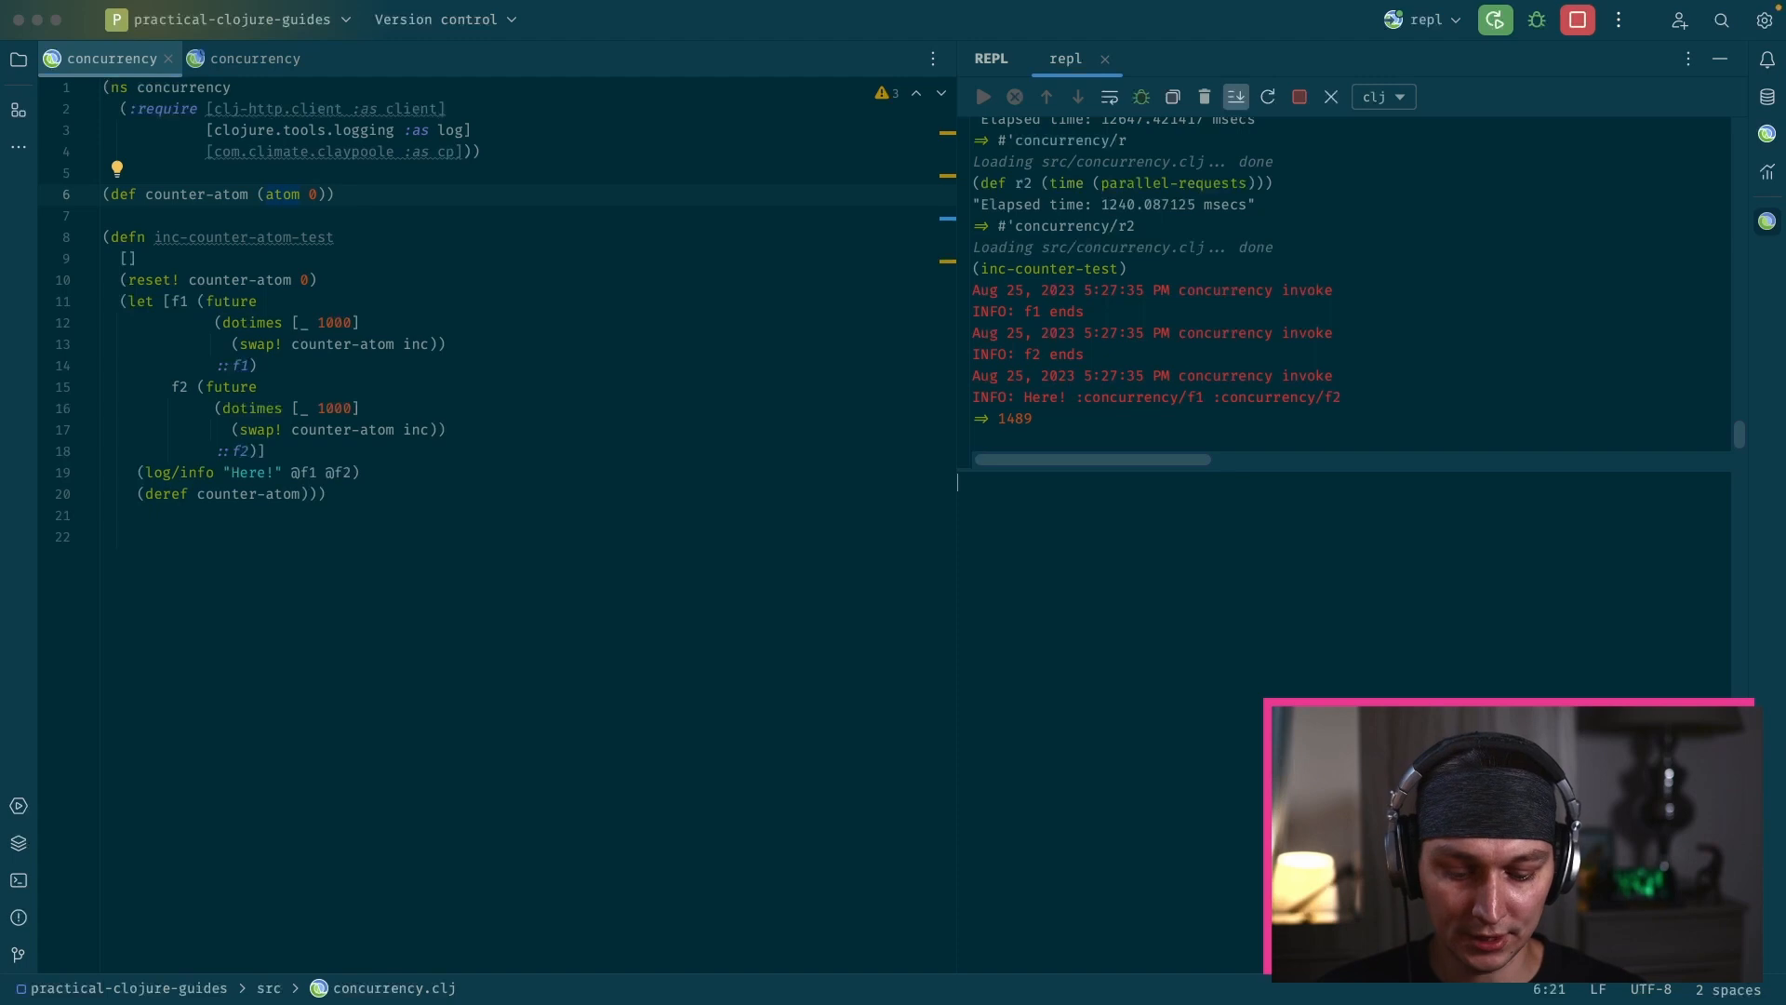
- Experiment in the REPL with atoms, reset! to 1 and (swap! (atom 0) inc) returning 1, then reload concurrency.clj
type("ate")
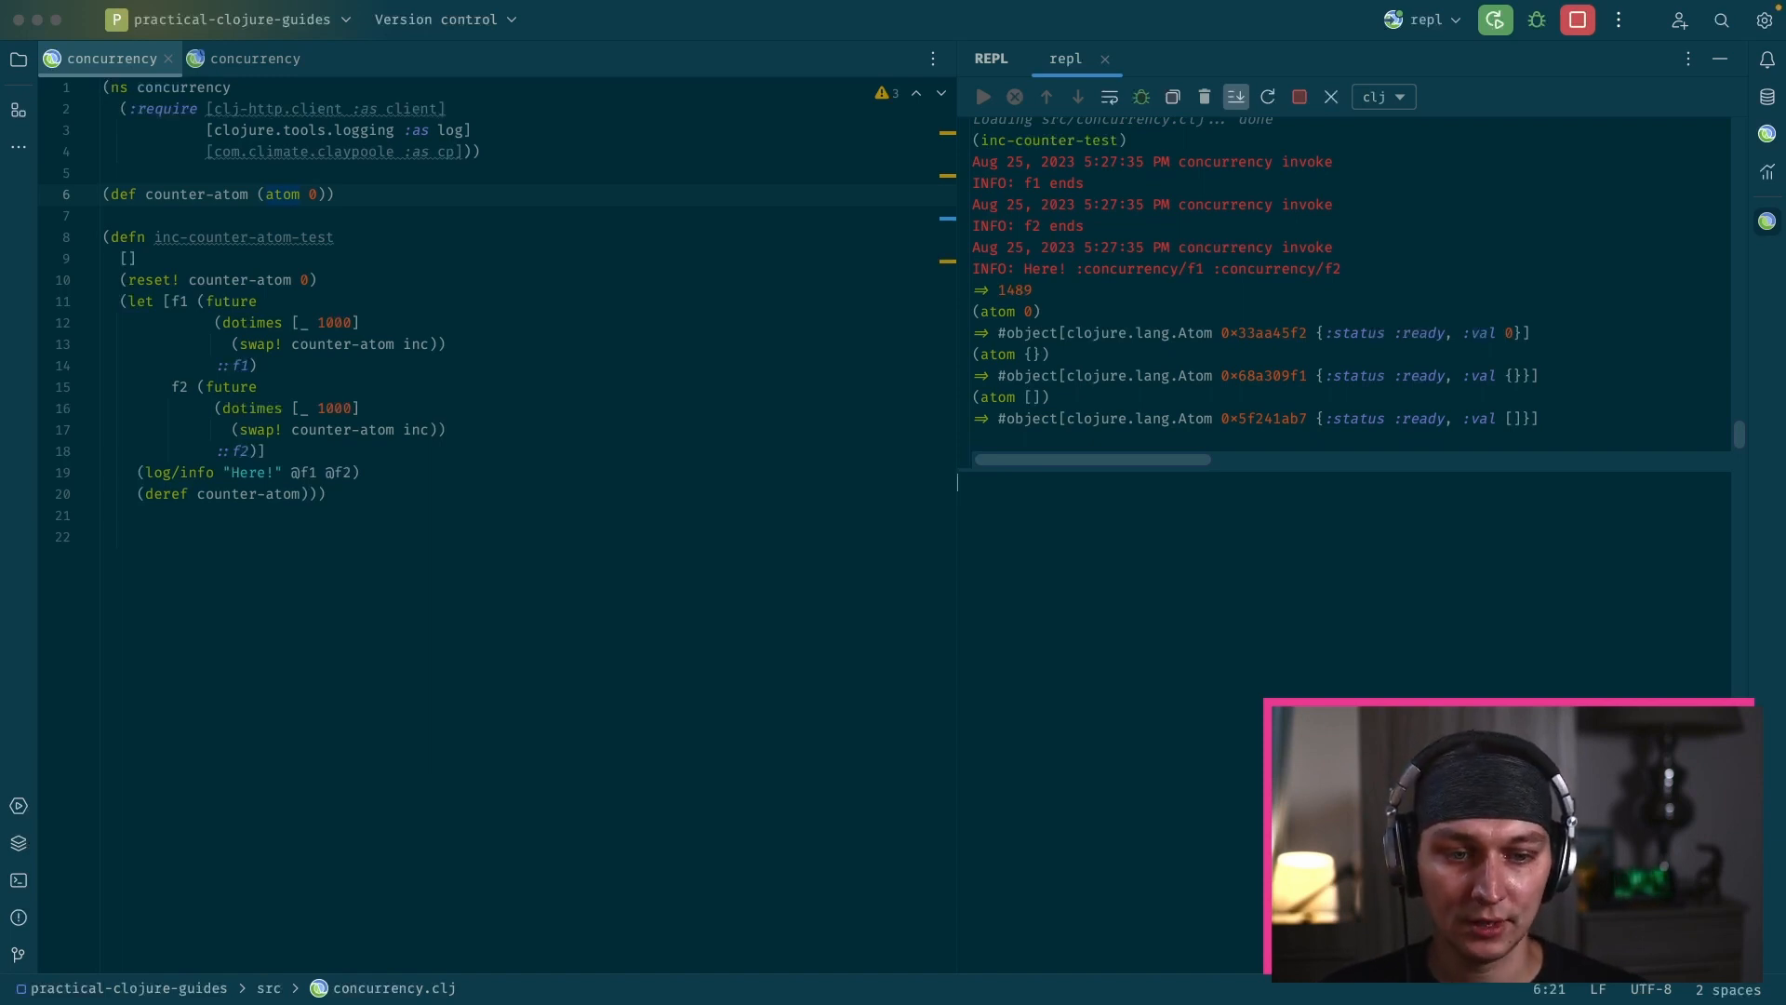
type("(reset! (")
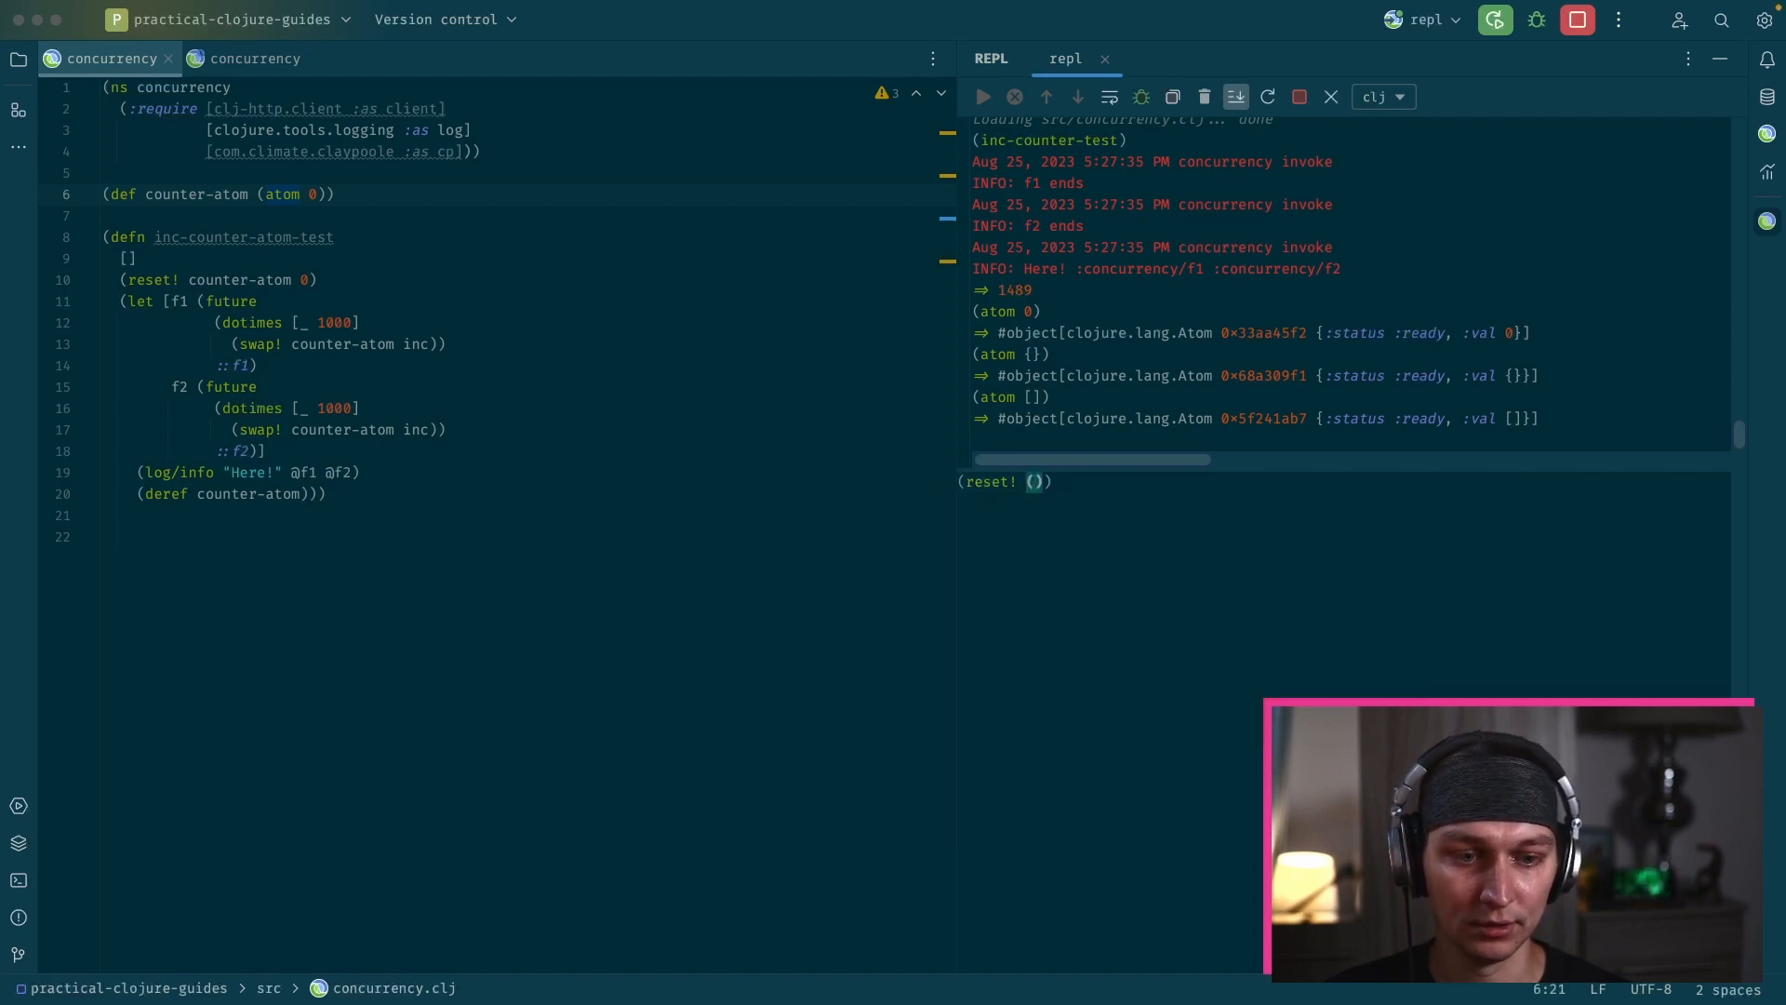
type("atom")
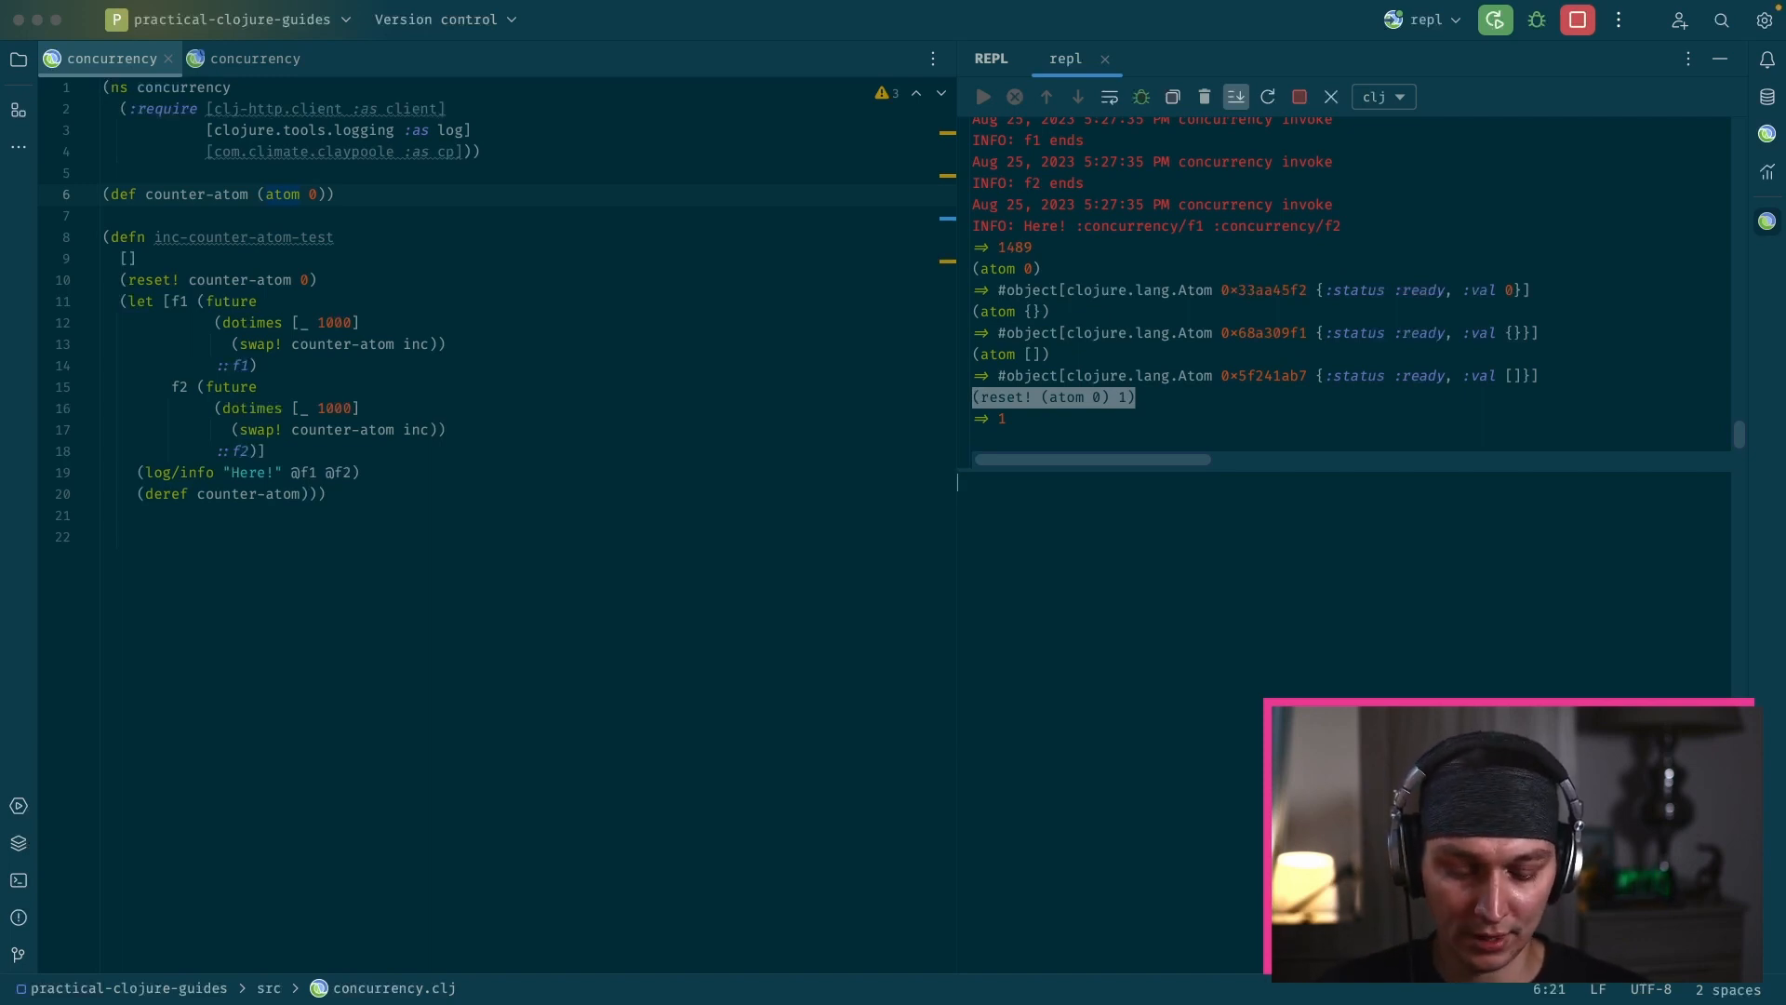
type("(w)")
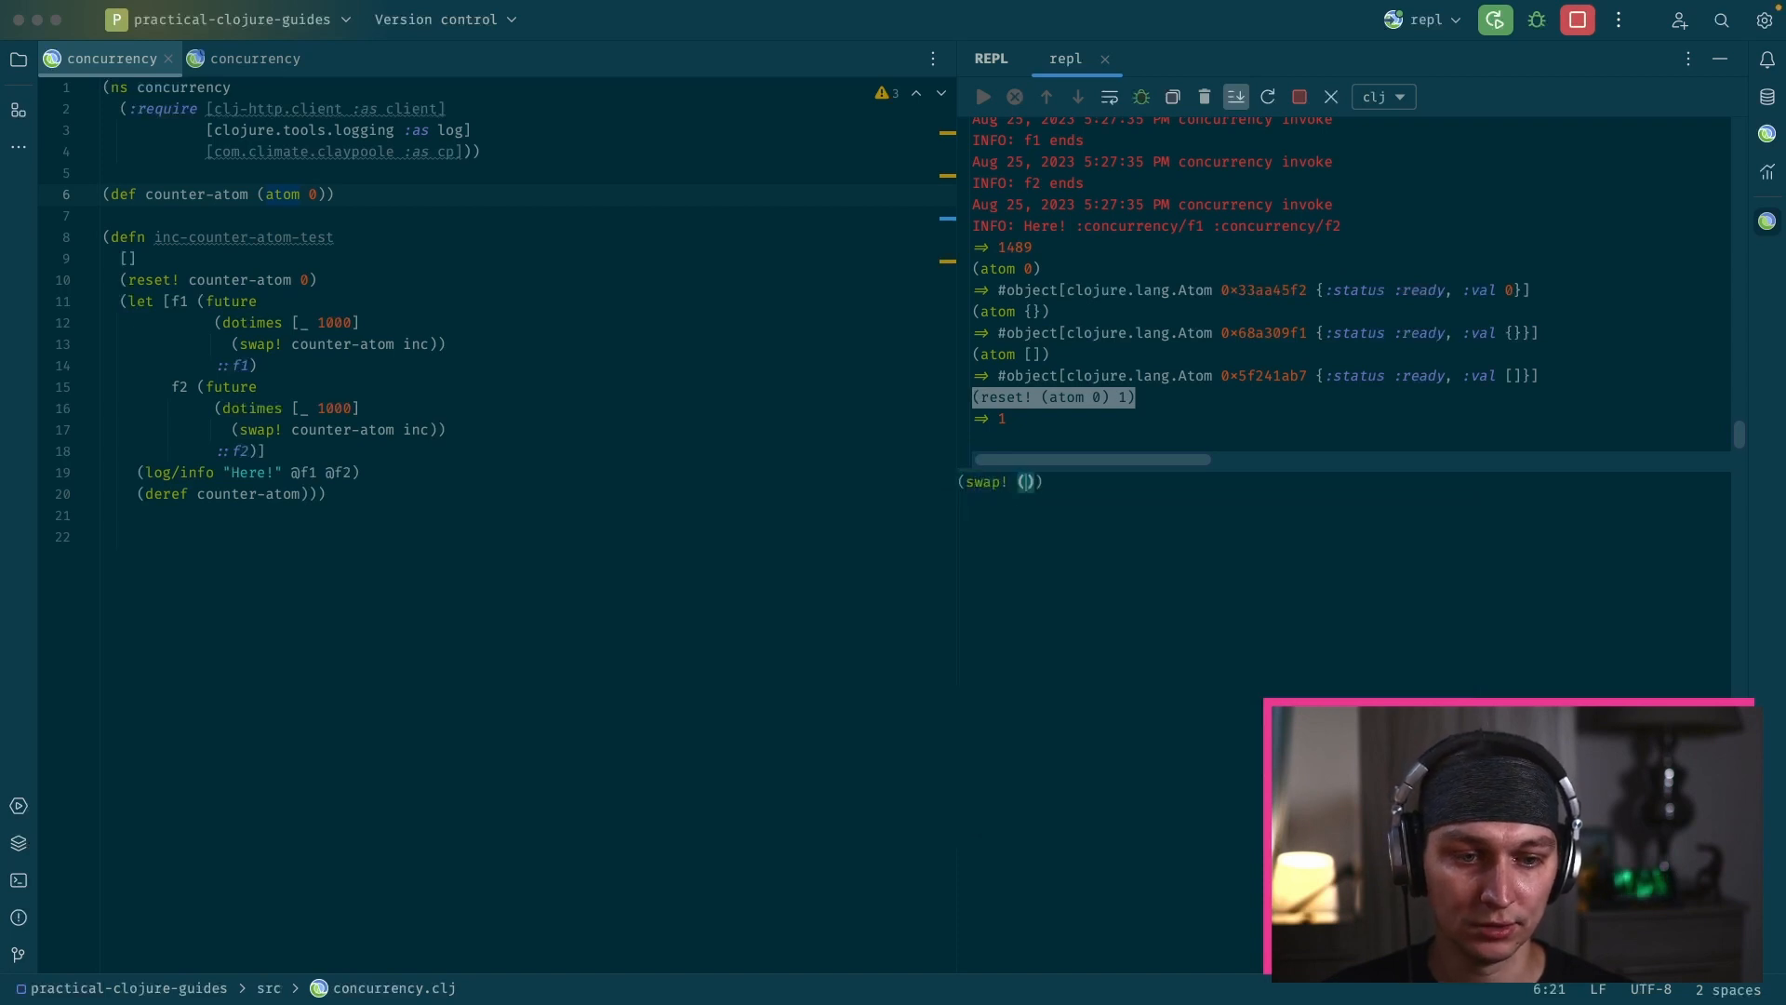
type("atom")
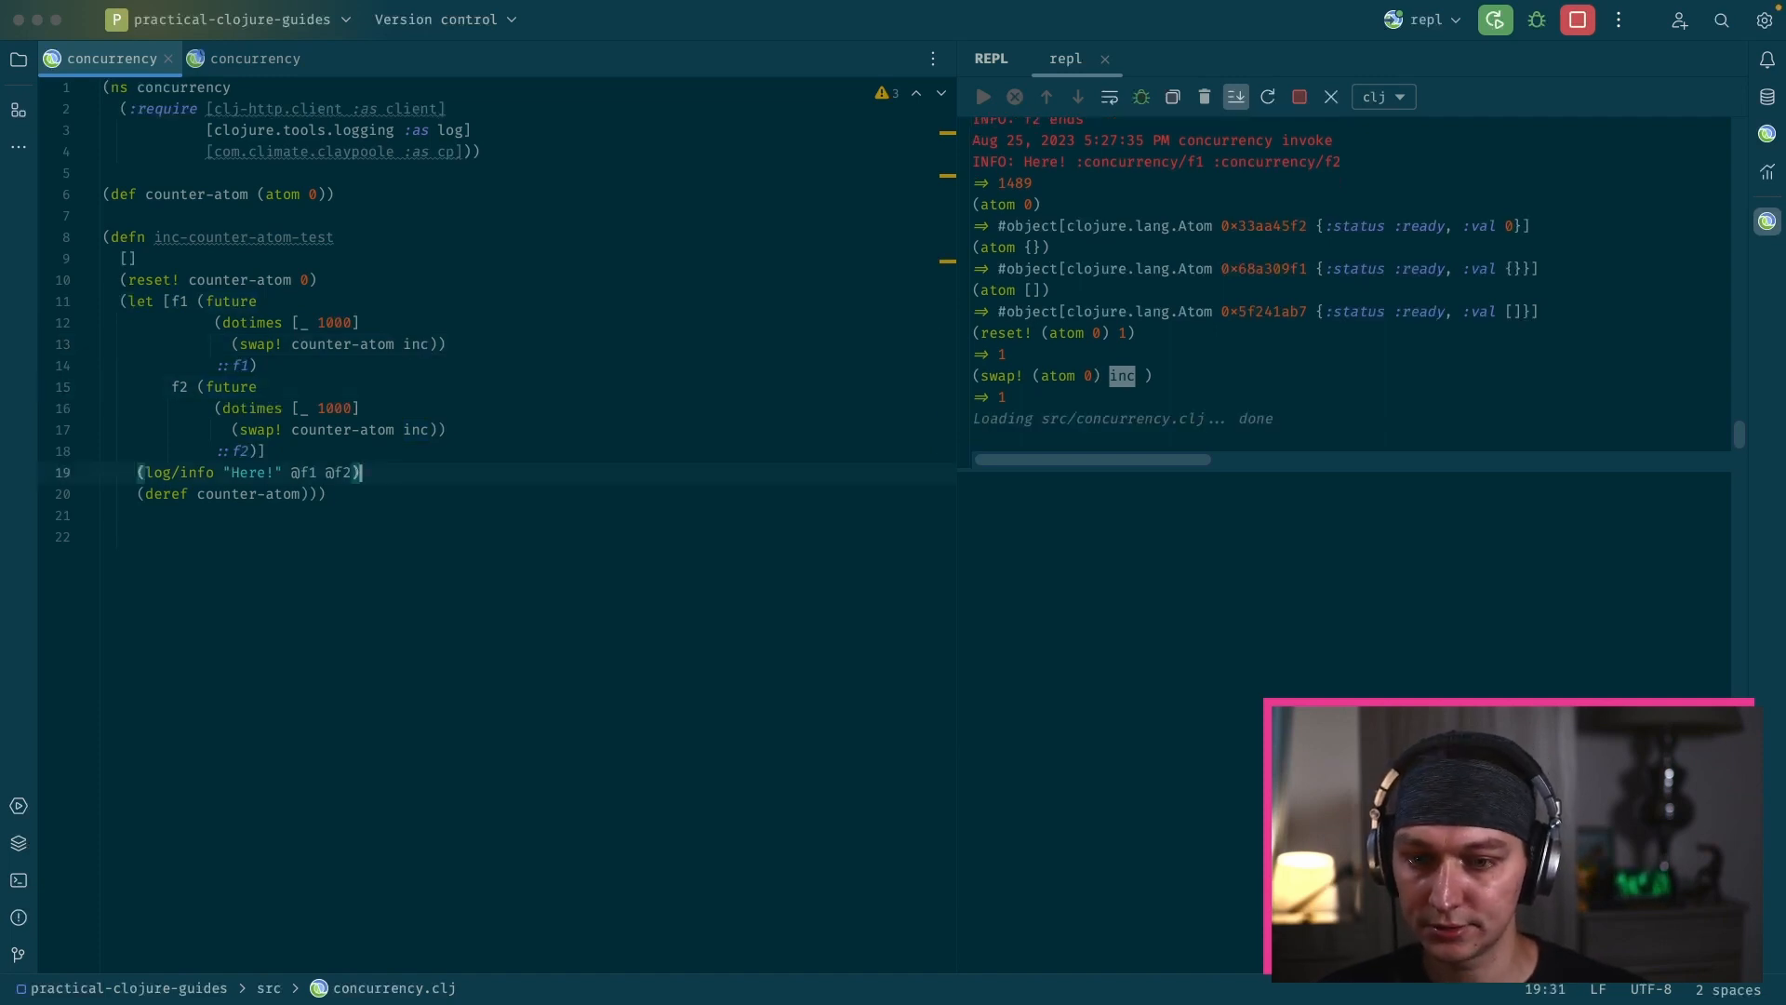
- Evaluate (inc-counter-atom-test) in the REPL, which now returns 2000
type("(in")
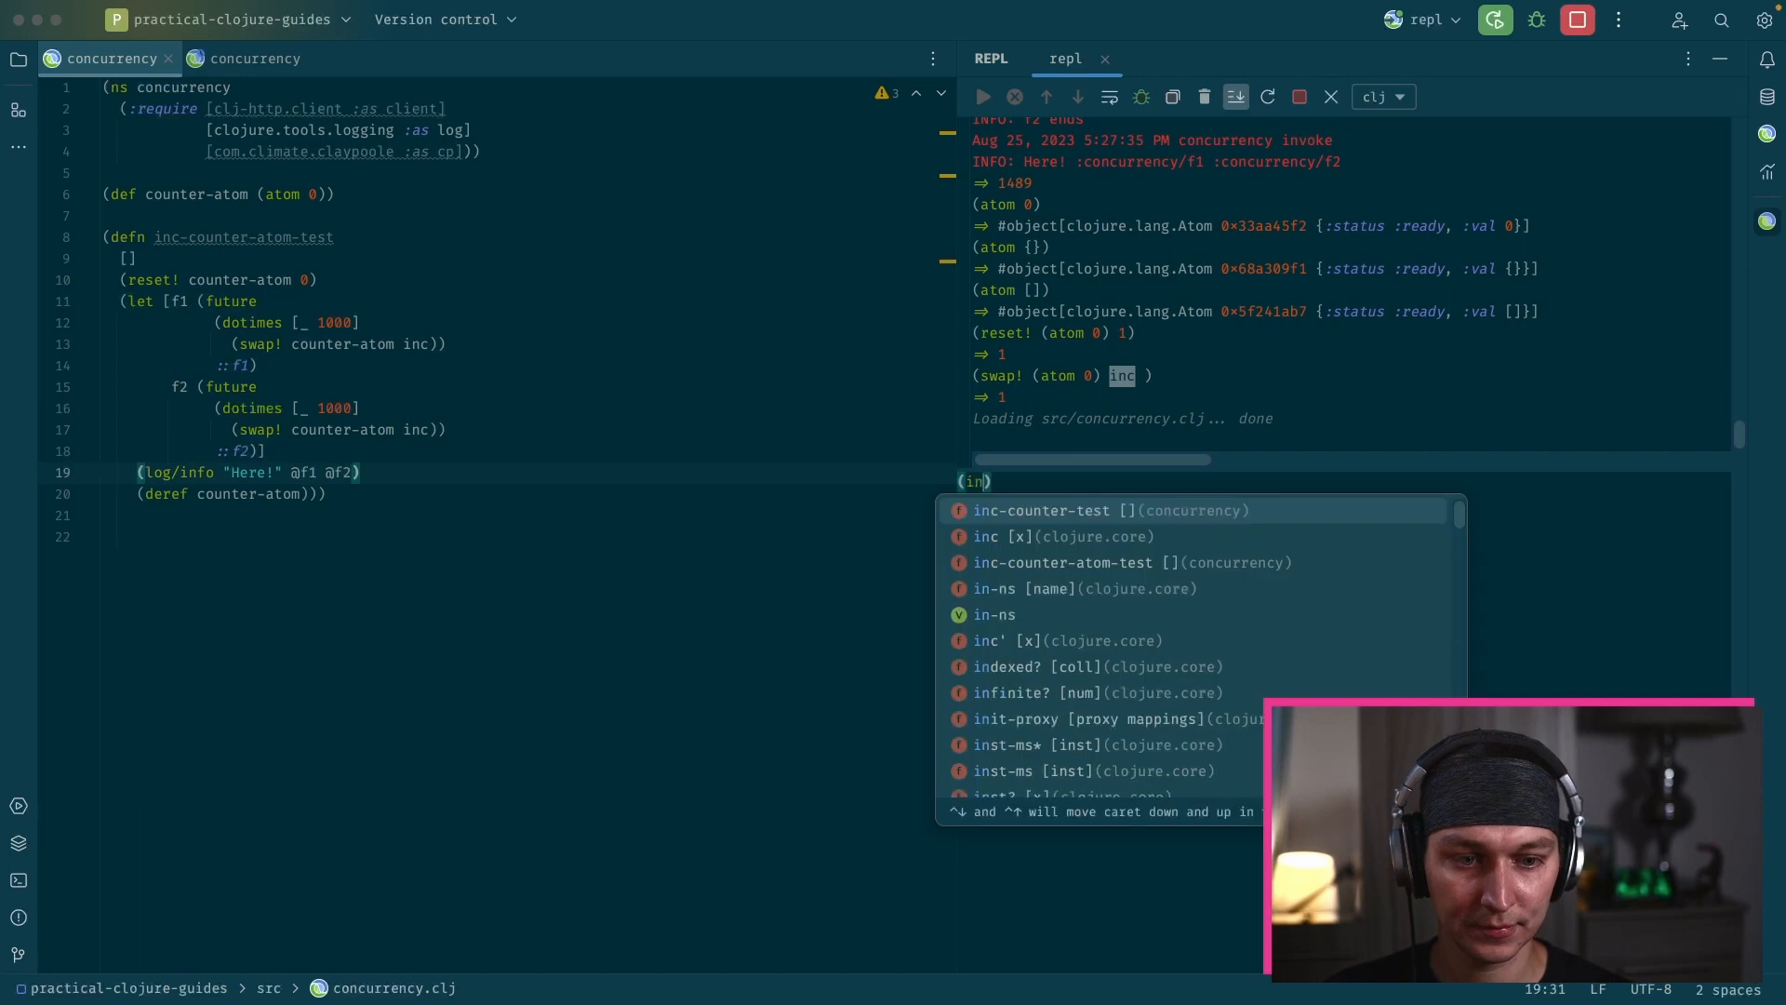
type("c-")
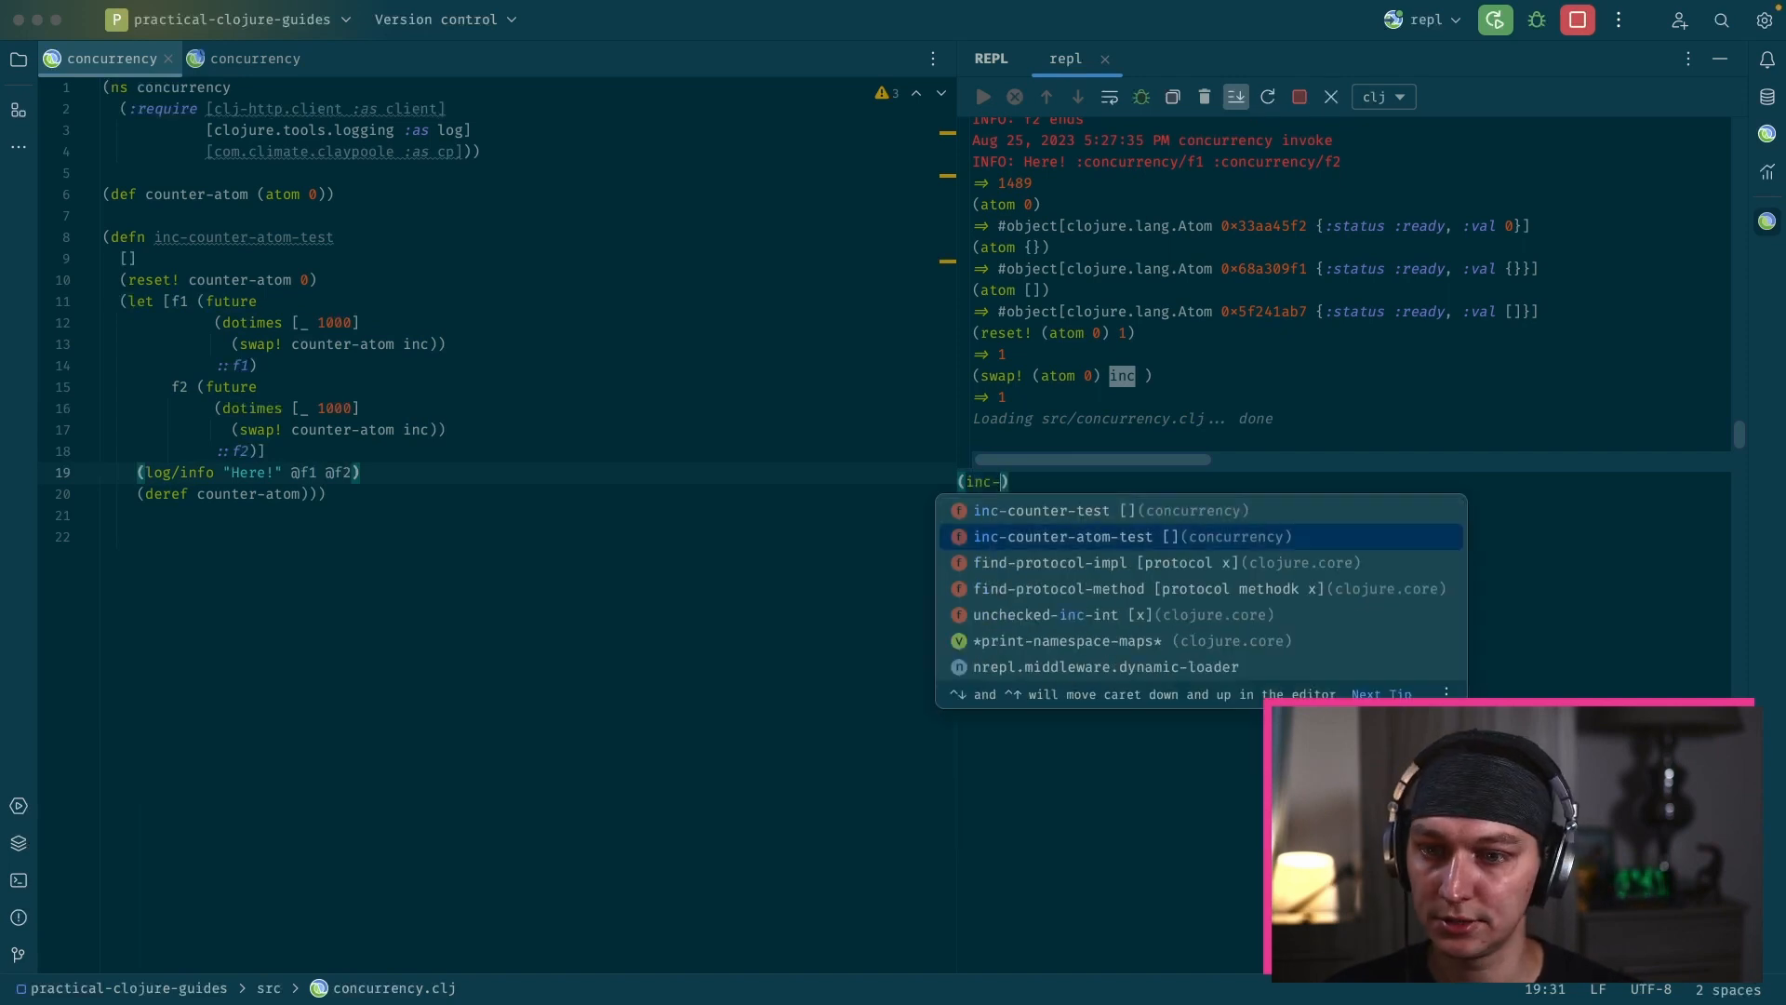
left_click(1064, 536)
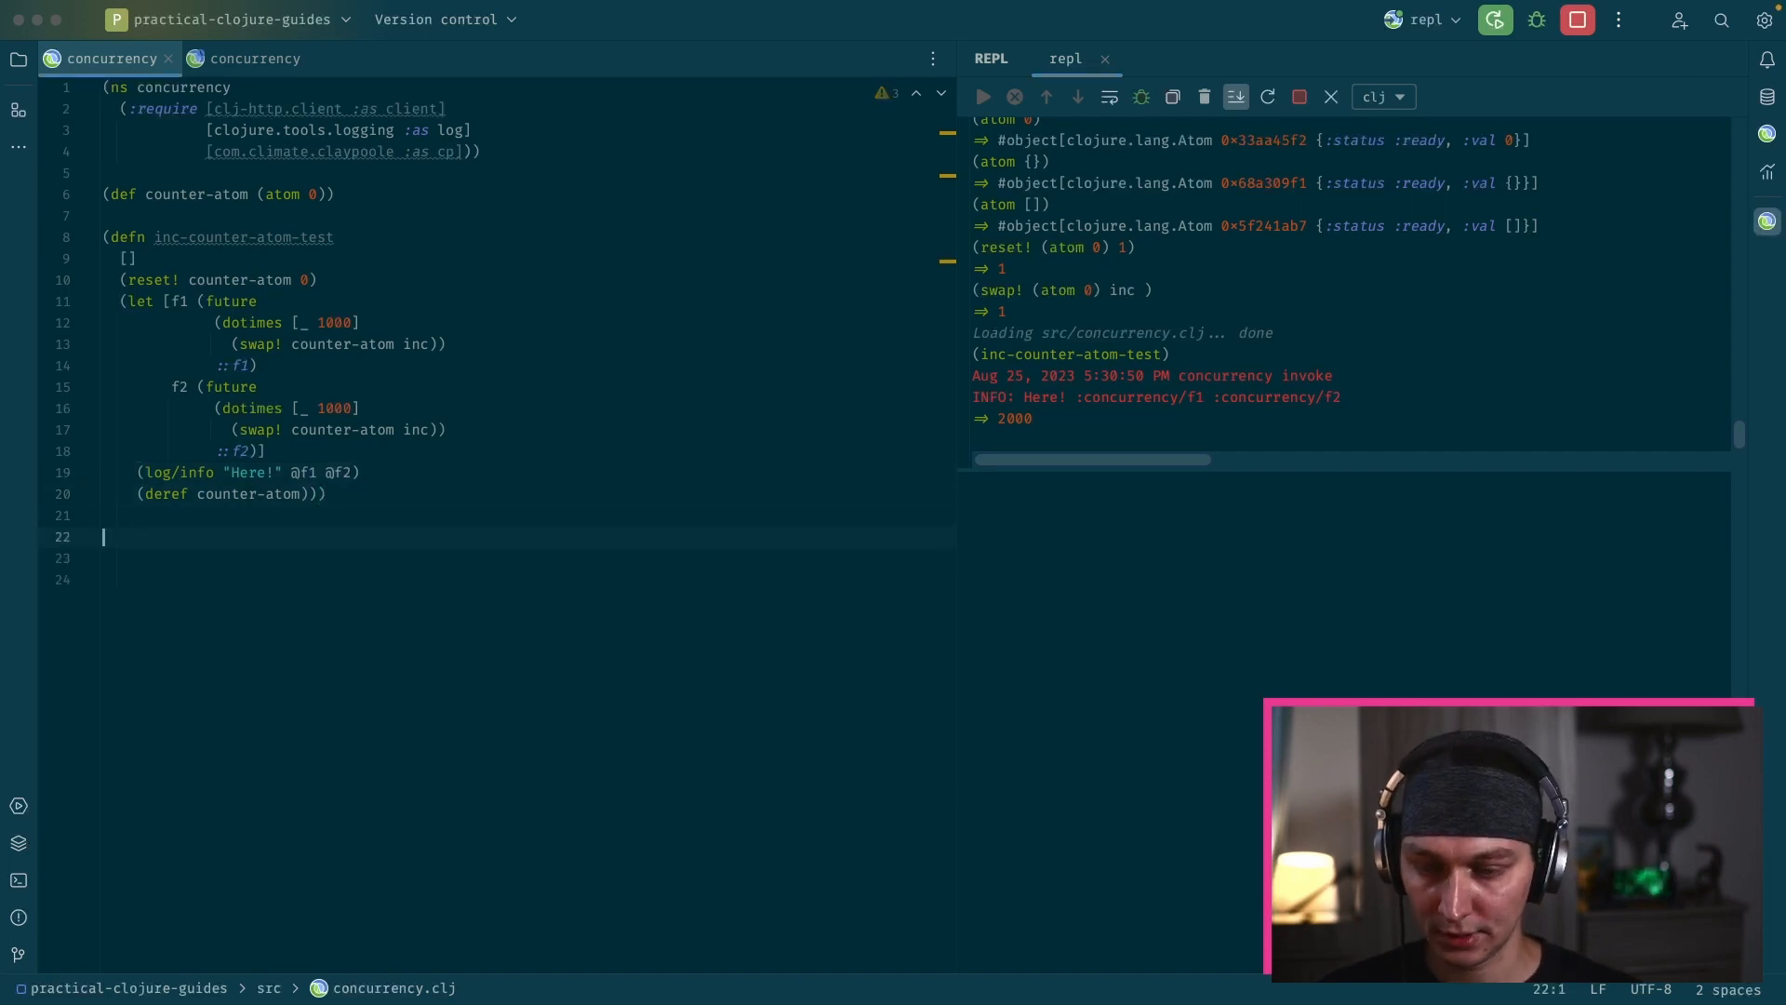
- Define state-atom in concurrency.clj as (atom [])
type("(w")
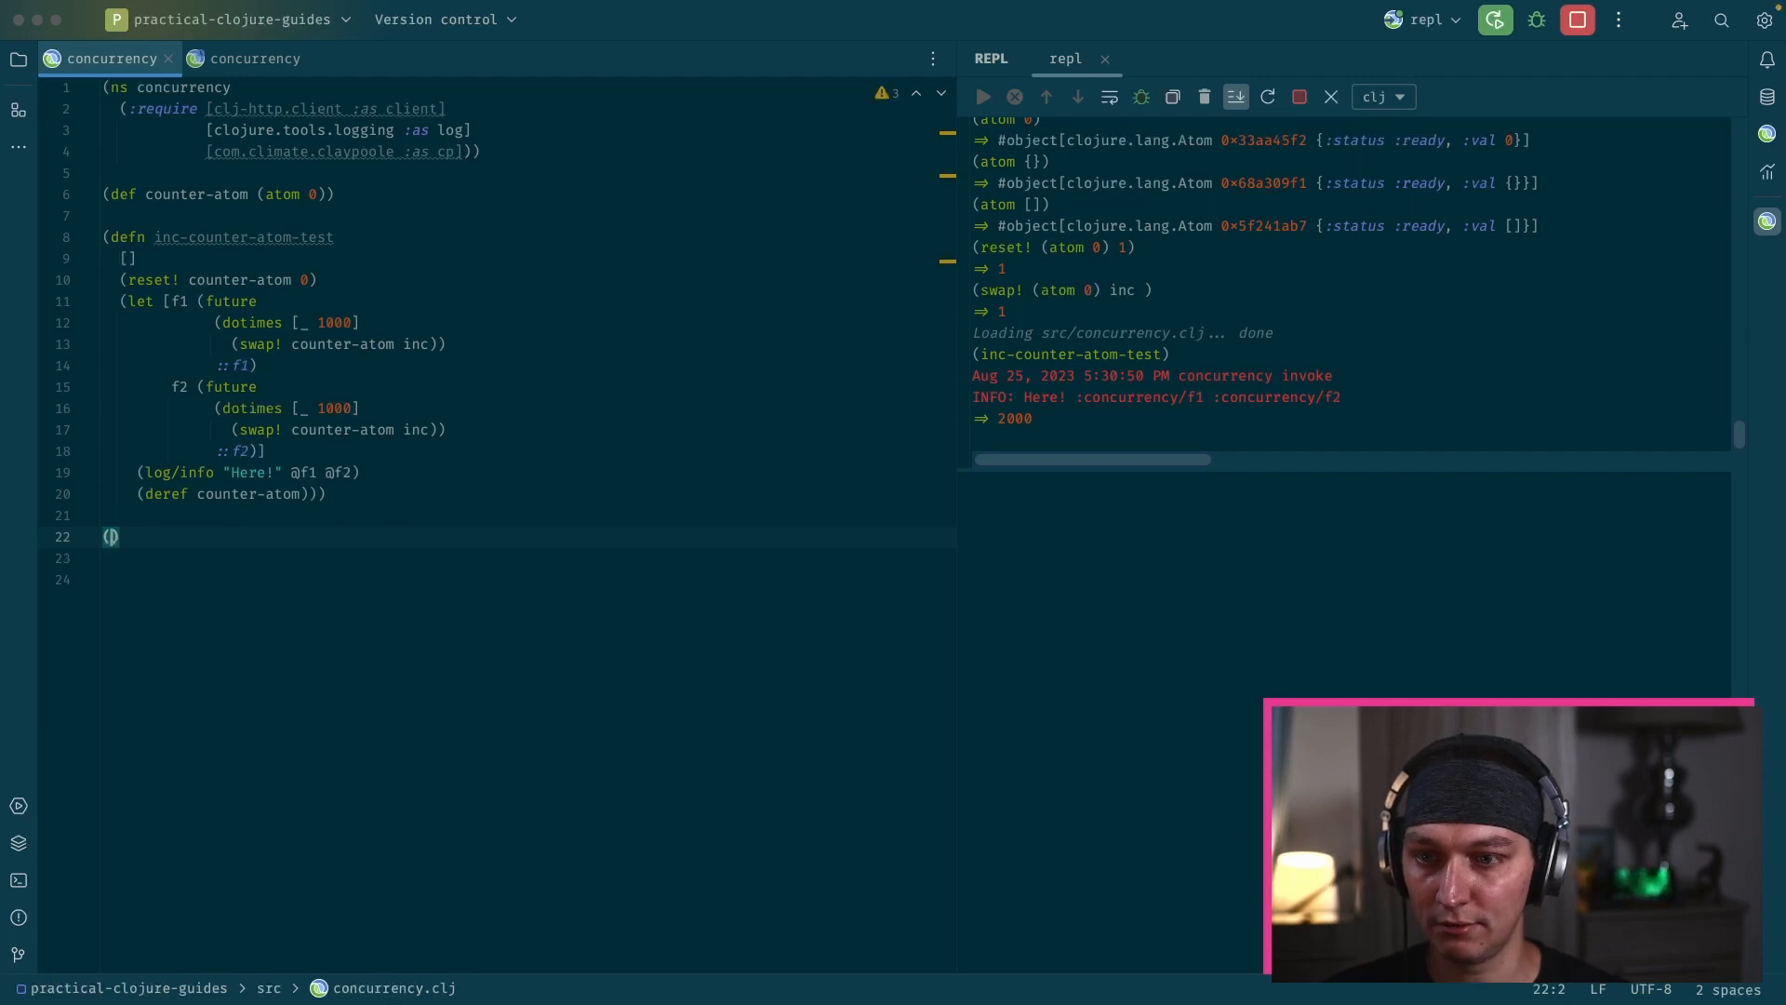
type("def")
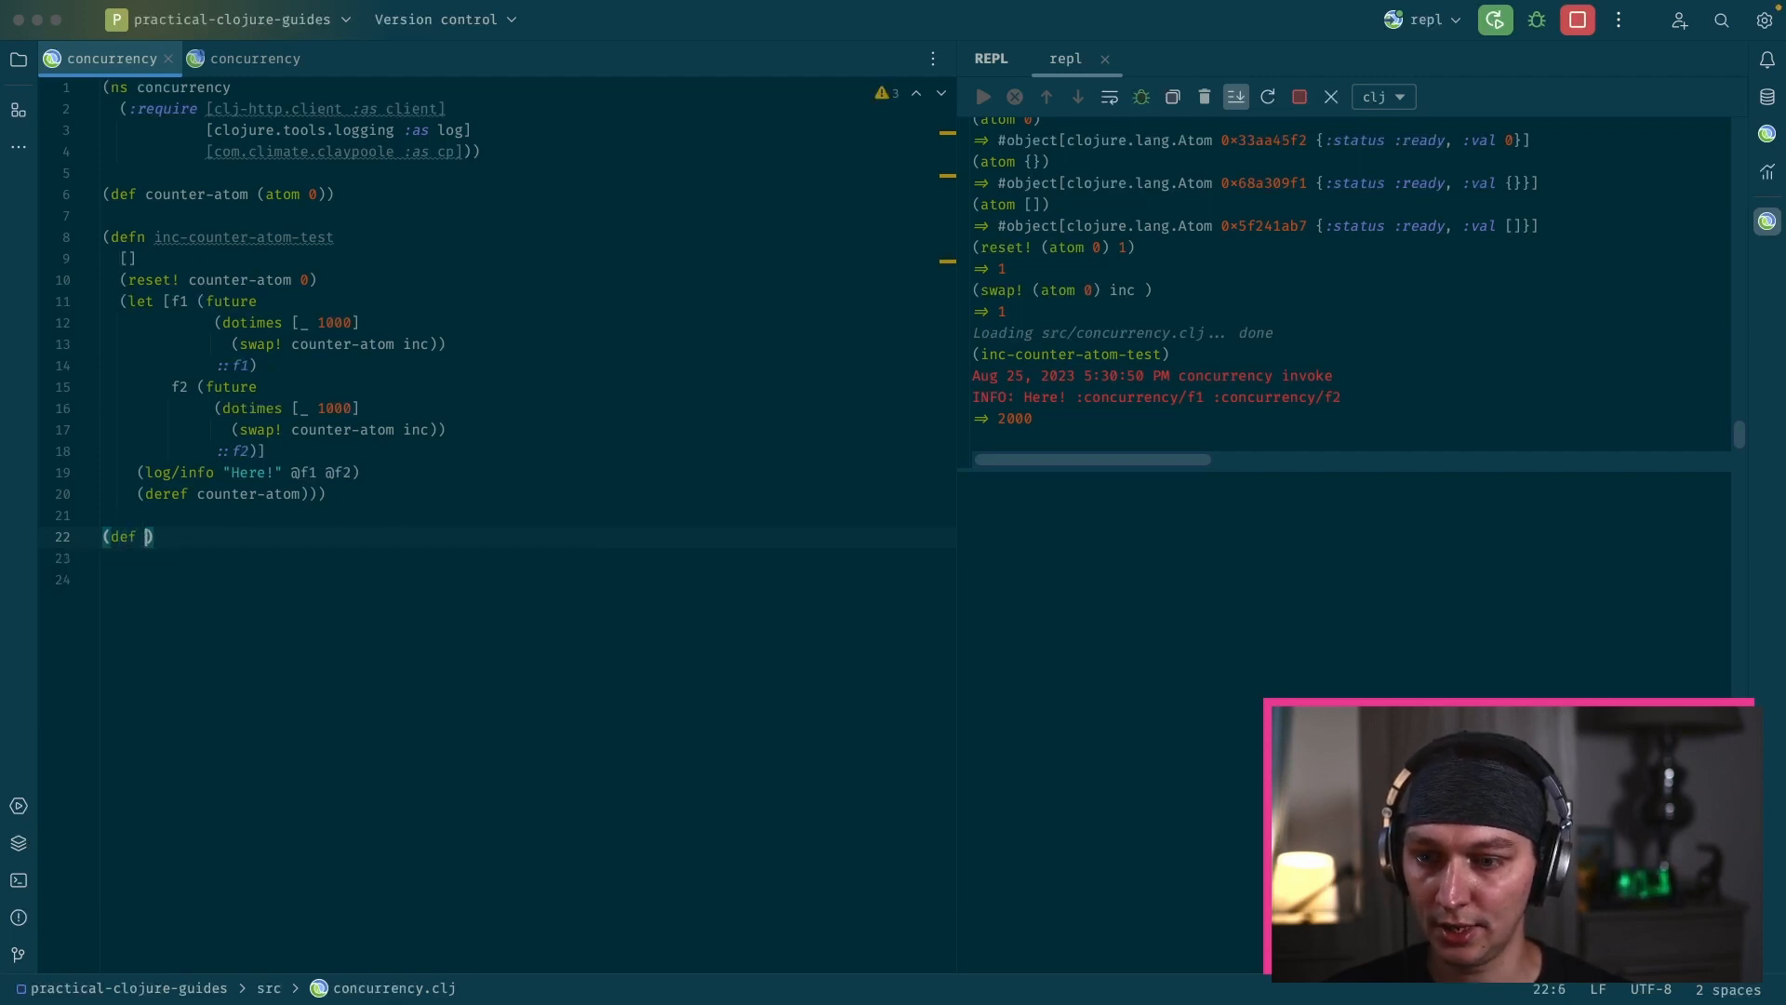
type("state-atom (")
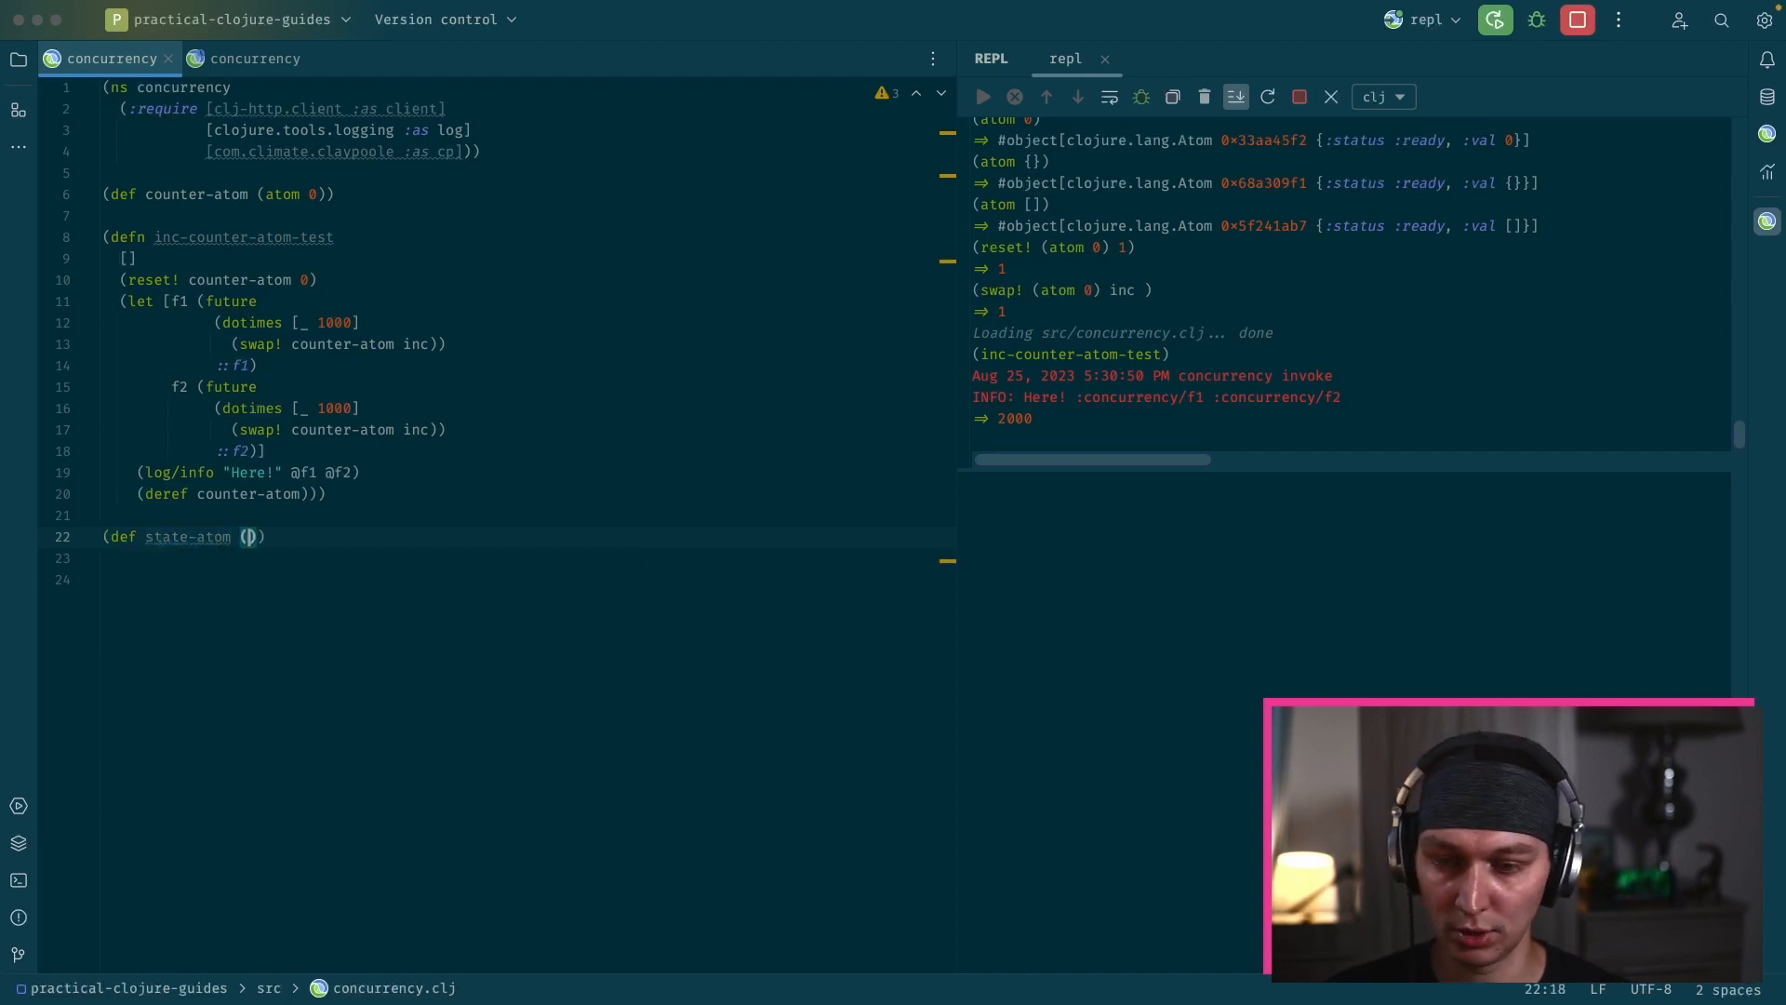
type("atom [")
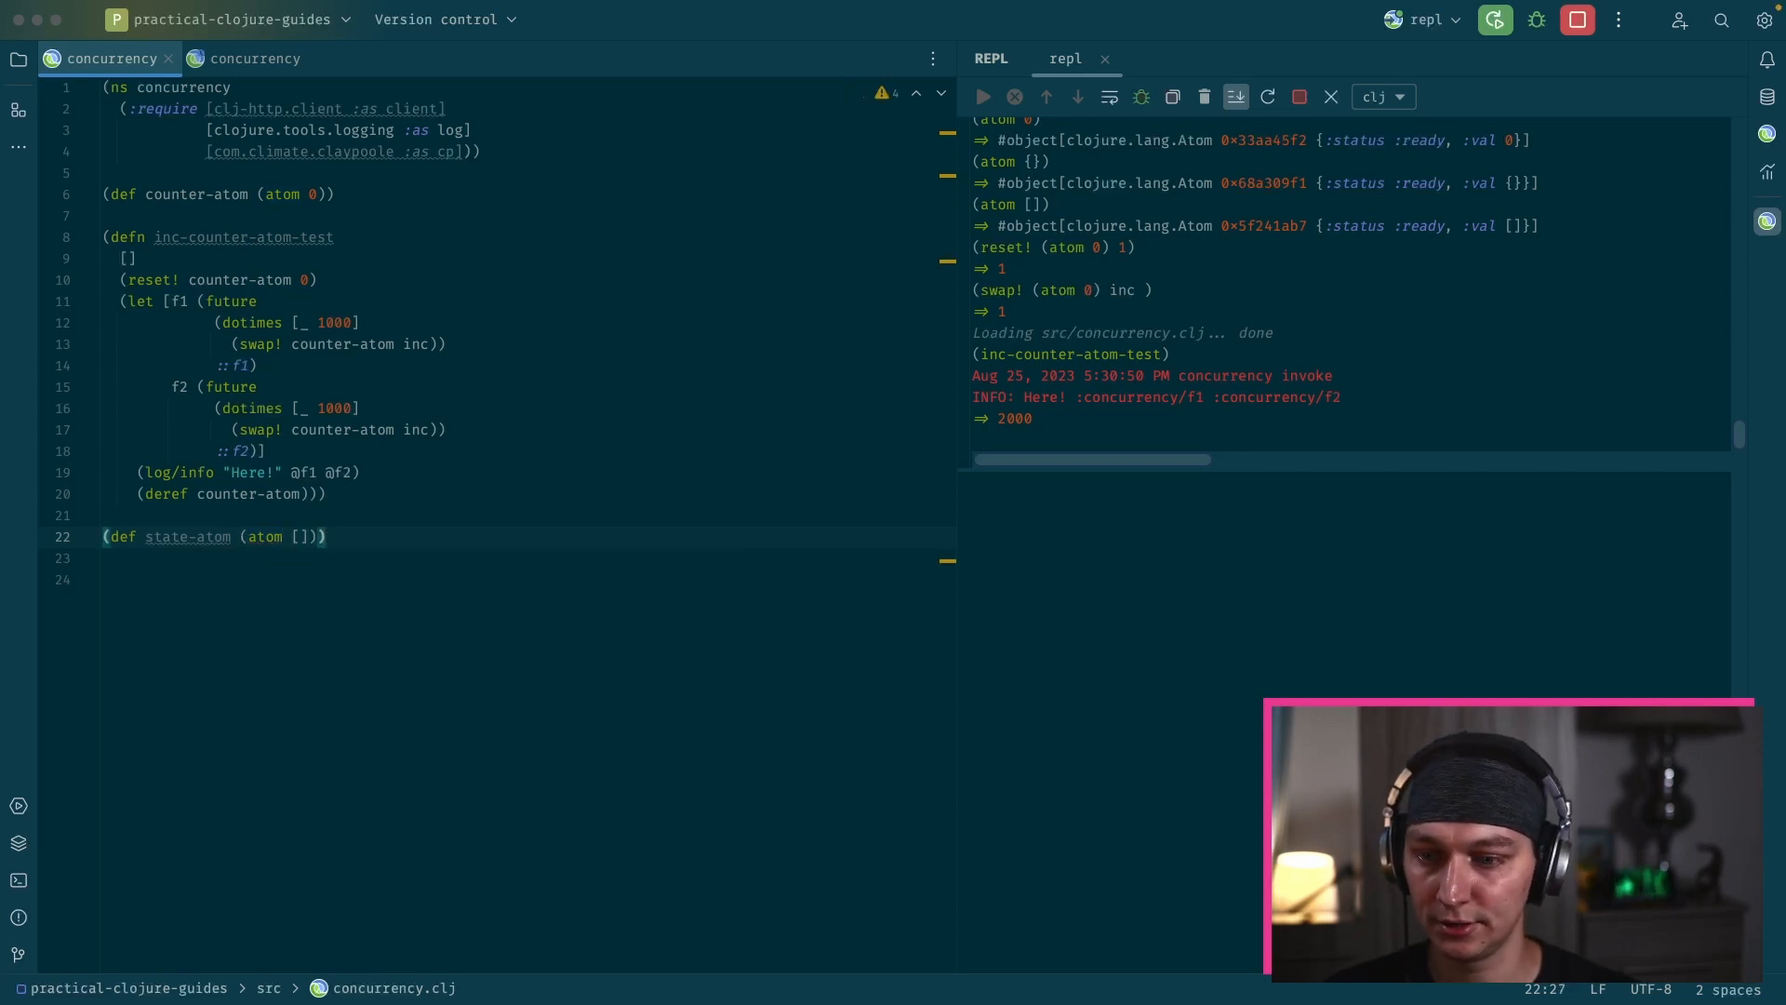
- Write (swap! state-atom (fn [old-value] (conj old-value 1))) and run it until state-atom holds [1 1 1 1 1]
type("(s")
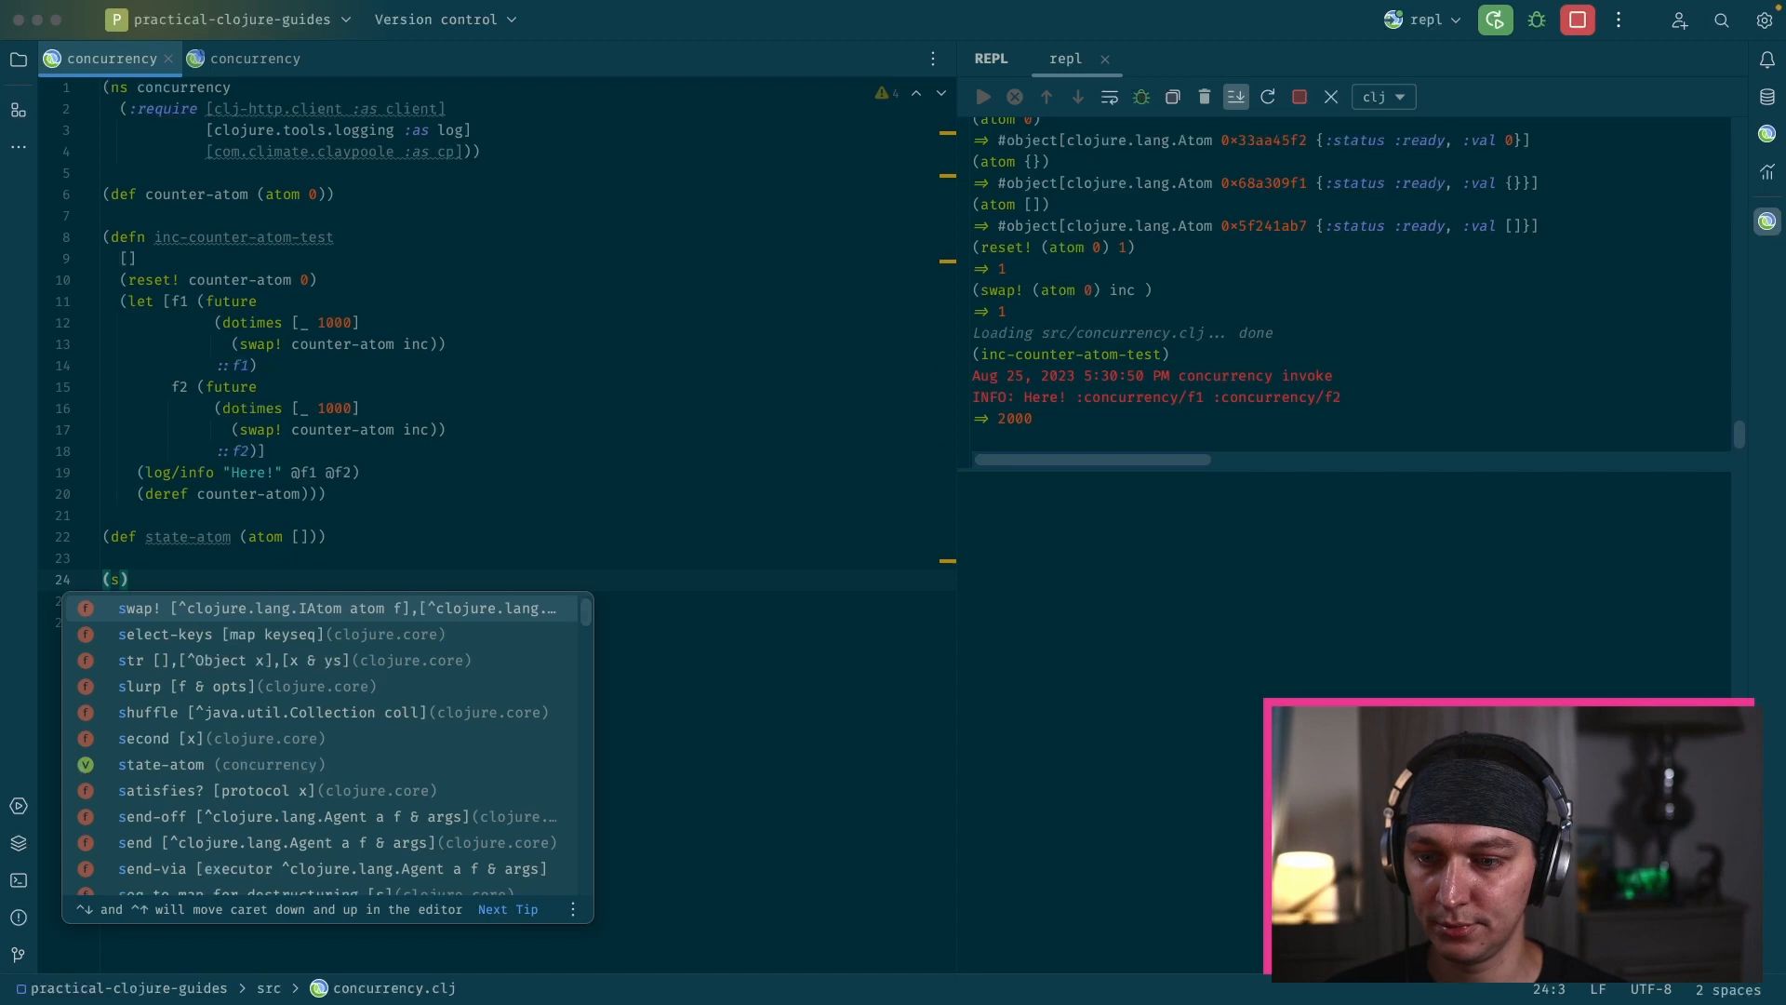
type("wap! sta")
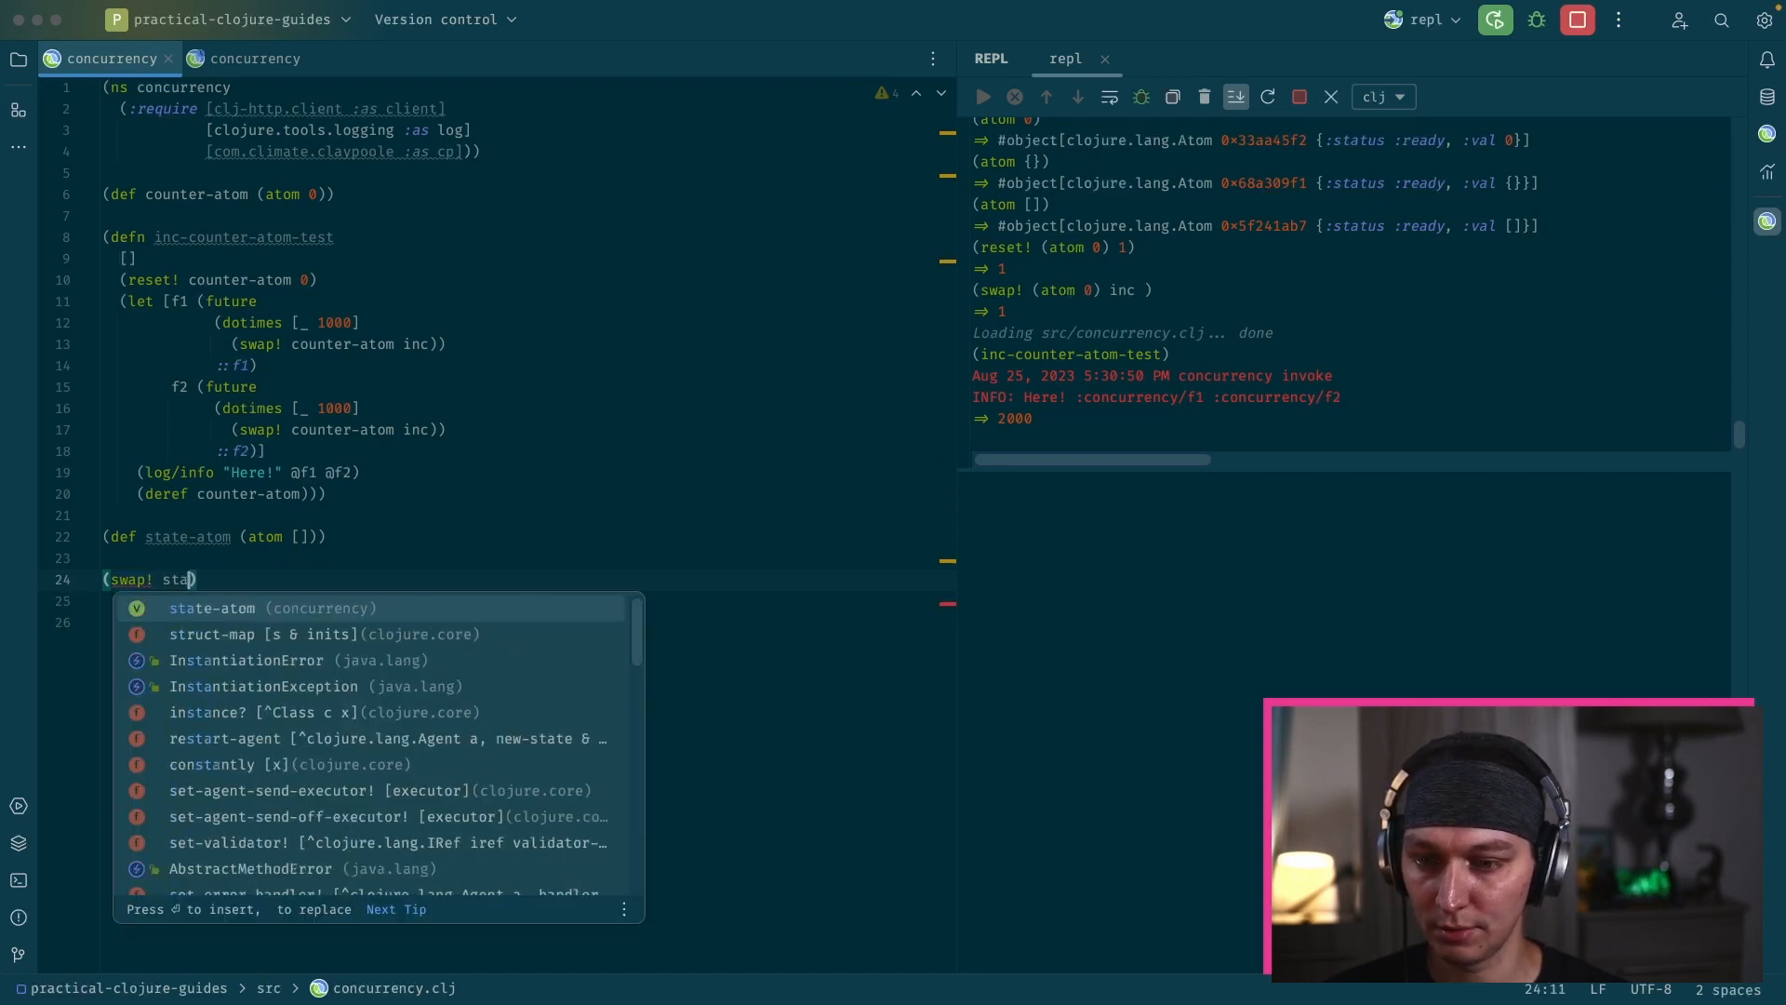
key("Tab")
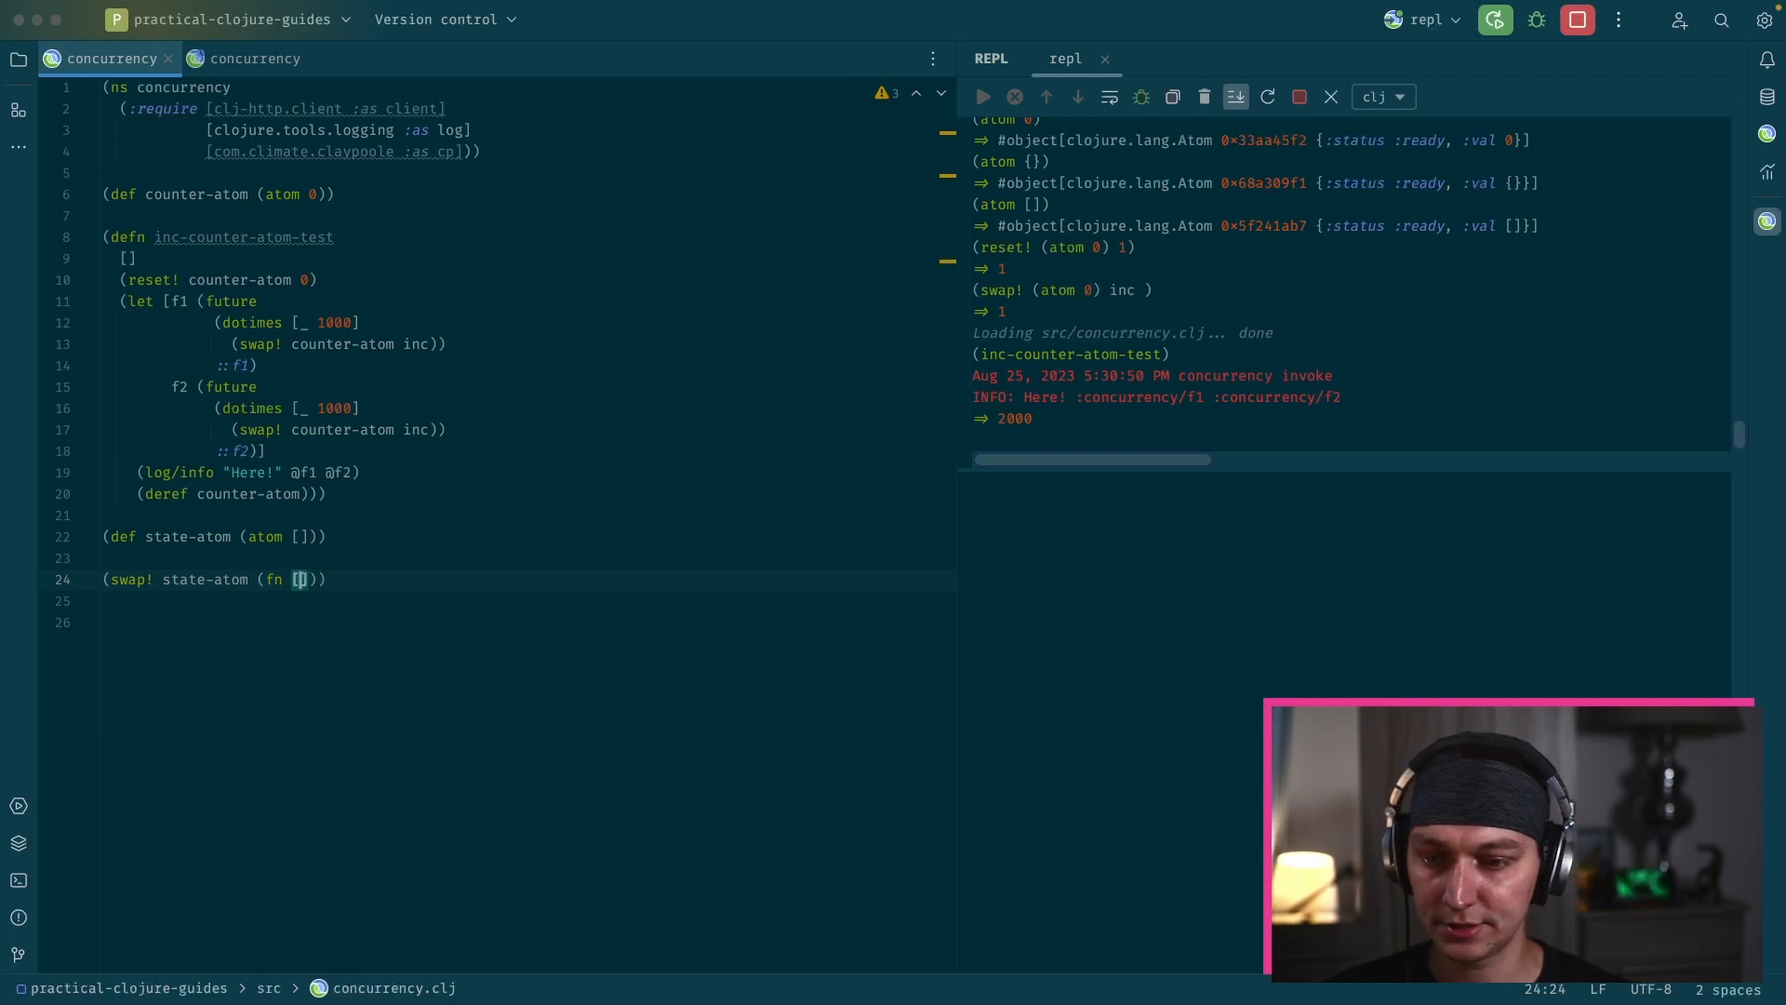
type("old")
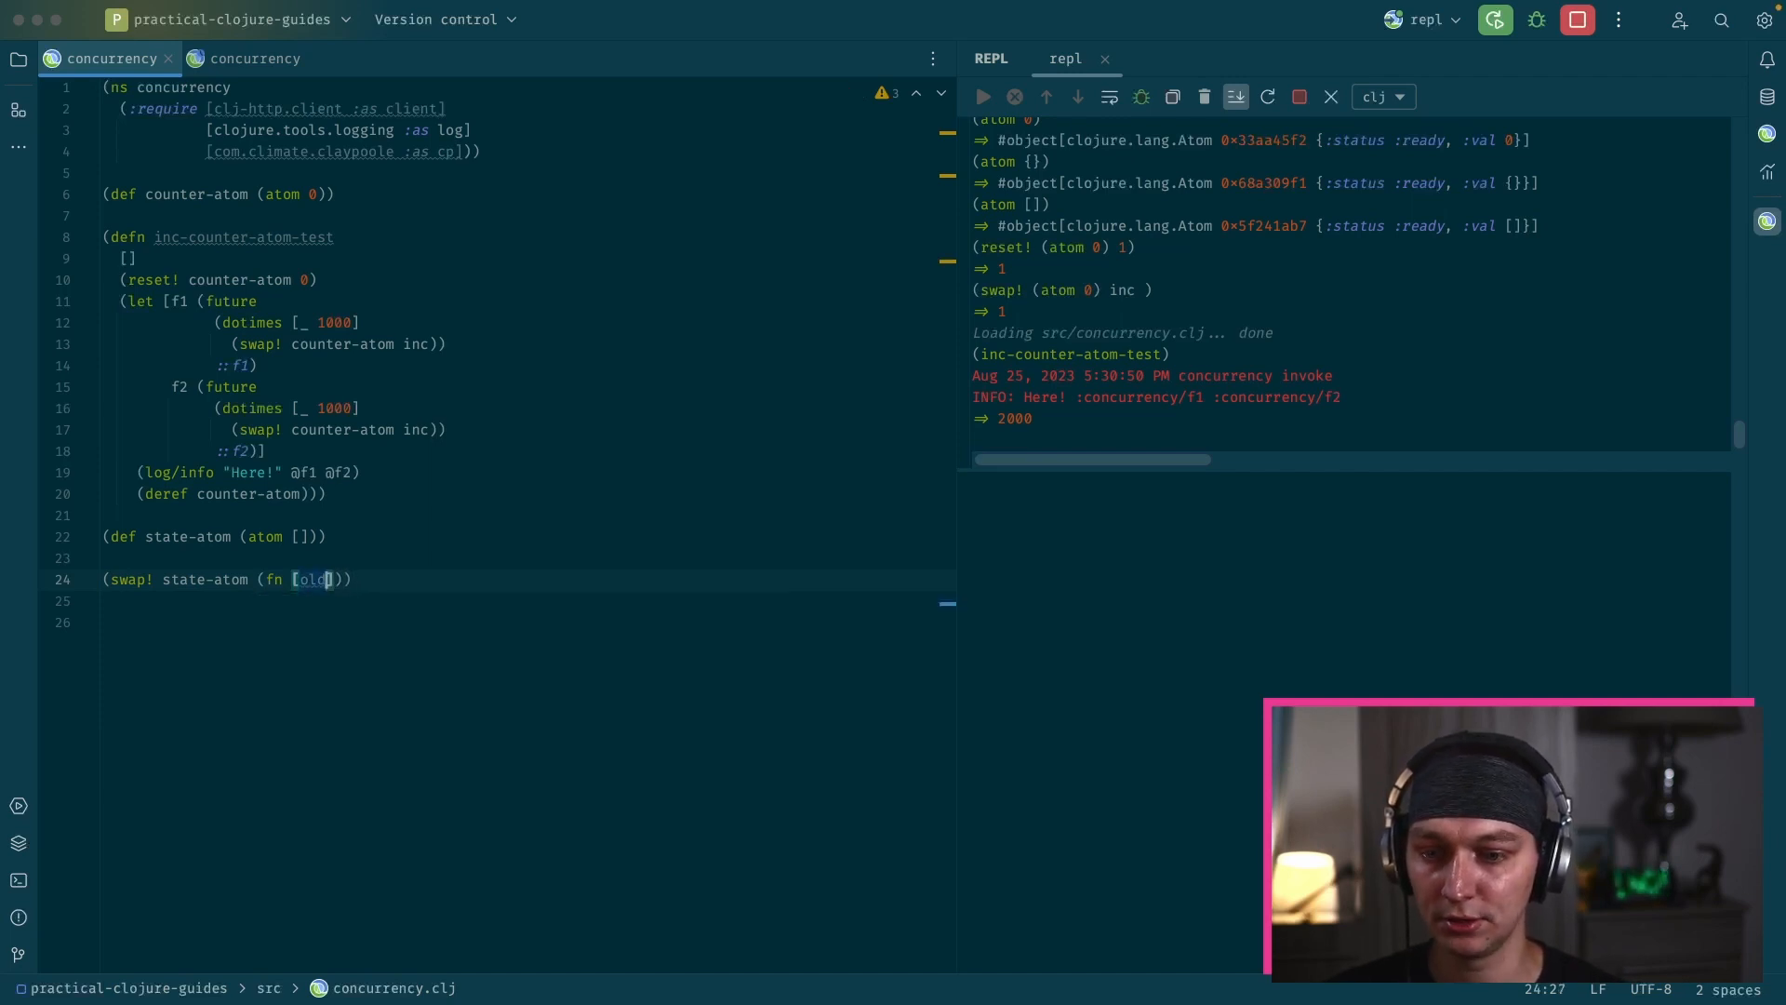
type("-value")
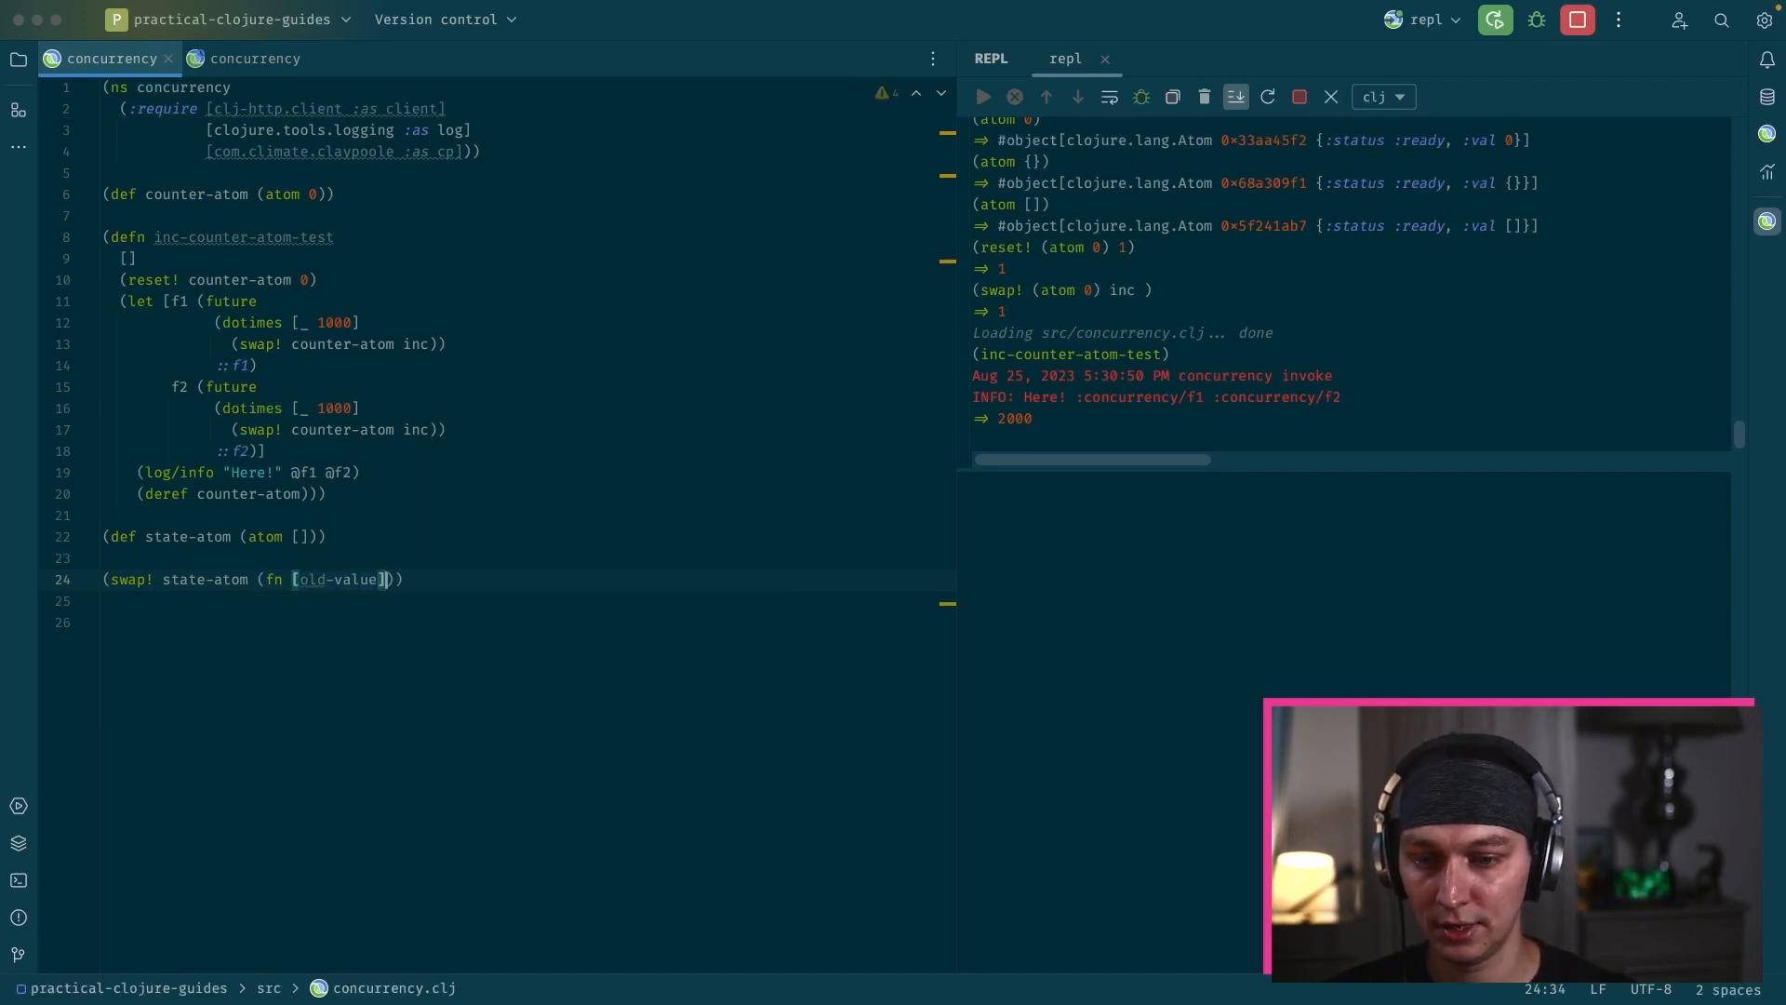
key("enter")
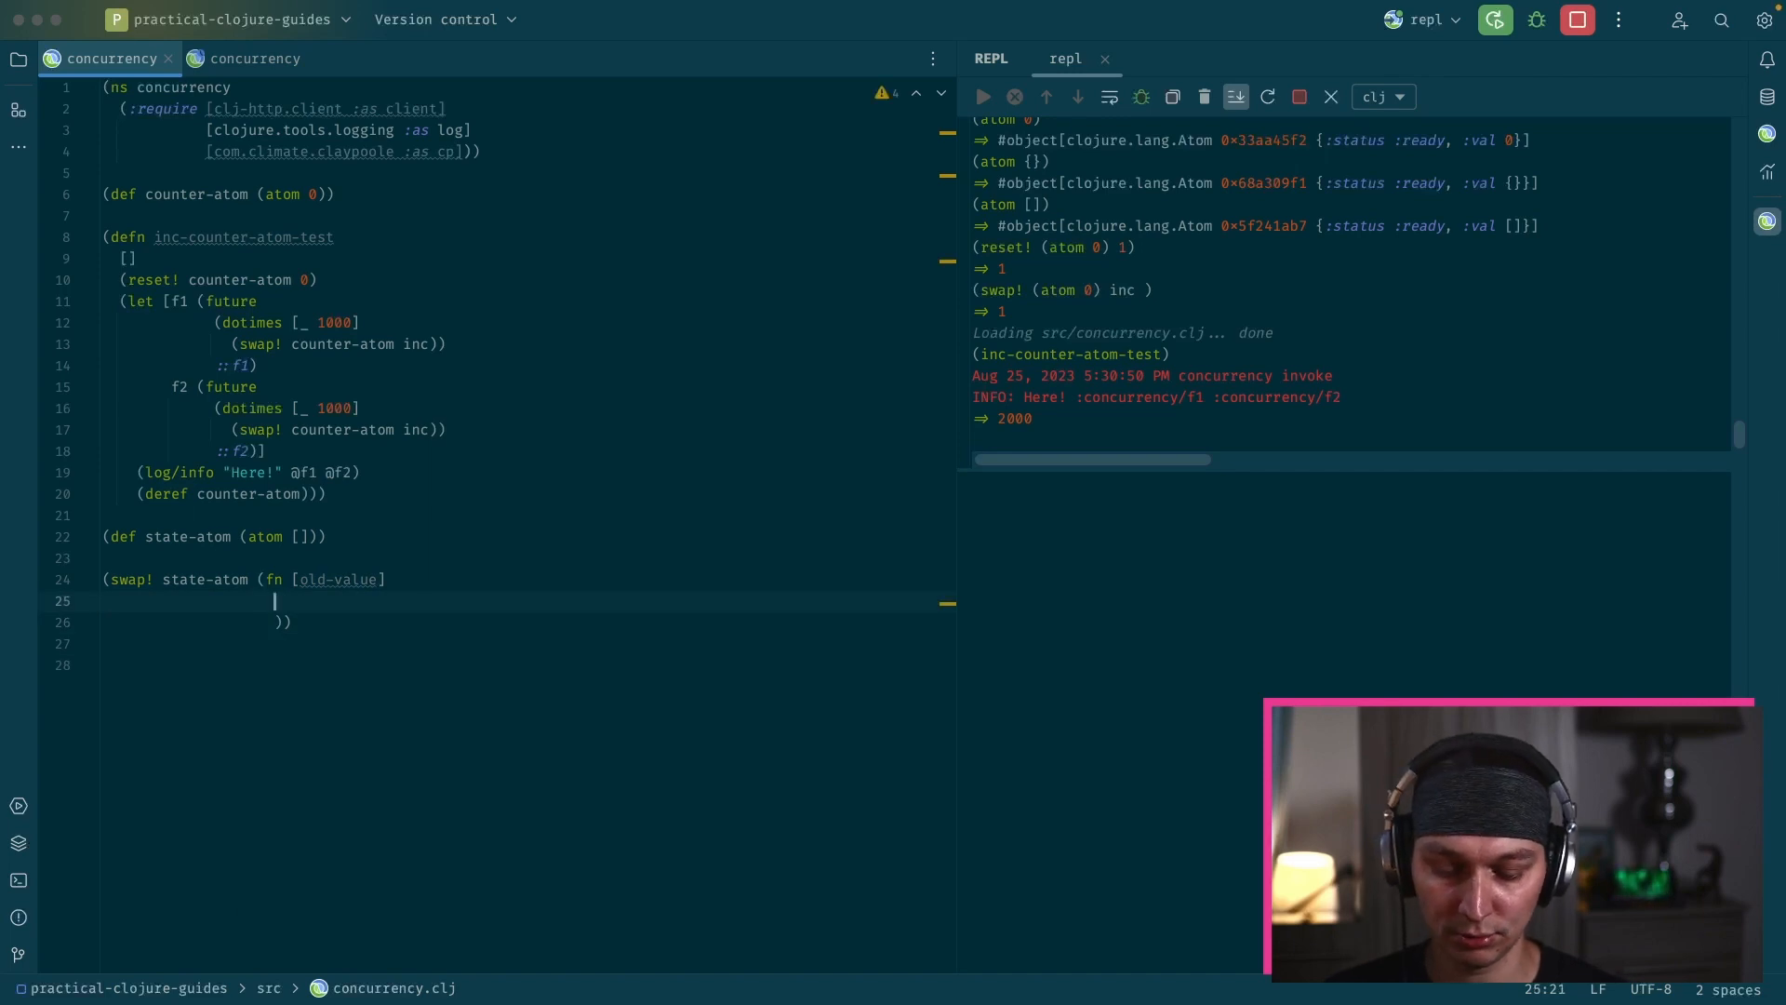
type("()")
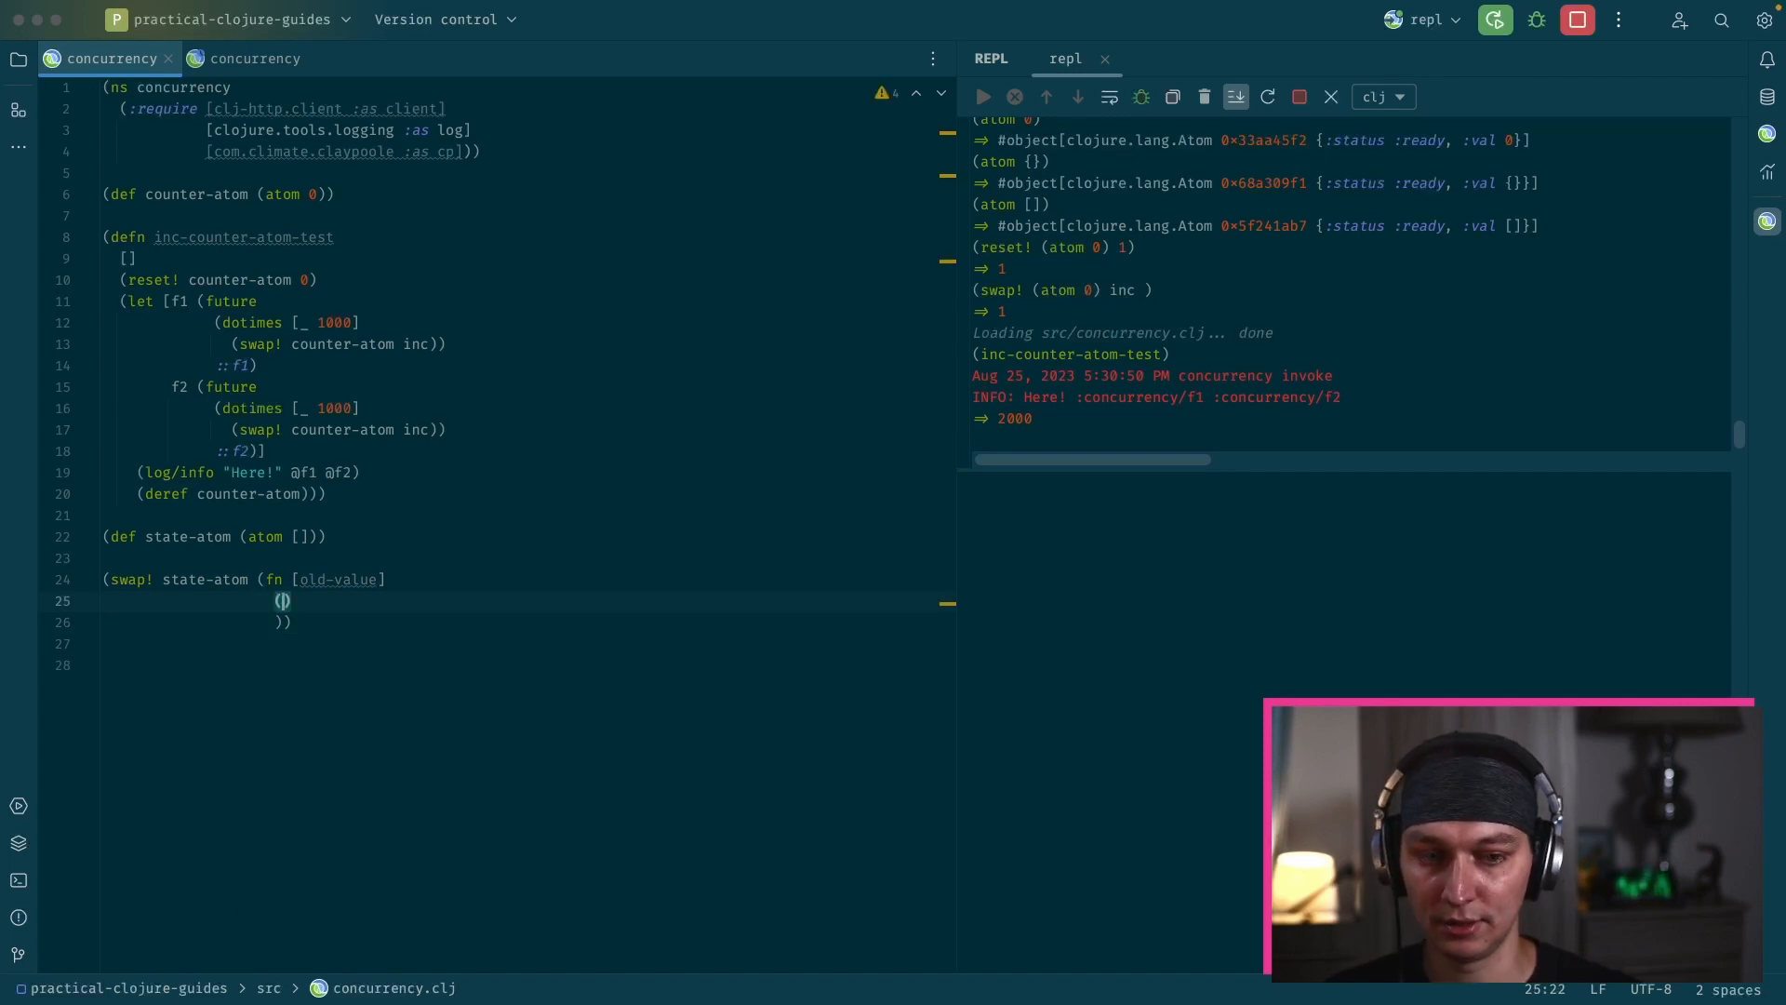
type("c)")
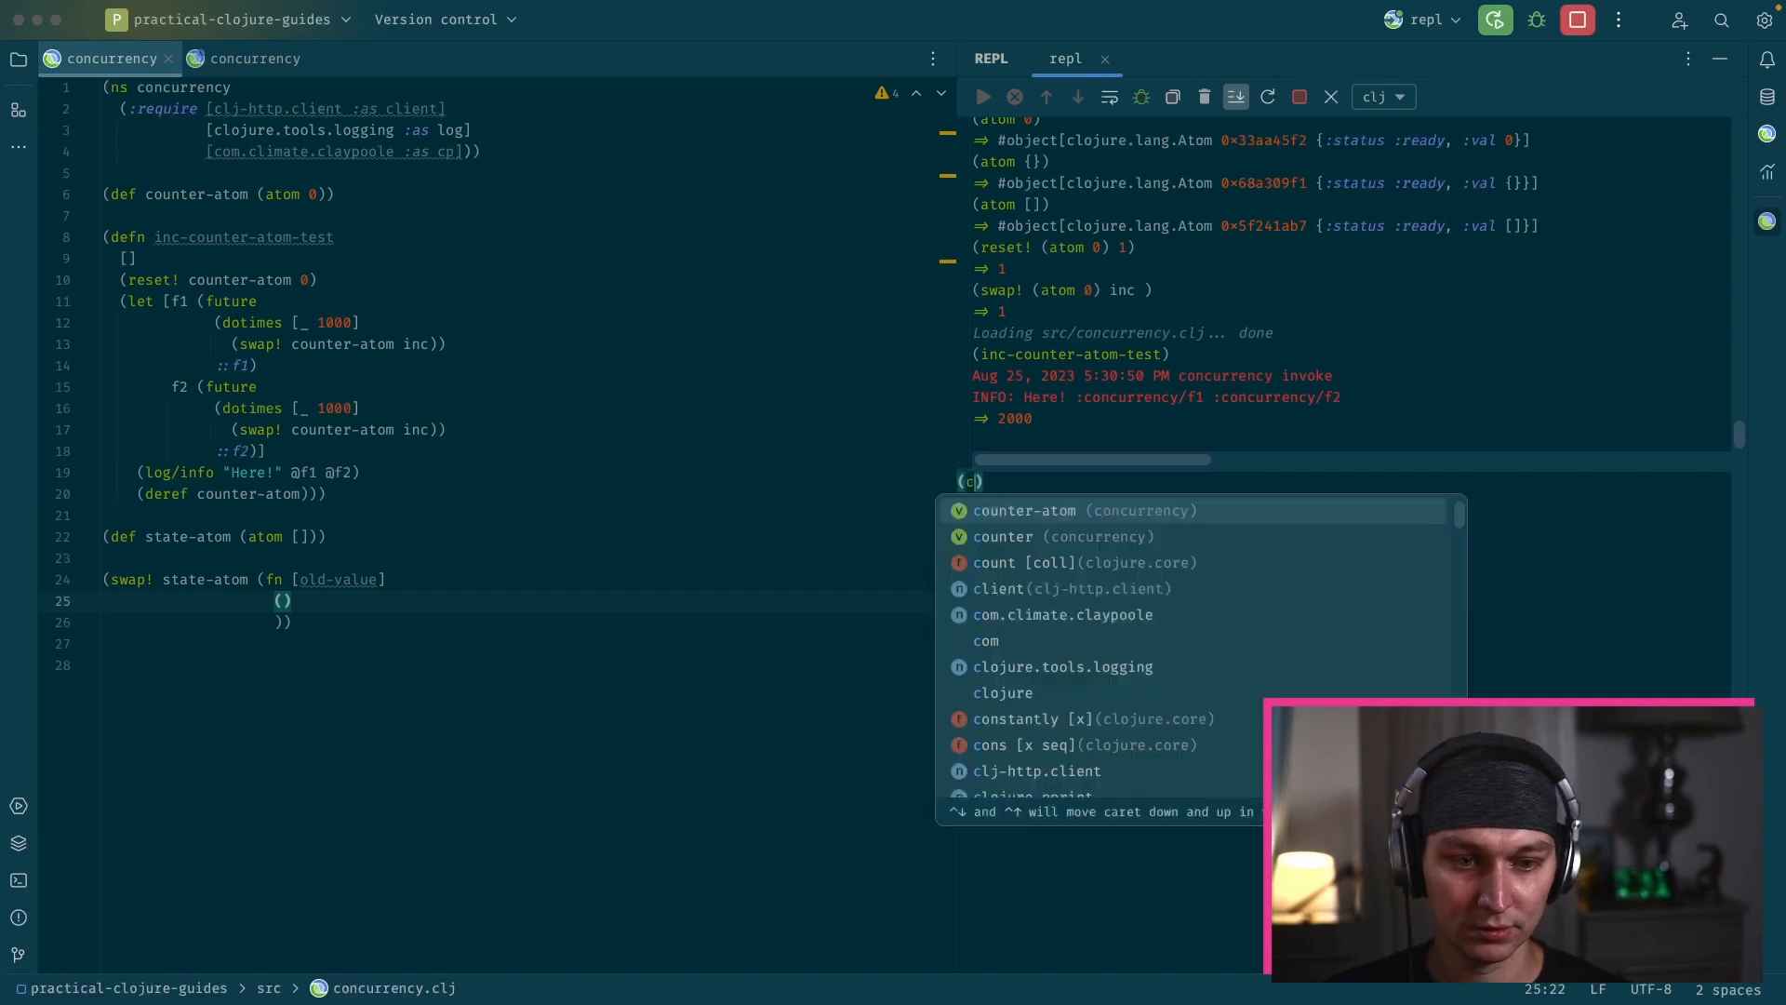
type("on")
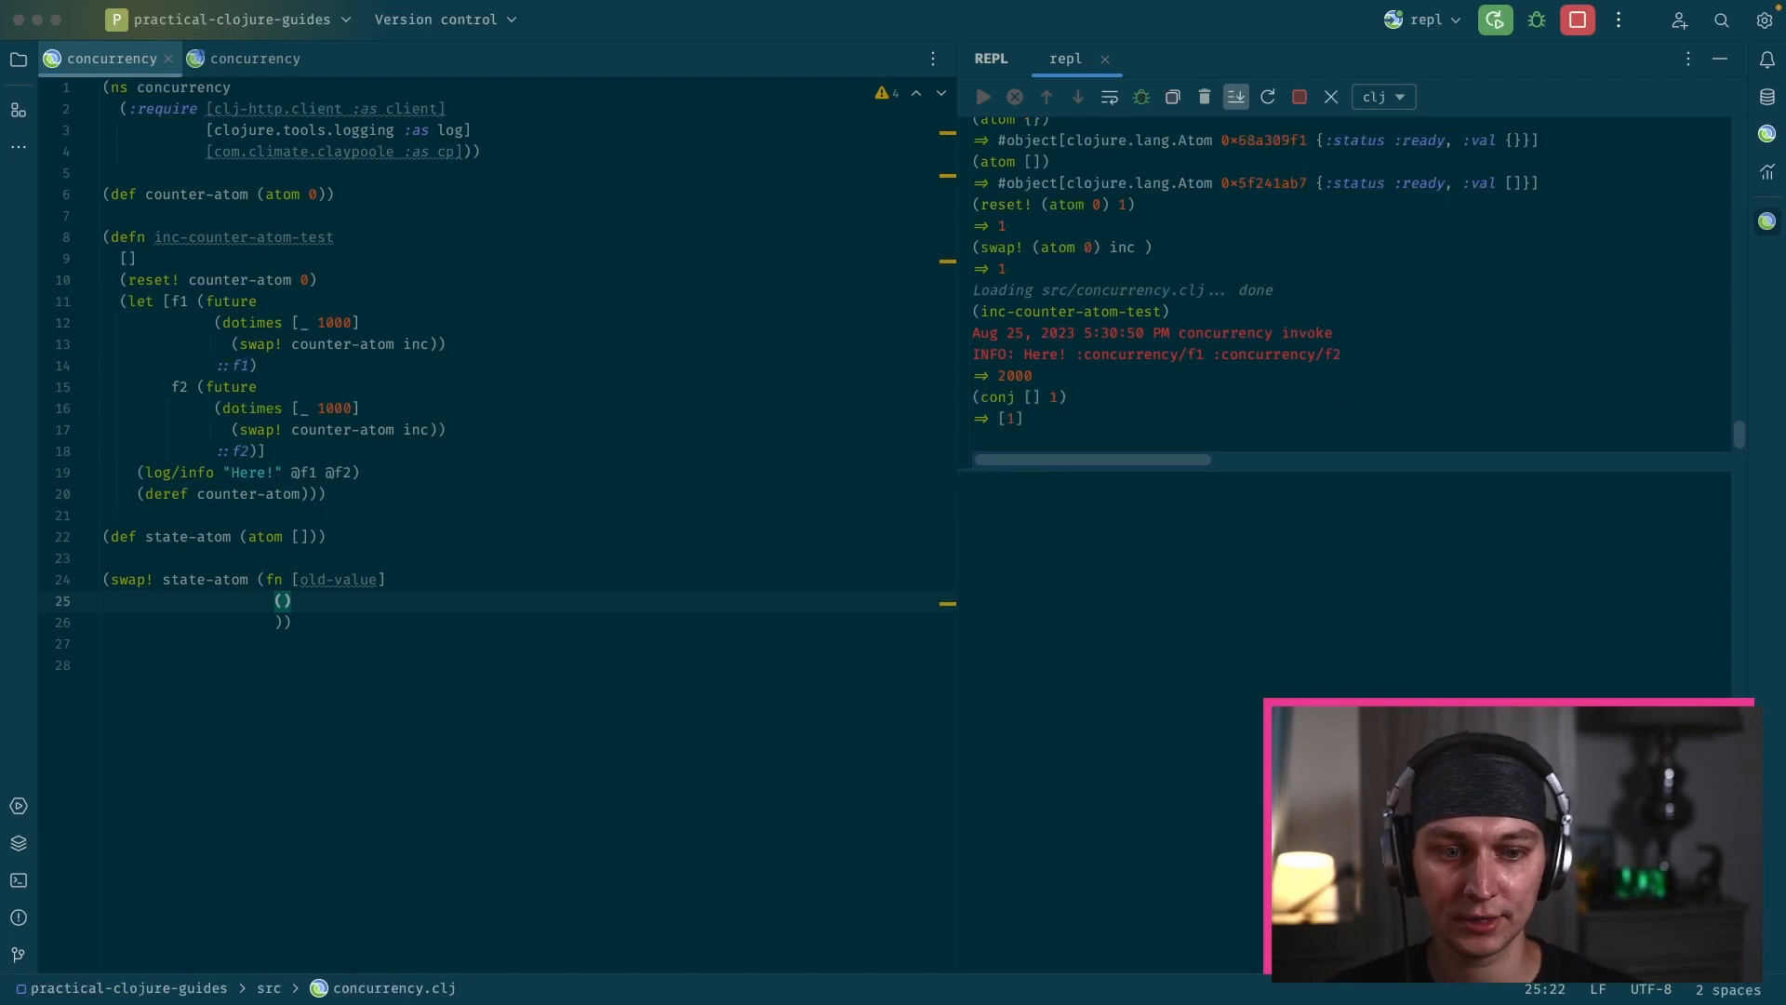
type("conj old-value 1")
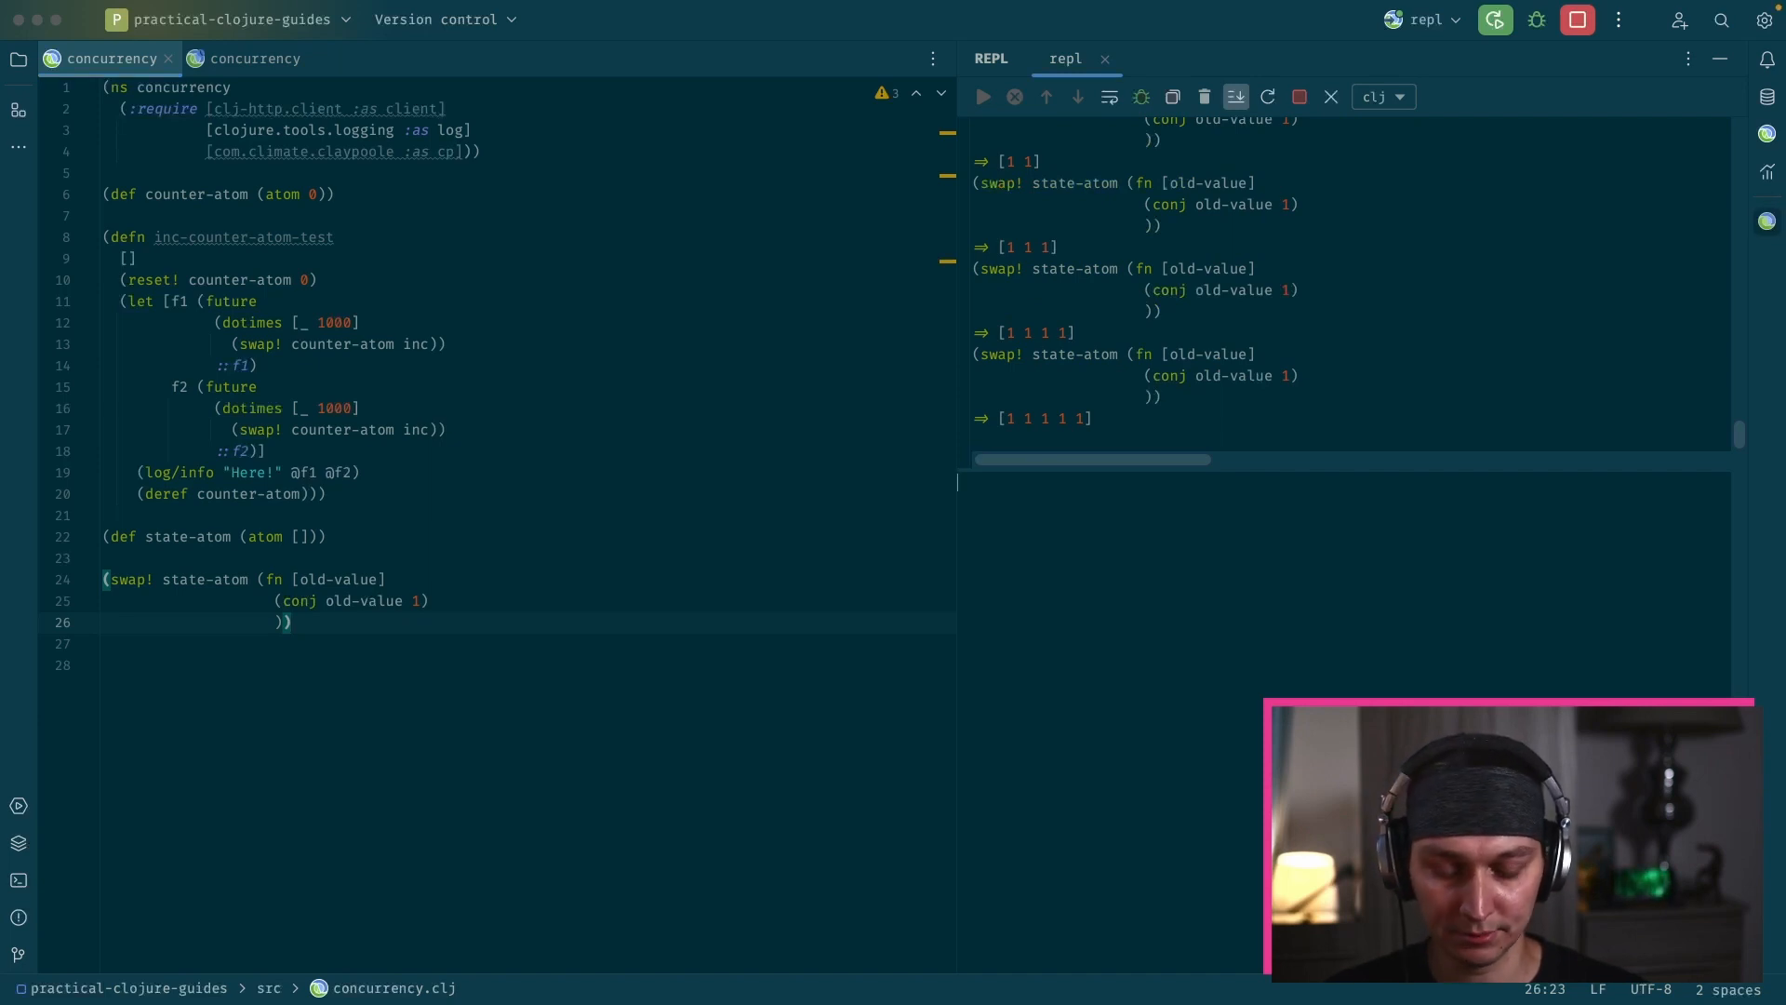
- Check state-atom in the REPL and pass extra arguments 10 and 20 to the swap! function
type("@r")
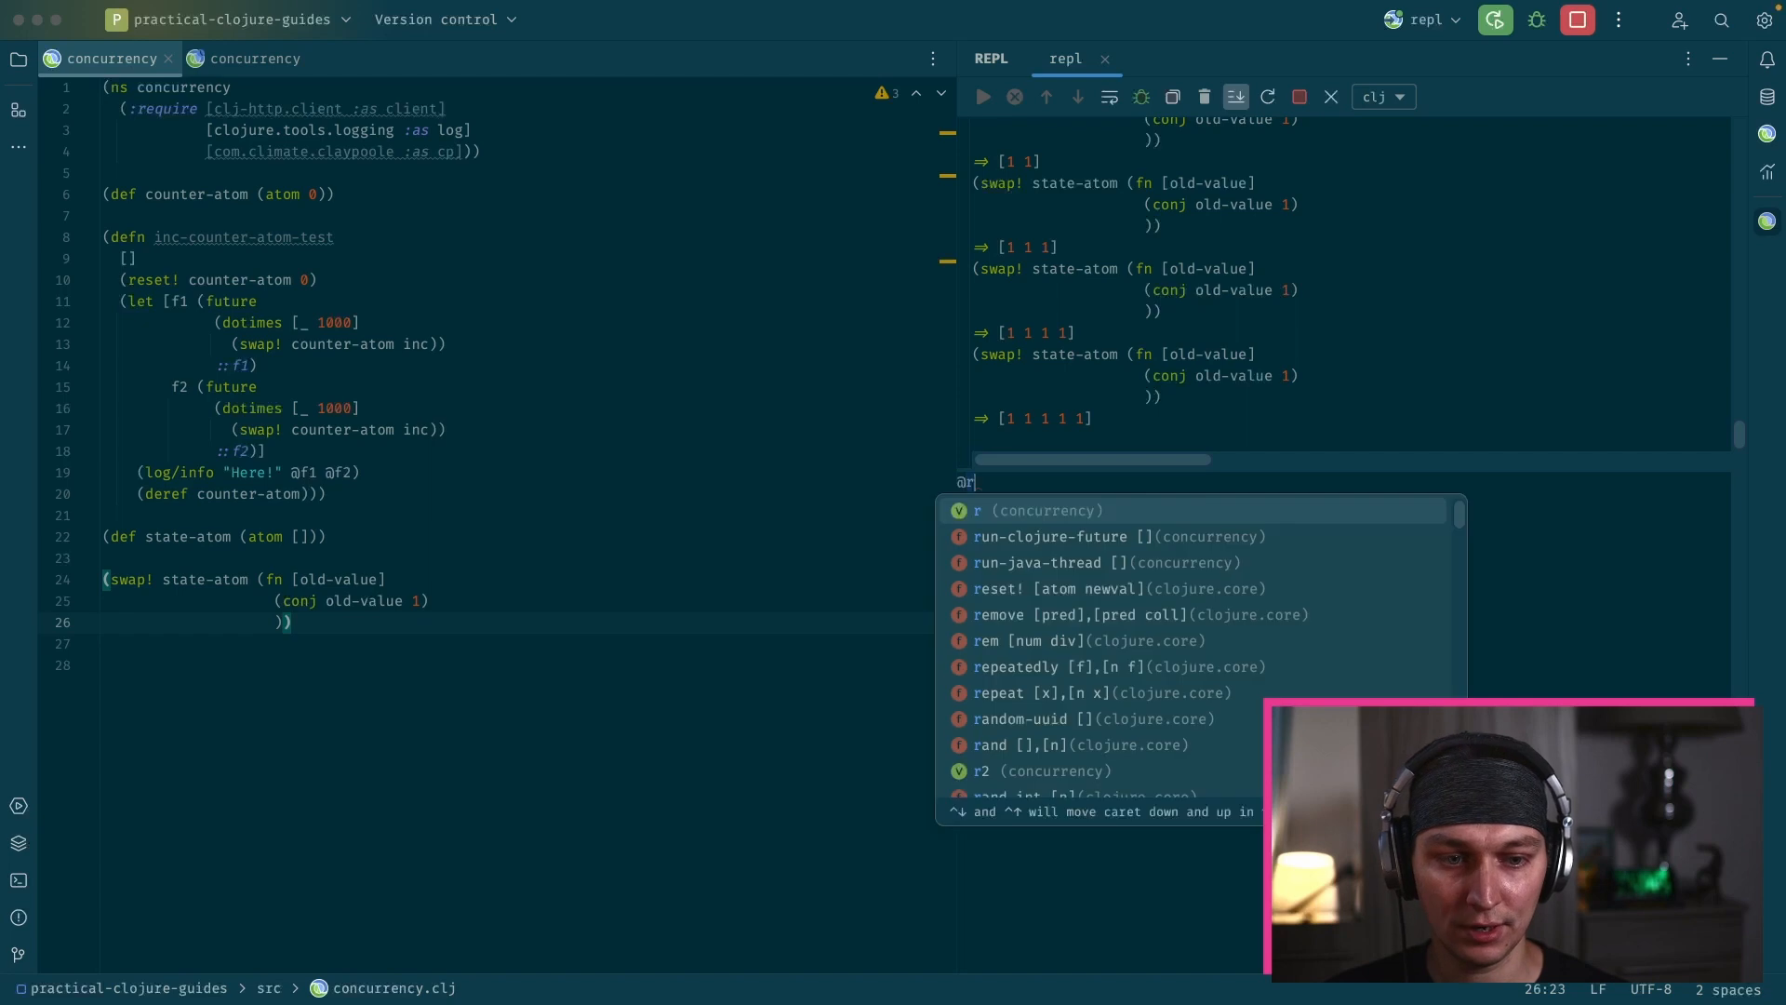
type("st")
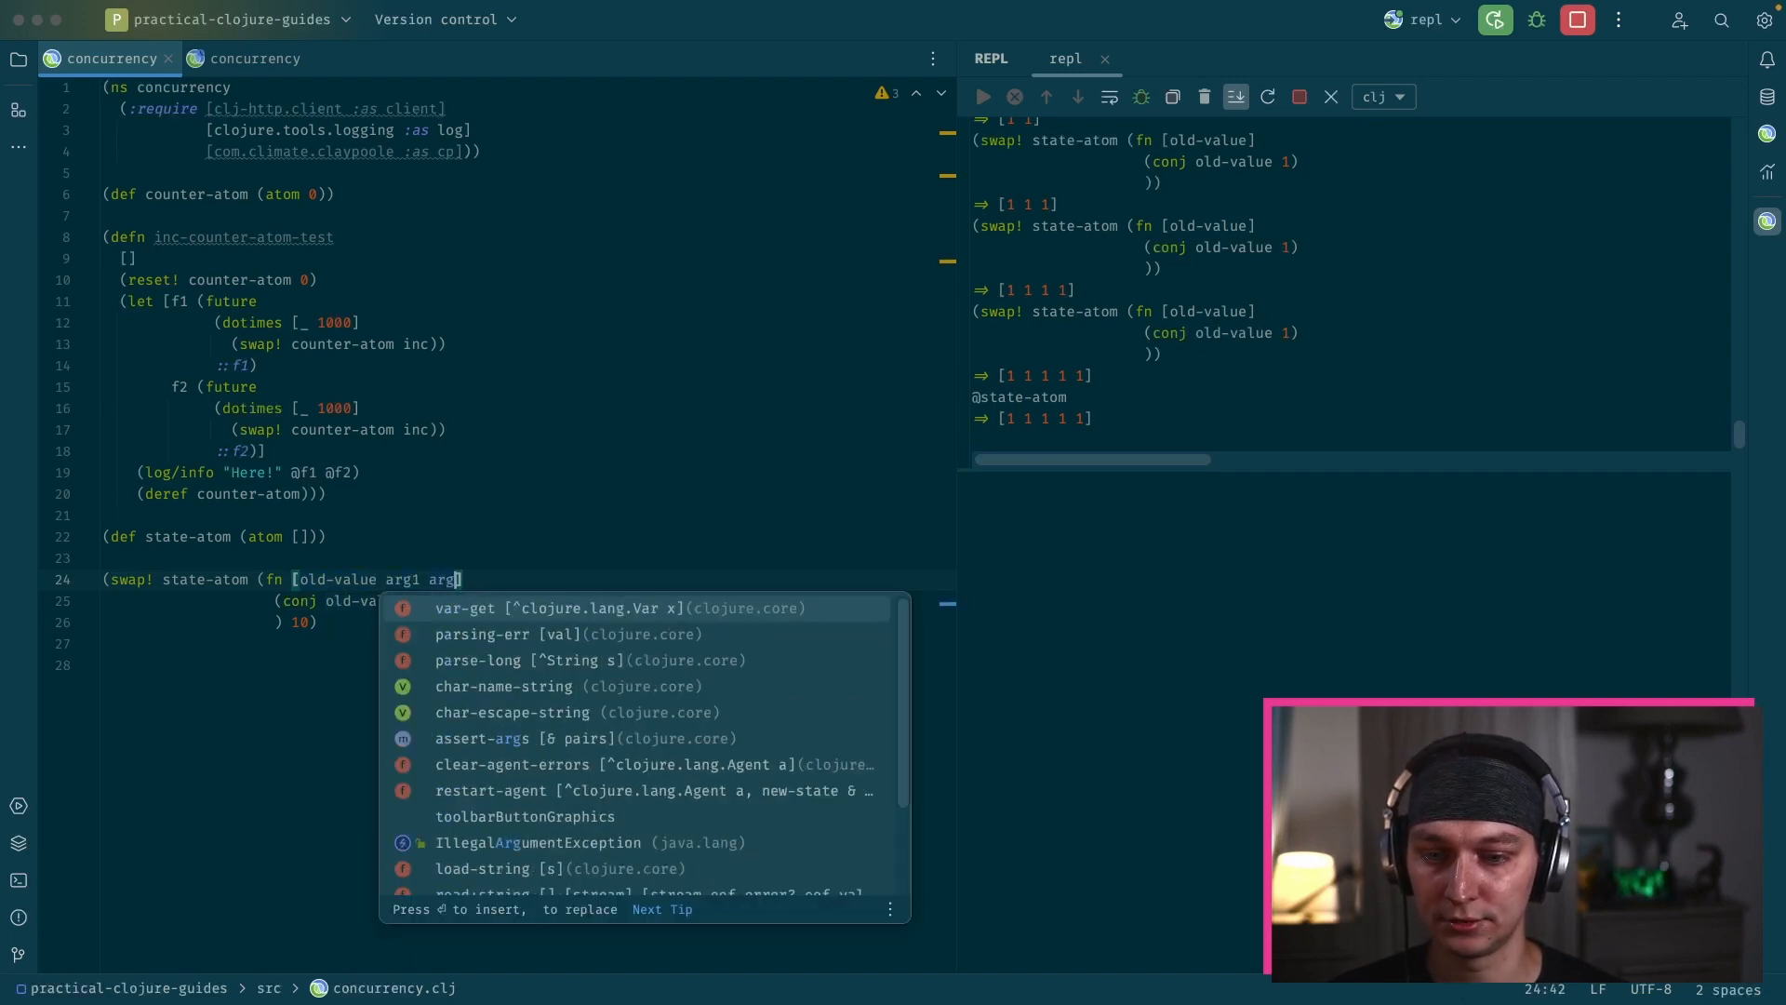
type("2")
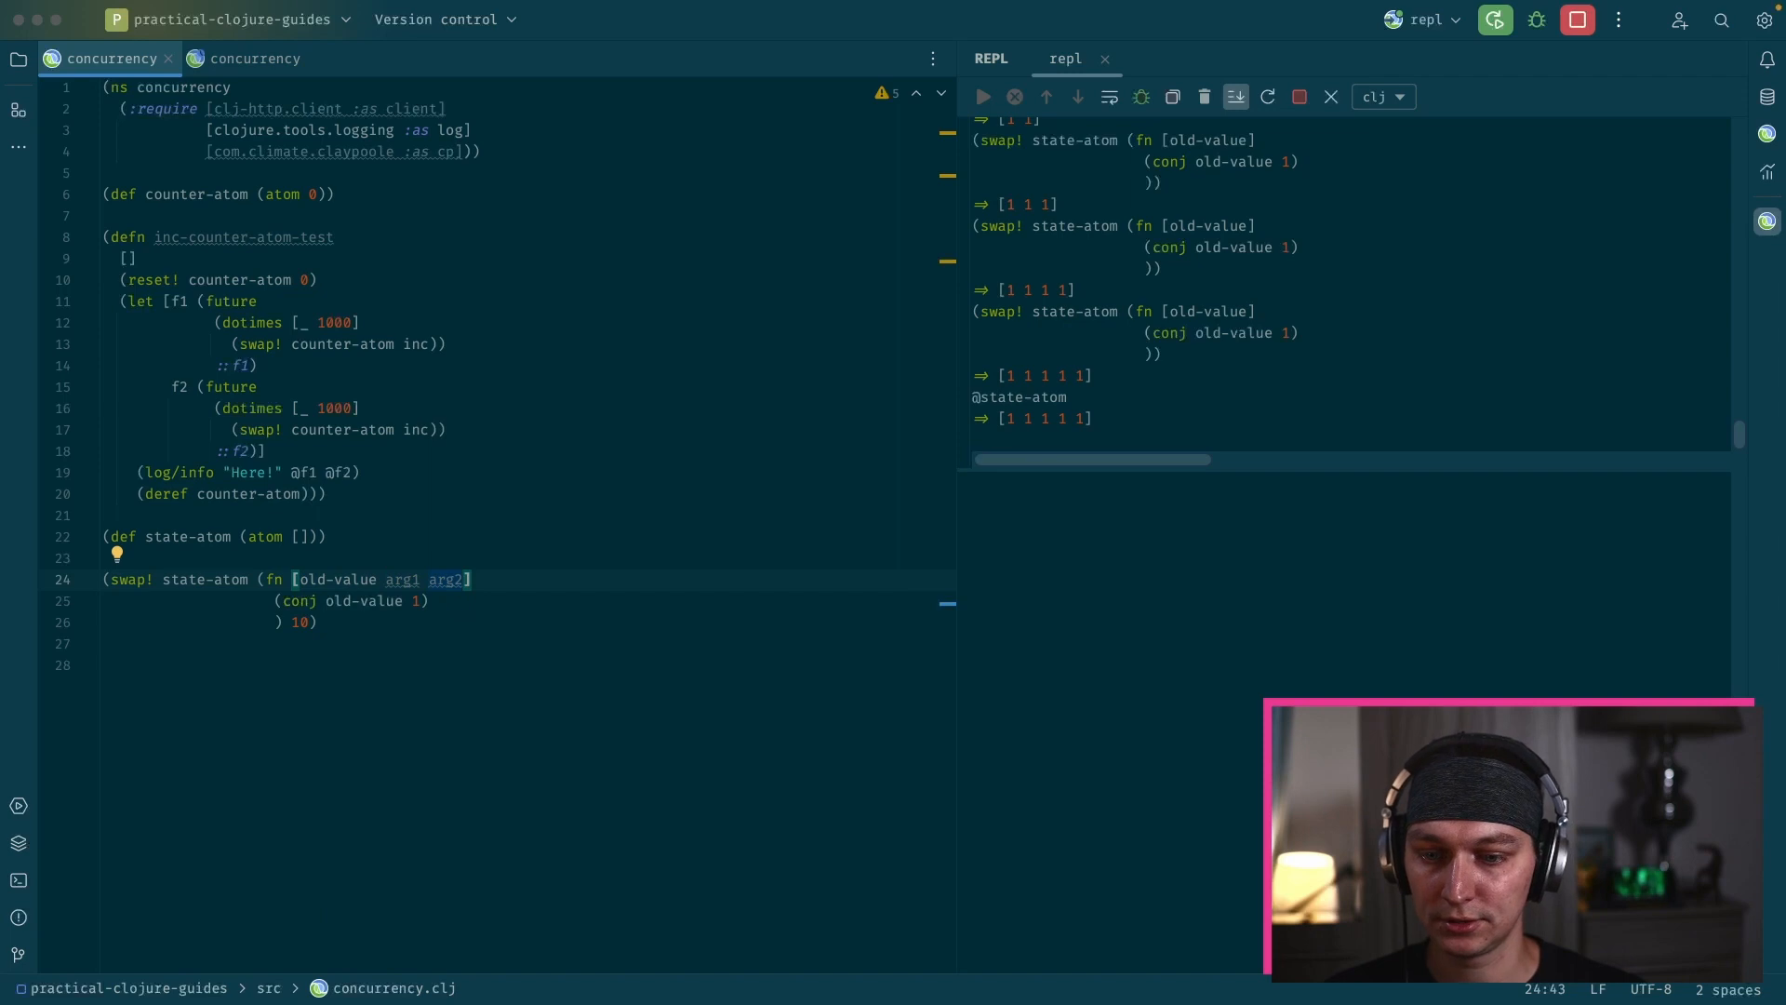
type("2")
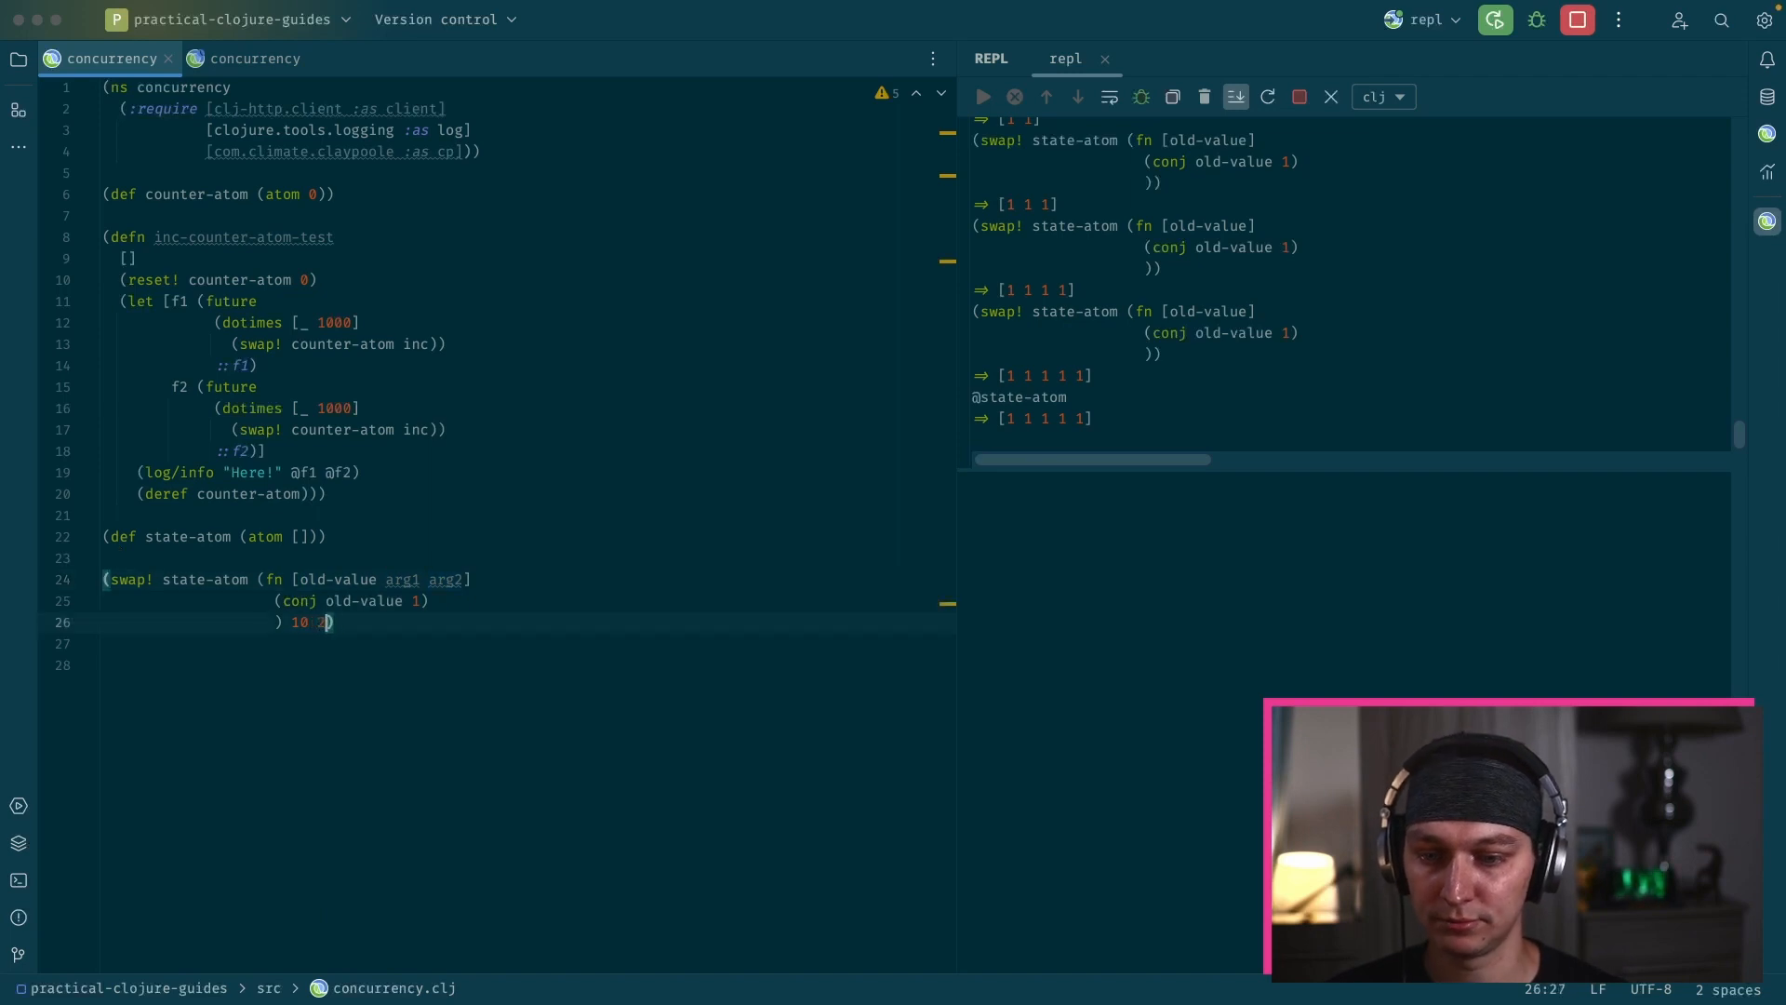
type("0")
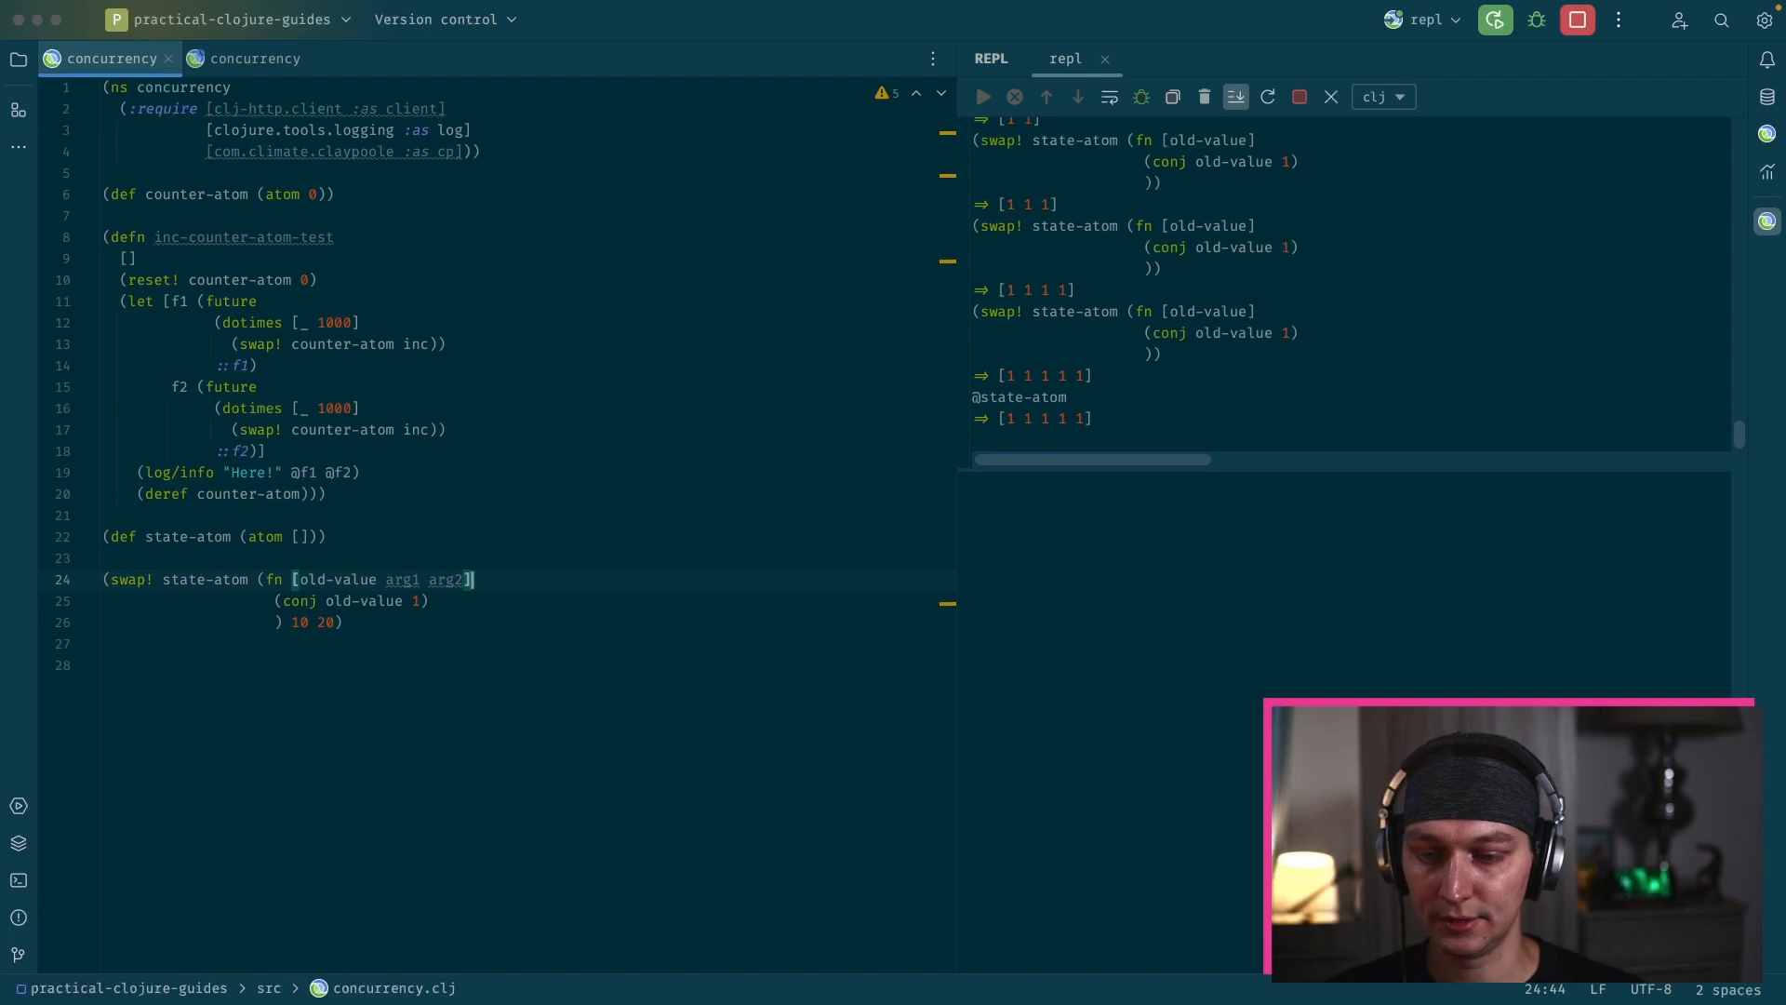
- Add (println old-value arg1 arg2) inside the fn and run the swap! so the REPL reaches [1 1 1]
key("Enter")
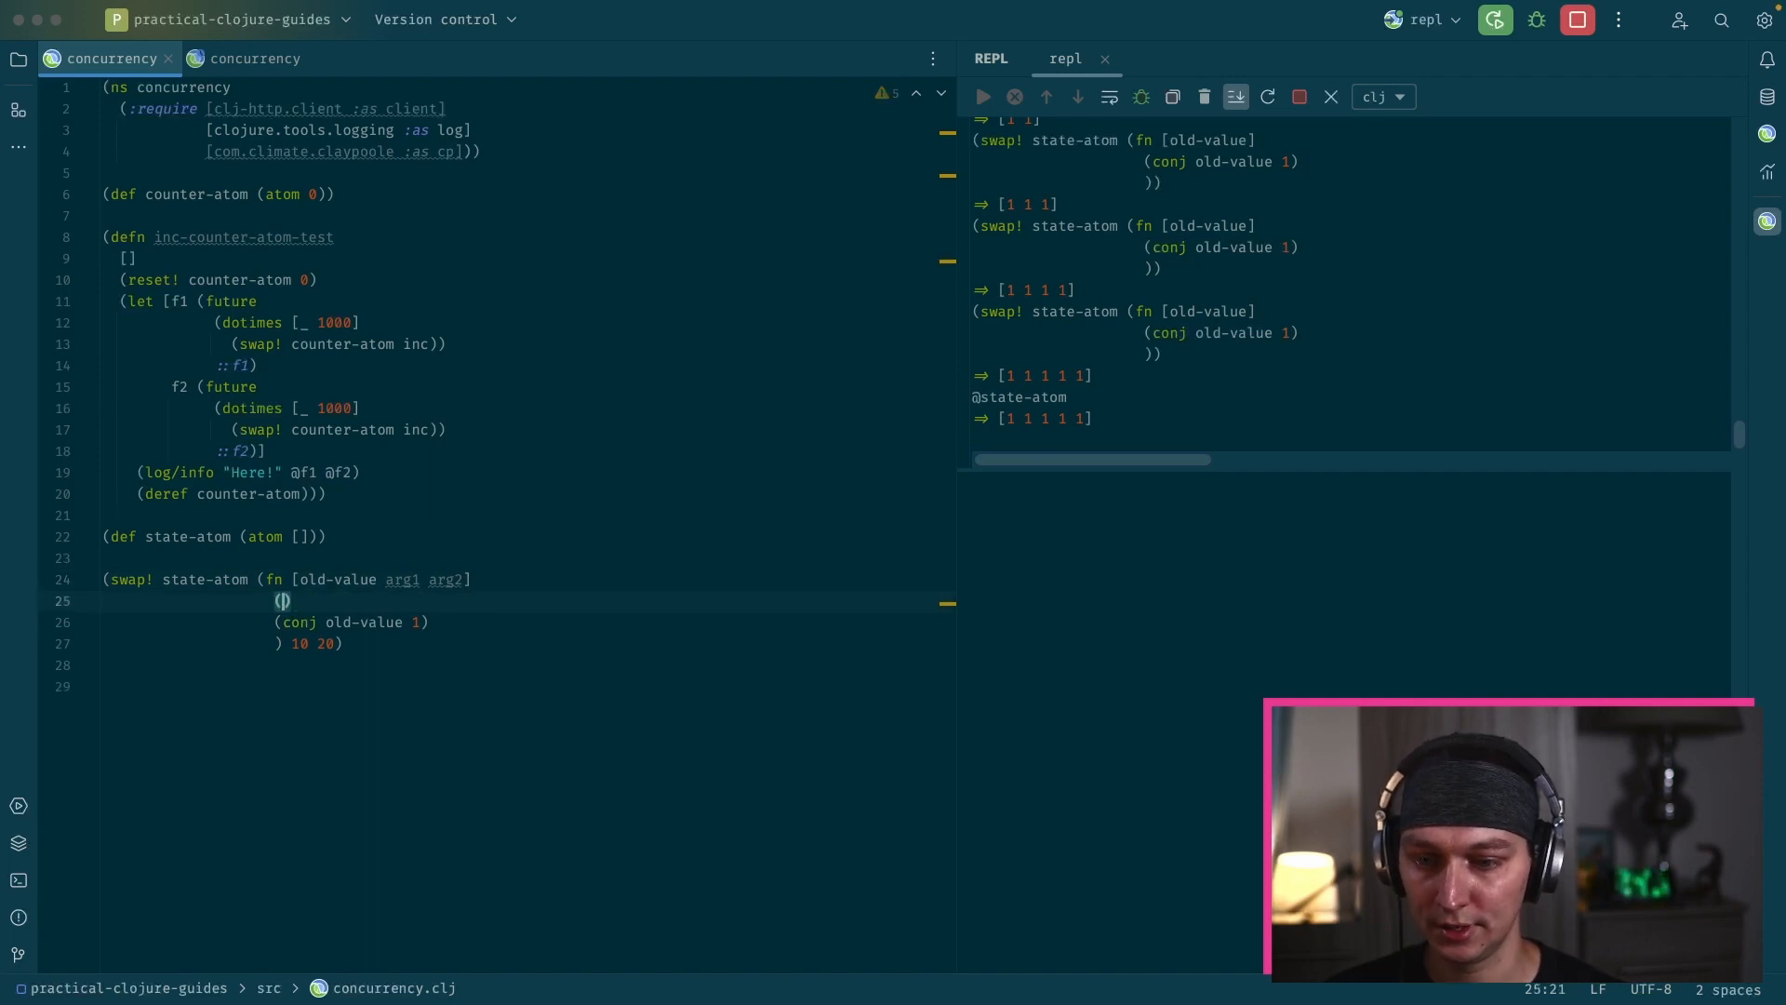
type("print")
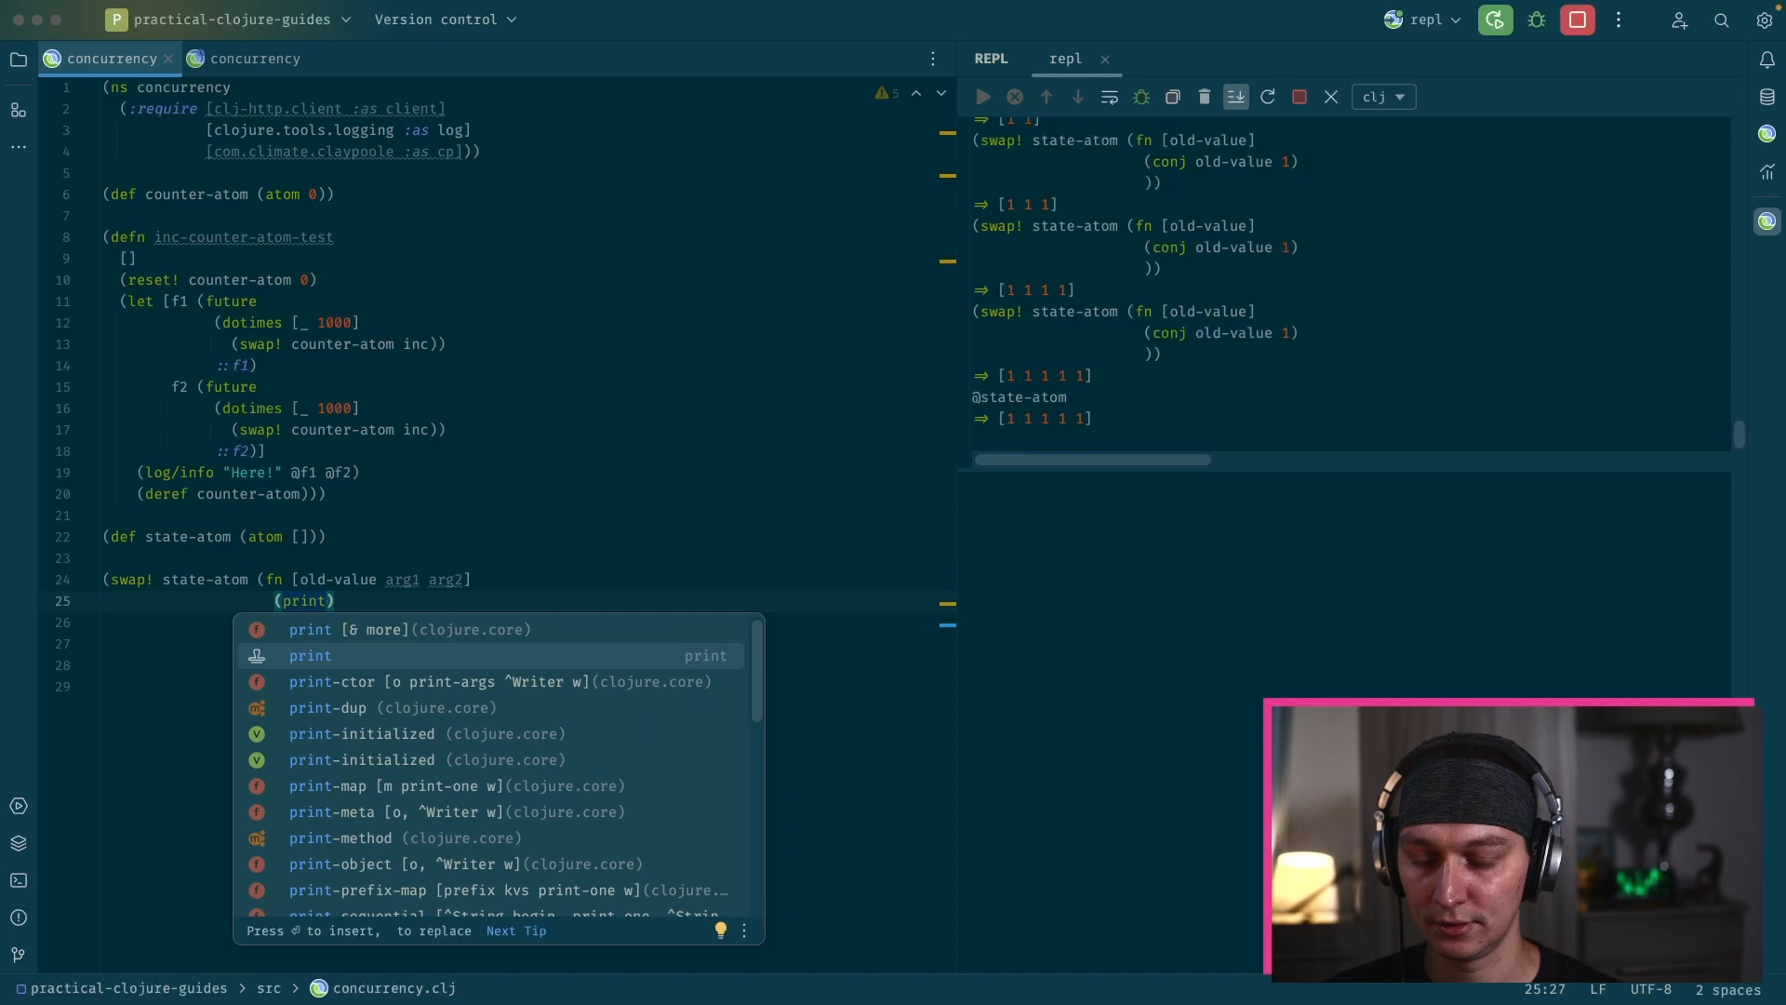
type("ln old-value arg1 arg2")
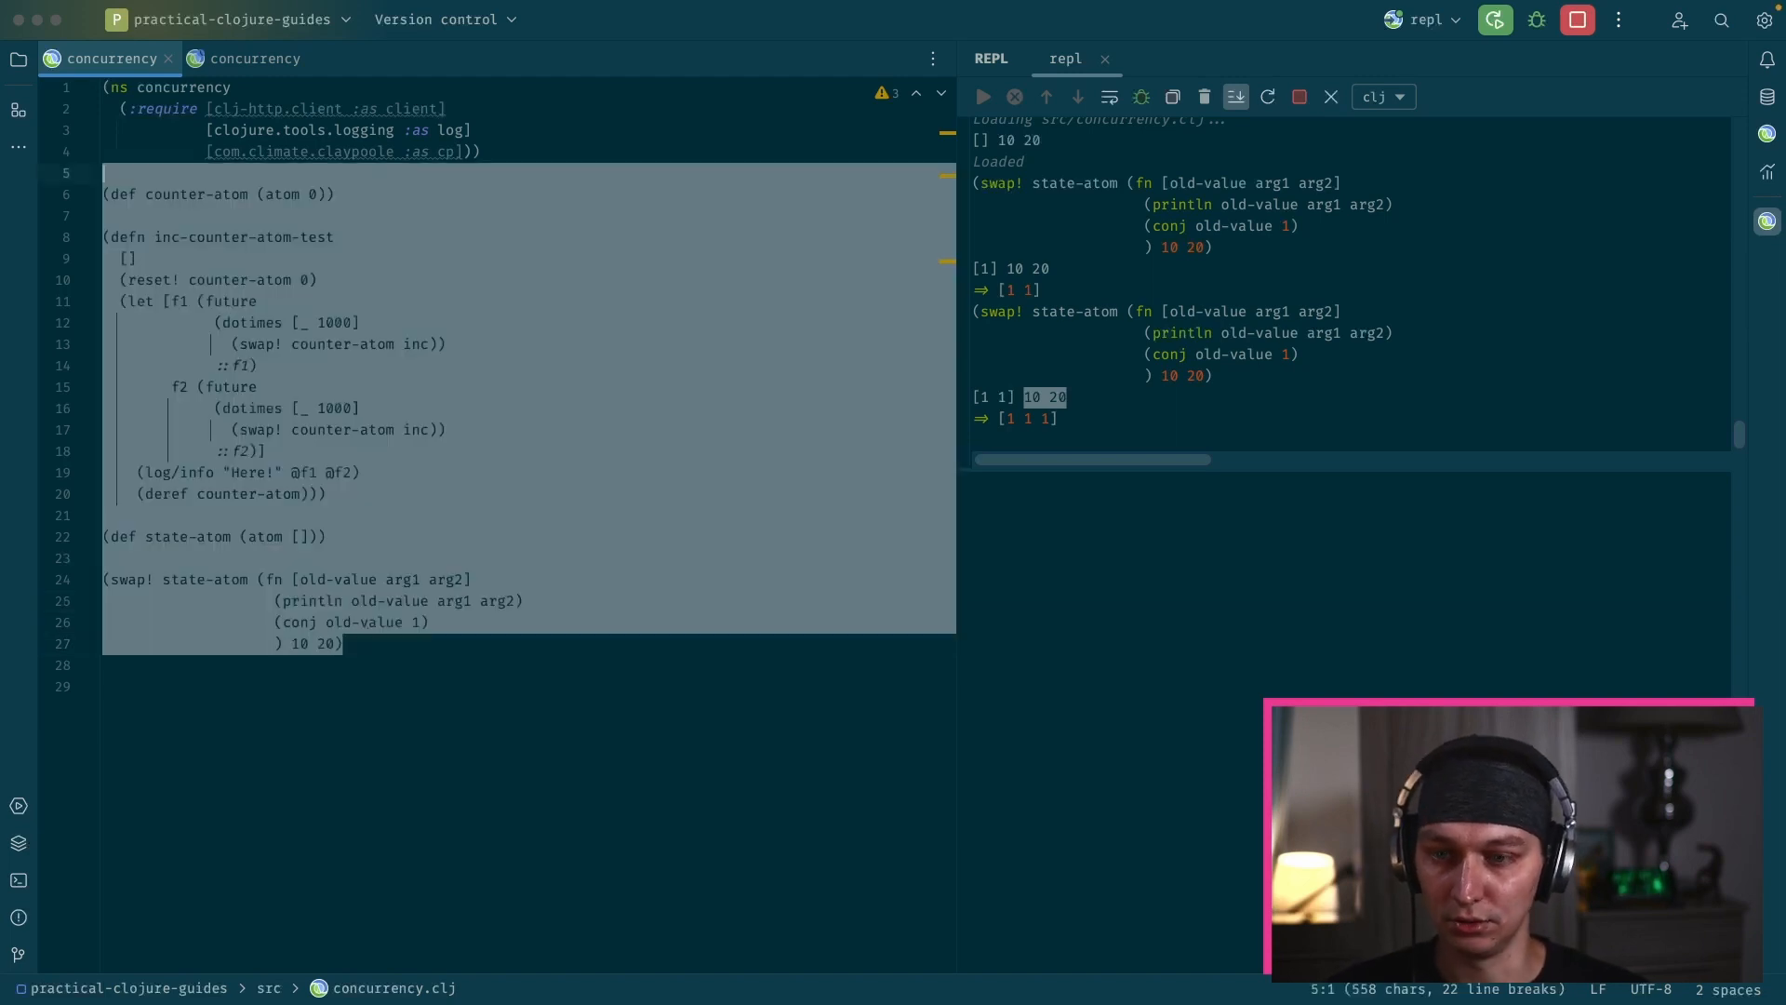
- Replace the atom examples with (comment (pmap (fn [input]) [1 2 3])) and look up pmap's definition
left_click(255, 57)
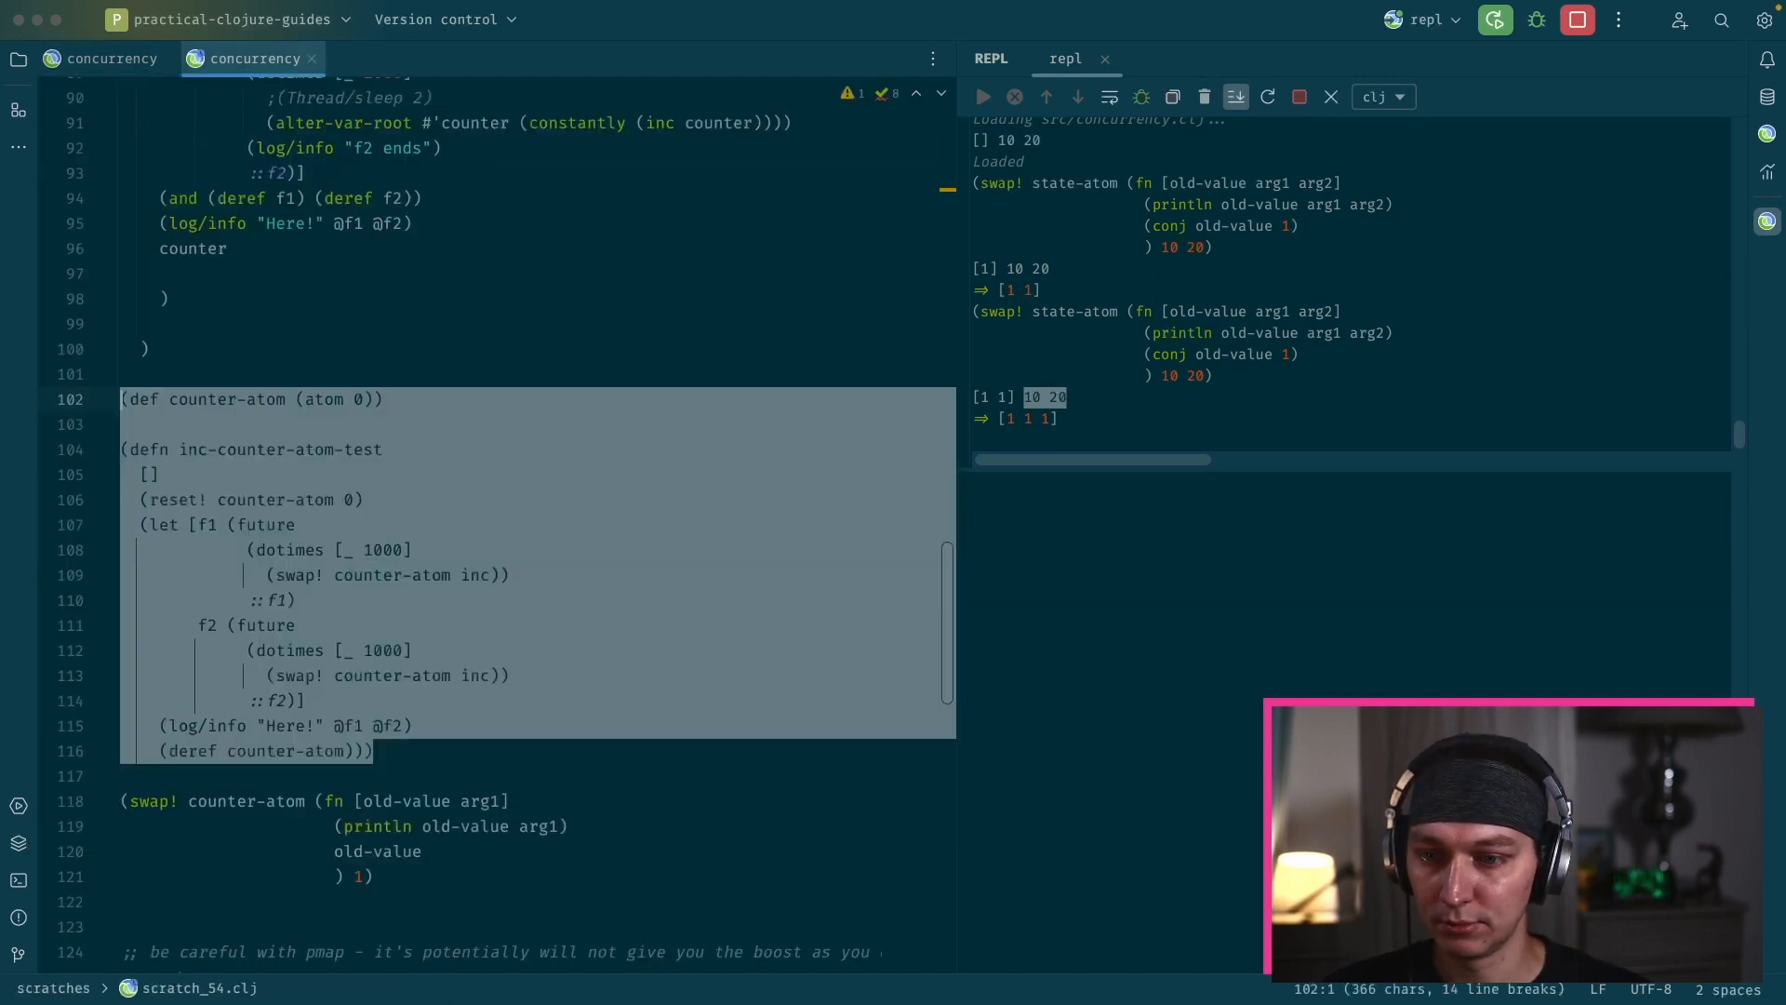
scroll("down", 3)
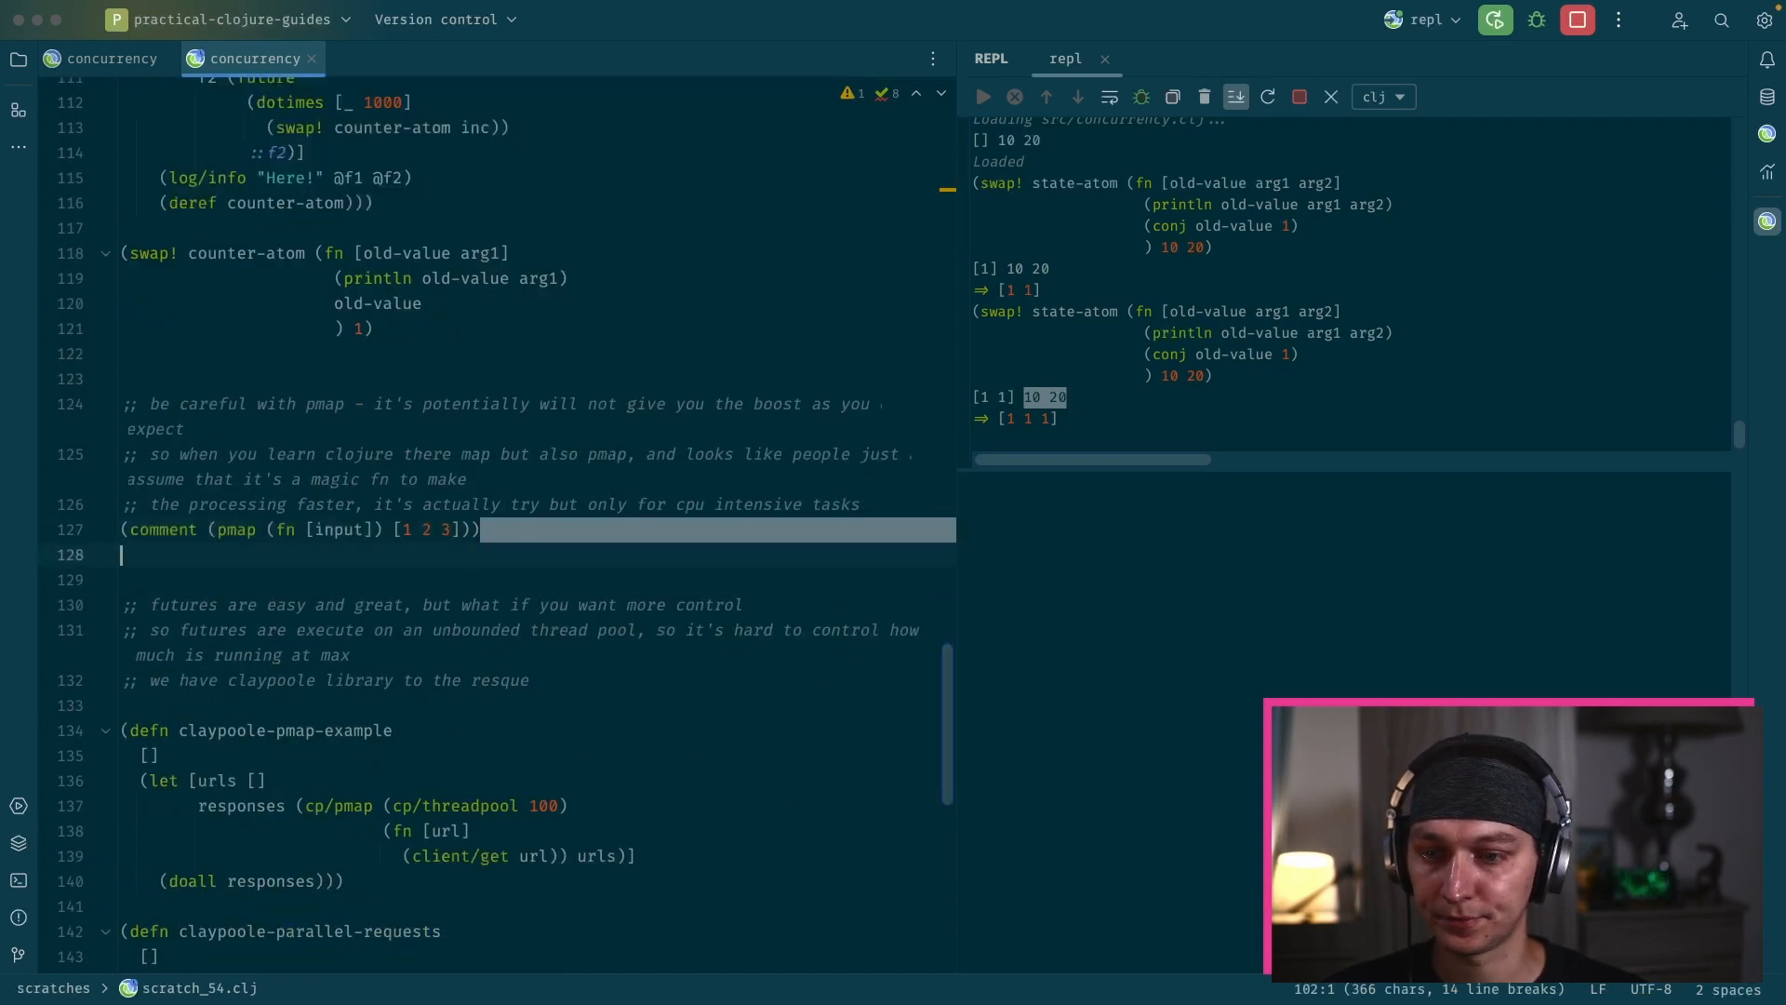
left_click(110, 58)
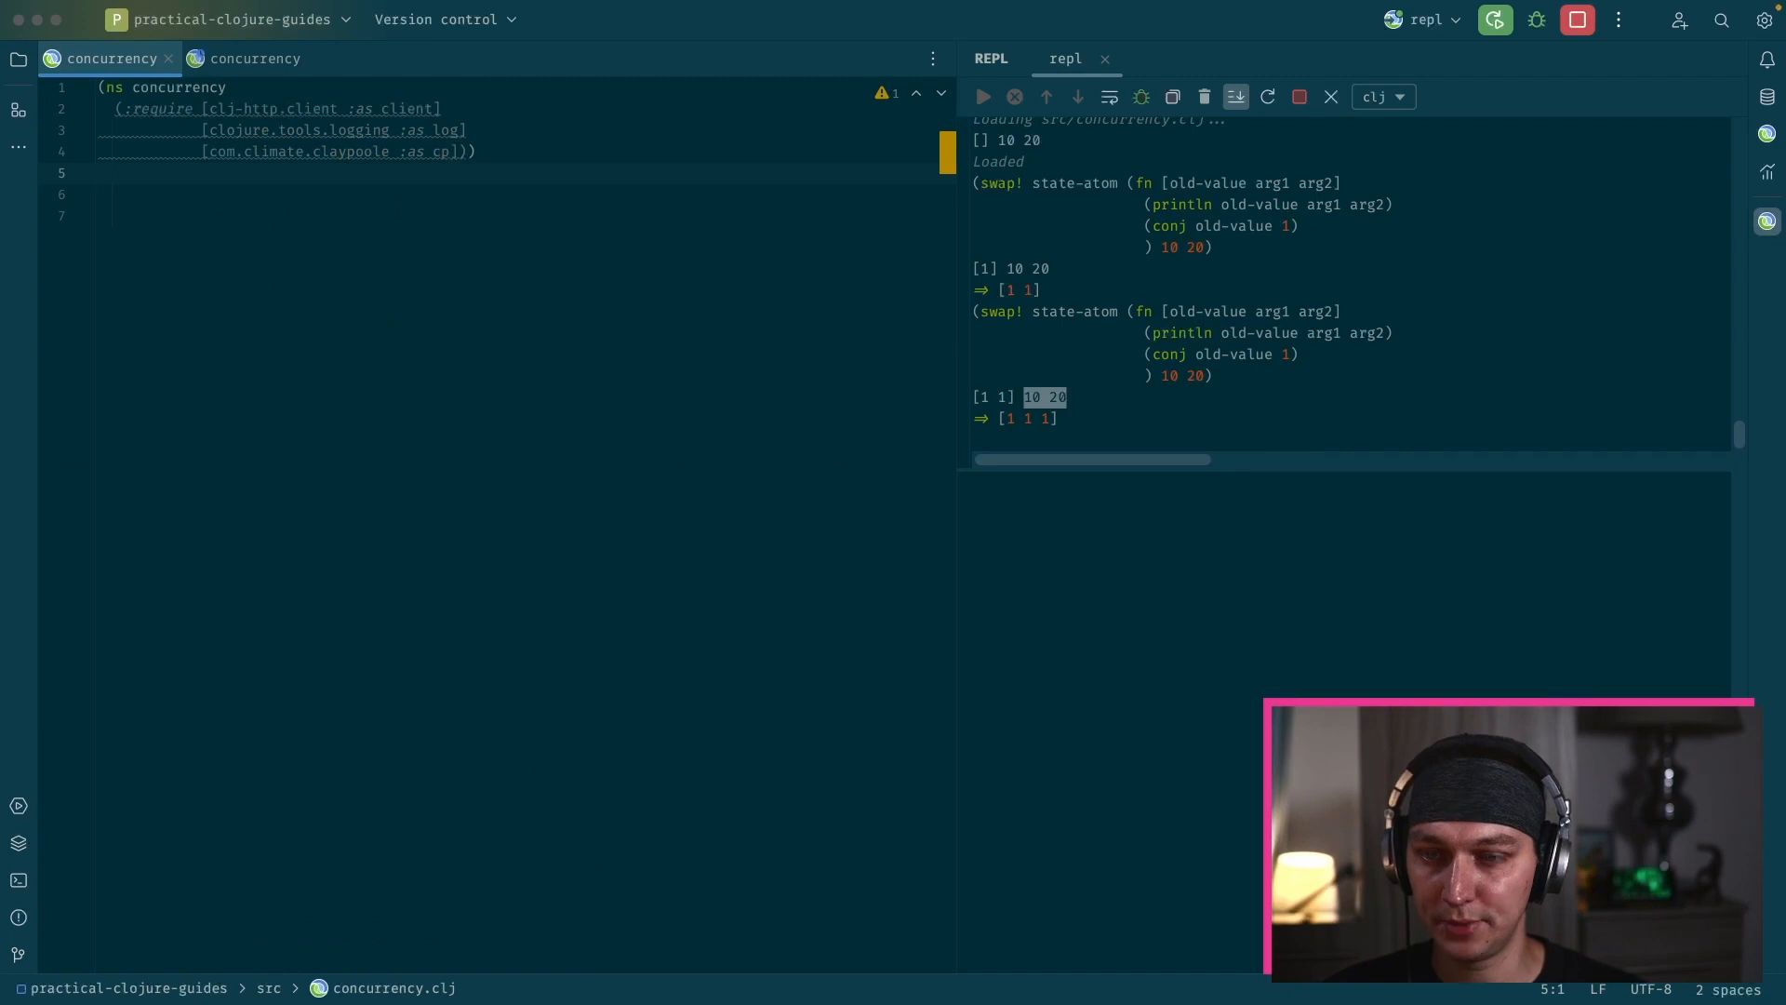
type("(comment (pmap (fn [input]) [1 2 3]))")
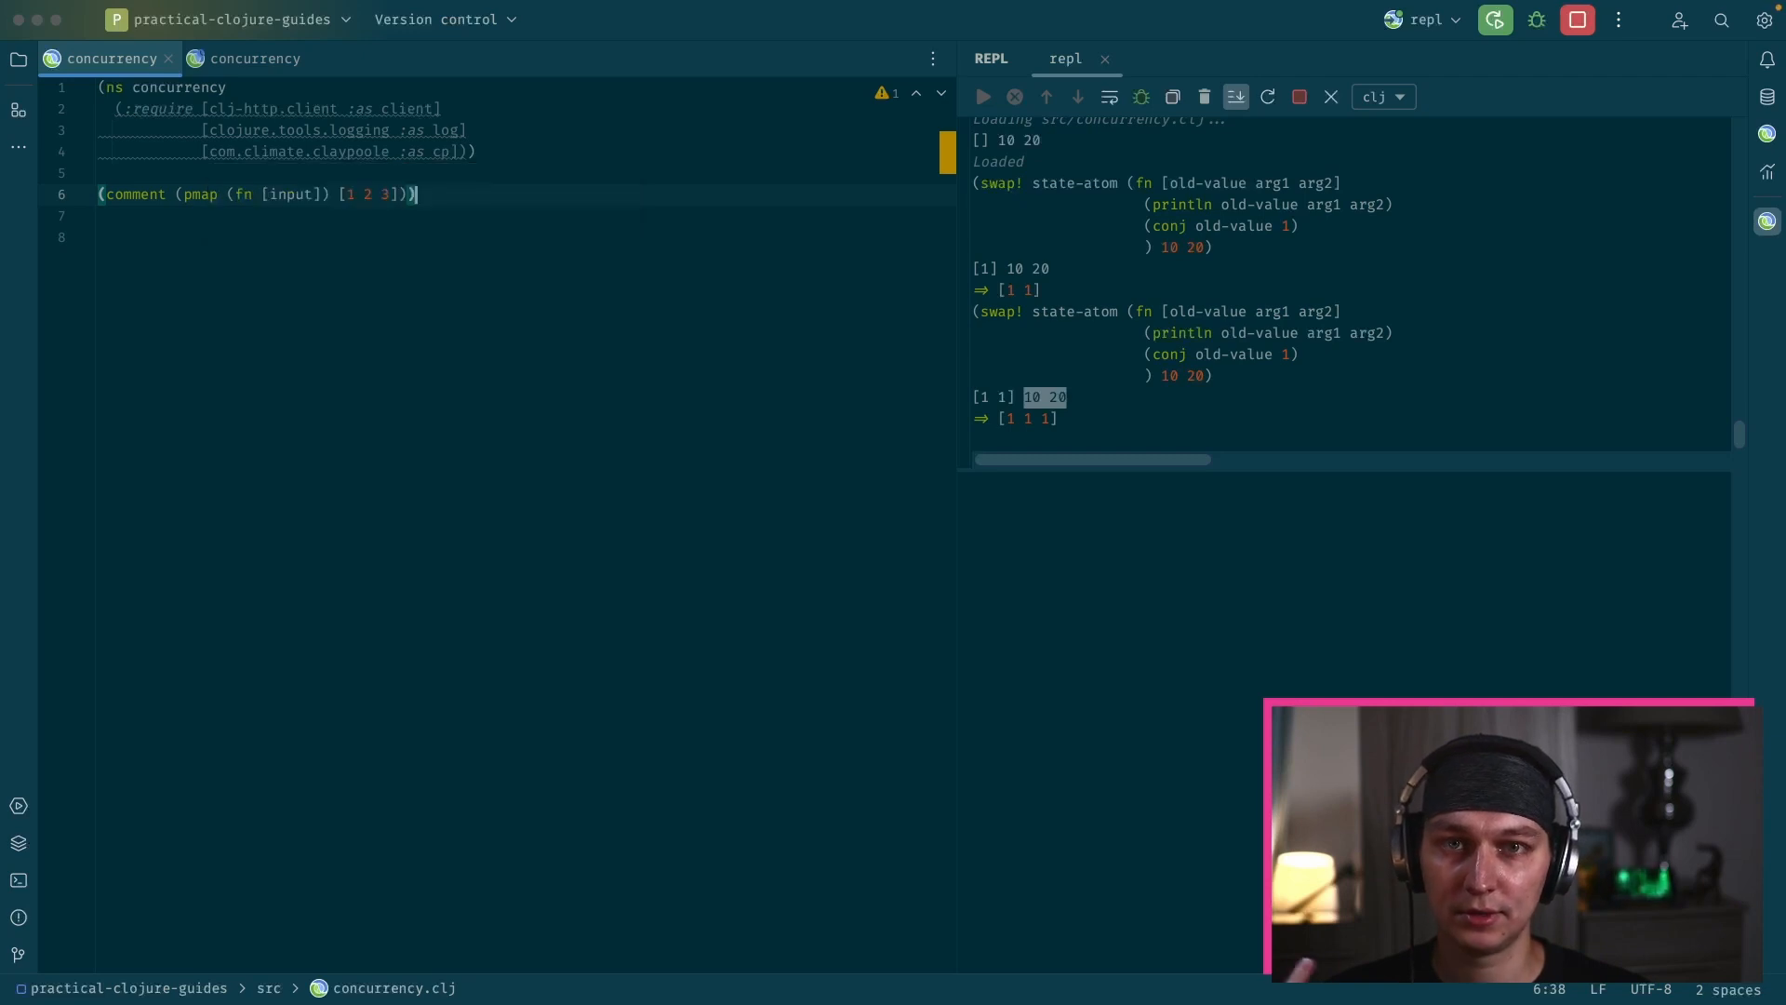
double_click(199, 194)
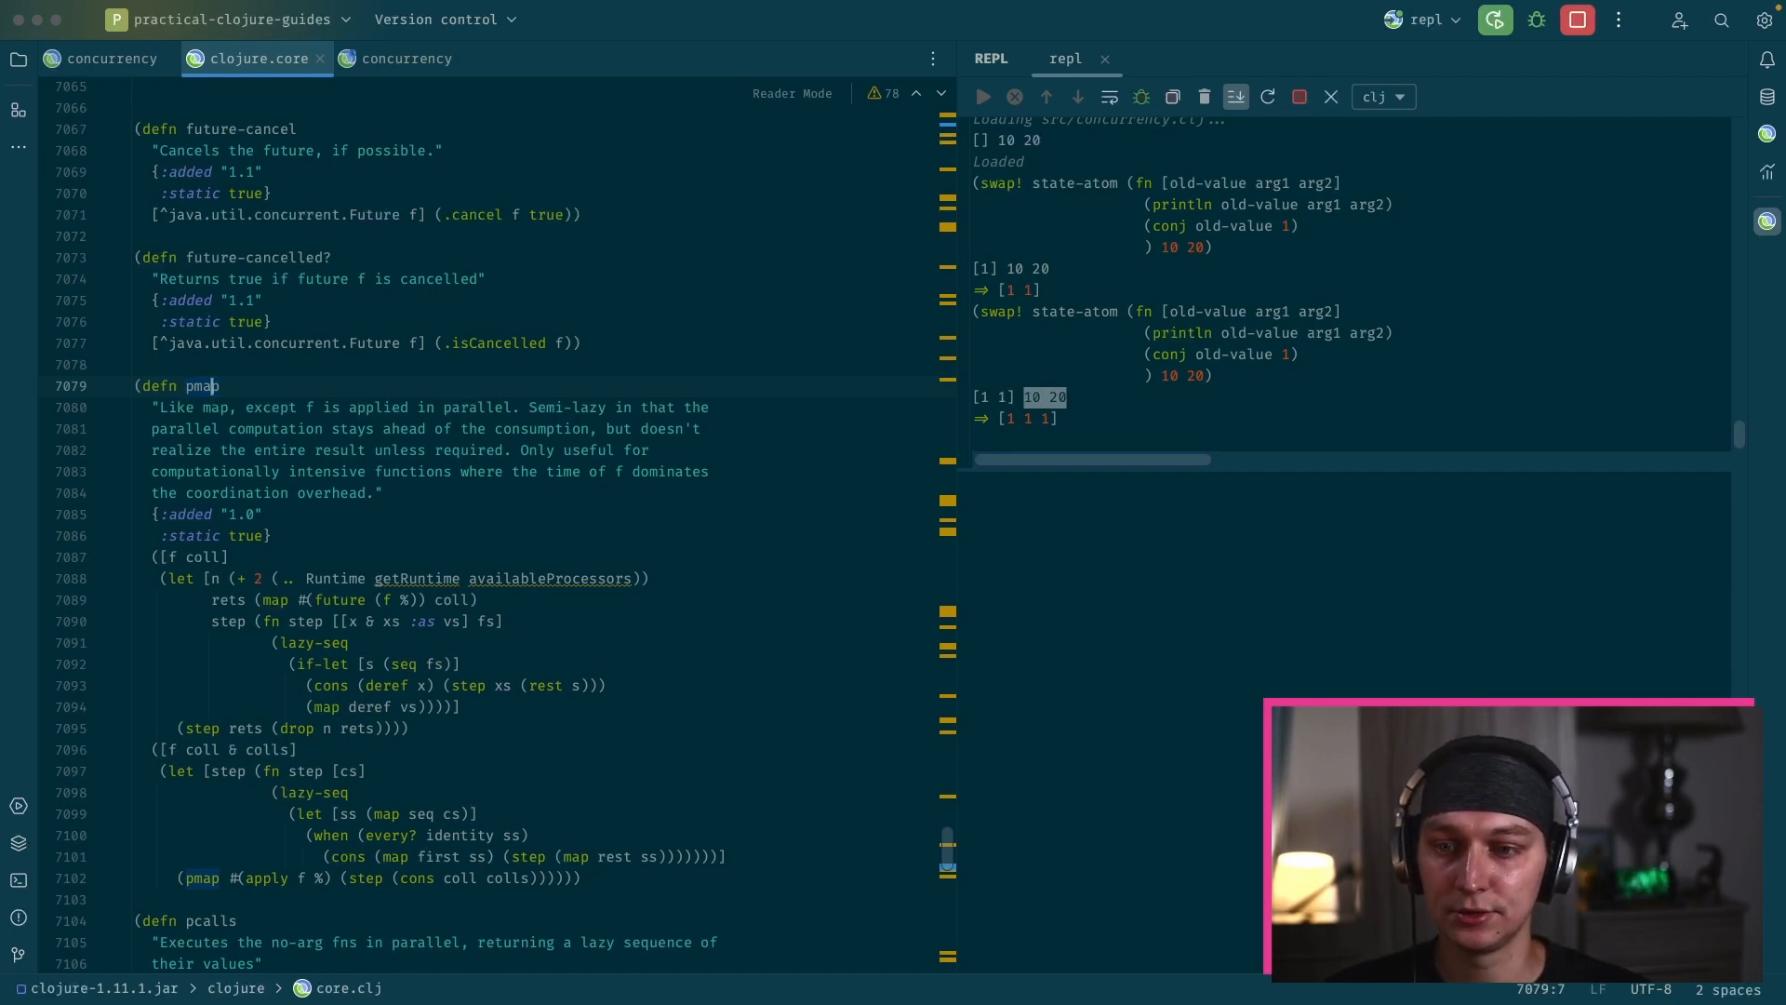
- Read pmap's availableProcessors thread-count line in clojure.core, then return to the scratch examples
double_click(201, 387)
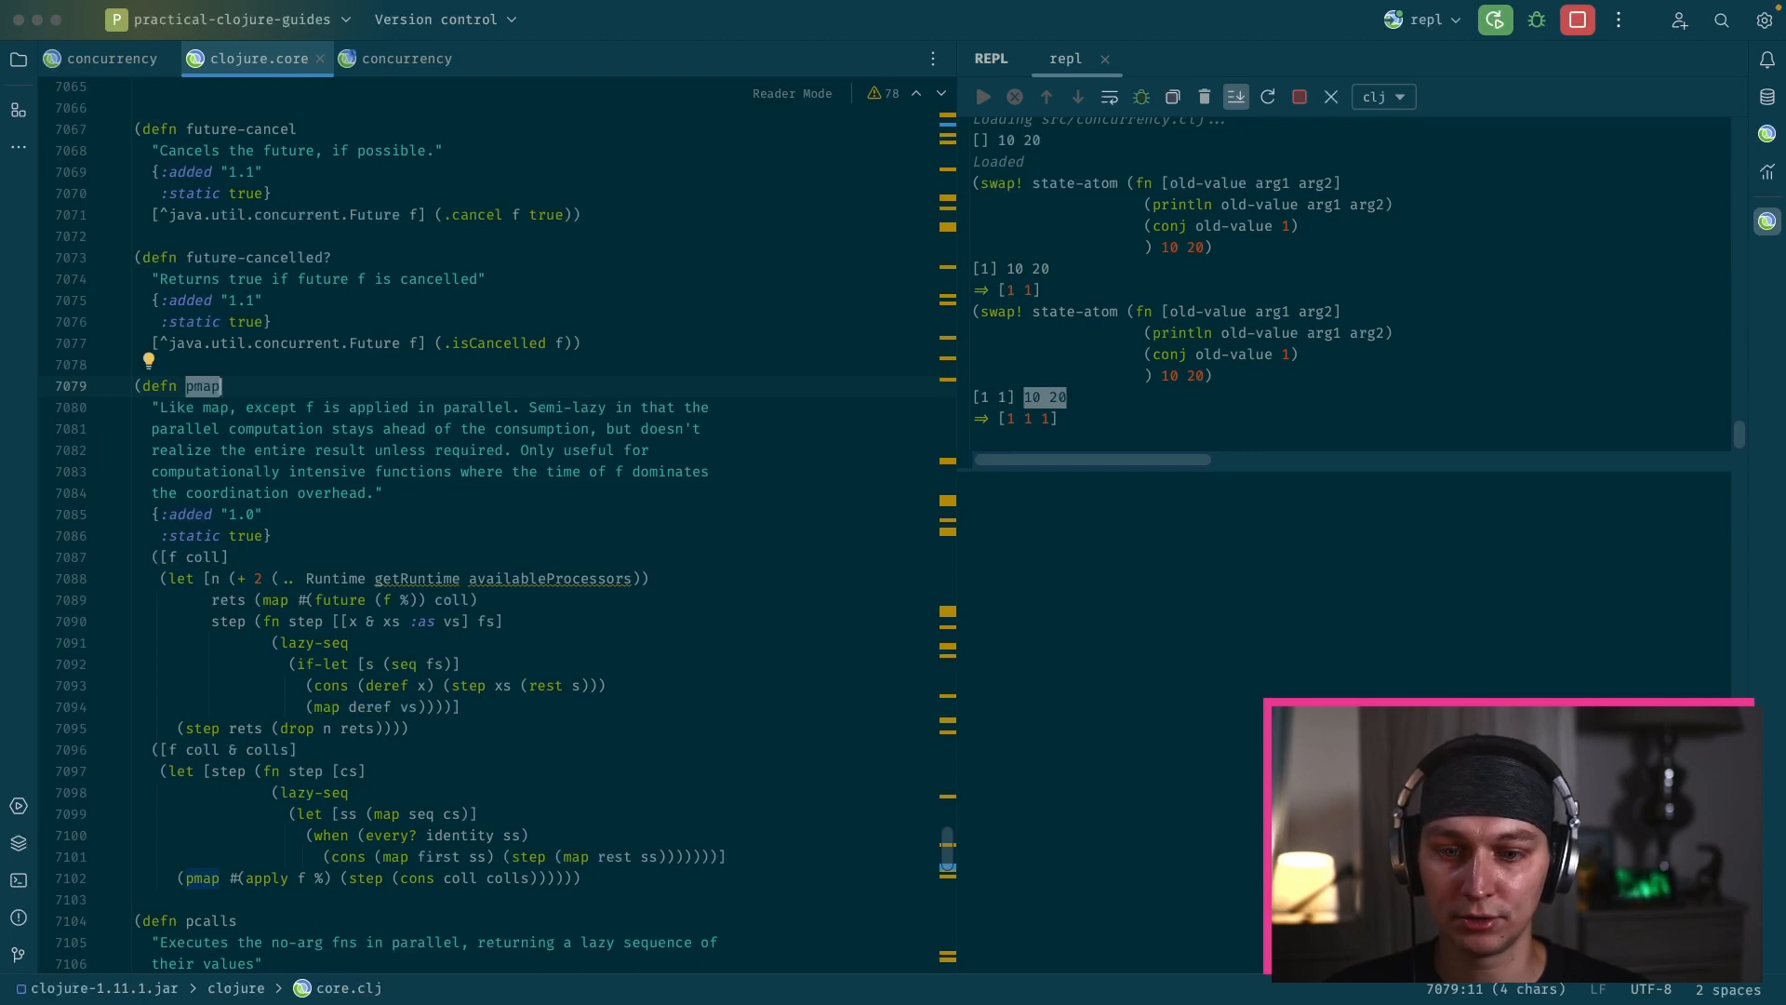
left_click_drag(521, 449, 378, 491)
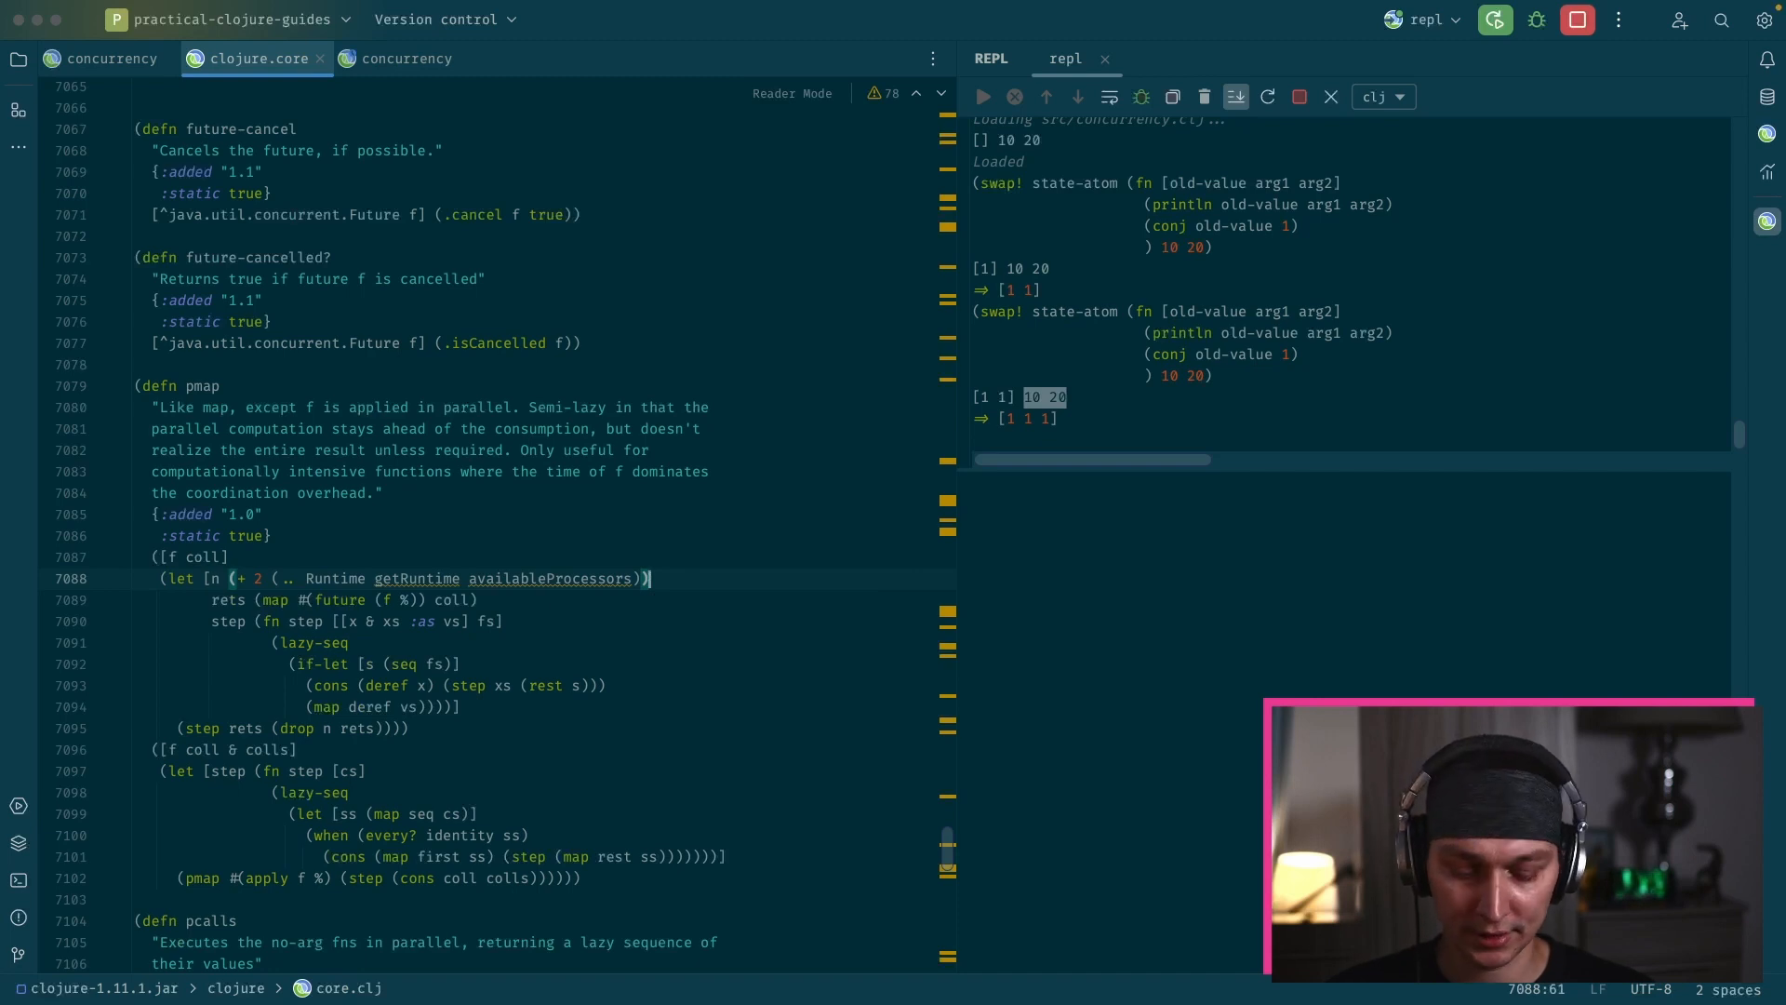
left_click(404, 58)
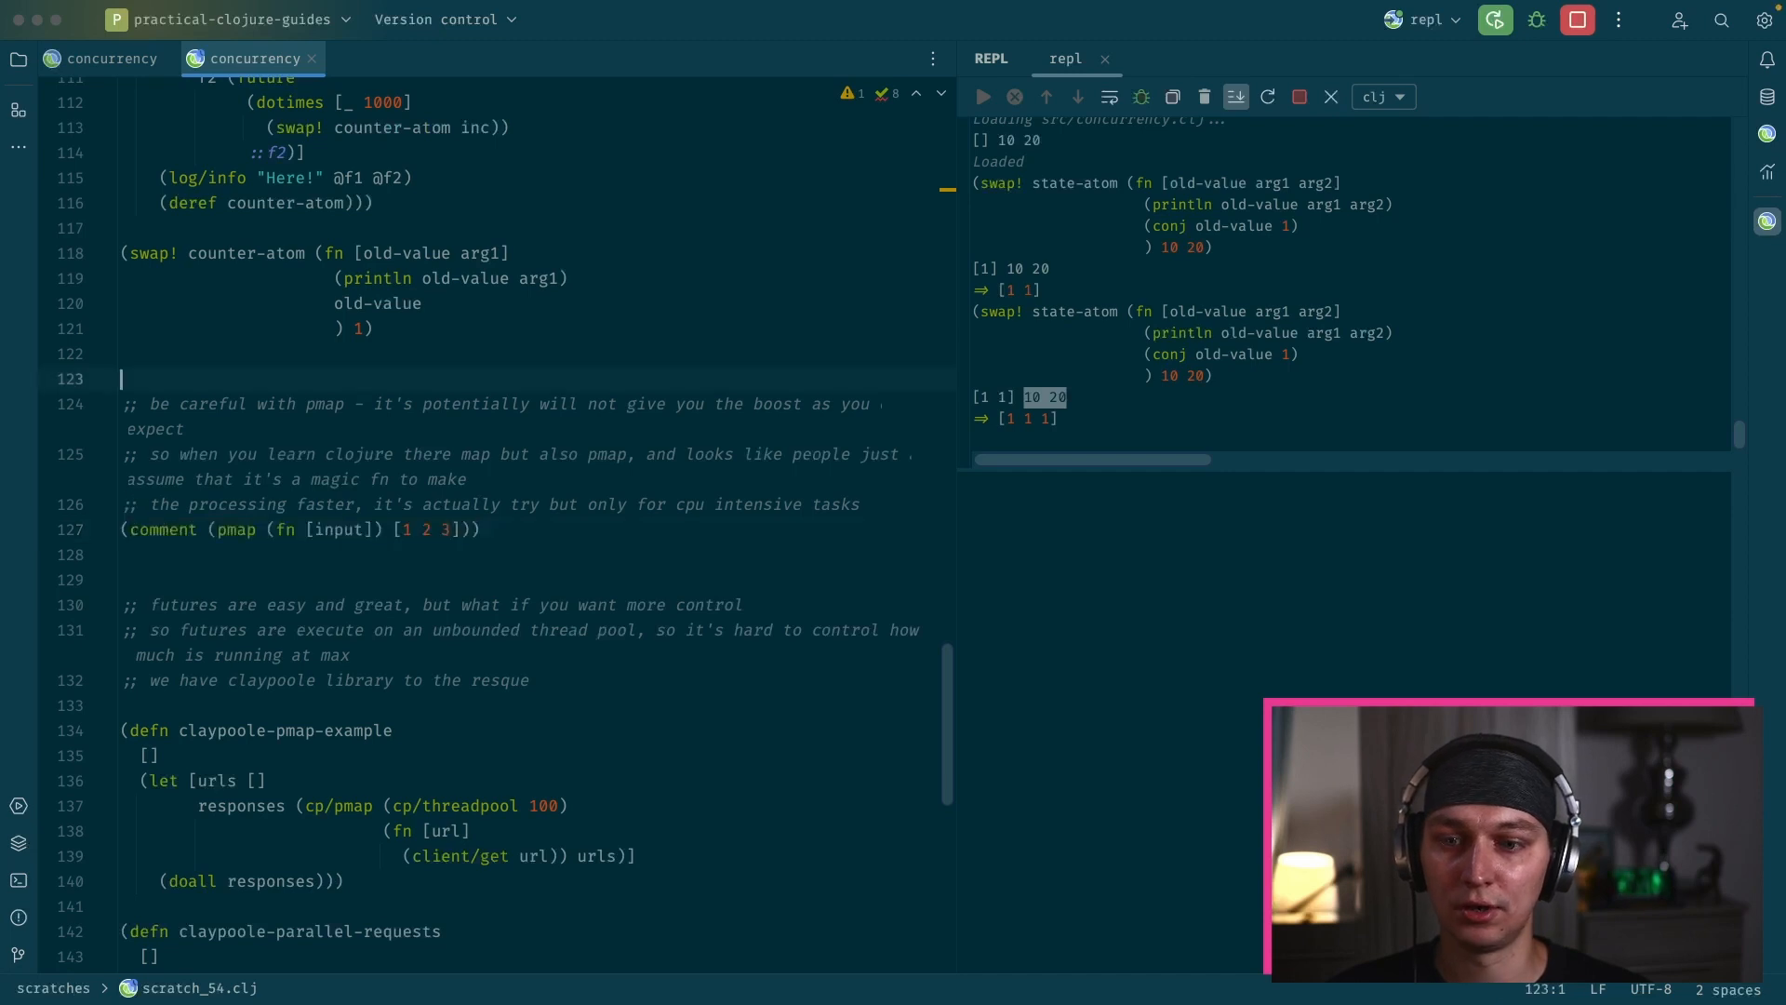
- Copy claypoole-parallel-requests from the scratch file into concurrency.clj over the pmap comment
scroll("down", 3)
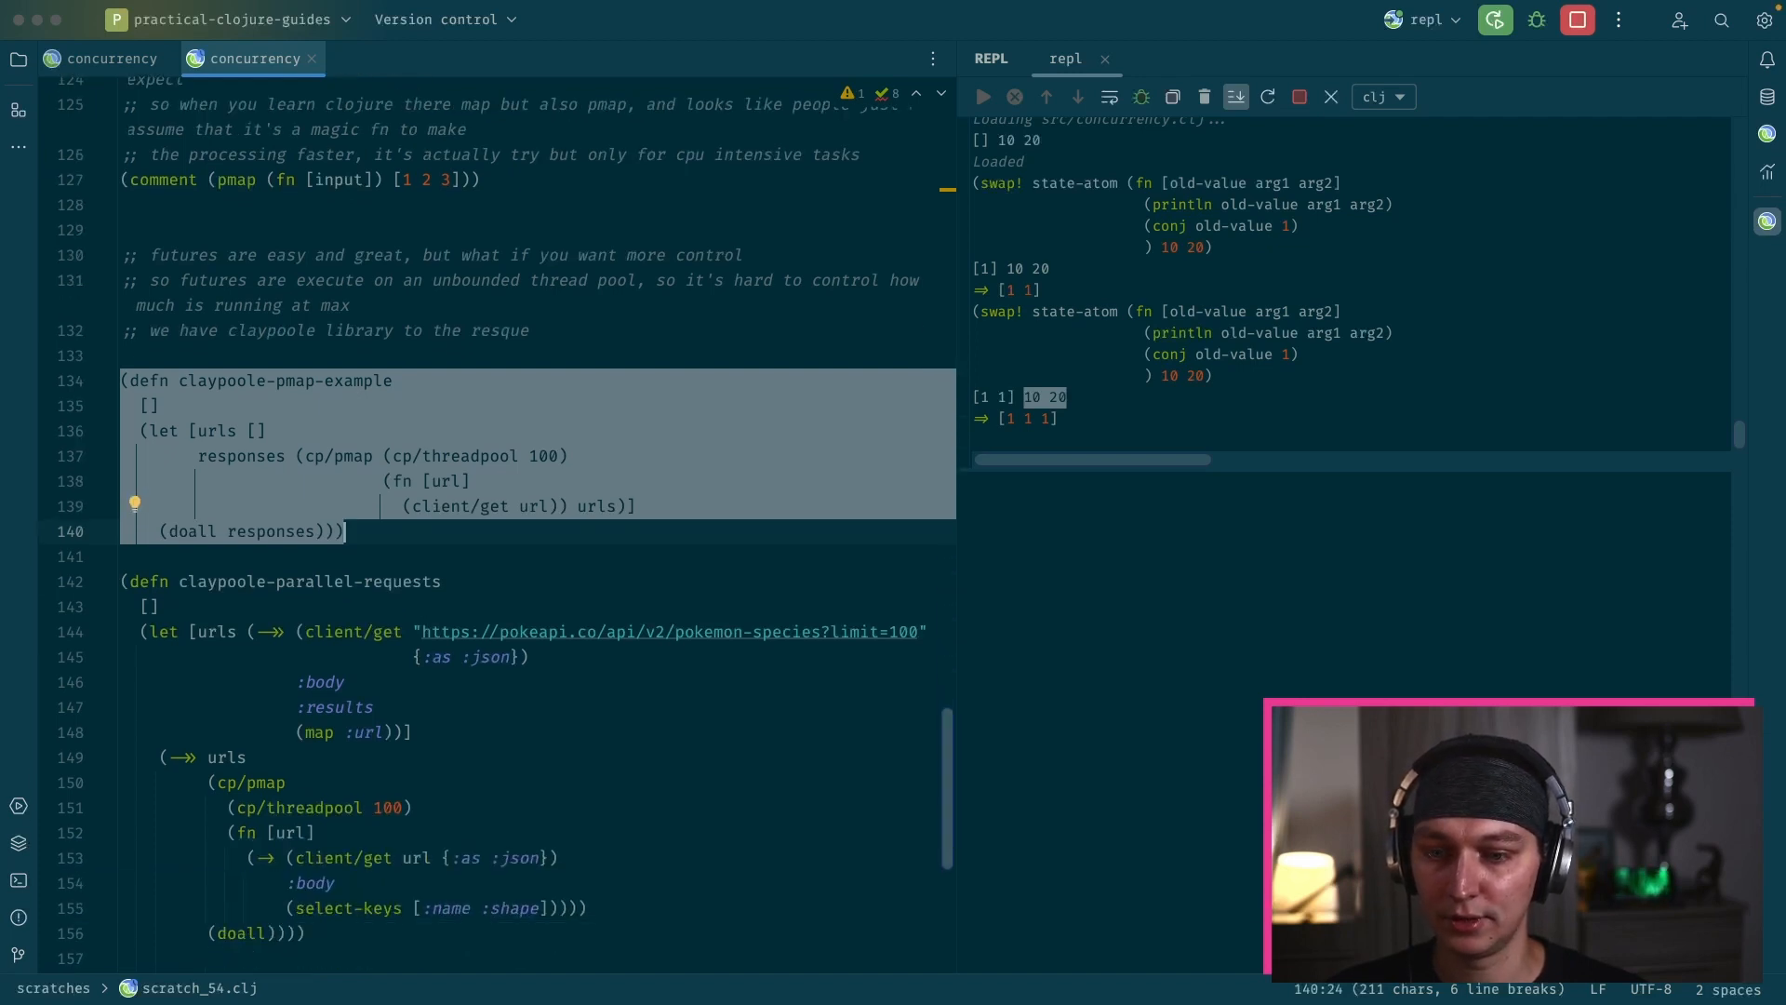
scroll("down", 3)
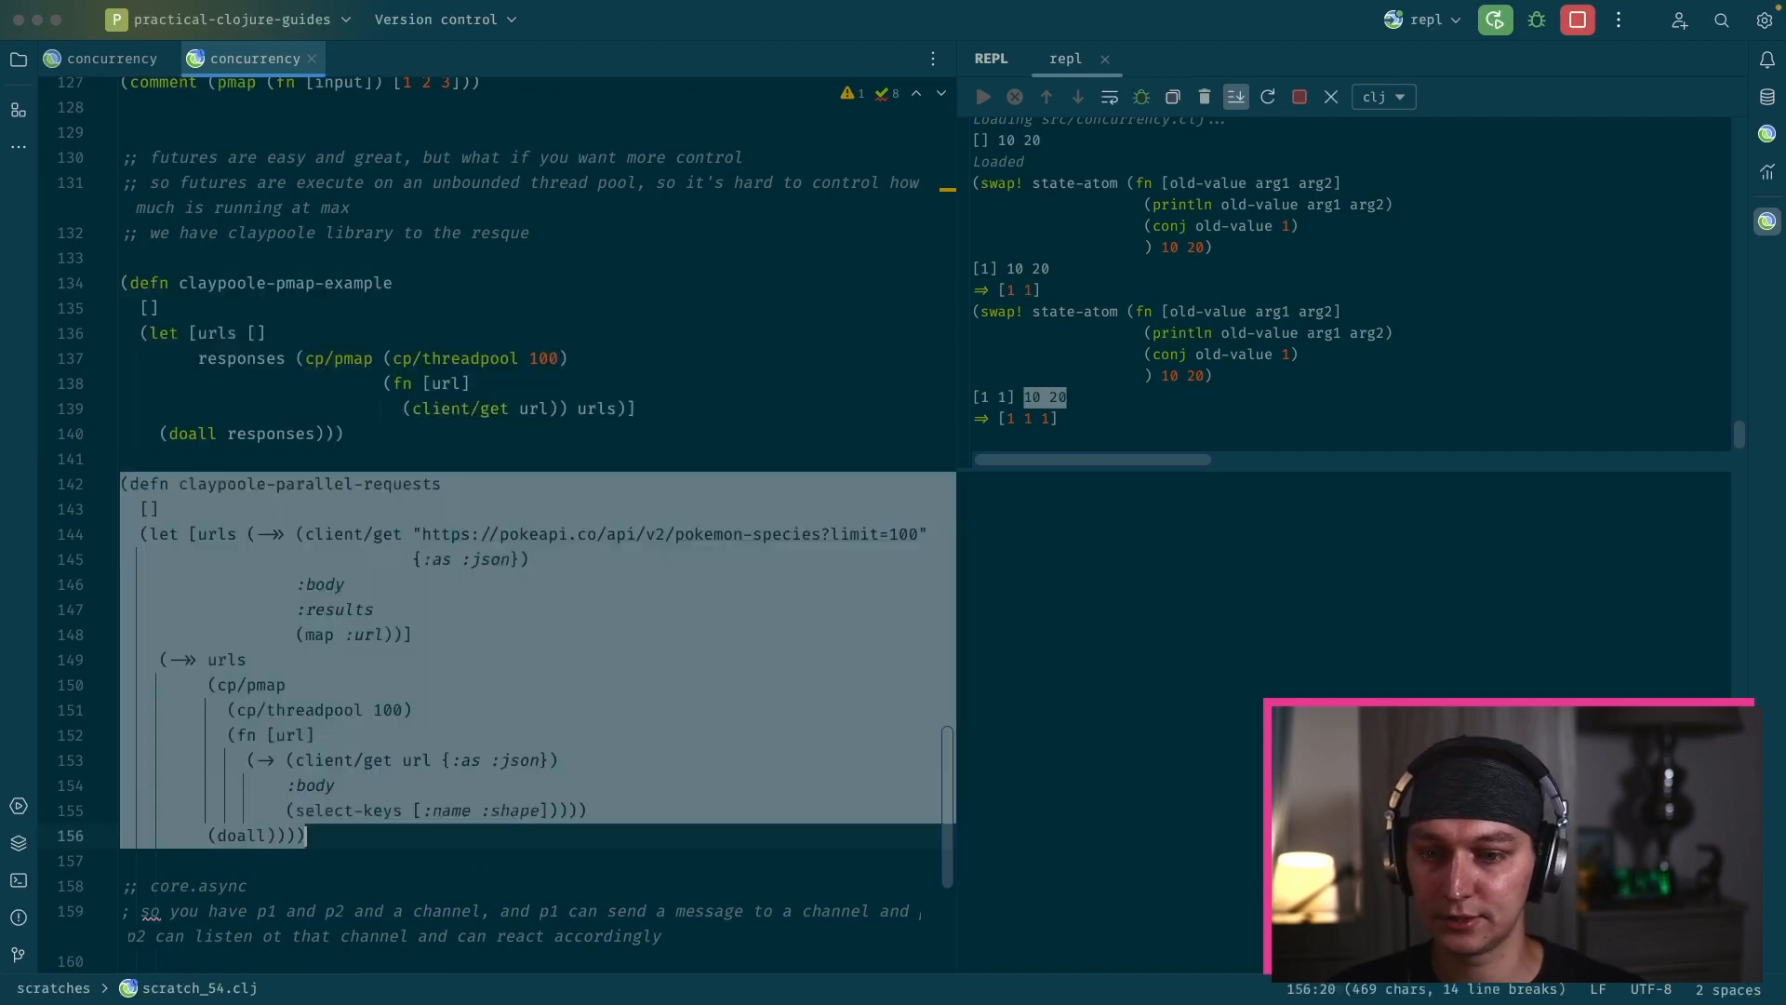
left_click(110, 57)
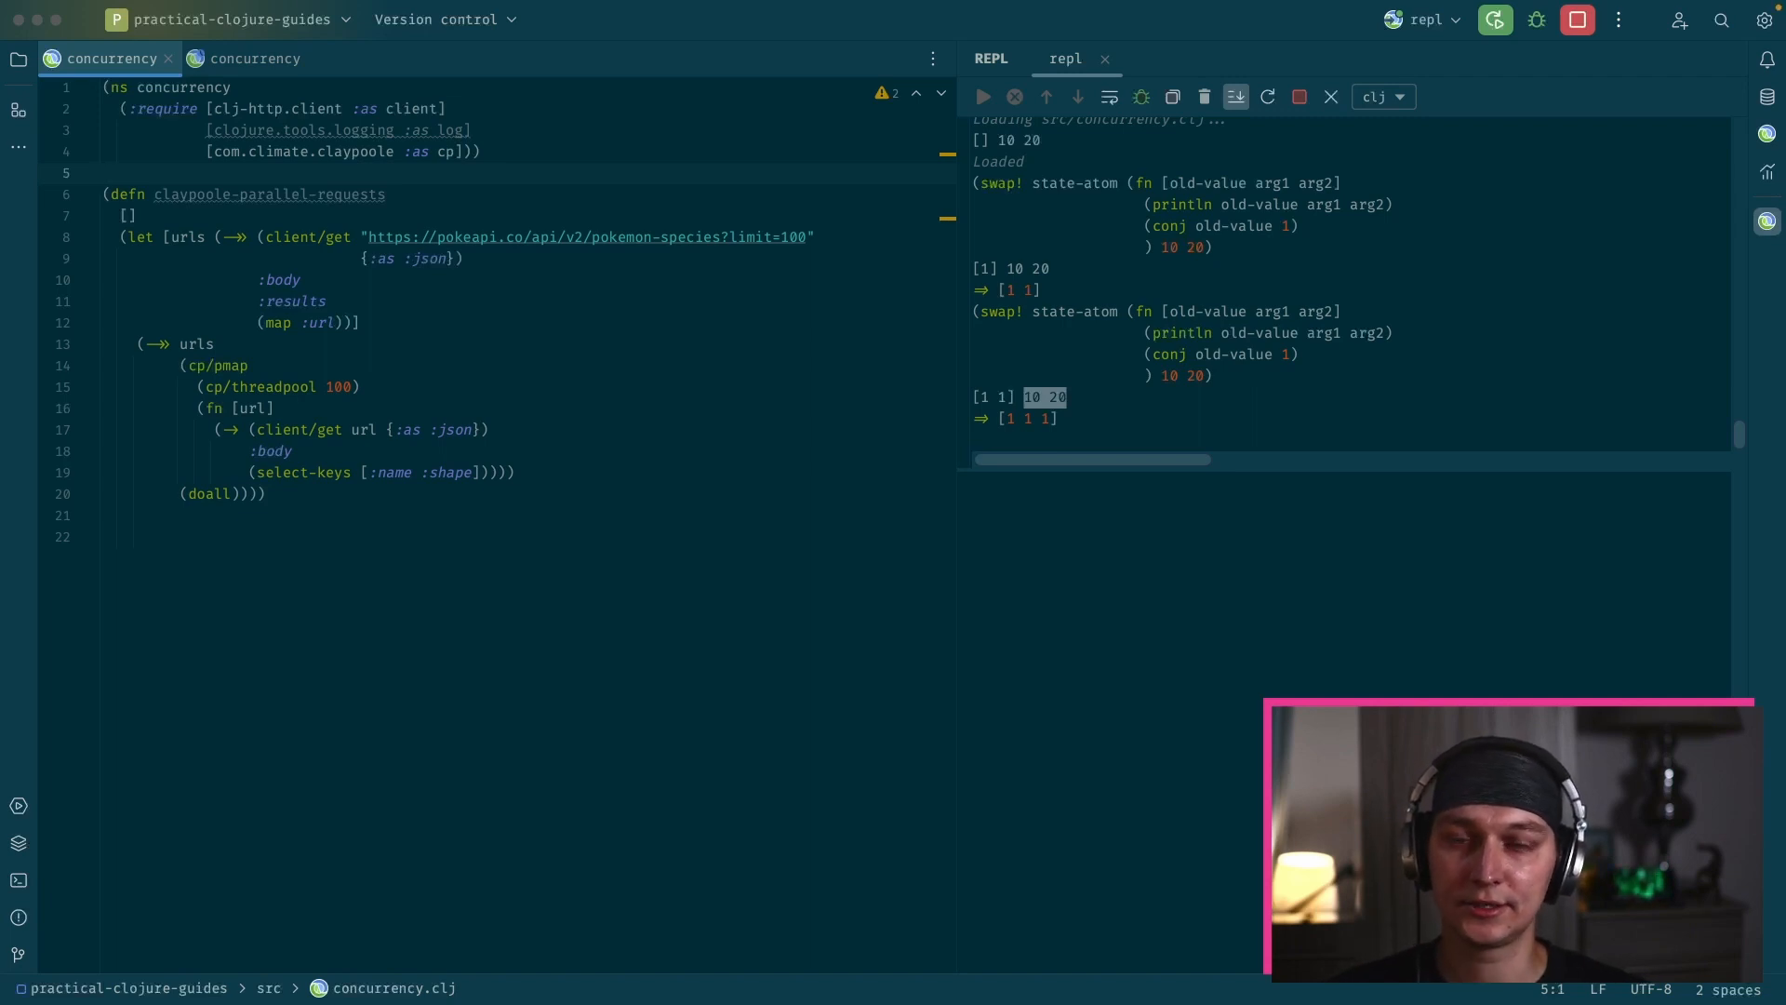
left_click(104, 172)
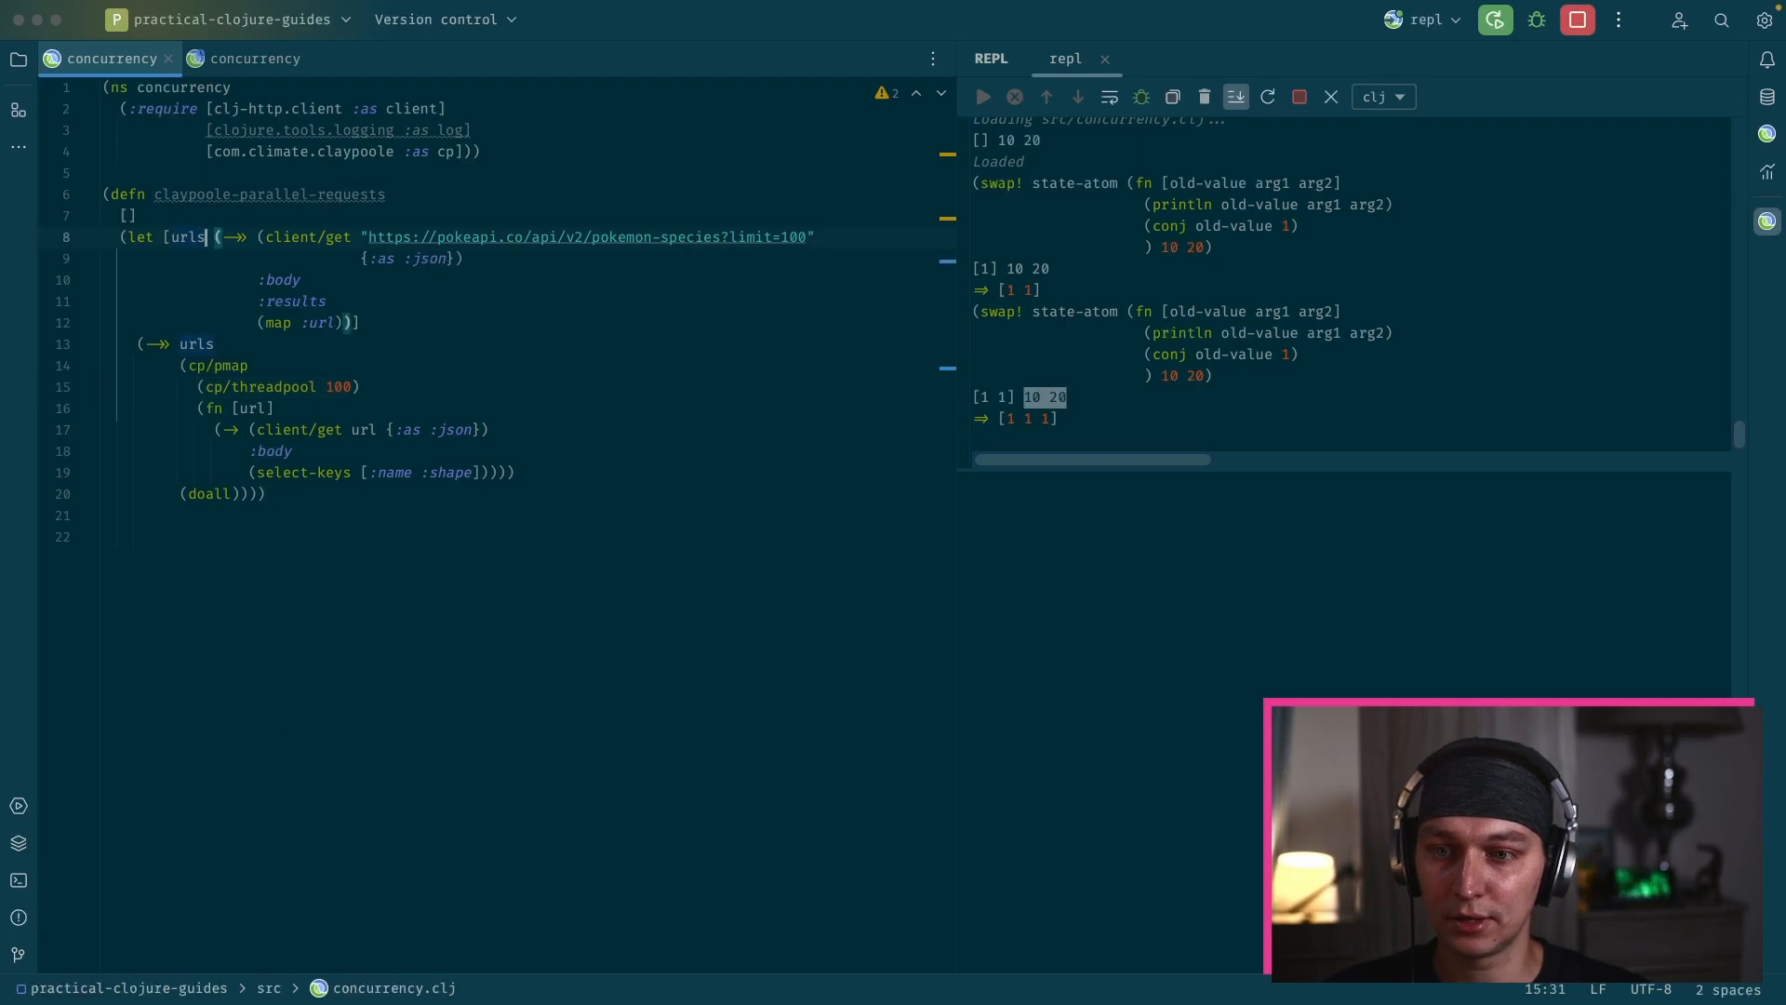
- Walk through the urls binding and cp/pmap pipeline, then load concurrency.clj into the REPL
left_click_drag(216, 237, 355, 322)
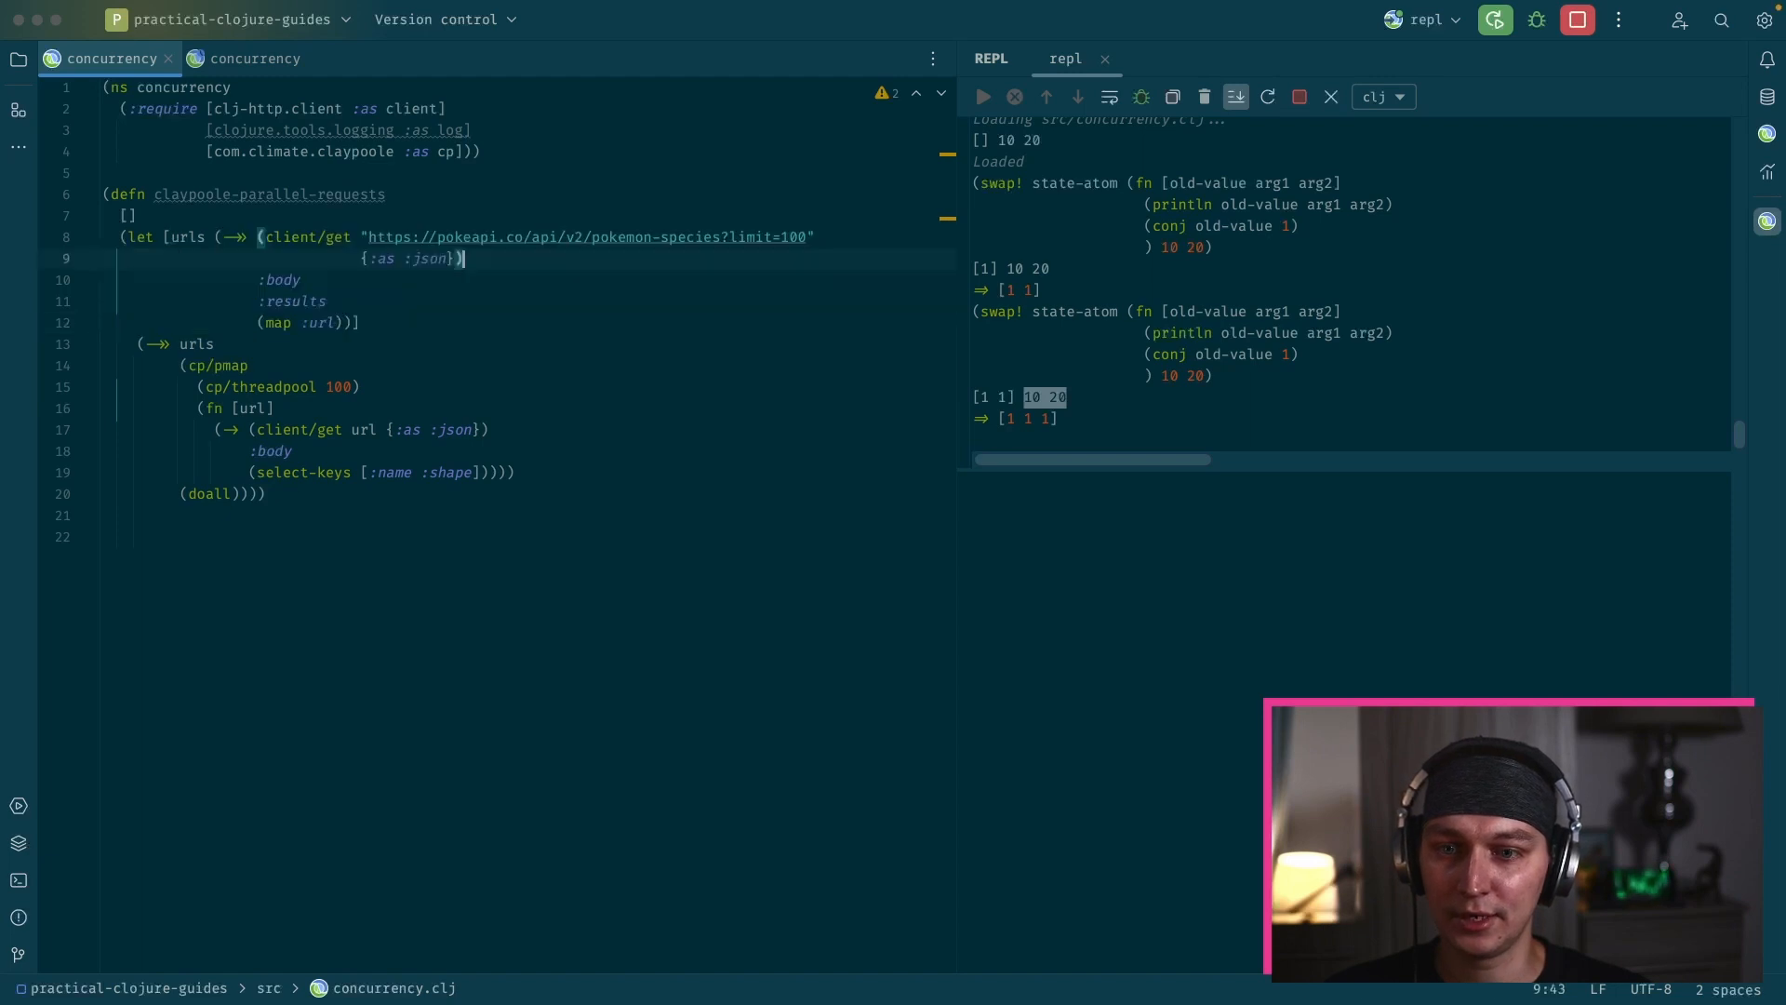
double_click(186, 236)
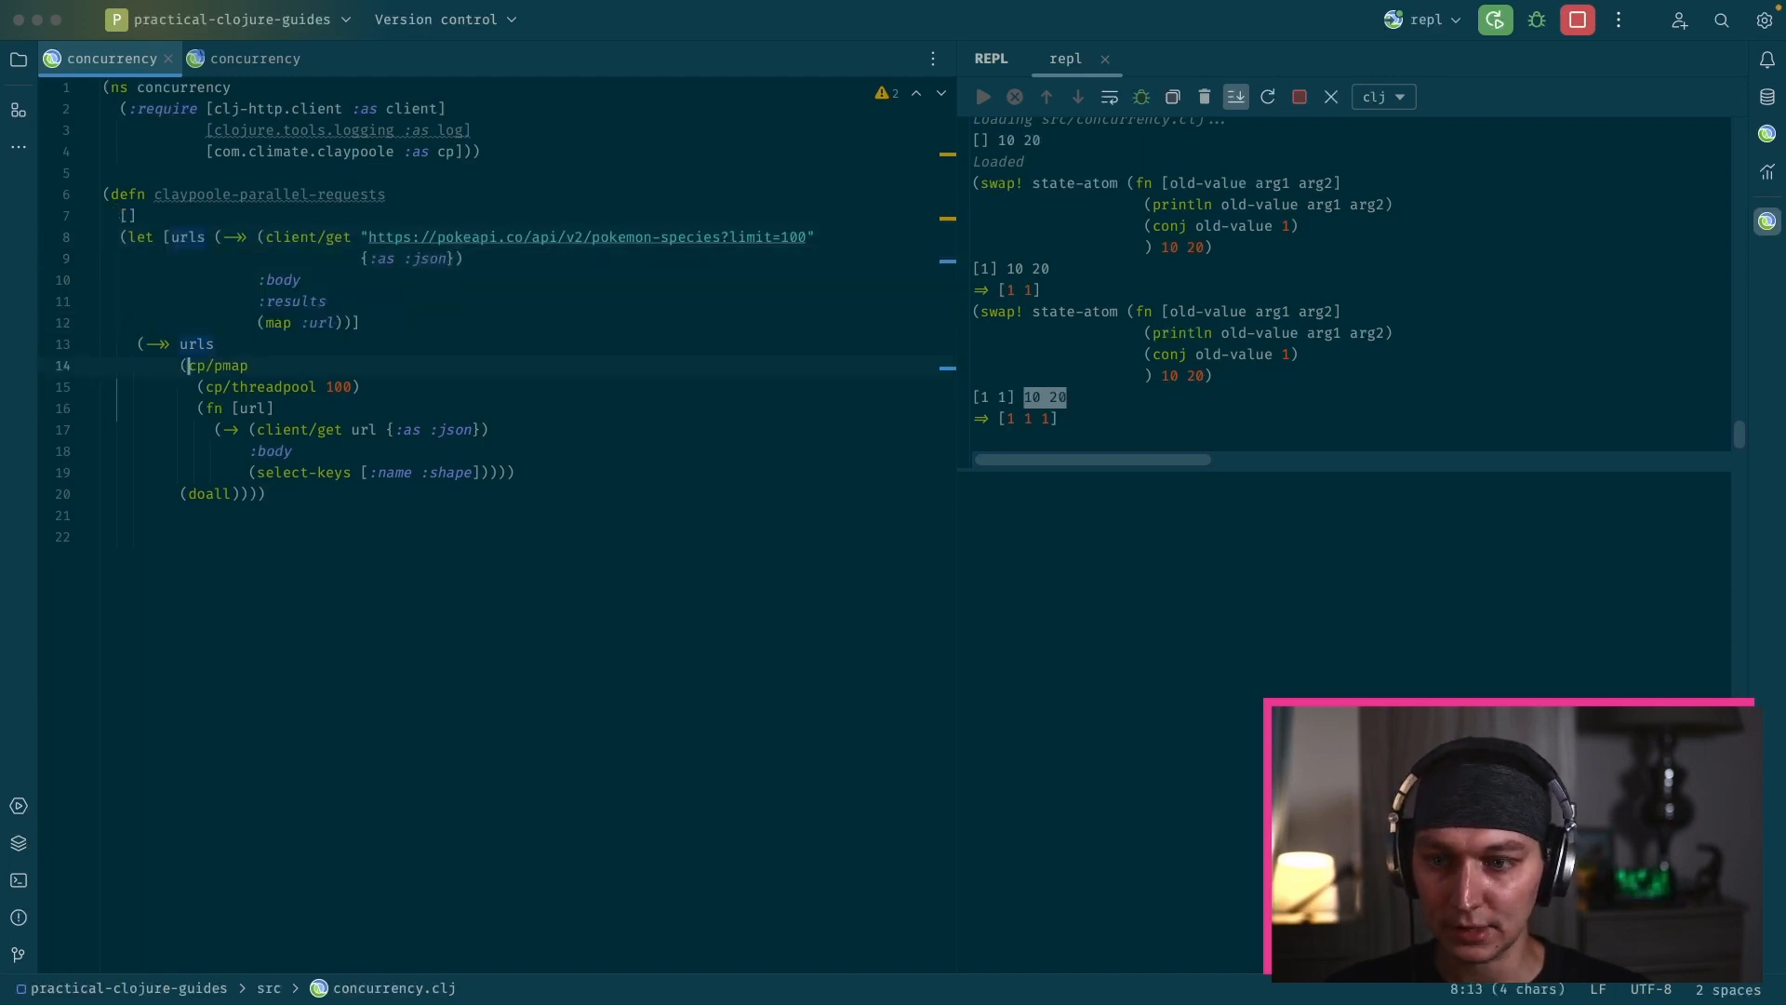
double_click(222, 365)
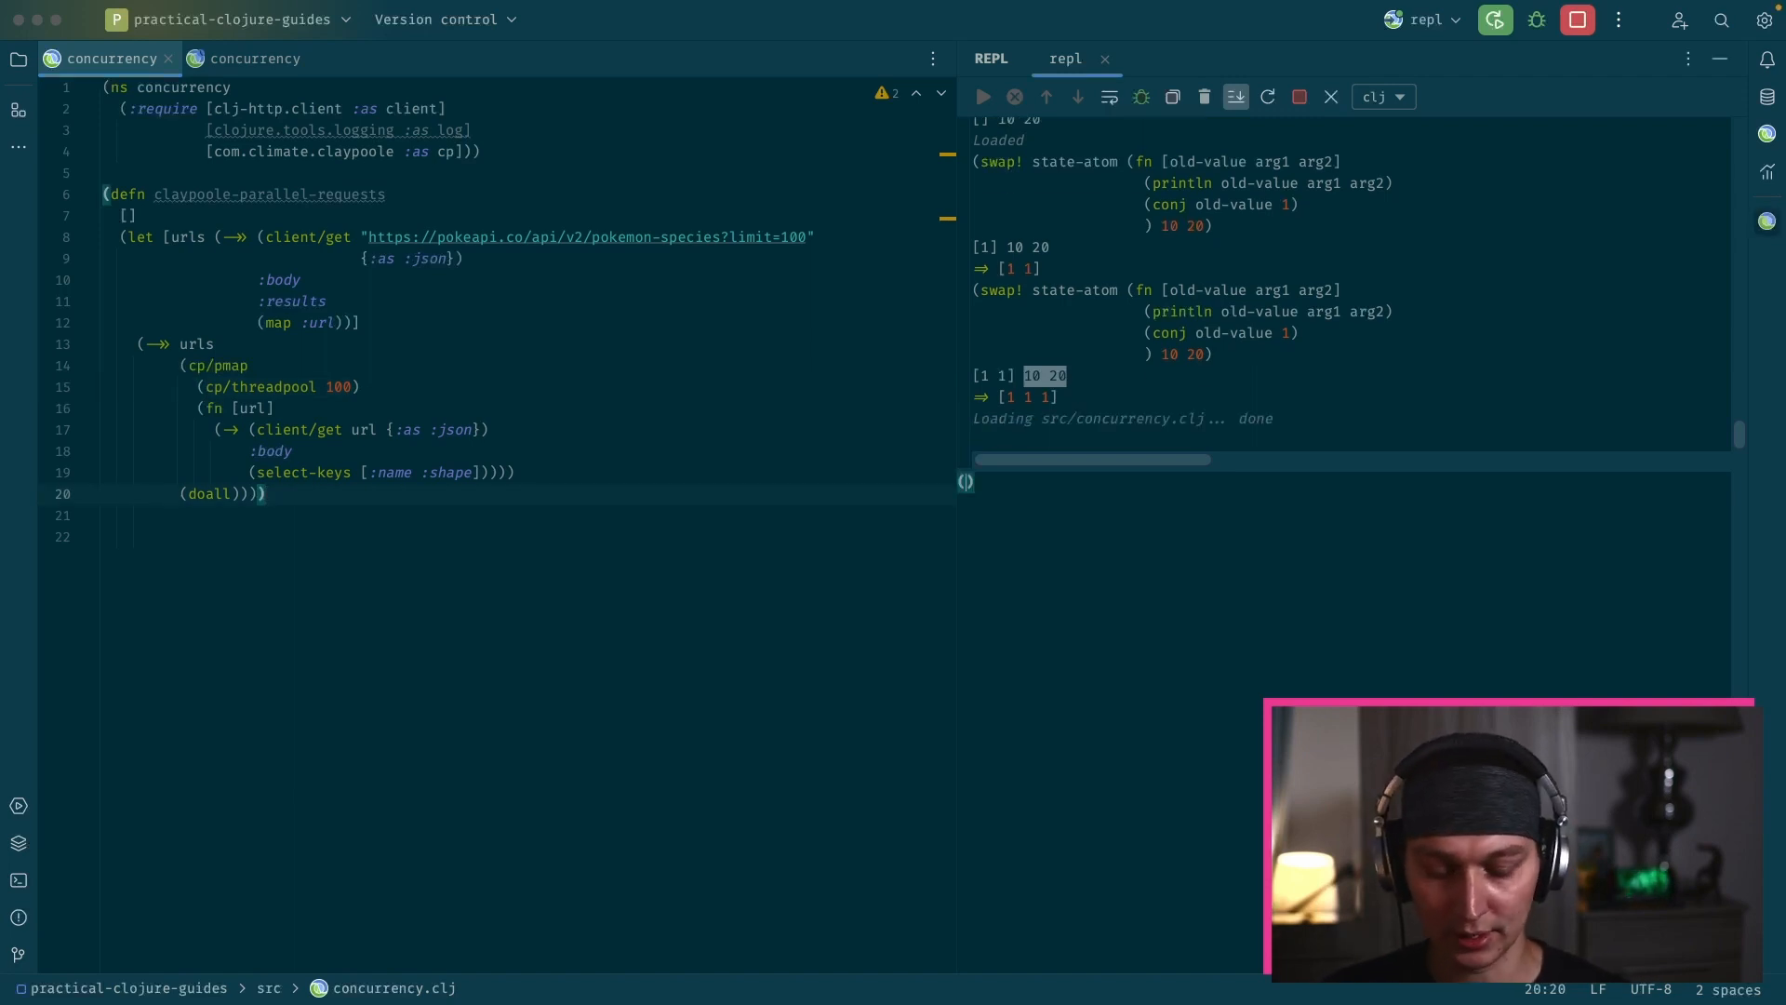
- Evaluate (def r3 (time (claypoole-parallel-requests))) in the REPL to time the parallel requests
type("claypoole-parallel-requests")
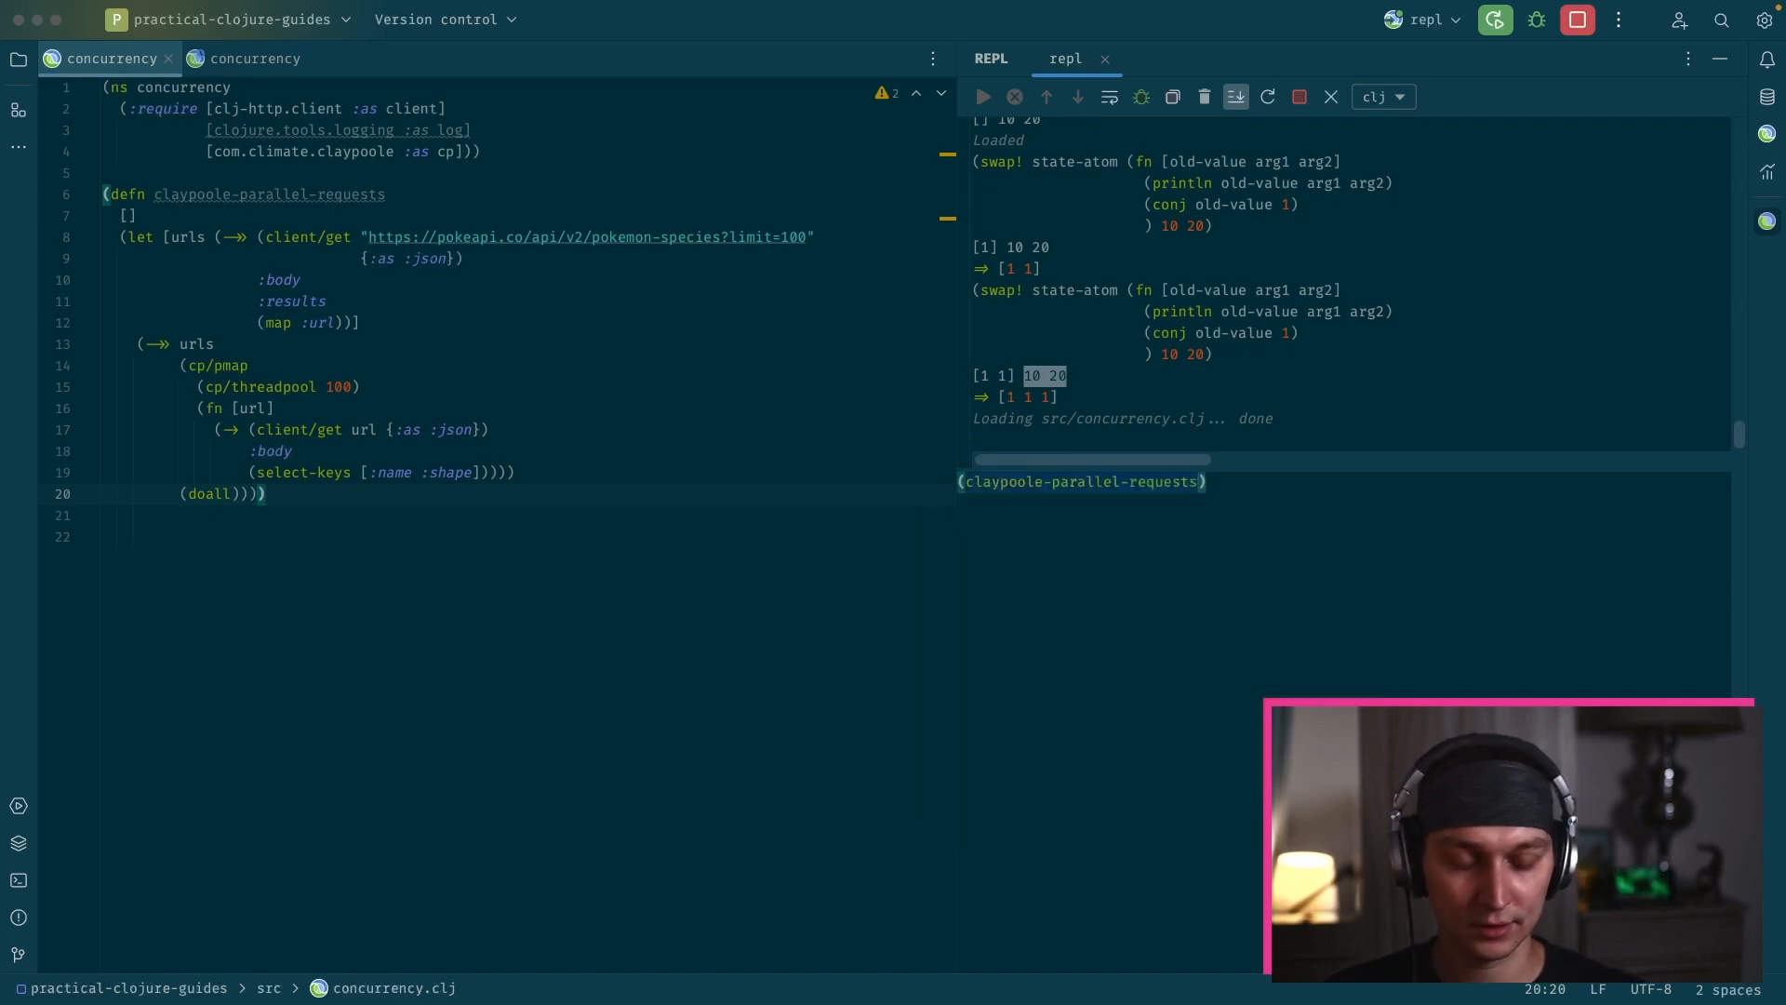
type("def r3)")
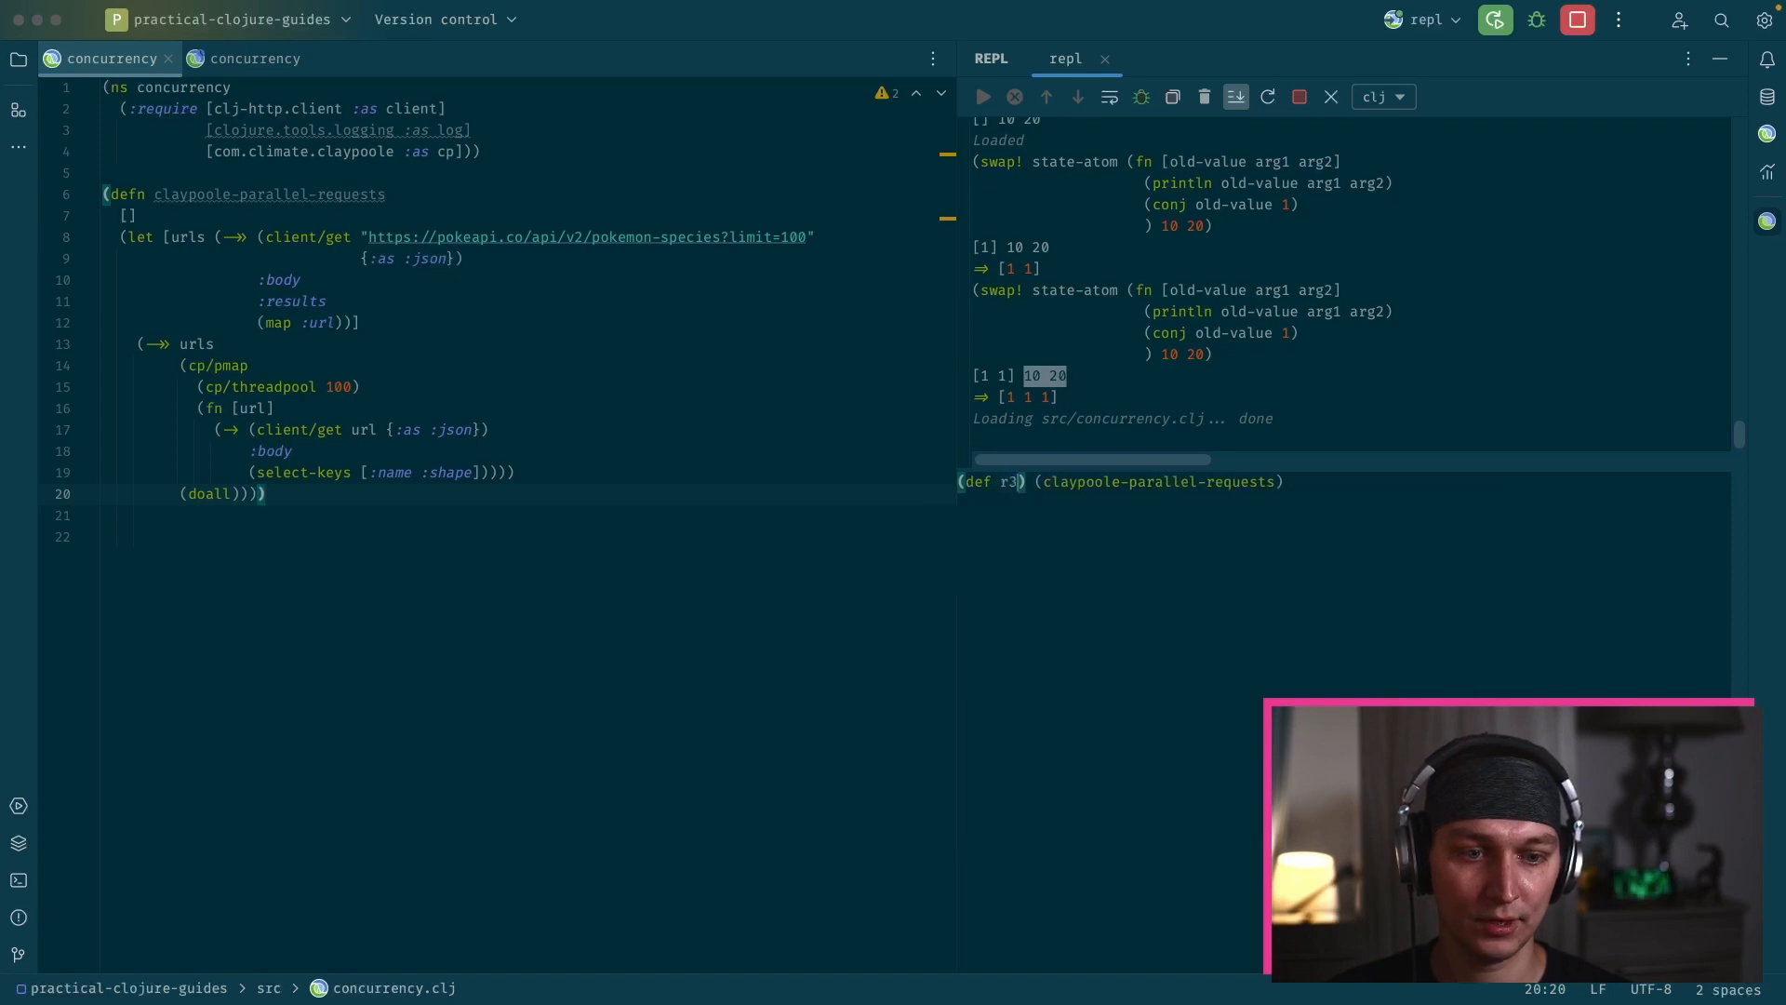
type("(time")
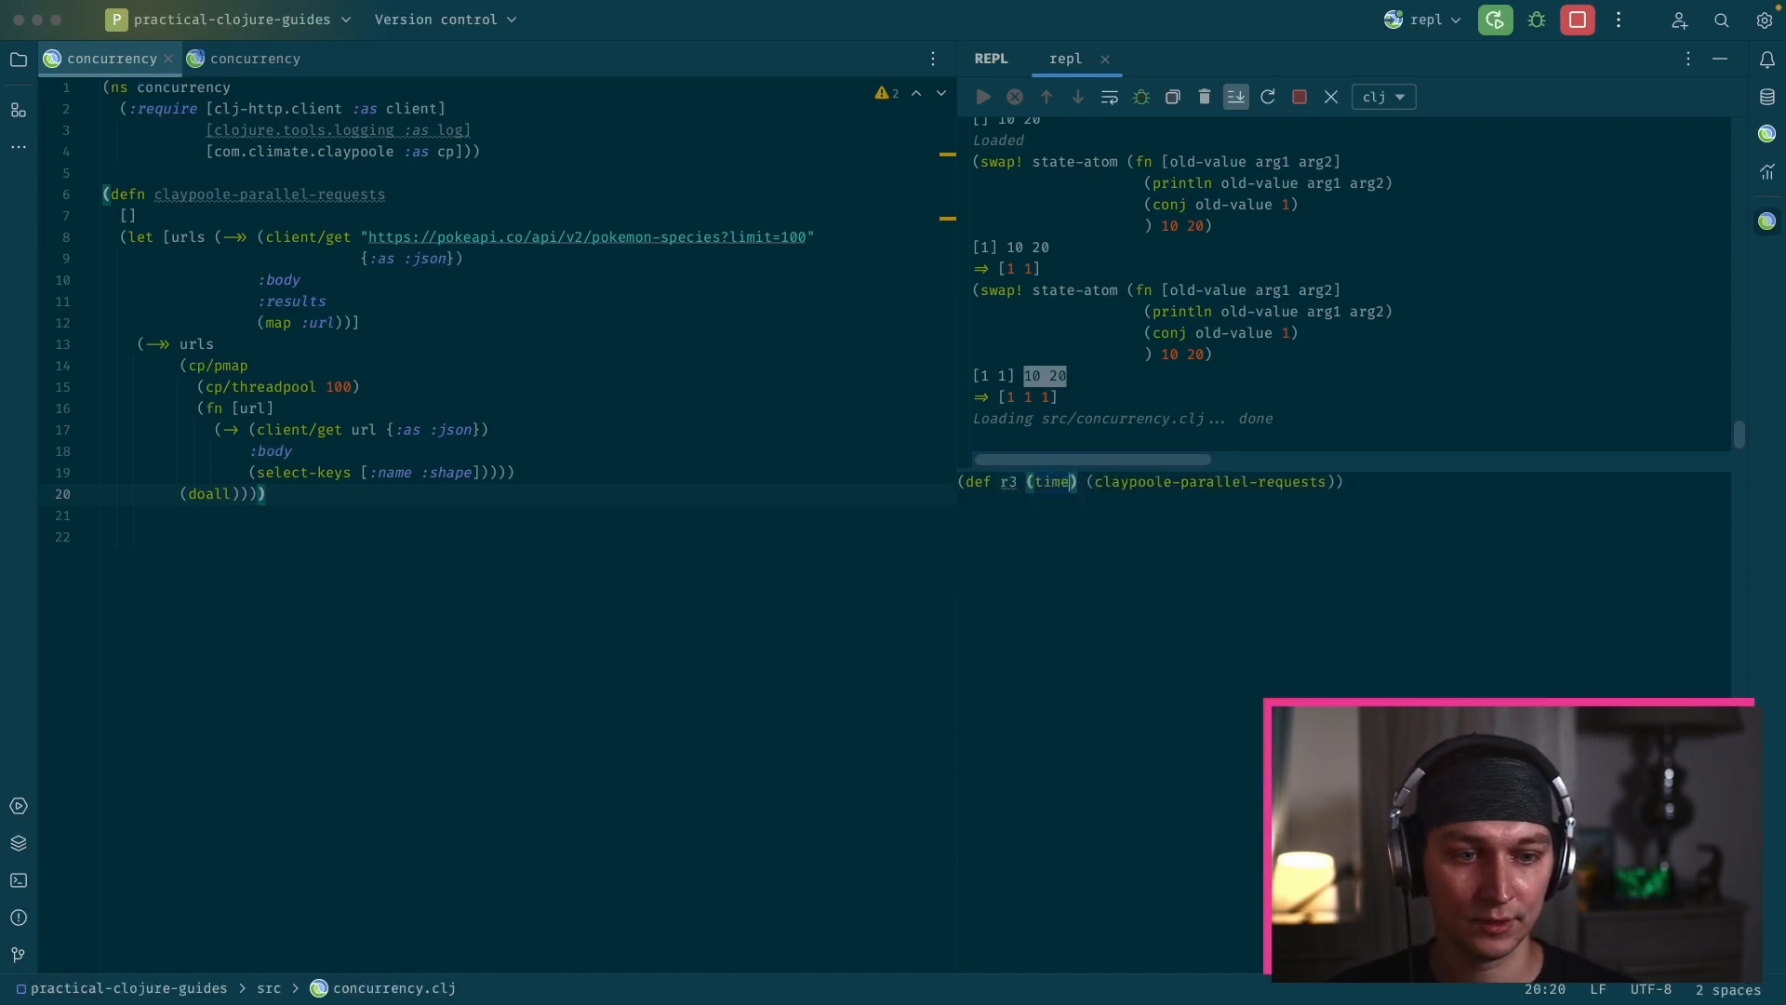
left_click(983, 97)
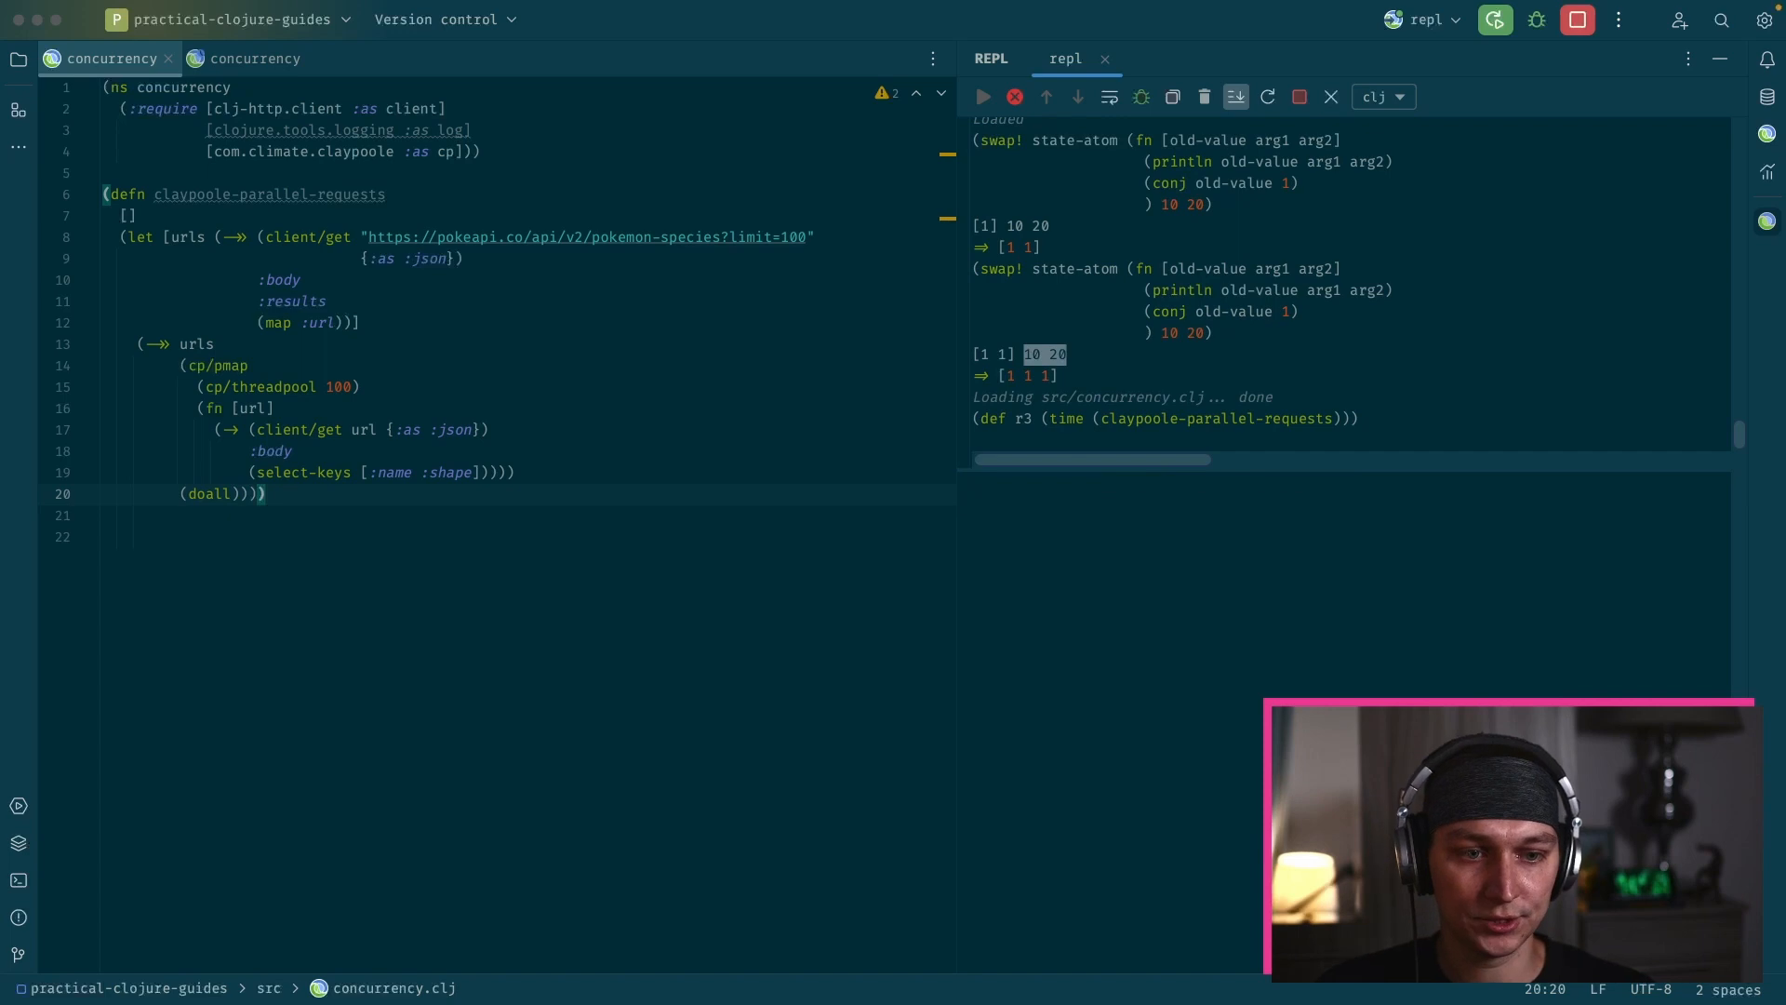